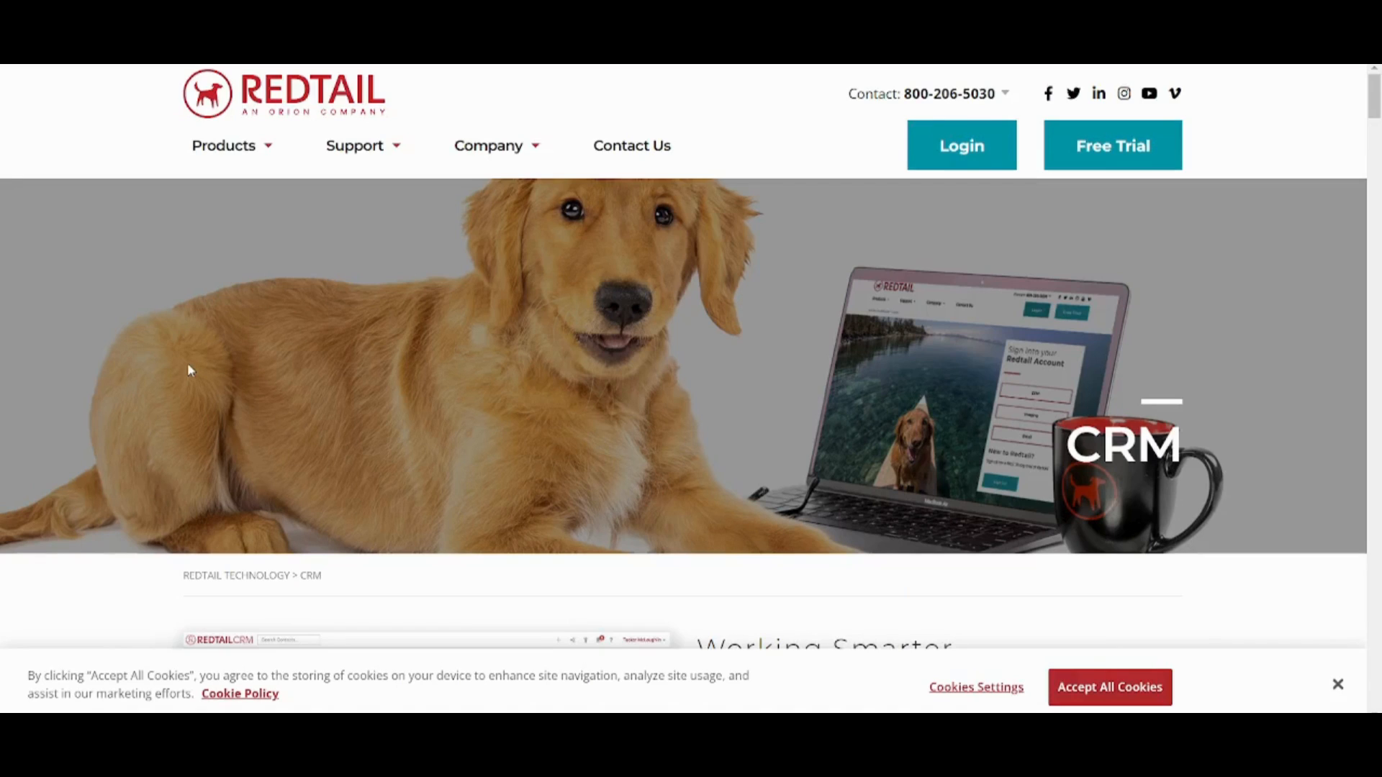
pyautogui.moveTo(567, 268)
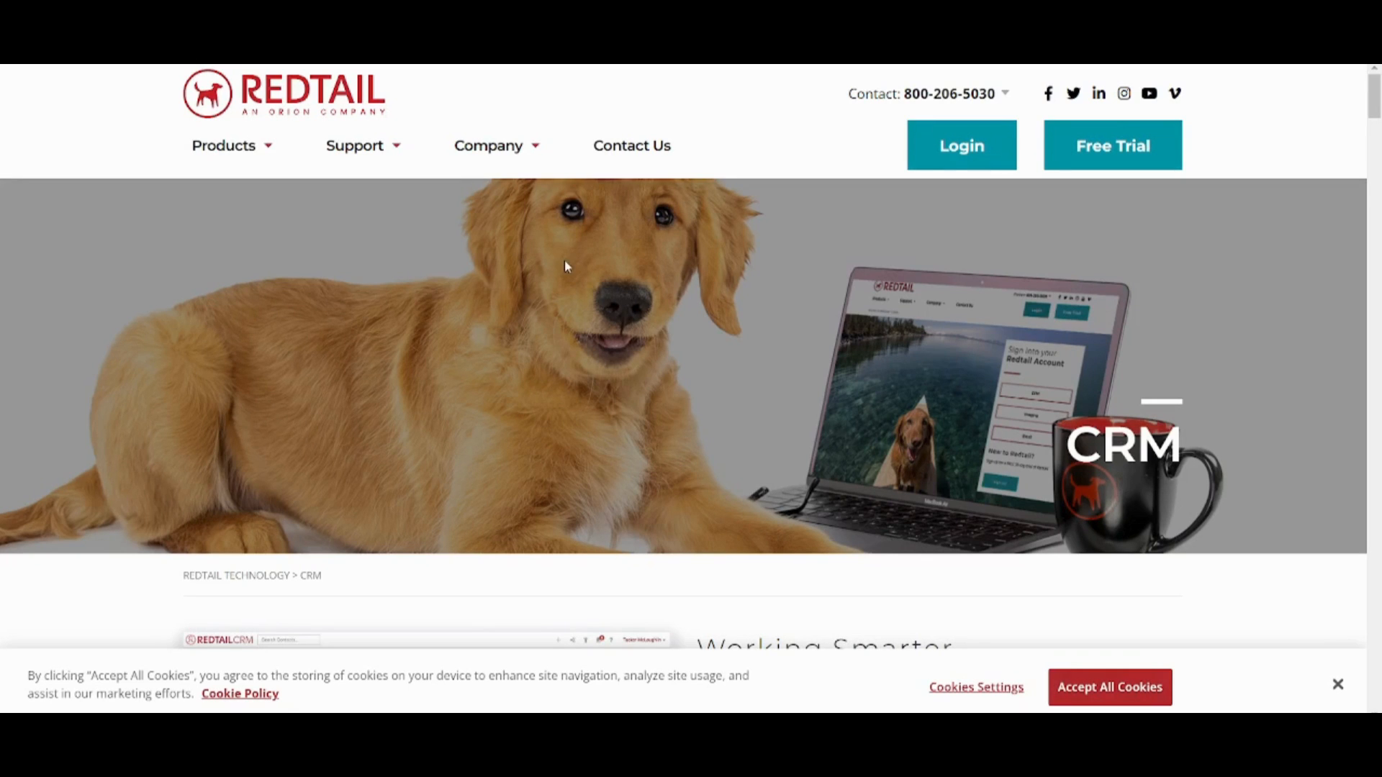
pyautogui.moveTo(1083, 164)
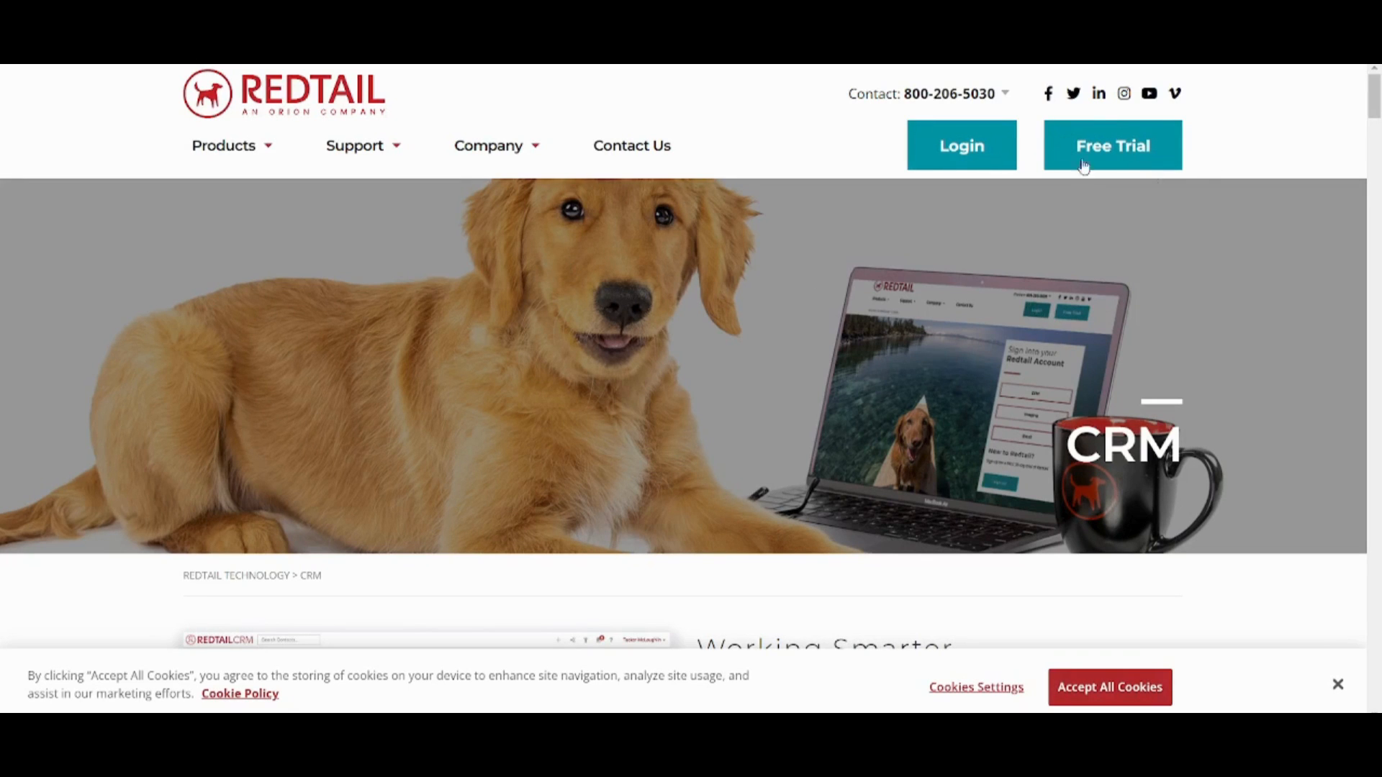
pyautogui.moveTo(965, 151)
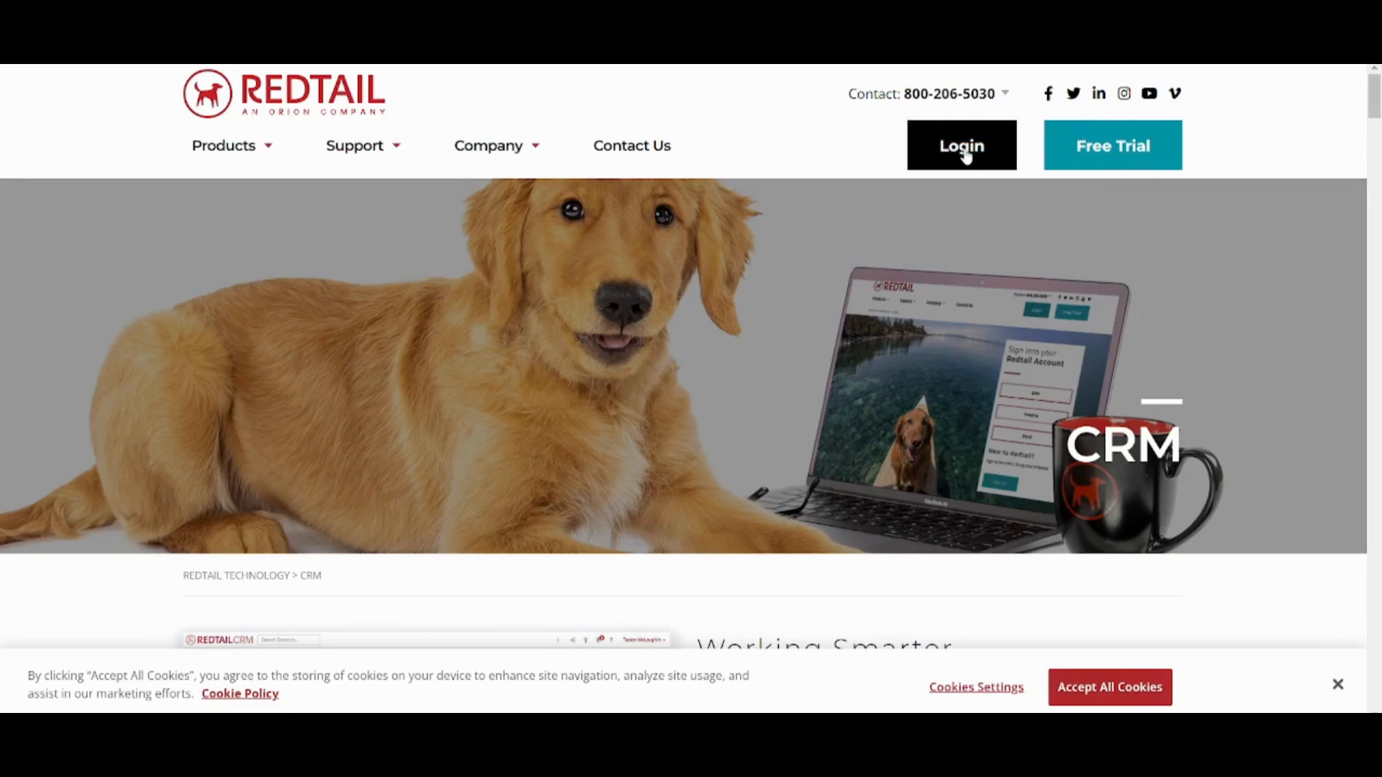
# From the Redtail website's Login page, choose CRM to reach the CRM sign-in page
pyautogui.click(962, 146)
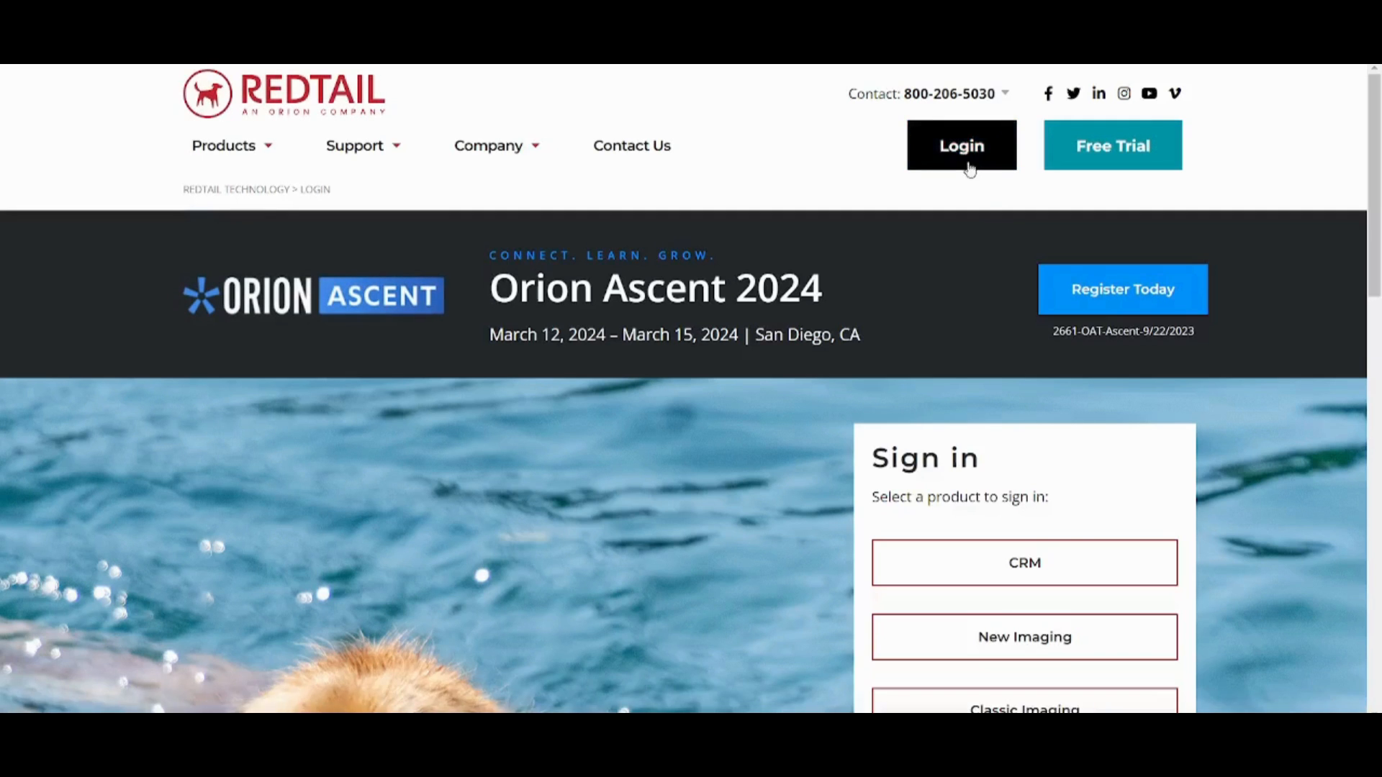
pyautogui.scroll(-3)
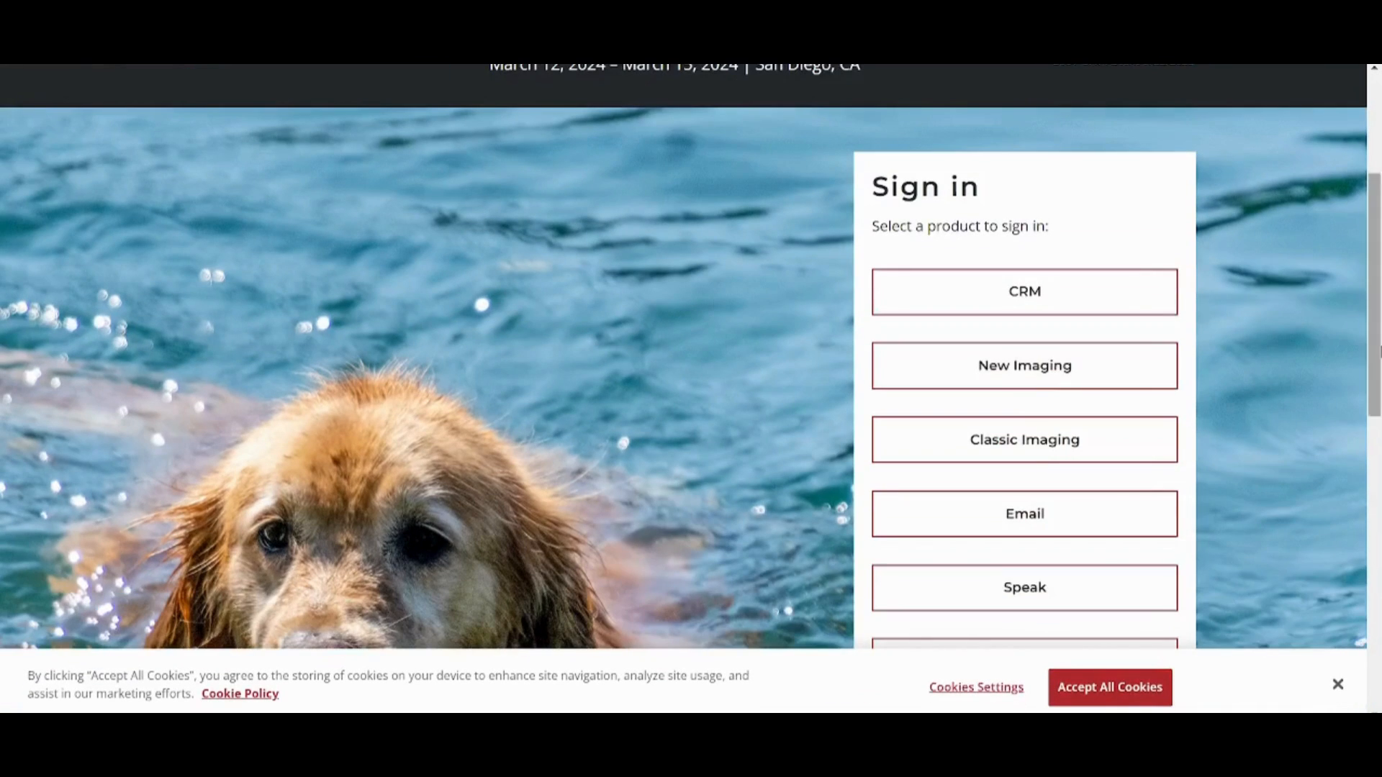
pyautogui.click(1025, 291)
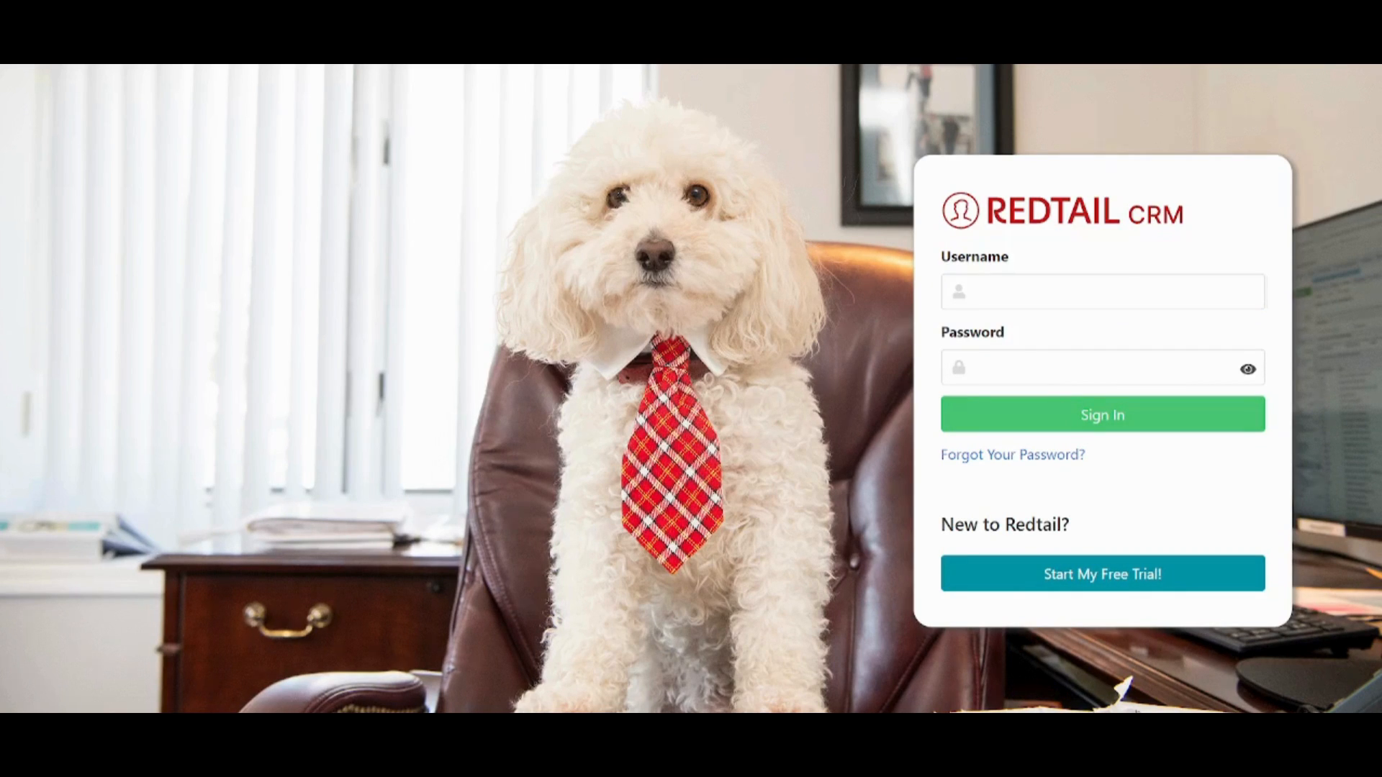
# Sign in with the entered credentials and land on the Today dashboard
pyautogui.click(1103, 415)
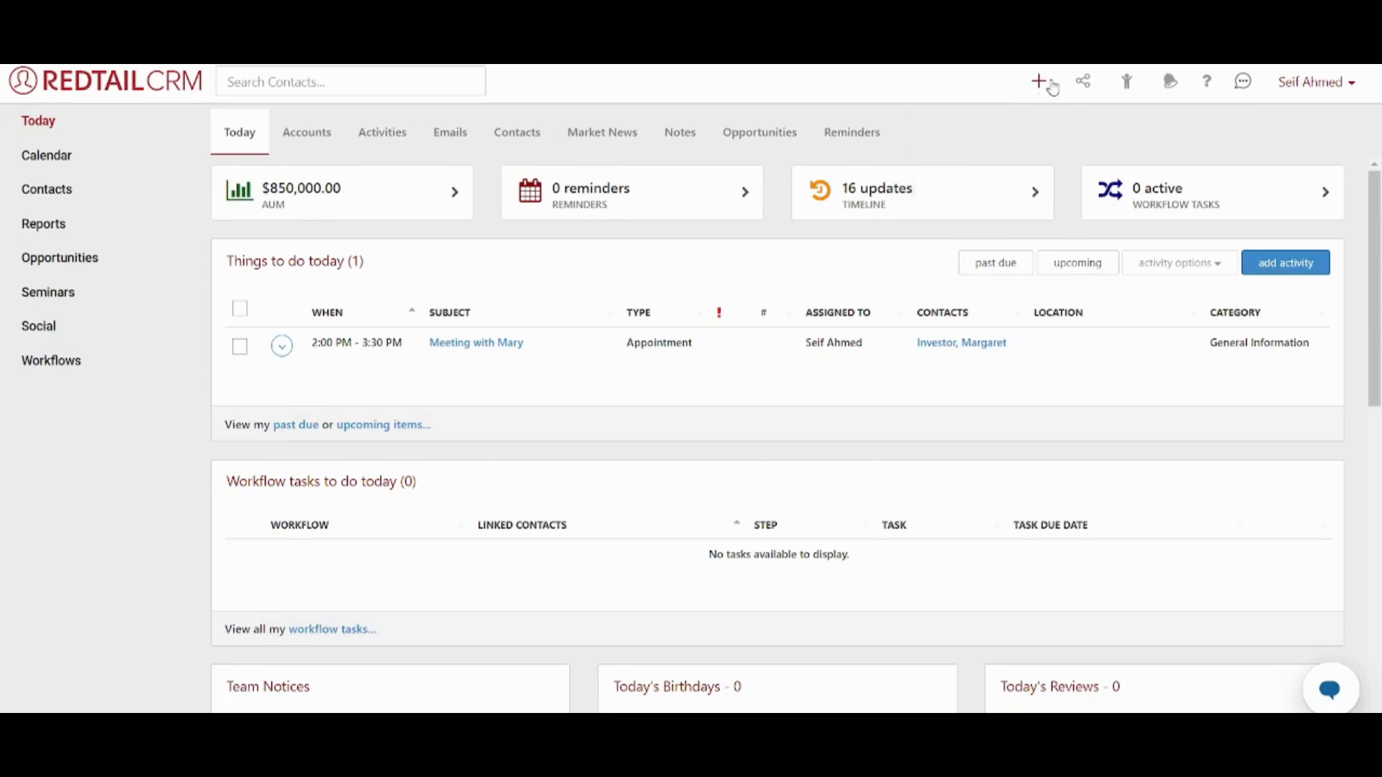
# Choose Contacts from the + menu to bring up the Add New Contact dialog
pyautogui.click(1037, 81)
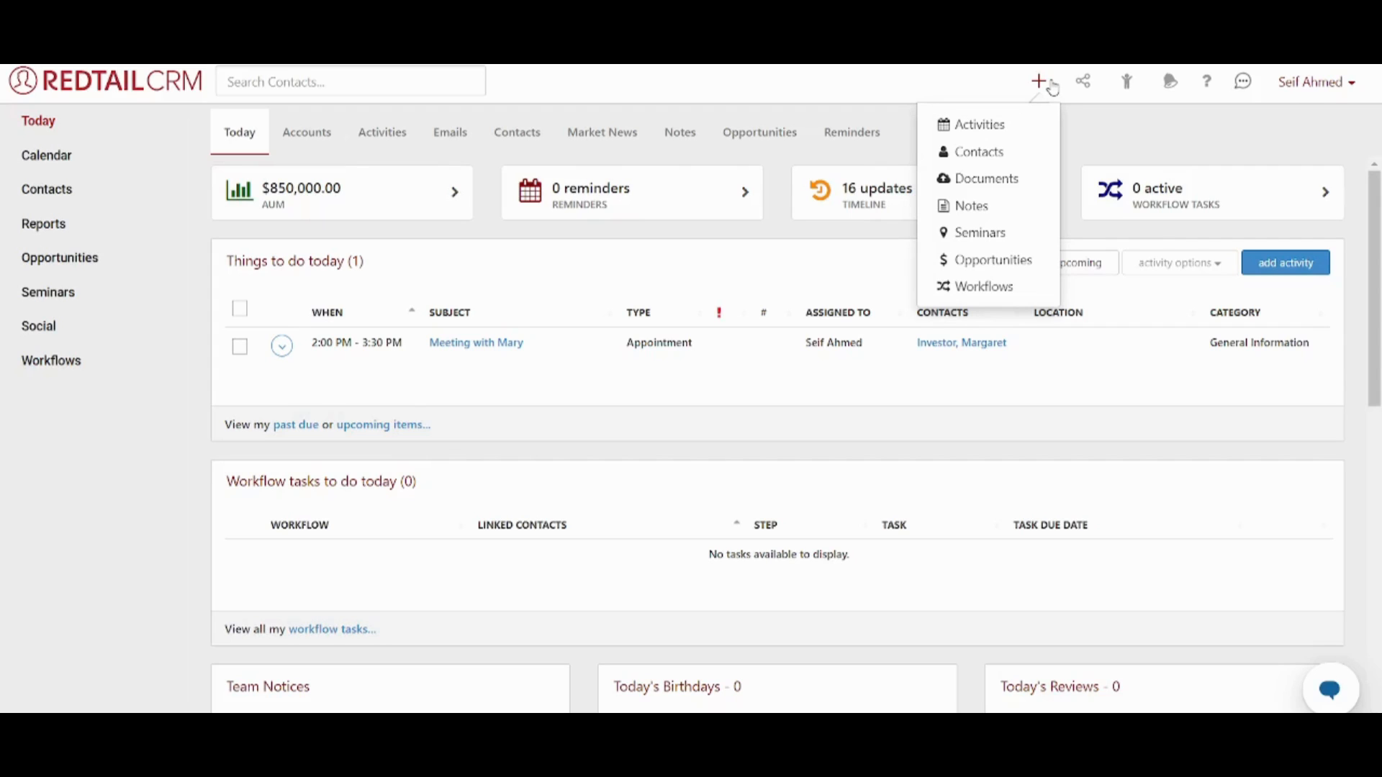
pyautogui.moveTo(1045, 98)
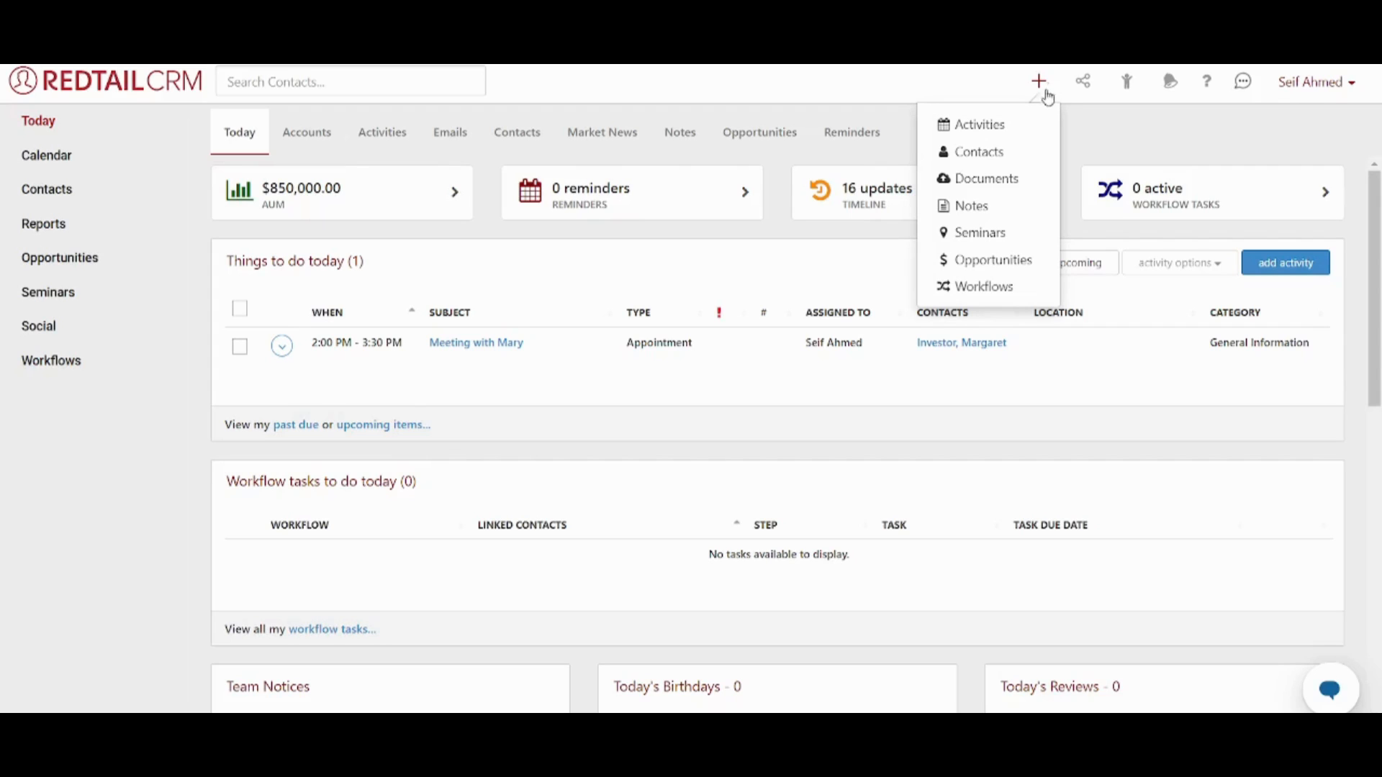
pyautogui.moveTo(966, 153)
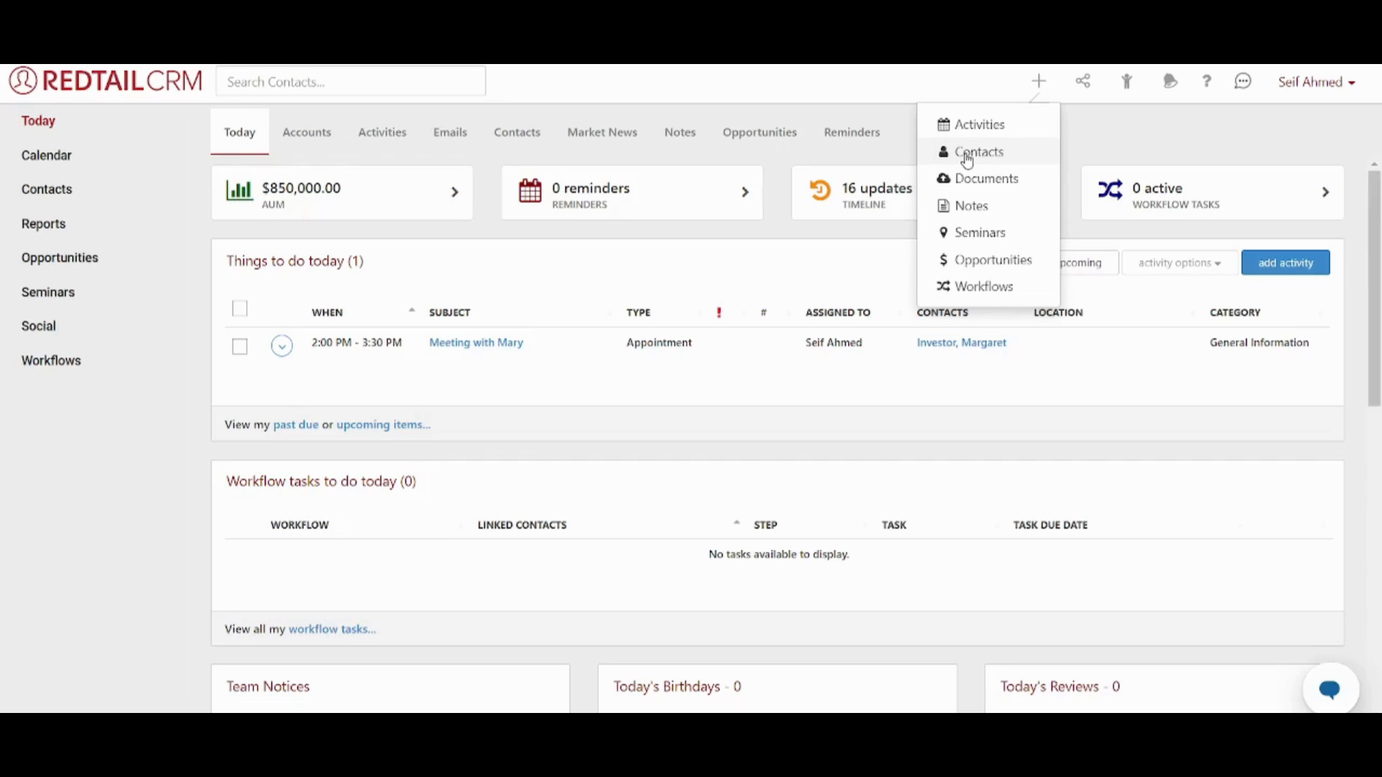
pyautogui.click(979, 153)
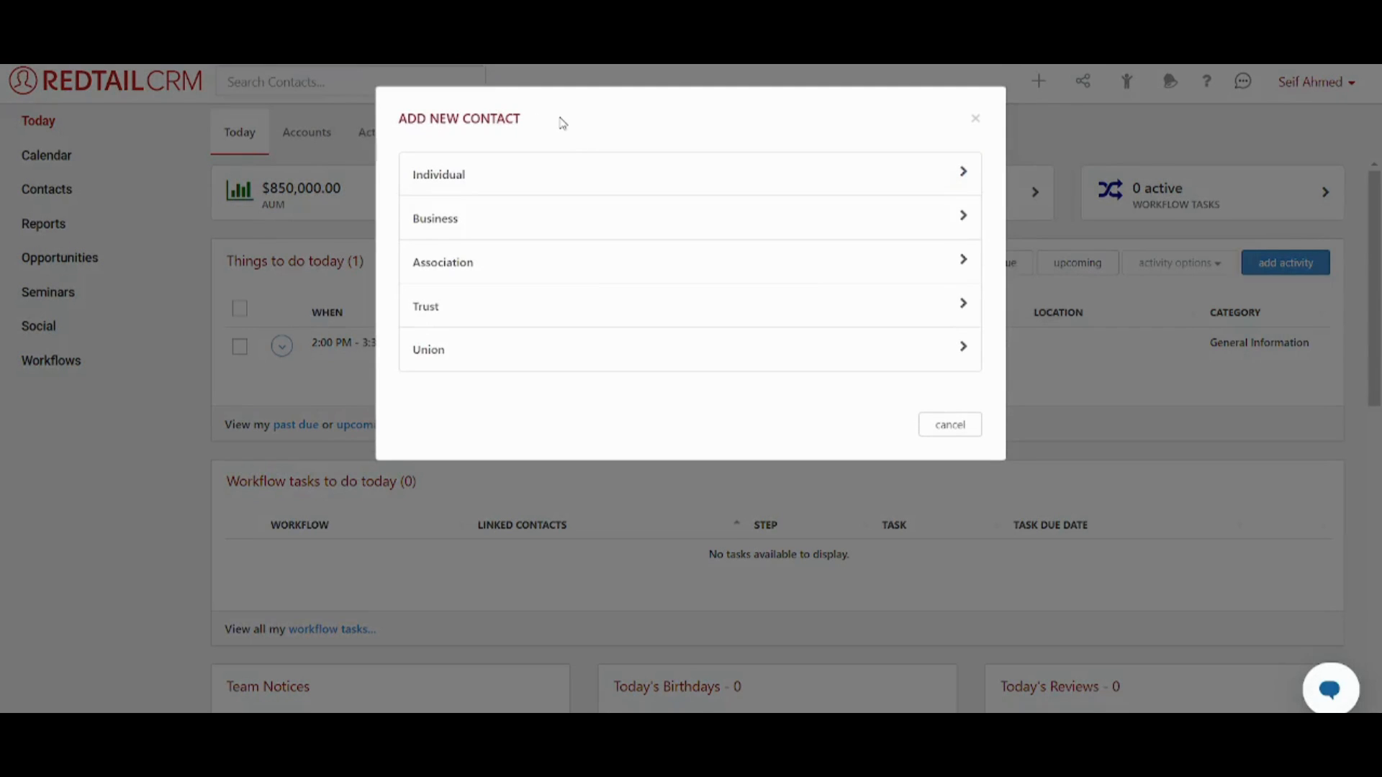
pyautogui.moveTo(426, 192)
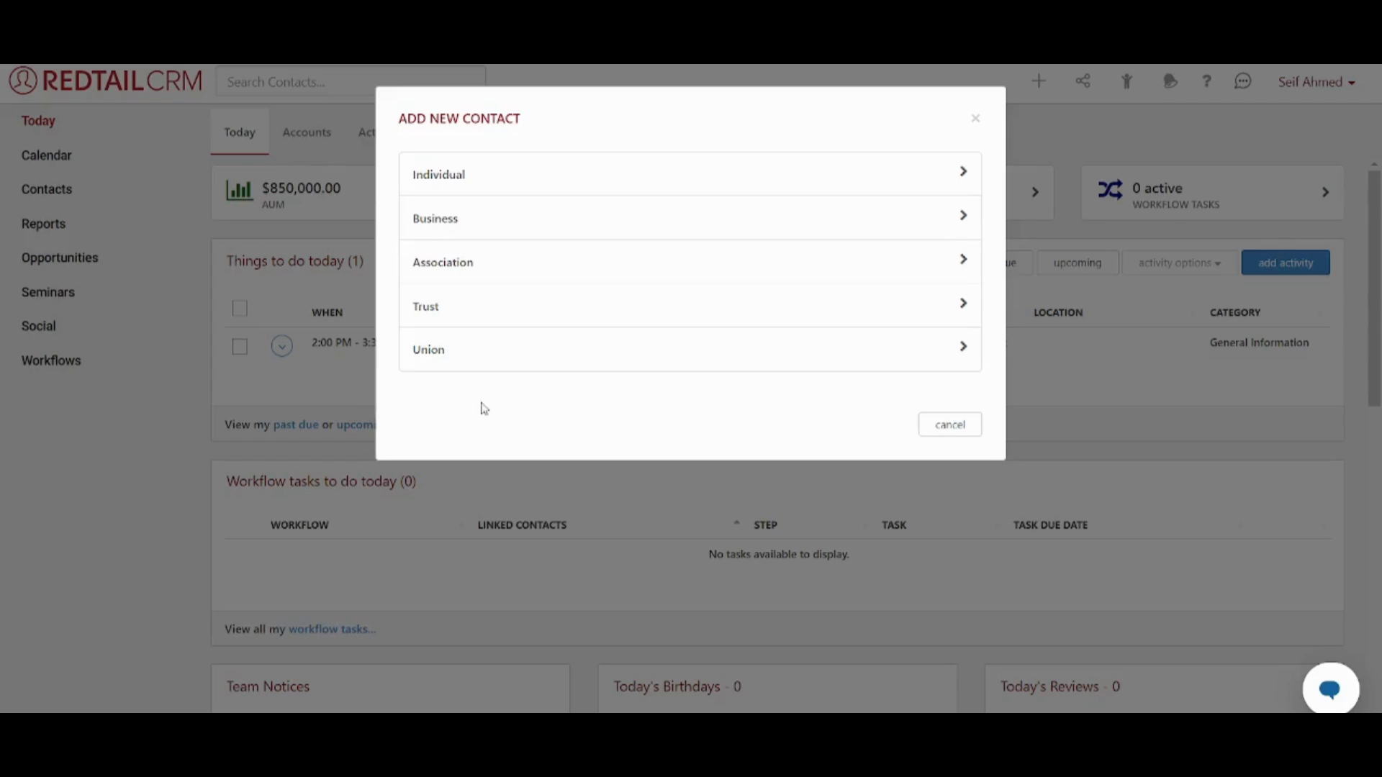
pyautogui.moveTo(518, 148)
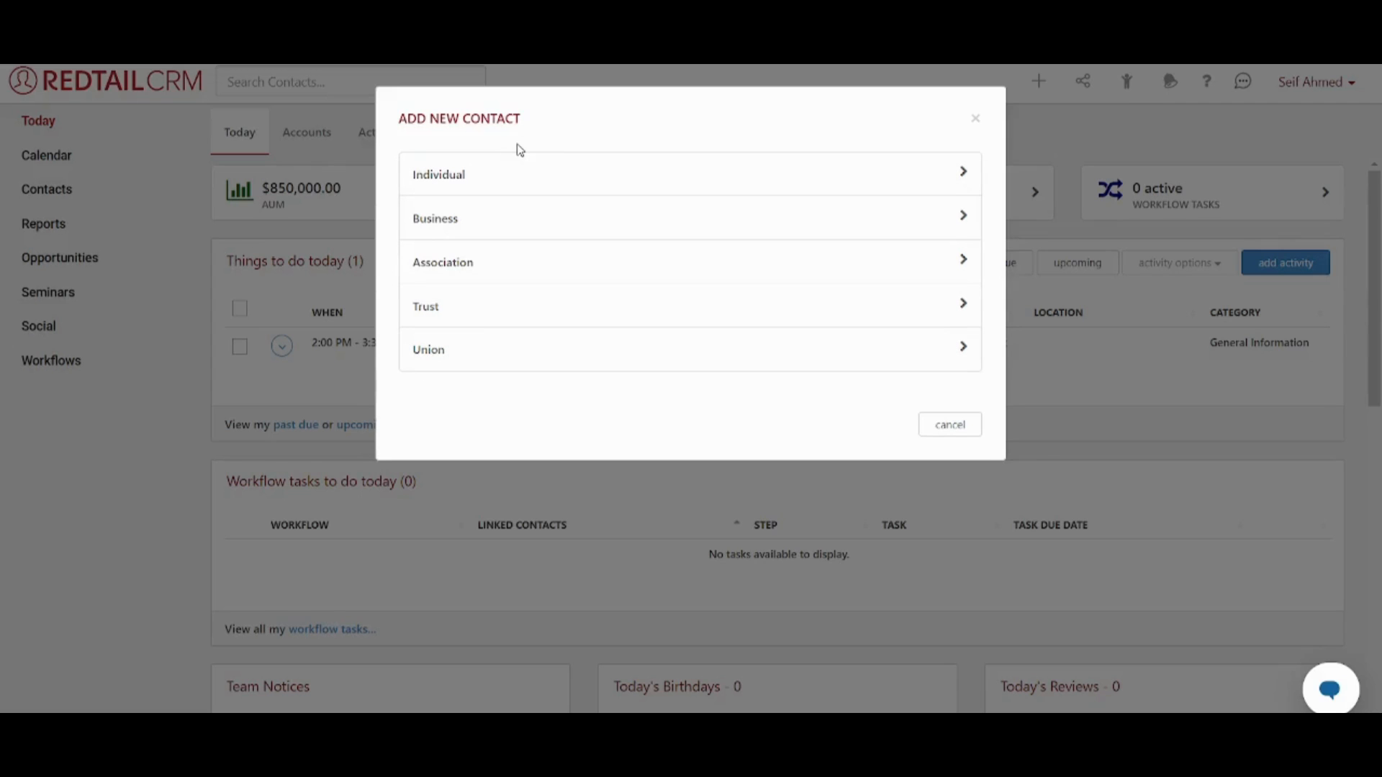
pyautogui.moveTo(517, 184)
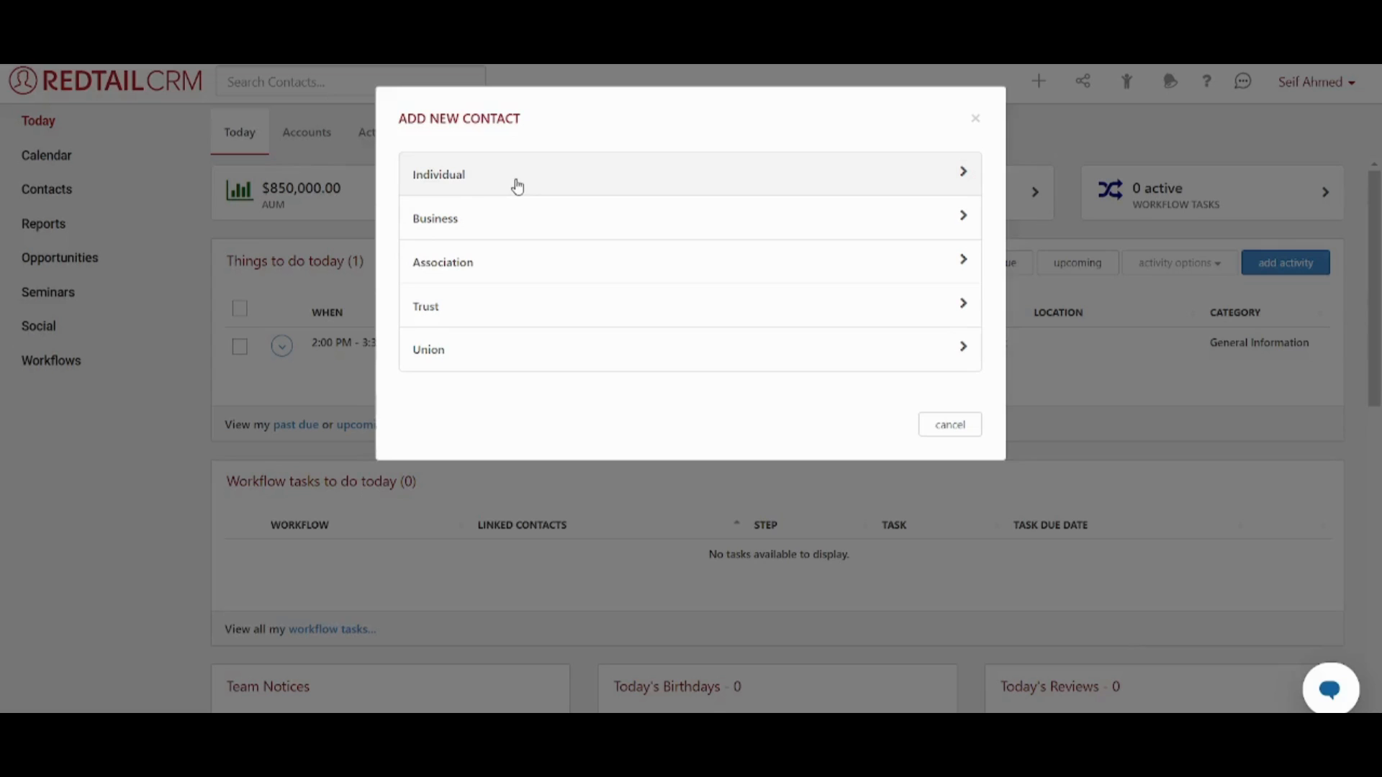
pyautogui.moveTo(475, 185)
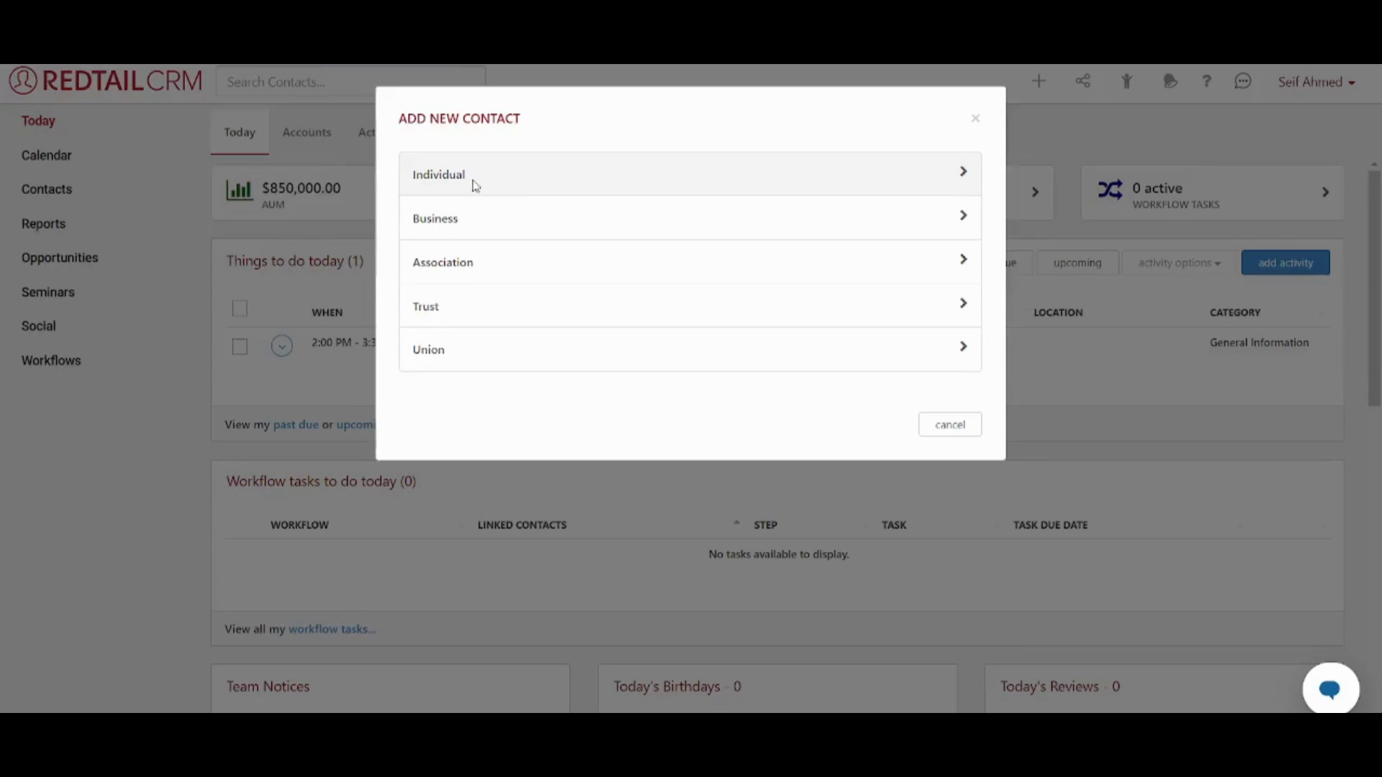
# Start an Individual contact and review the blank New Individual form's sections
pyautogui.click(438, 175)
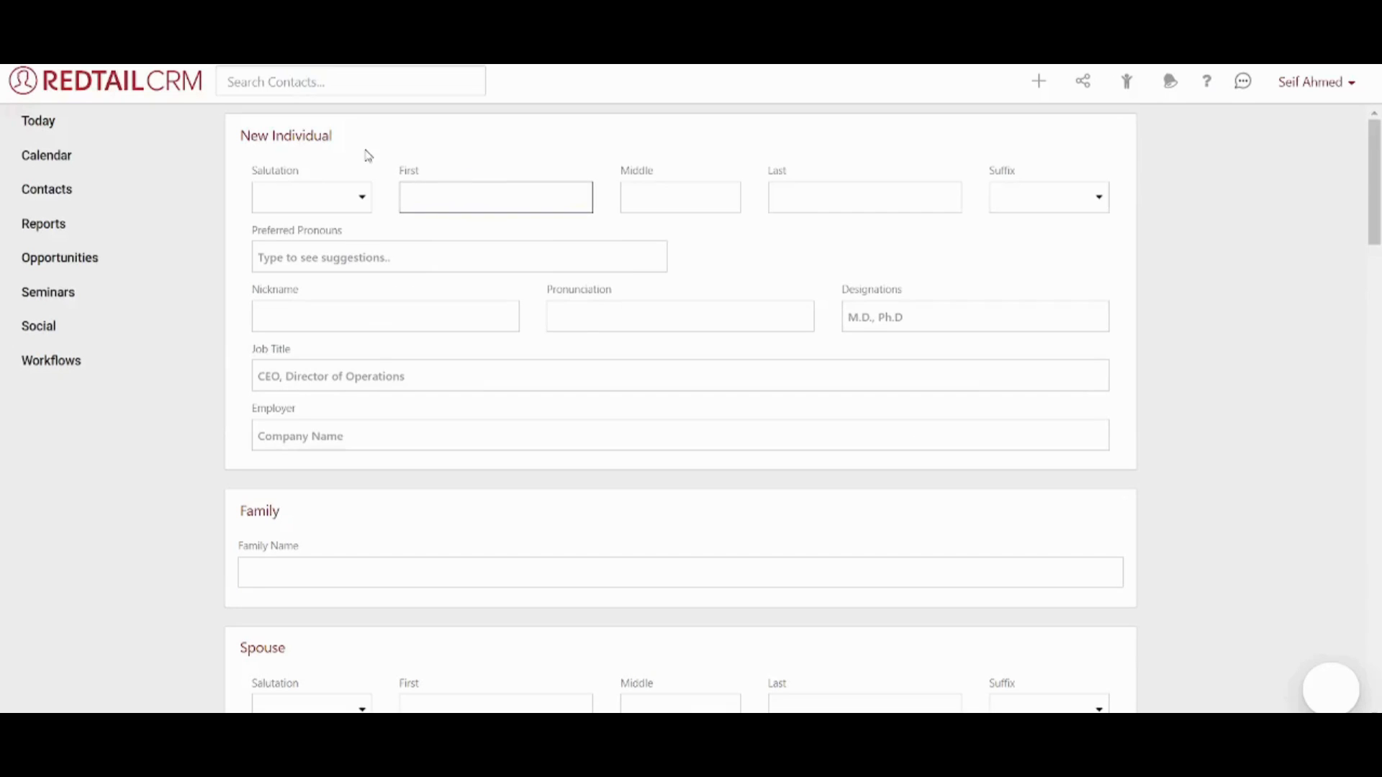
pyautogui.scroll(-3)
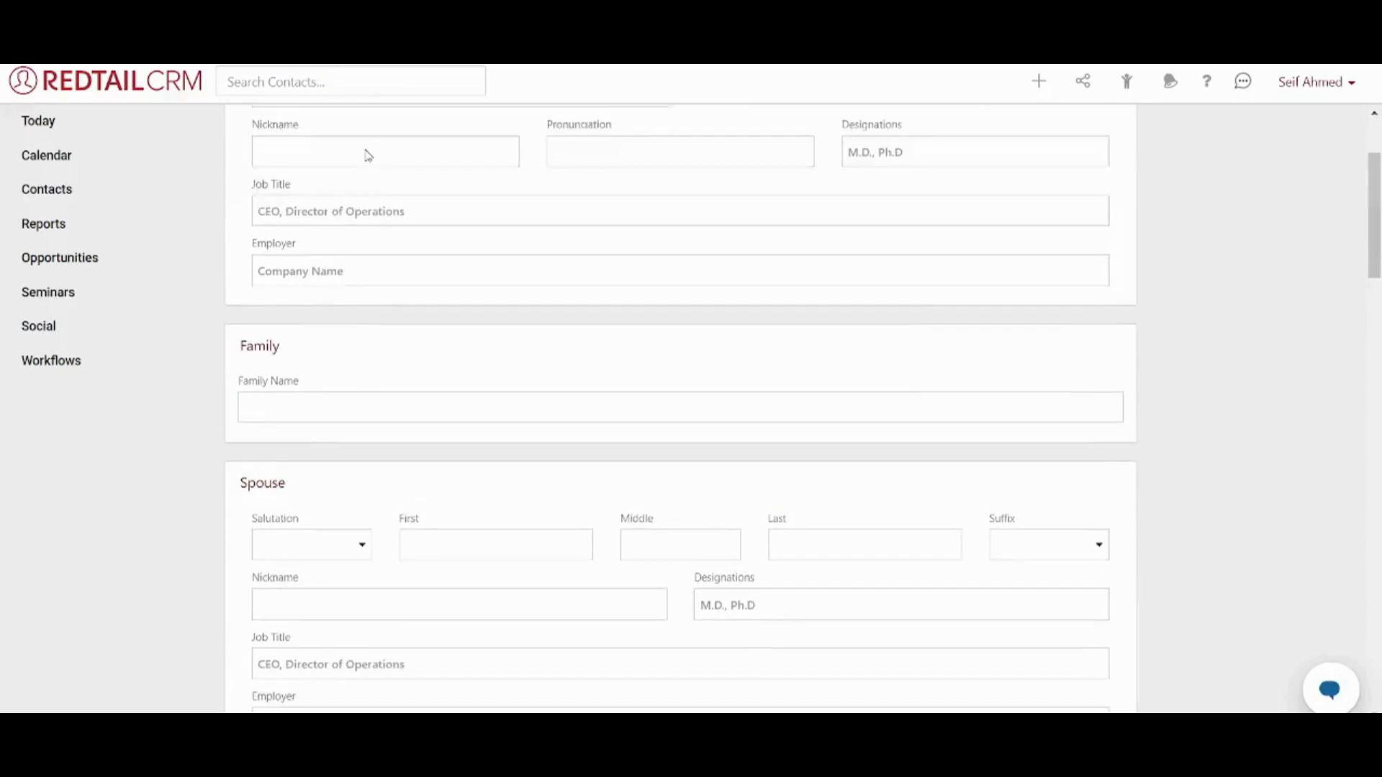
pyautogui.scroll(-3)
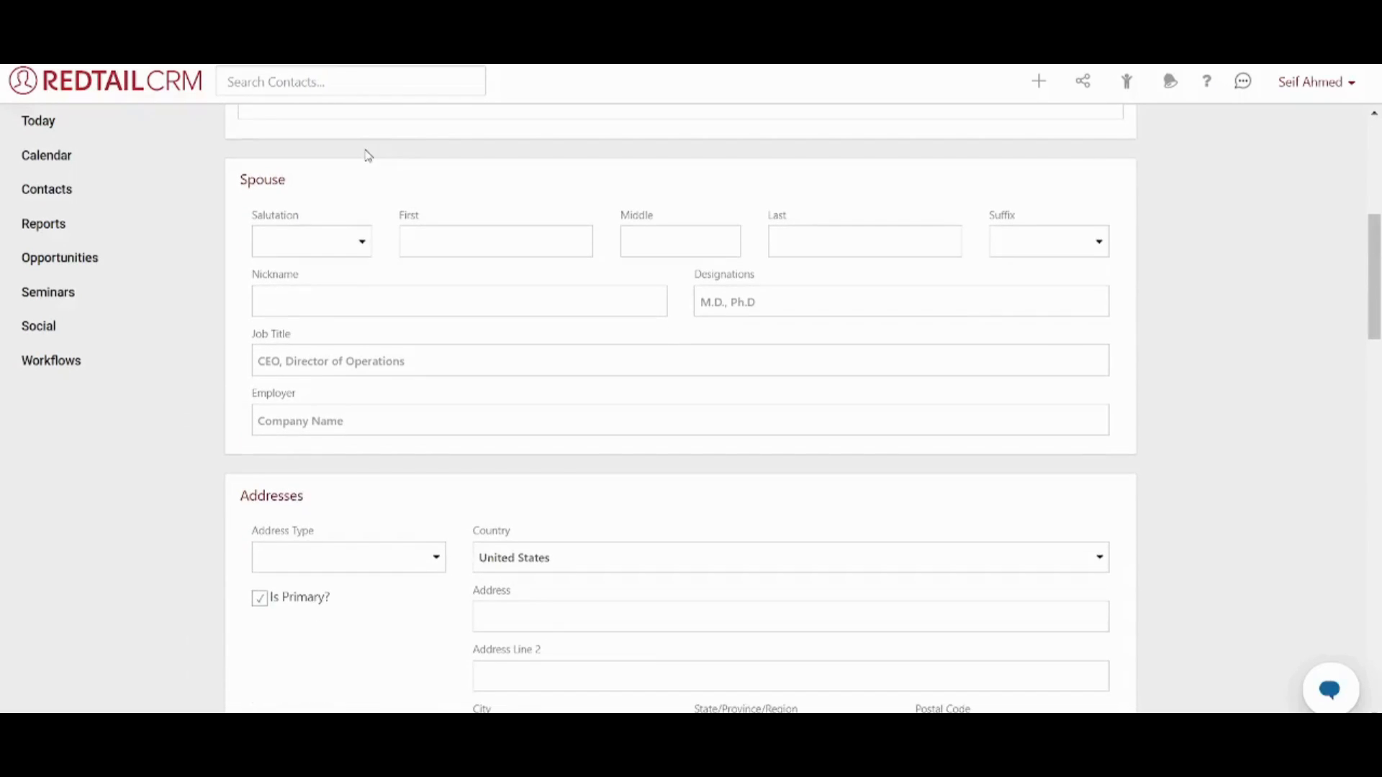
pyautogui.scroll(-3)
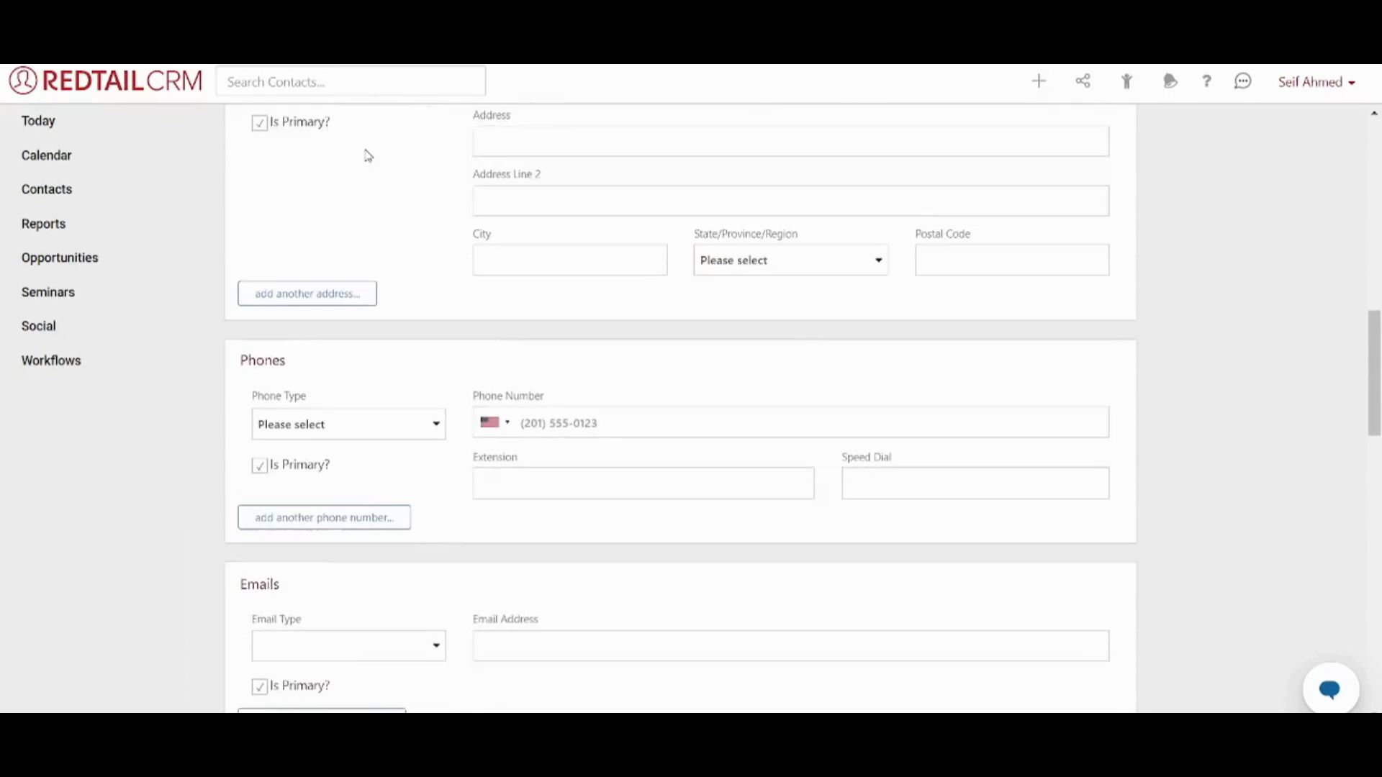
pyautogui.scroll(-3)
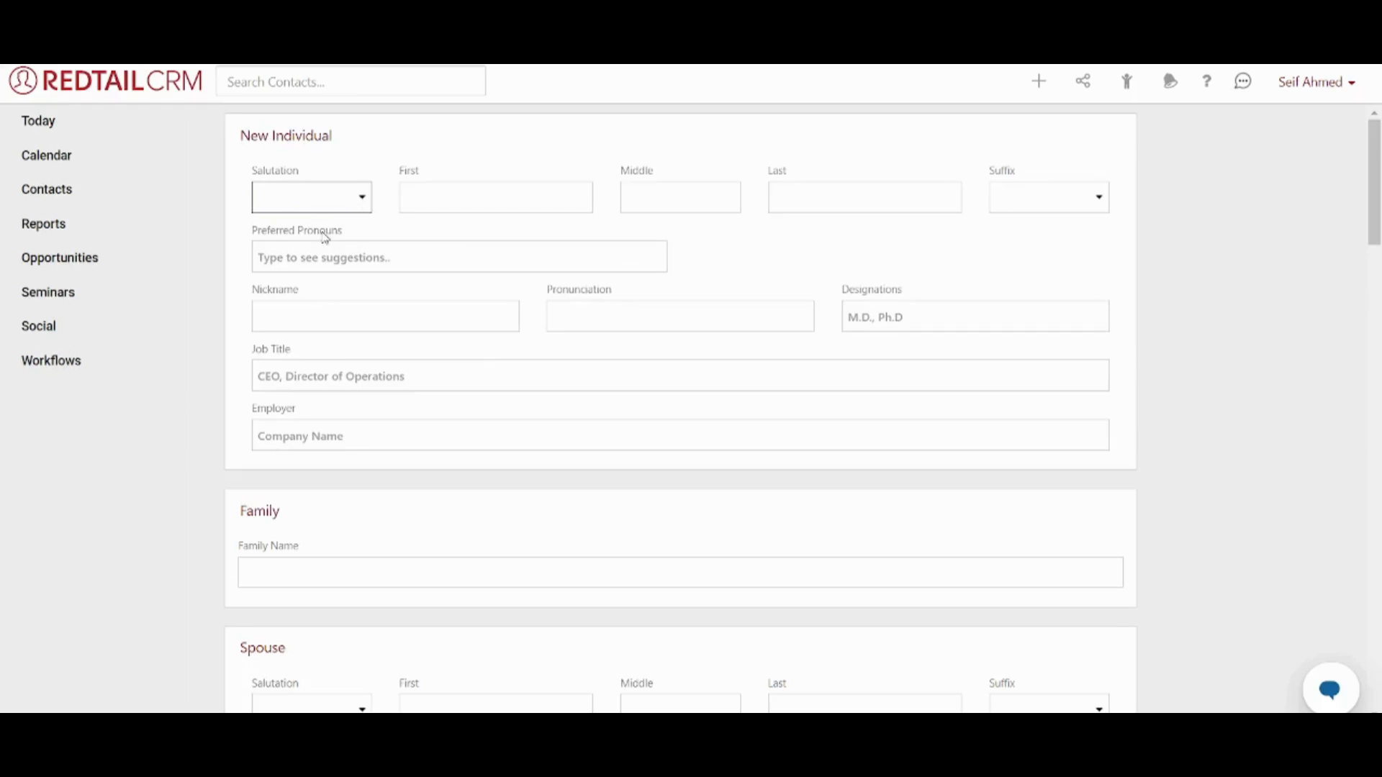
pyautogui.moveTo(306, 398)
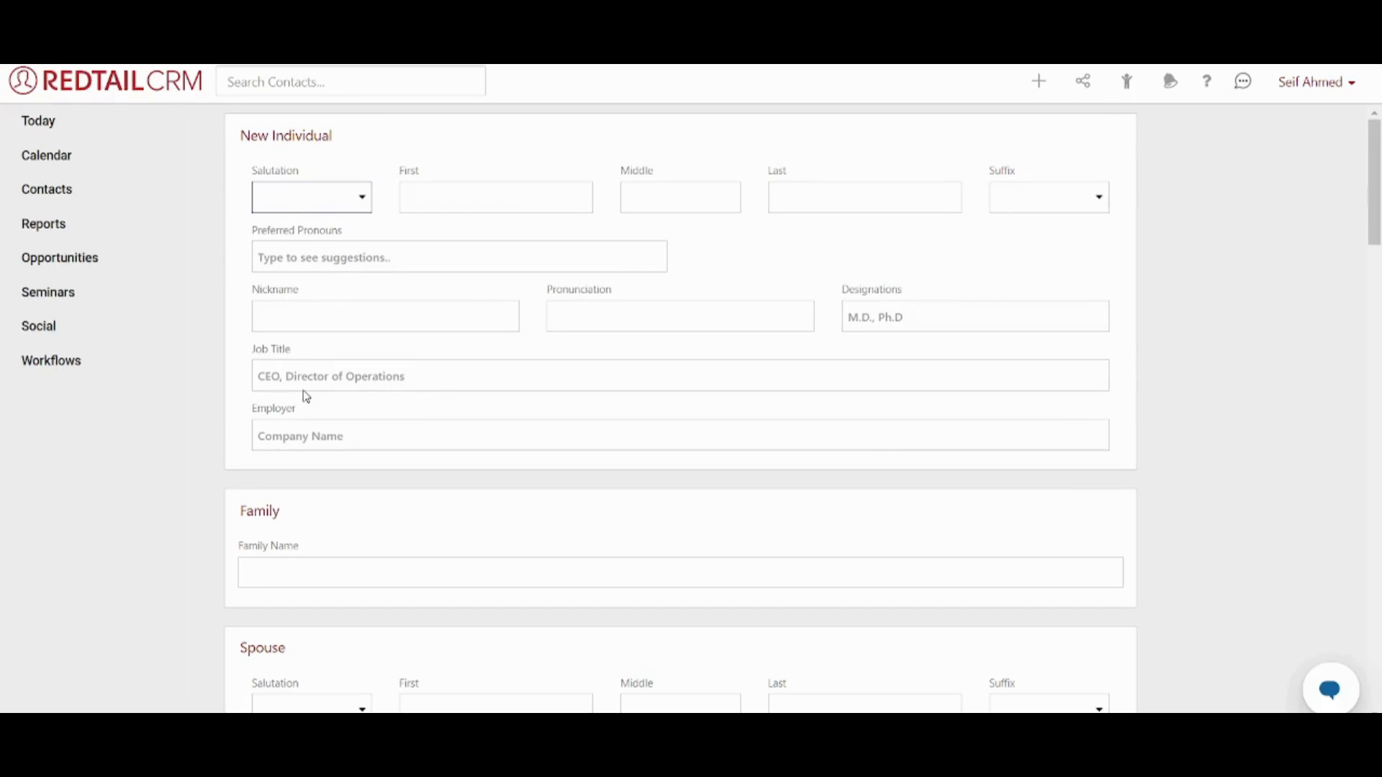
pyautogui.write('Sarah')
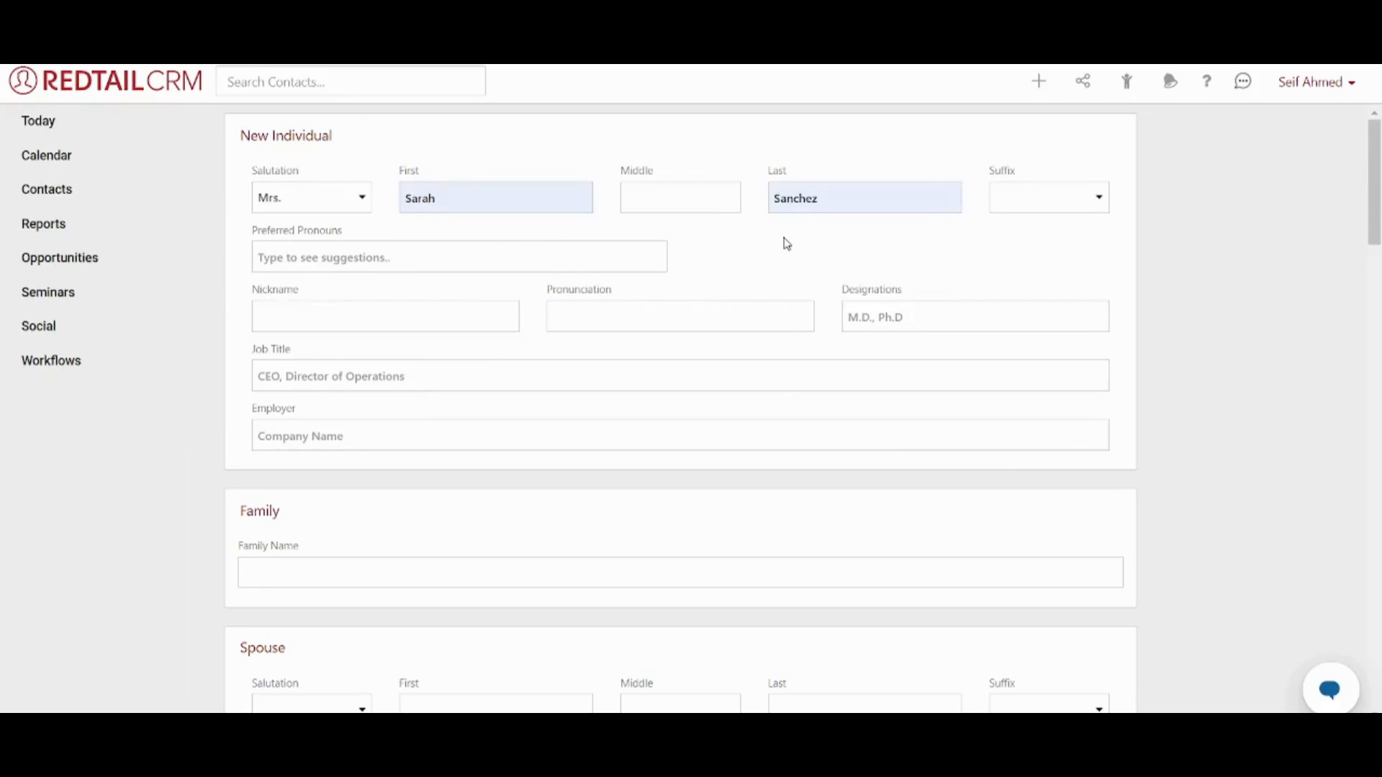
pyautogui.scroll(-3)
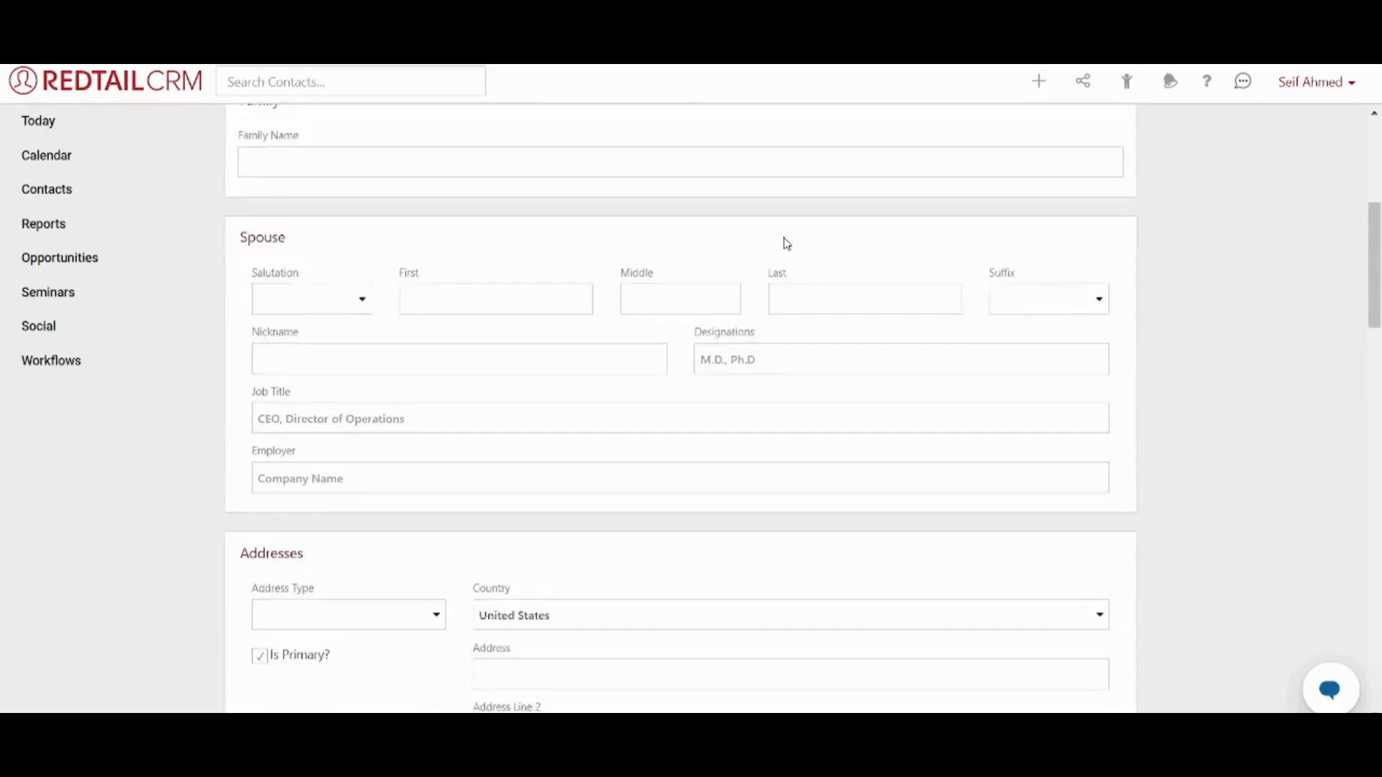
pyautogui.scroll(-3)
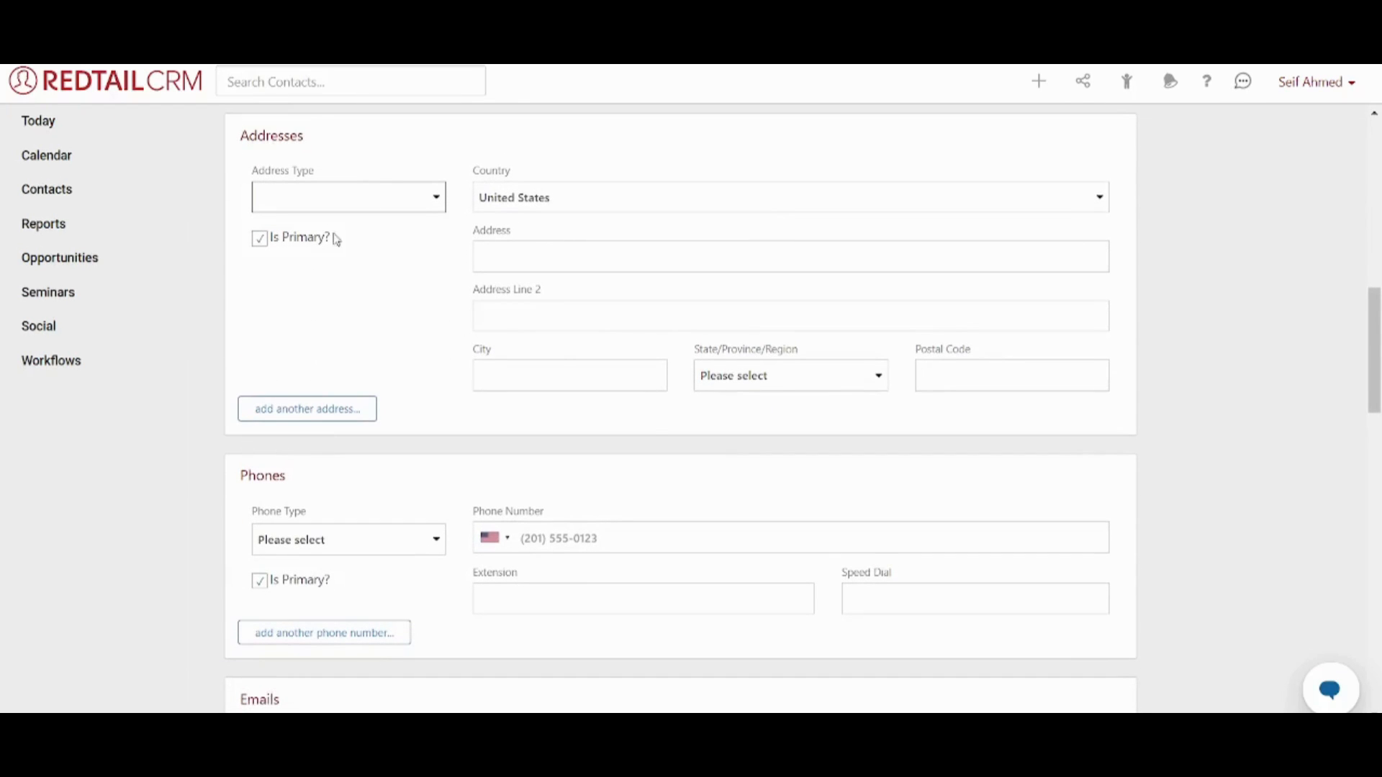
pyautogui.click(348, 198)
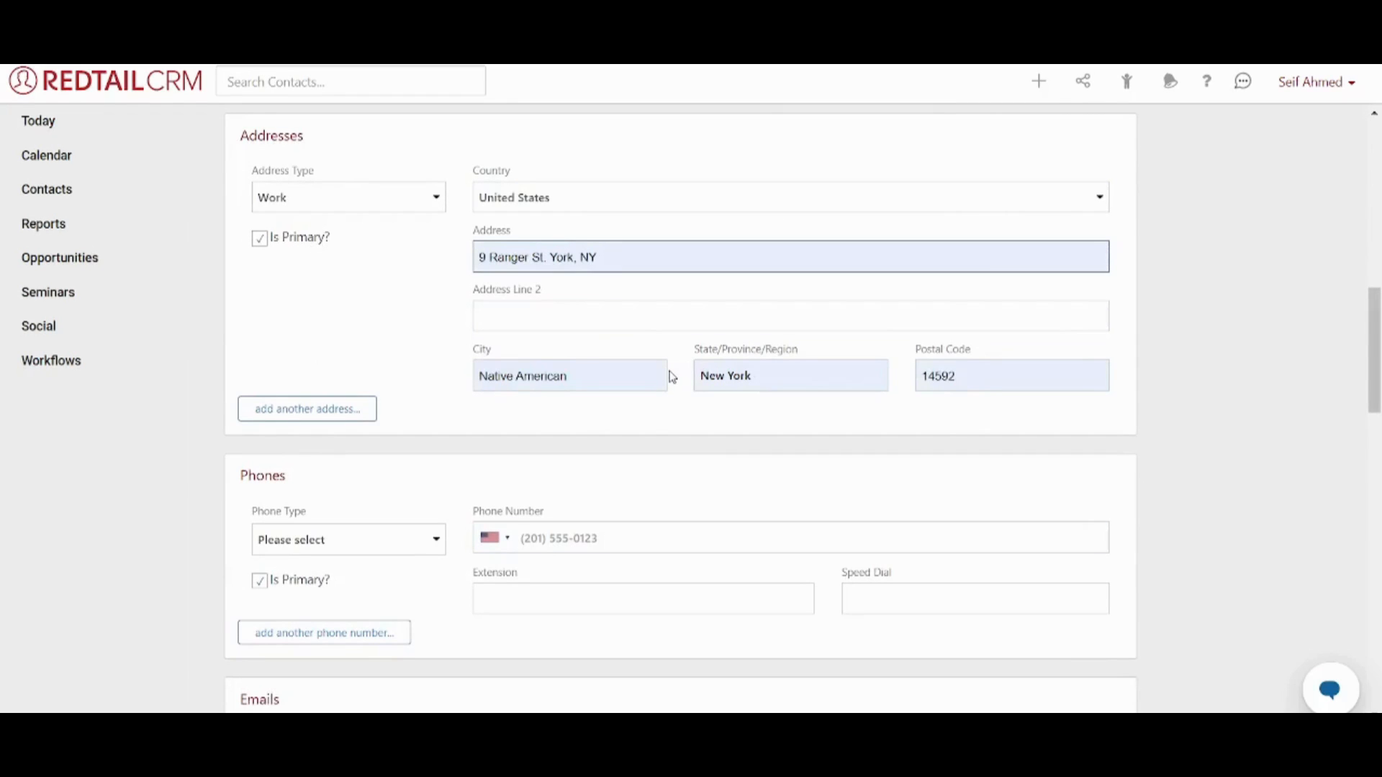
pyautogui.scroll(-3)
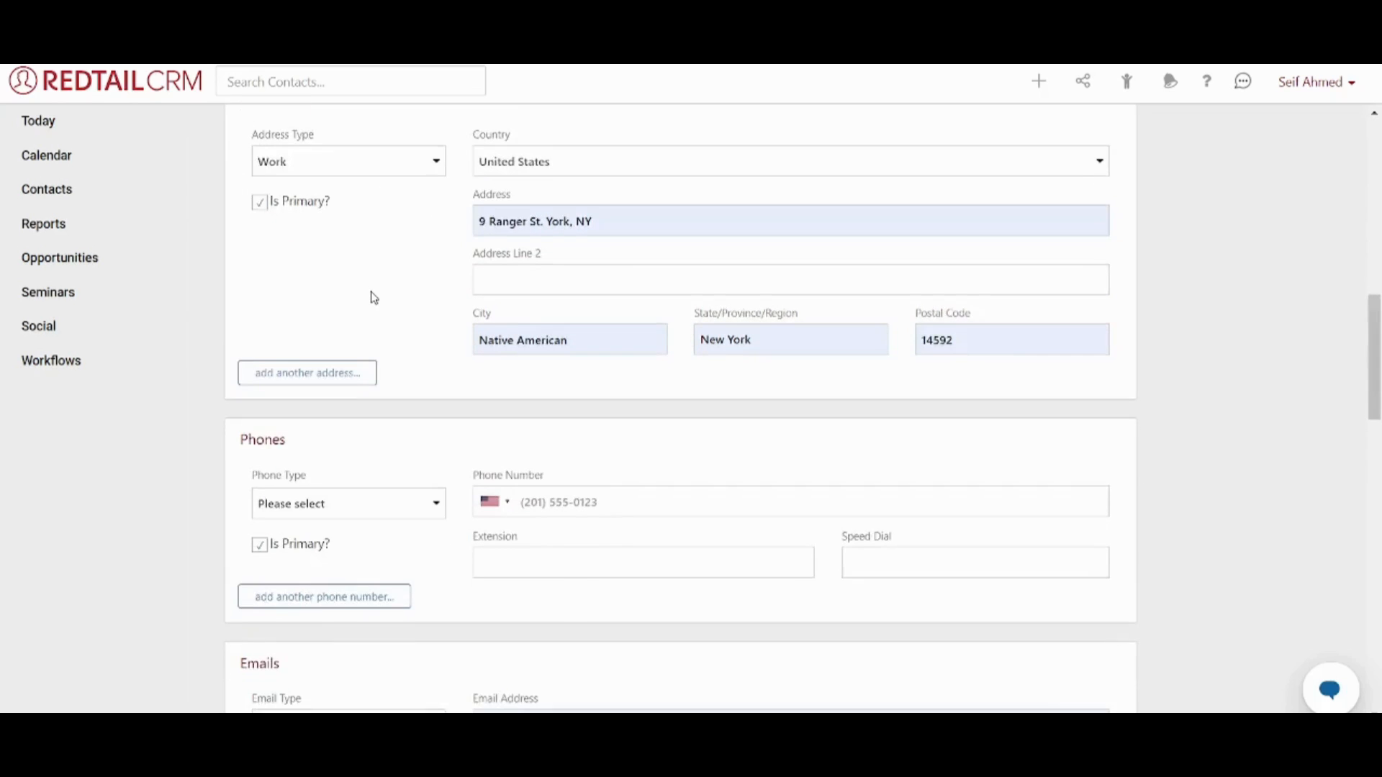
pyautogui.scroll(-3)
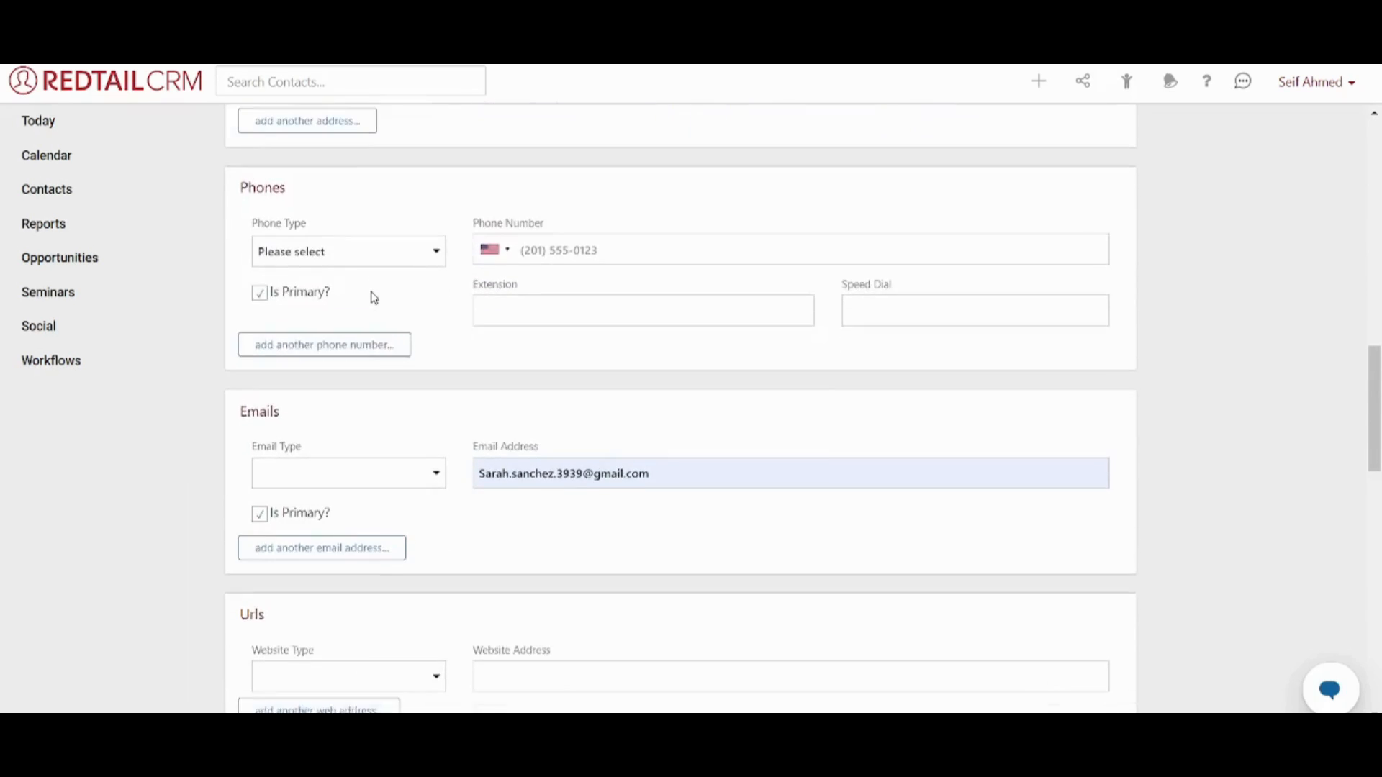
pyautogui.scroll(-3)
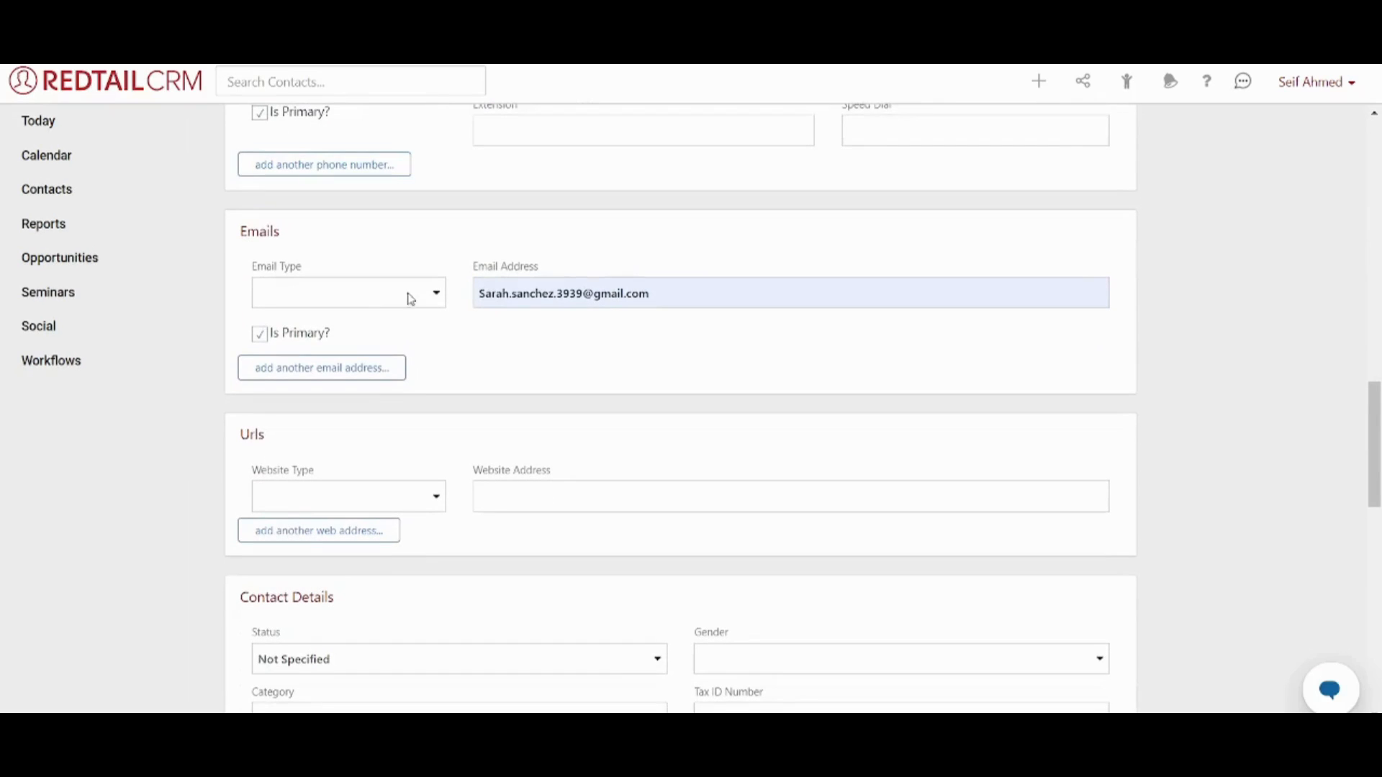
pyautogui.moveTo(777, 352)
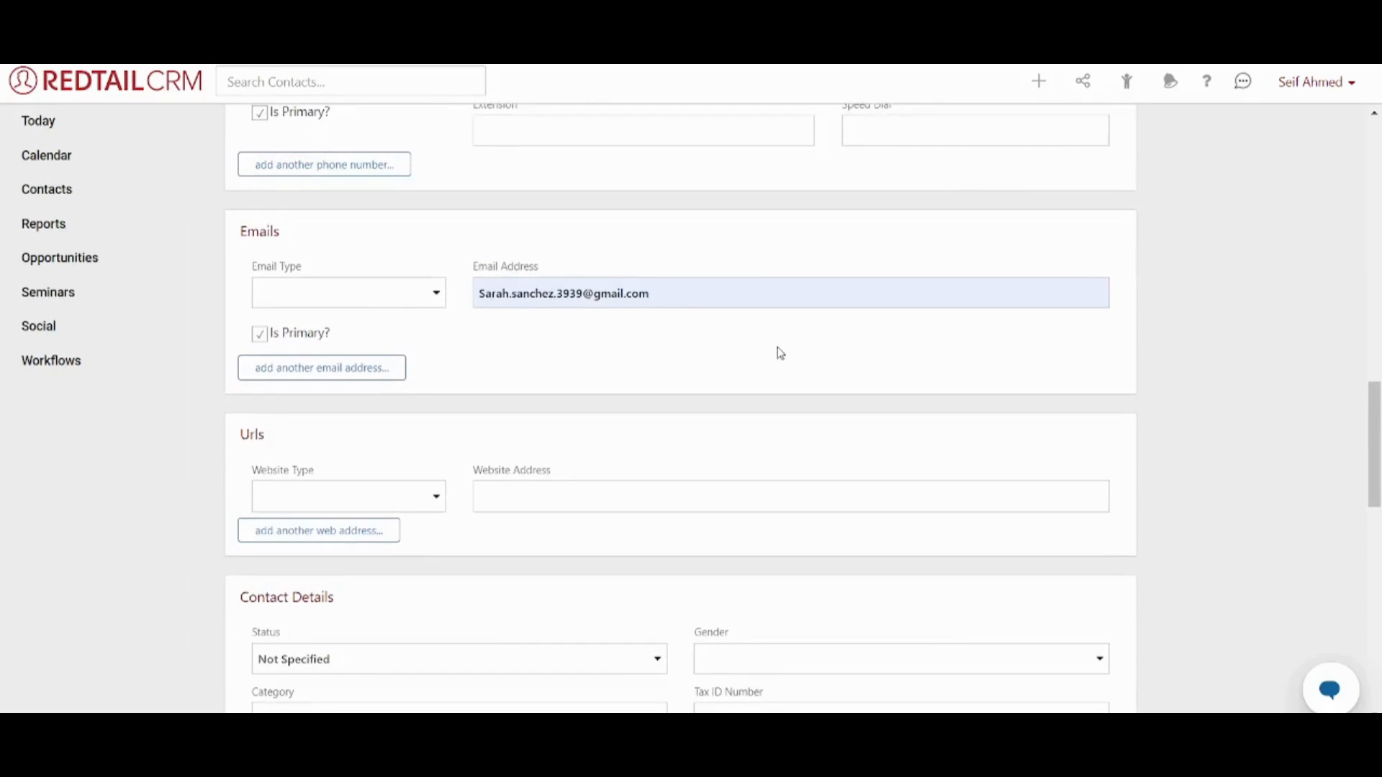
pyautogui.scroll(-3)
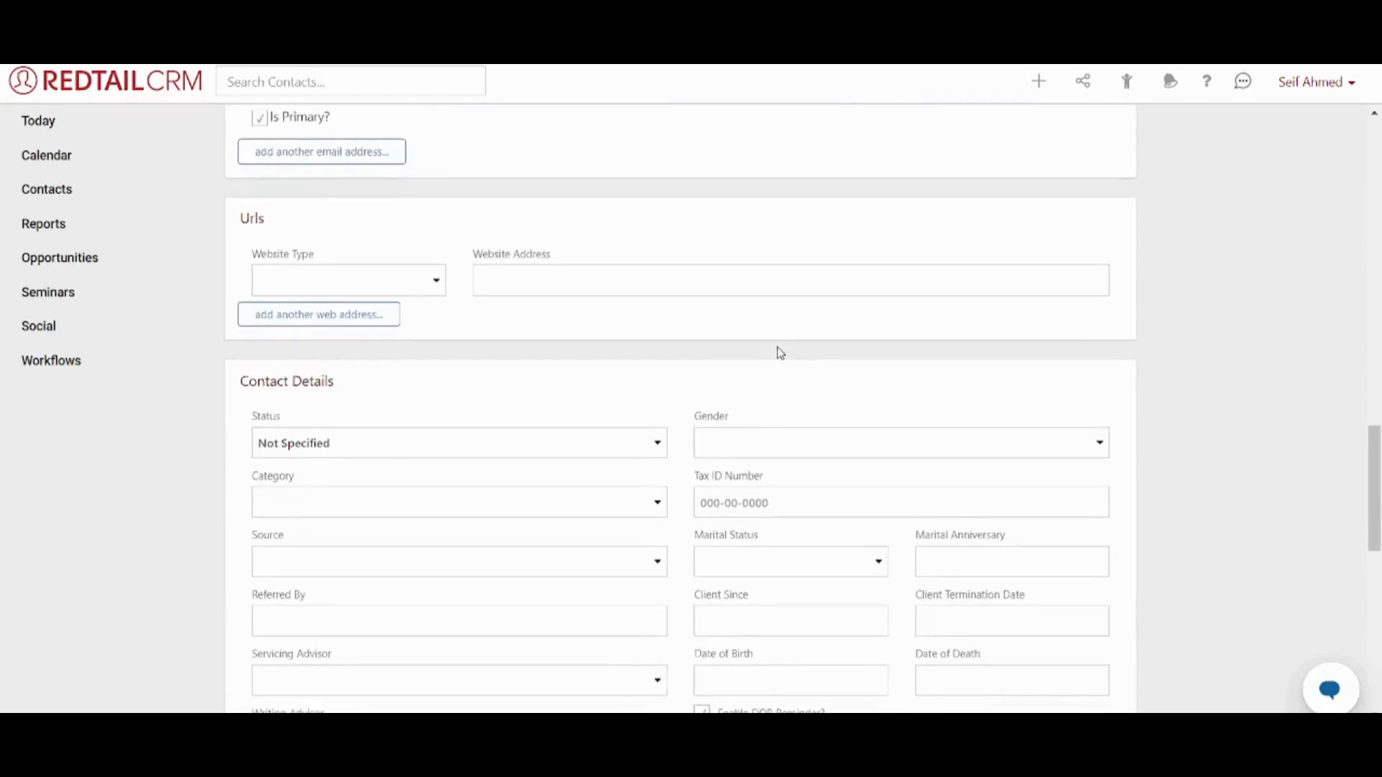
pyautogui.scroll(-3)
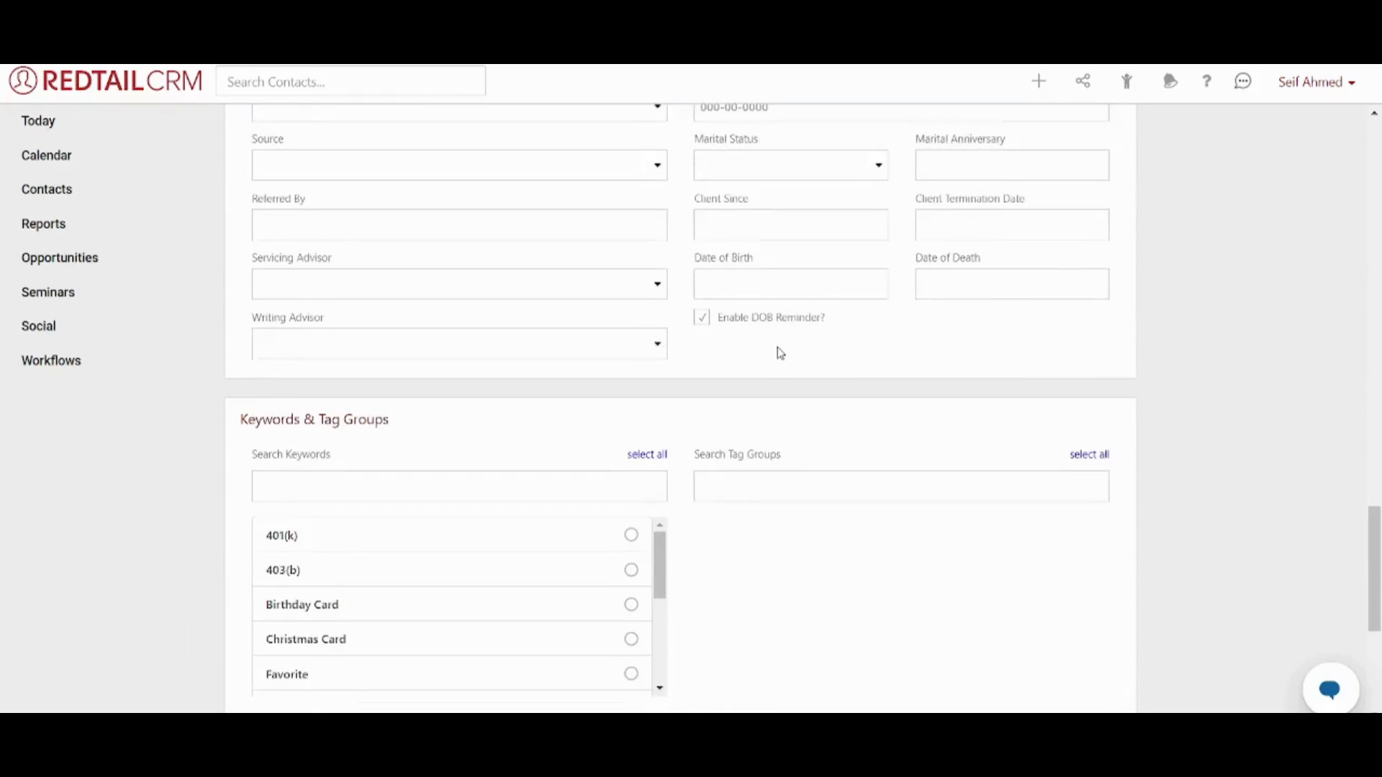
# Move to the bottom of the New Individual form where permission is Everyone
pyautogui.scroll(-3)
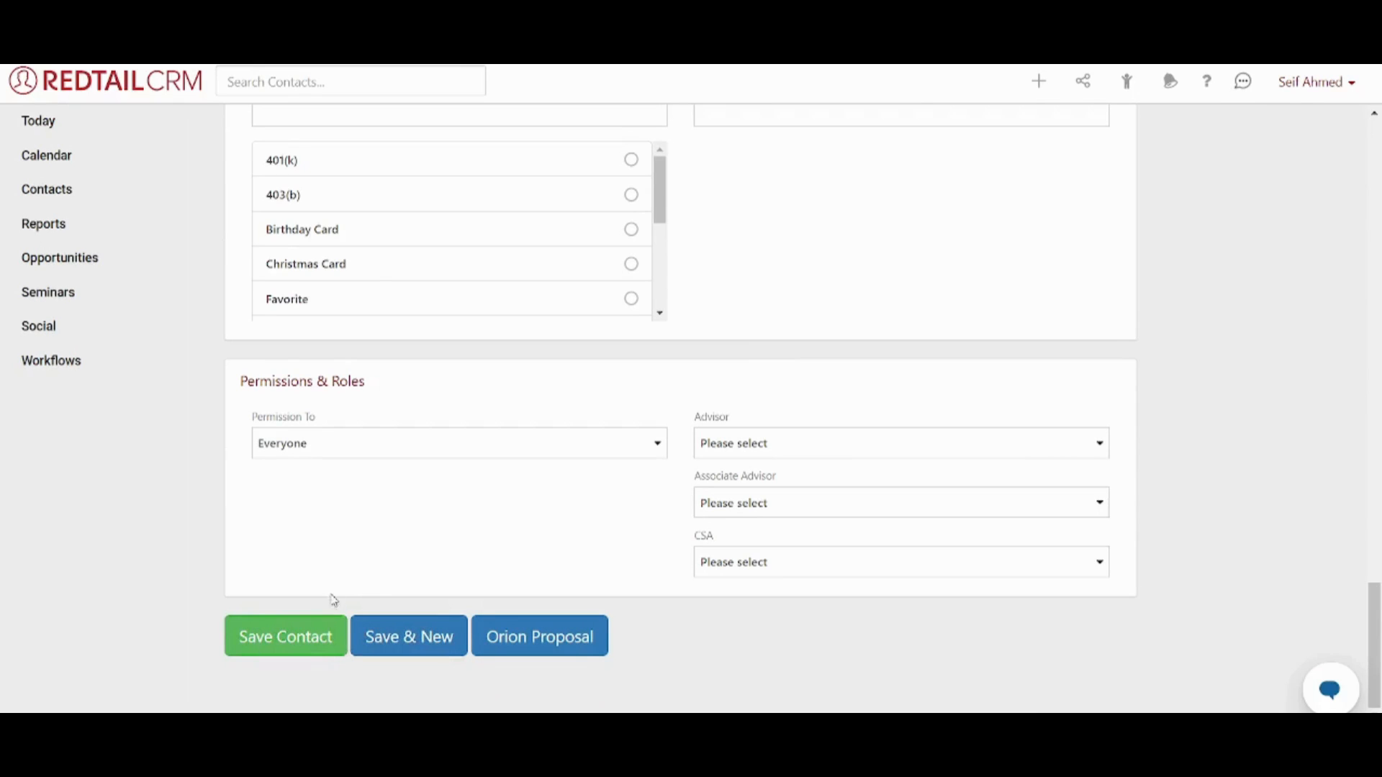
pyautogui.moveTo(350, 595)
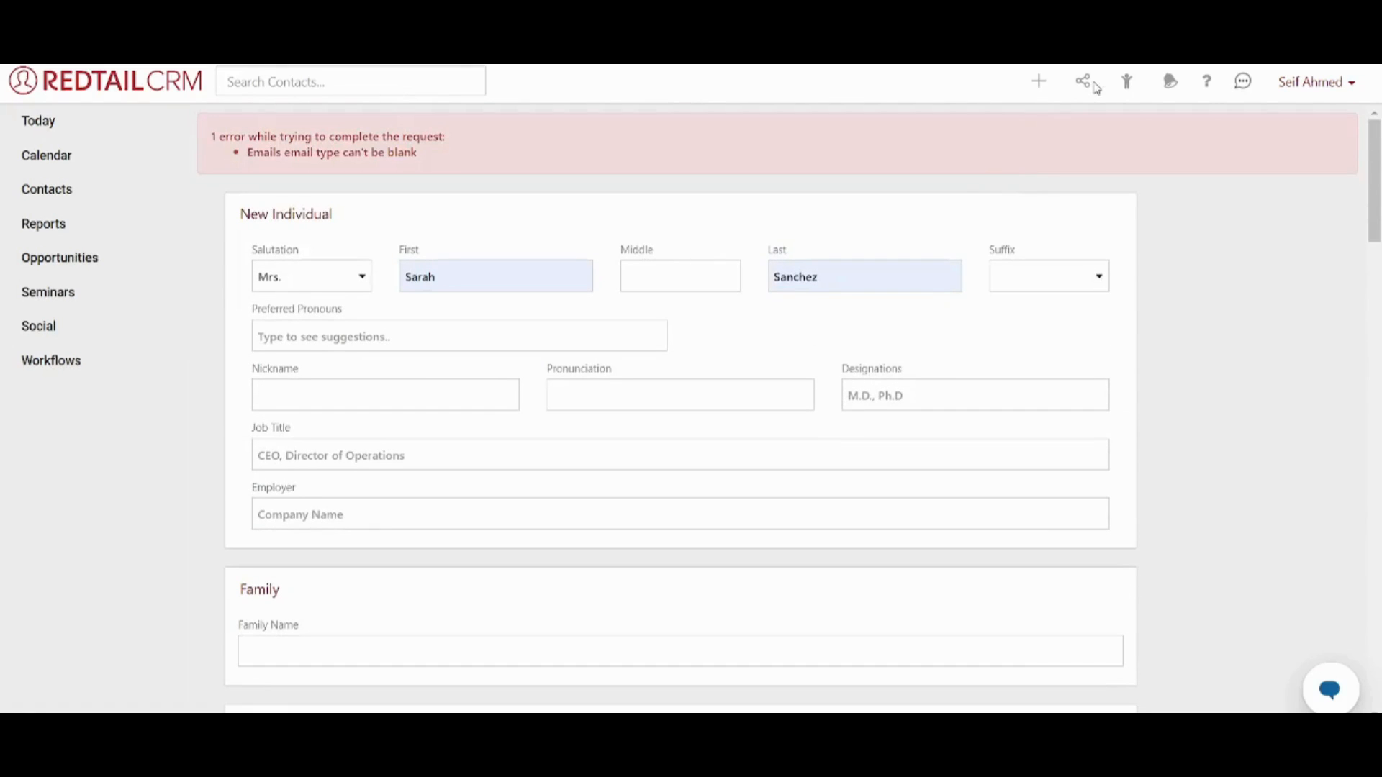
pyautogui.moveTo(209, 139)
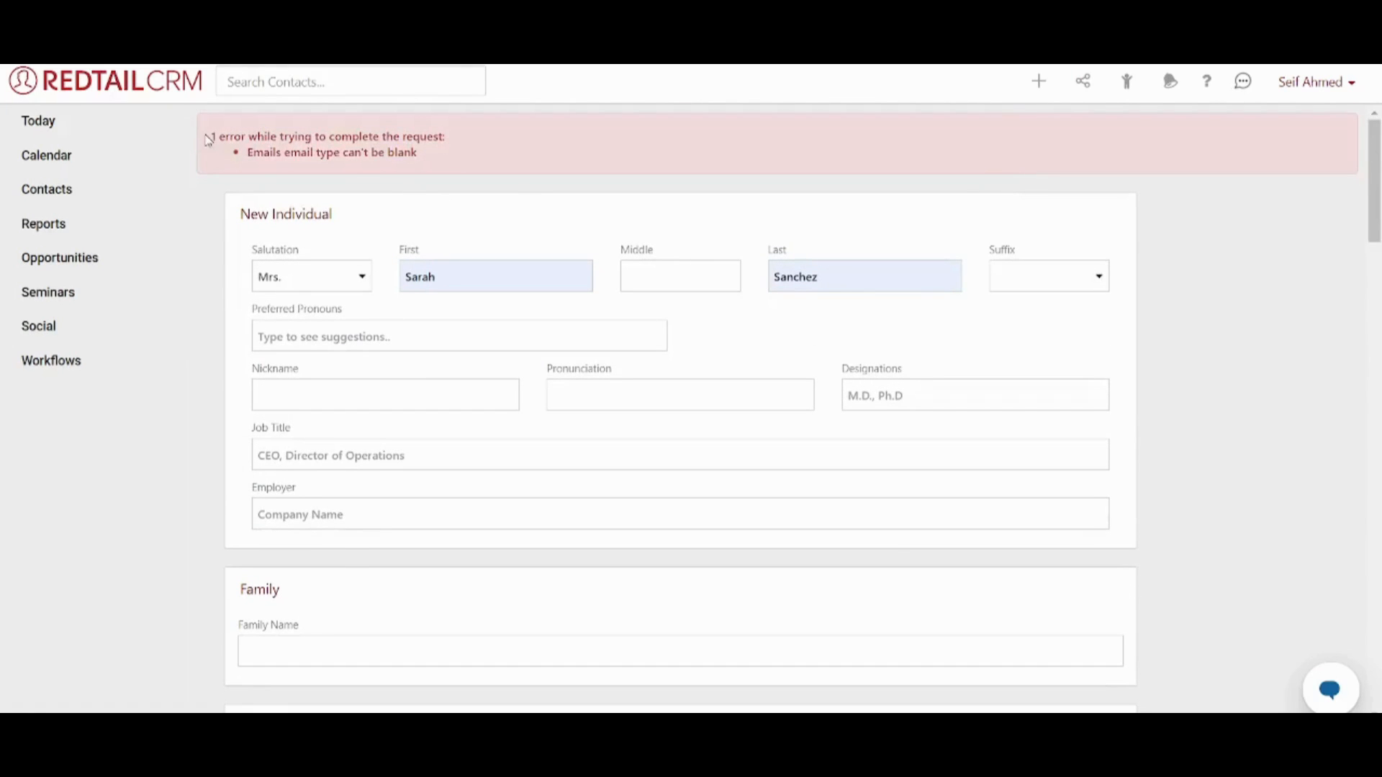
pyautogui.moveTo(206, 140); pyautogui.dragTo(445, 152)
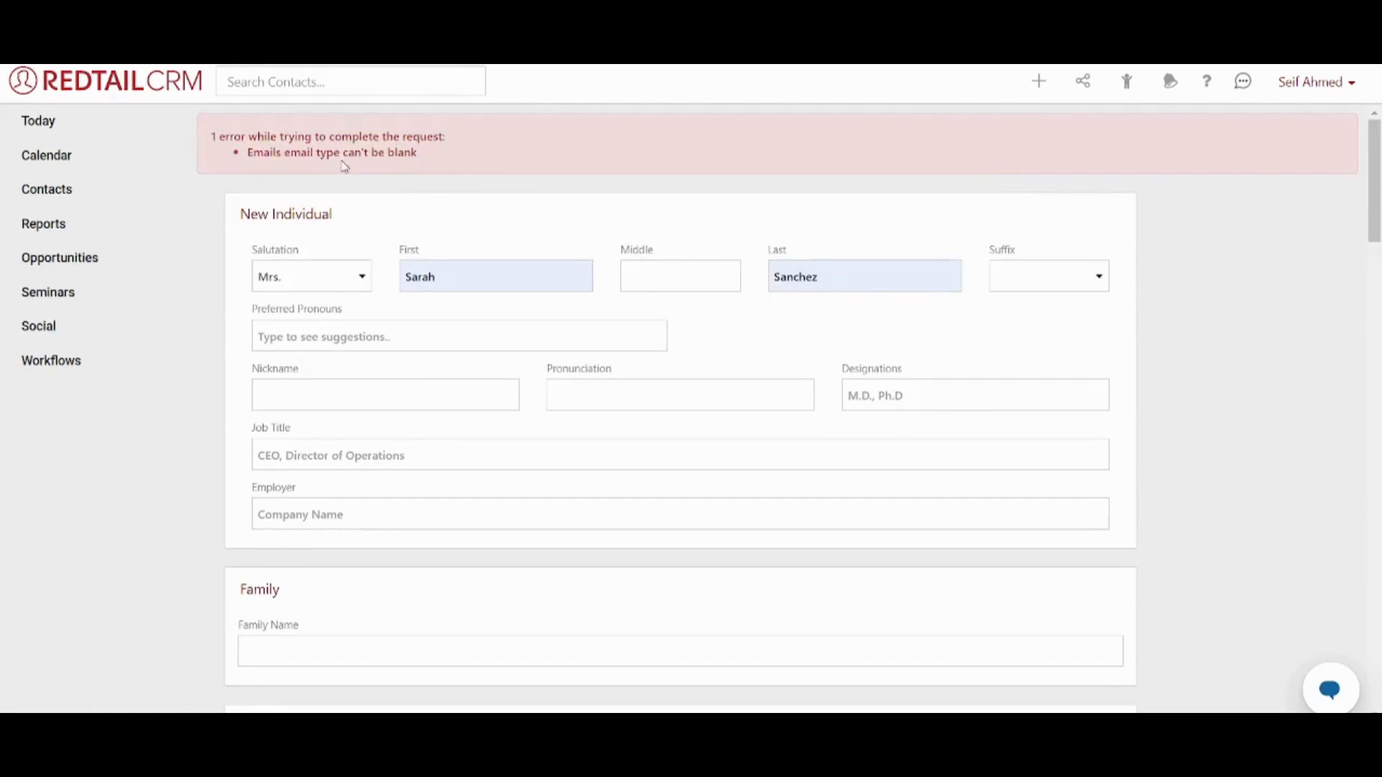
pyautogui.moveTo(210, 135); pyautogui.dragTo(419, 151)
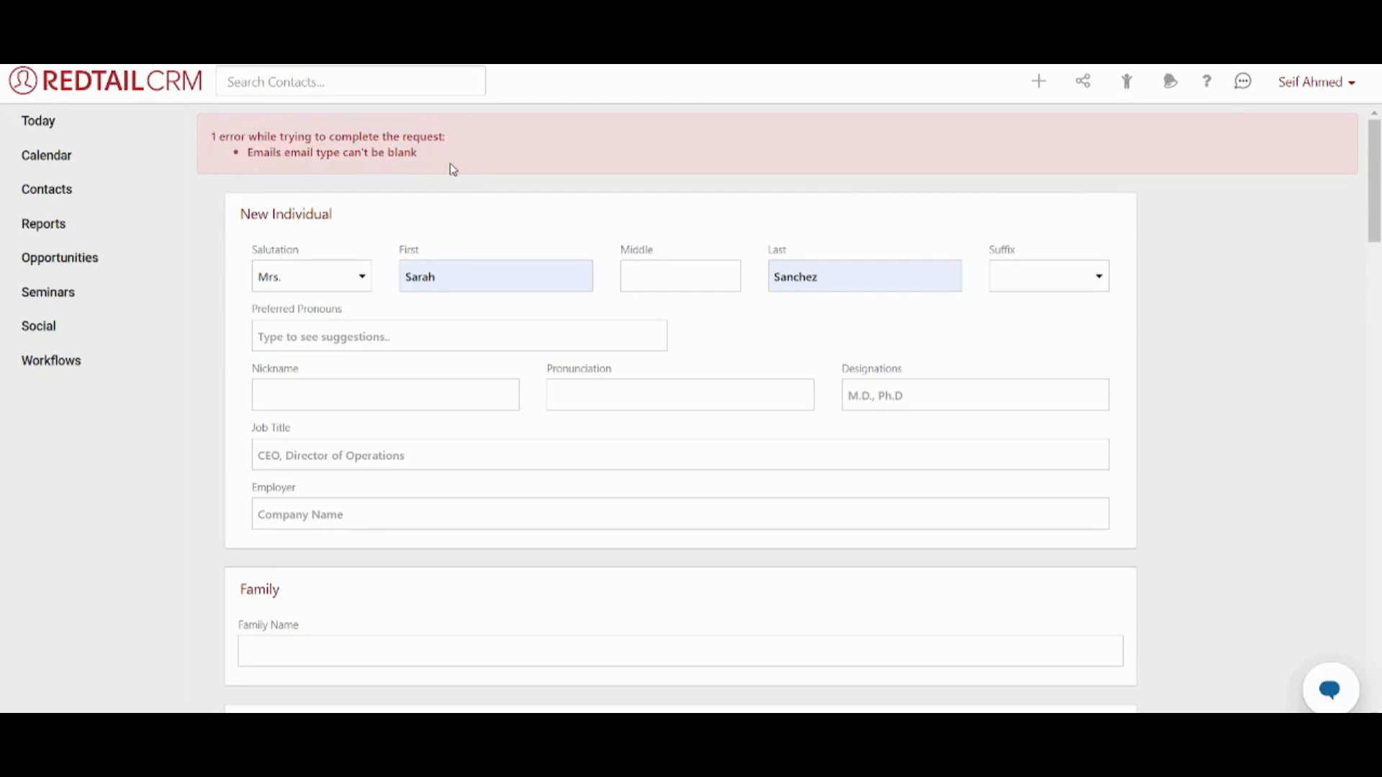
pyautogui.moveTo(245, 151)
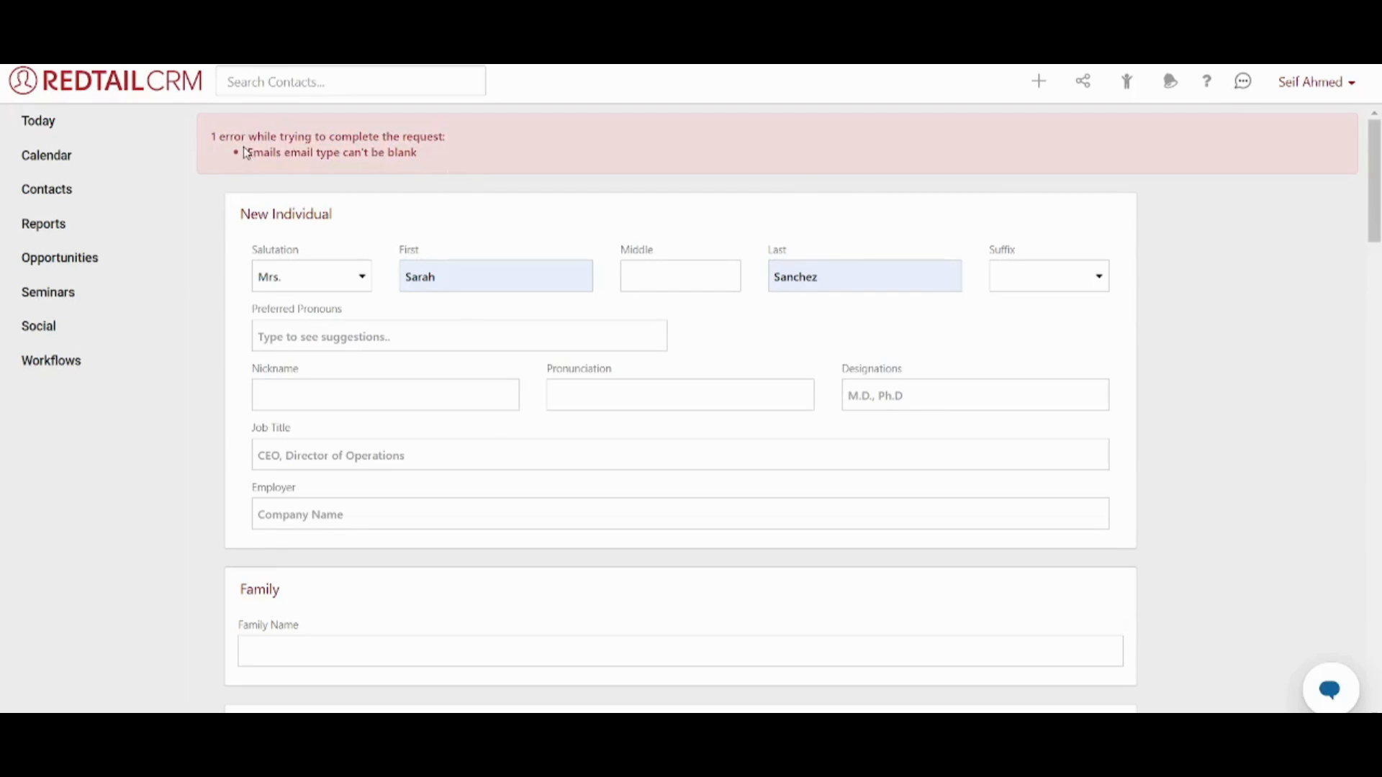
pyautogui.moveTo(246, 151); pyautogui.dragTo(394, 152)
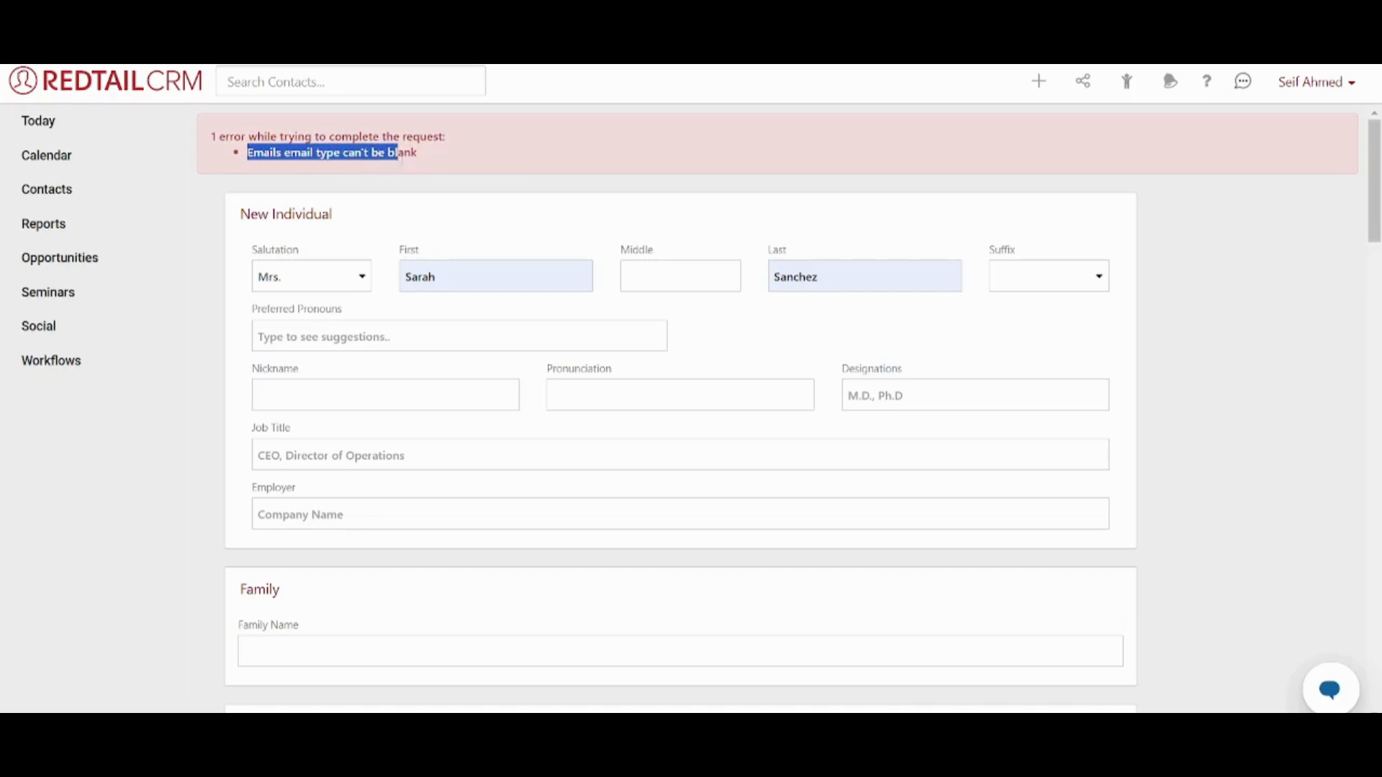
pyautogui.scroll(-3)
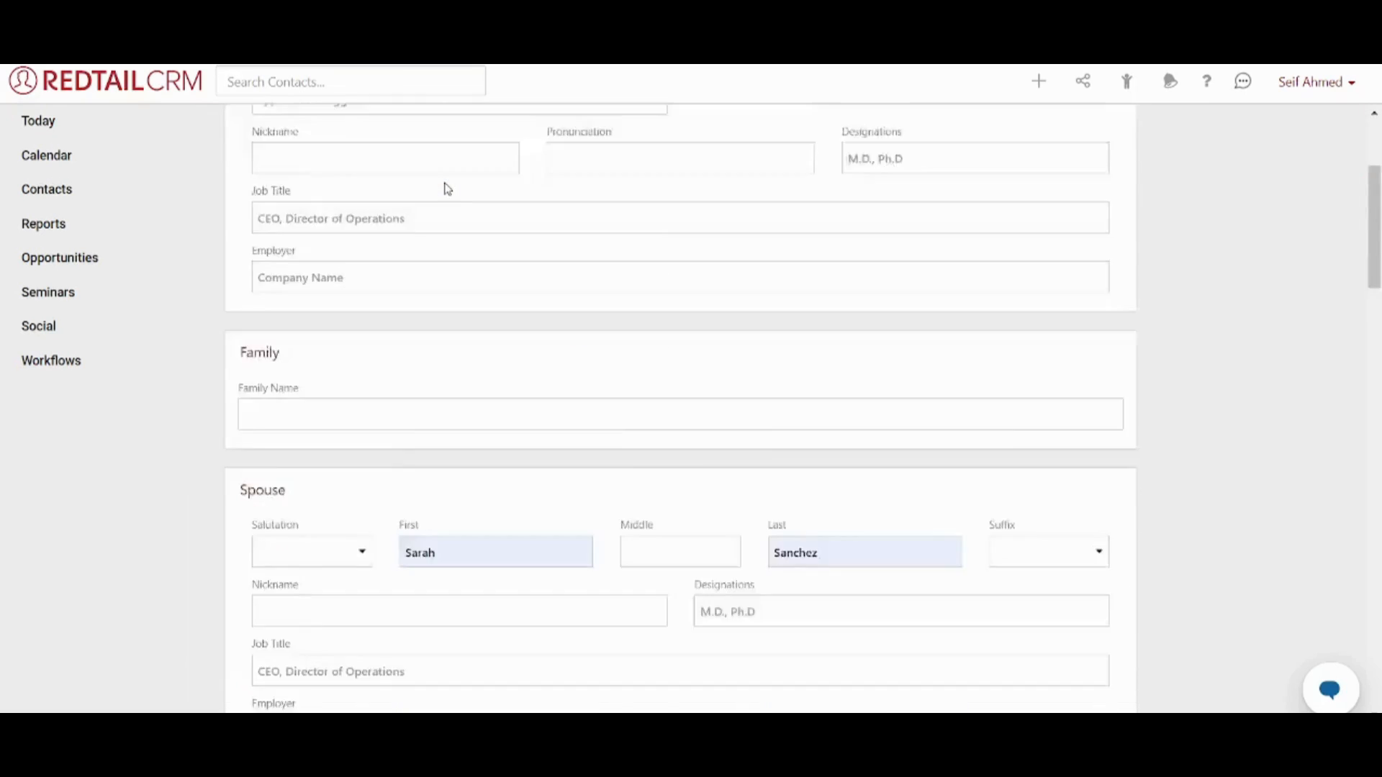
pyautogui.scroll(-3)
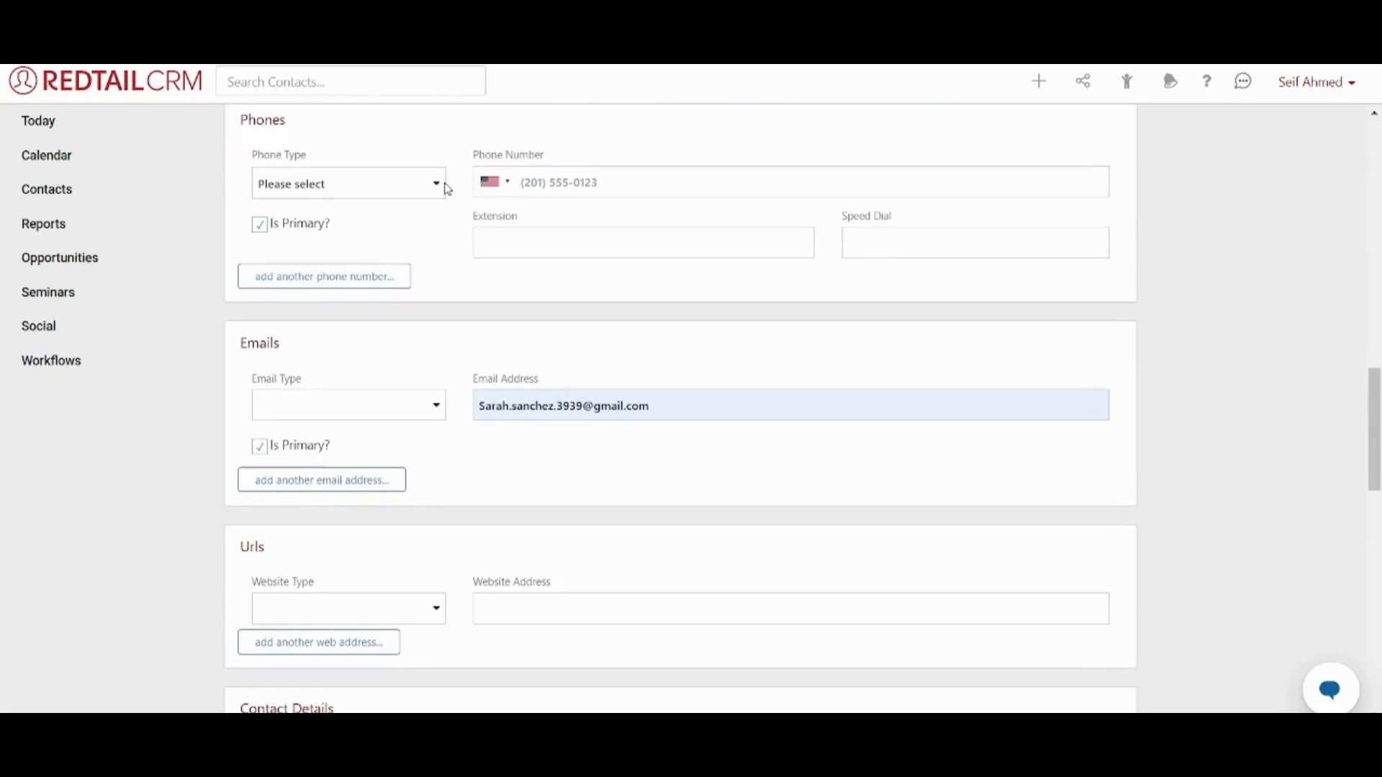
pyautogui.moveTo(303, 403)
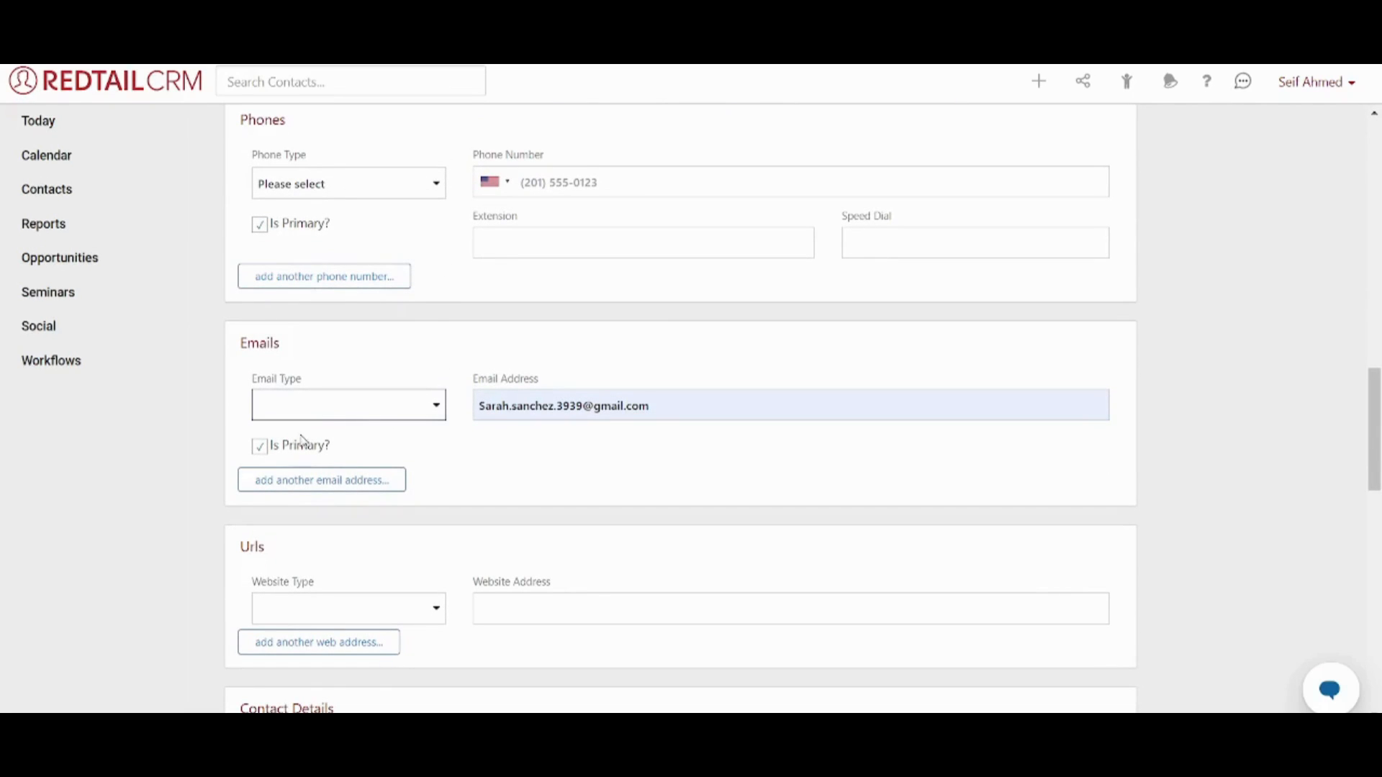
pyautogui.click(349, 405)
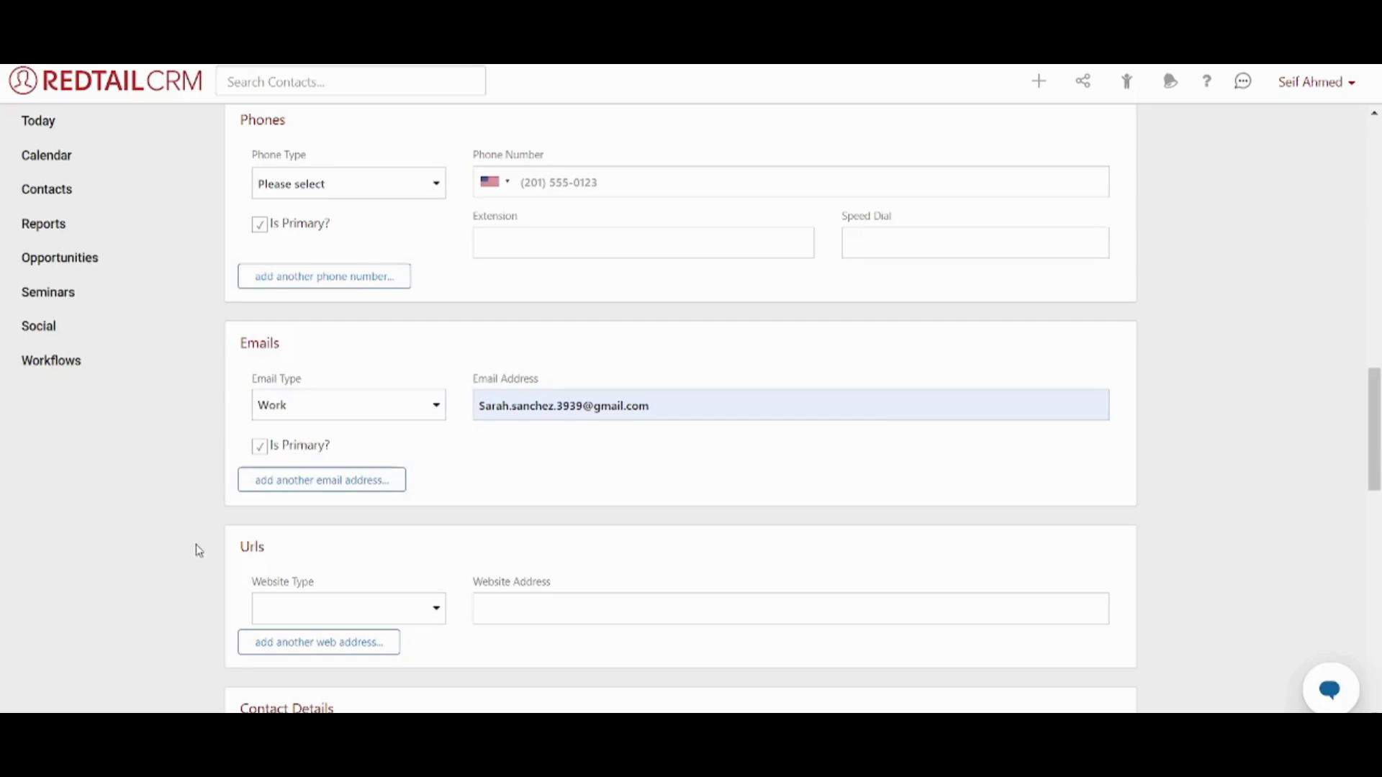
pyautogui.scroll(-3)
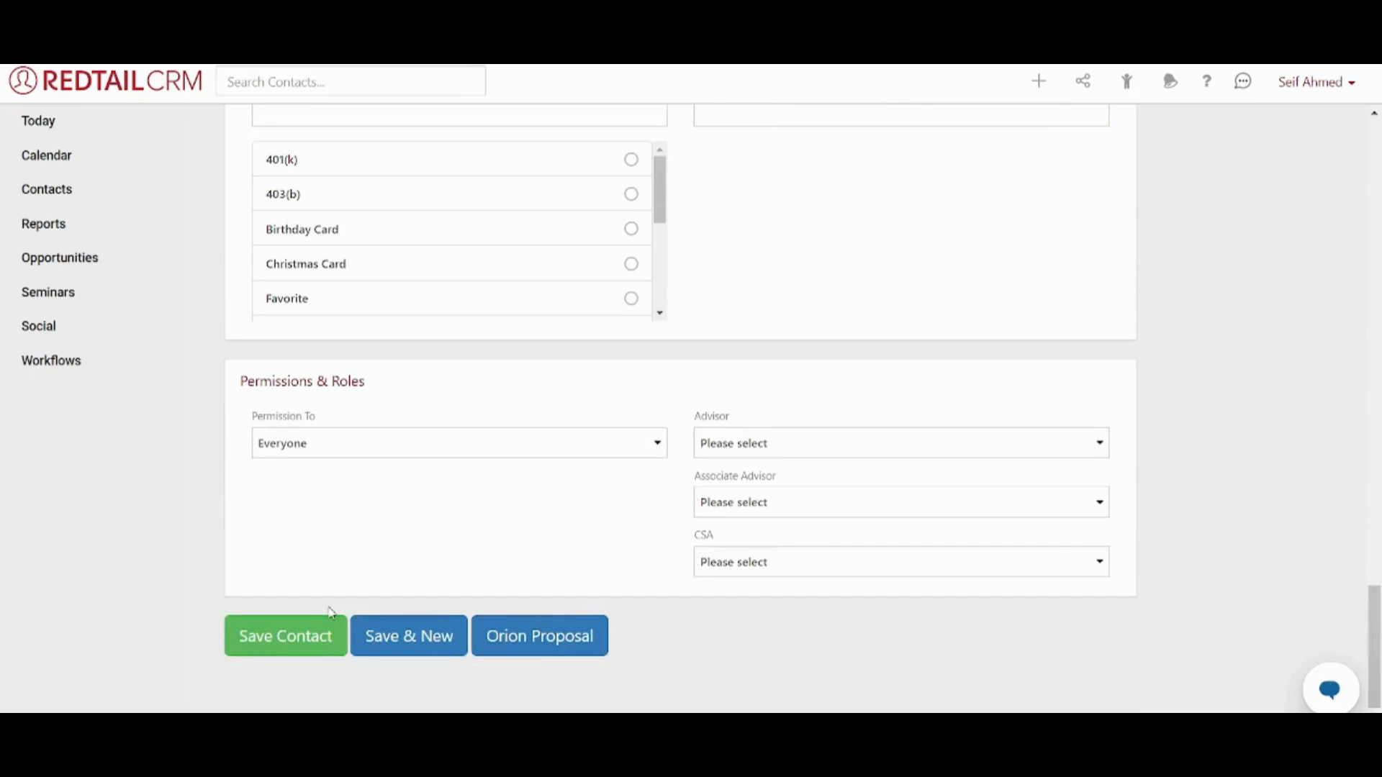
pyautogui.moveTo(314, 626)
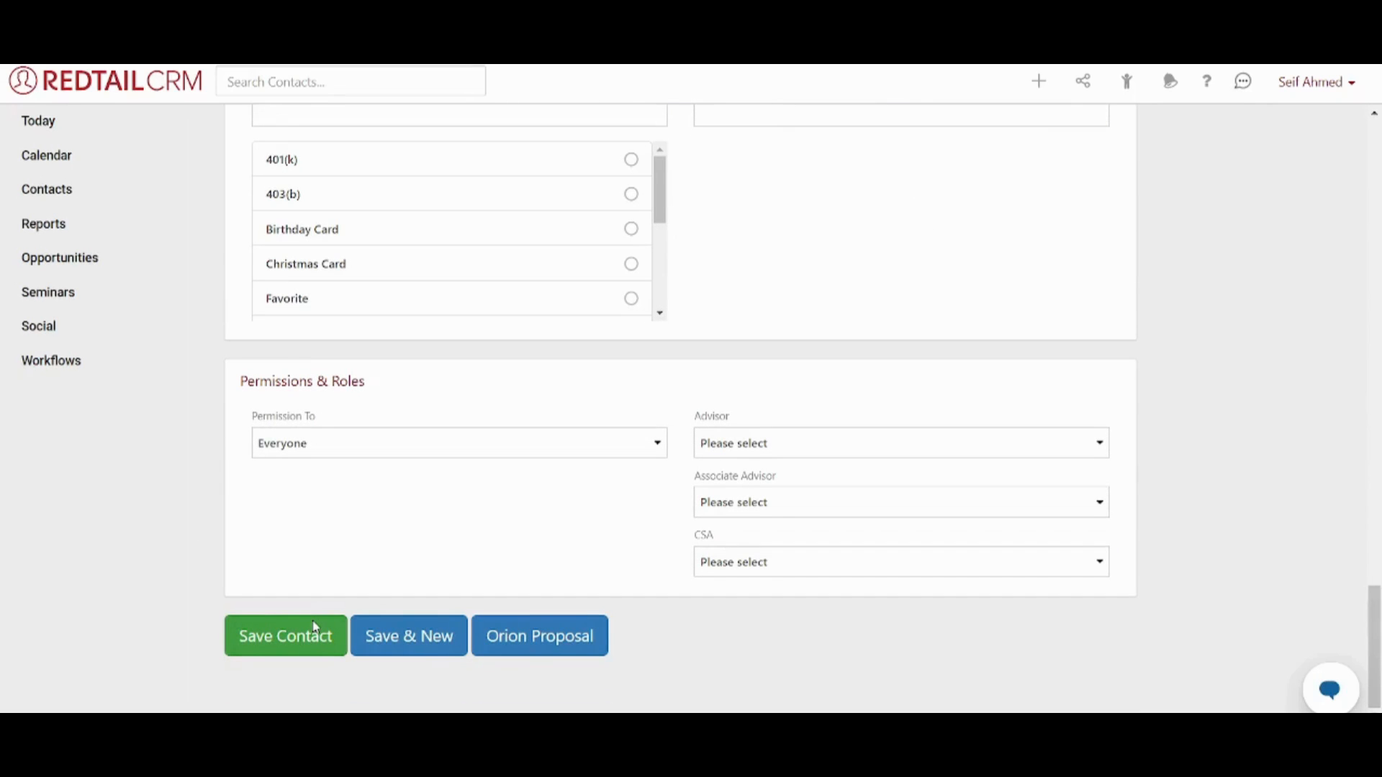
pyautogui.click(285, 636)
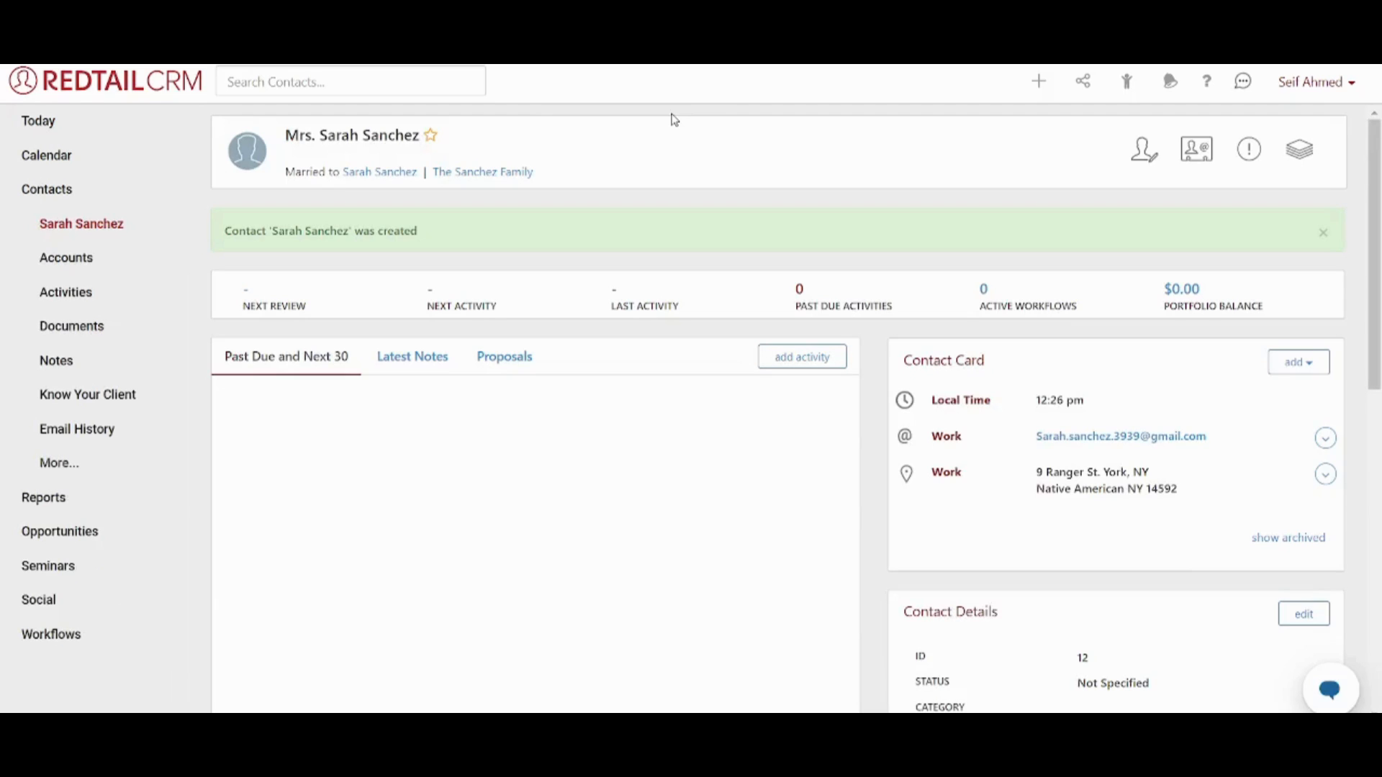
pyautogui.click(1322, 233)
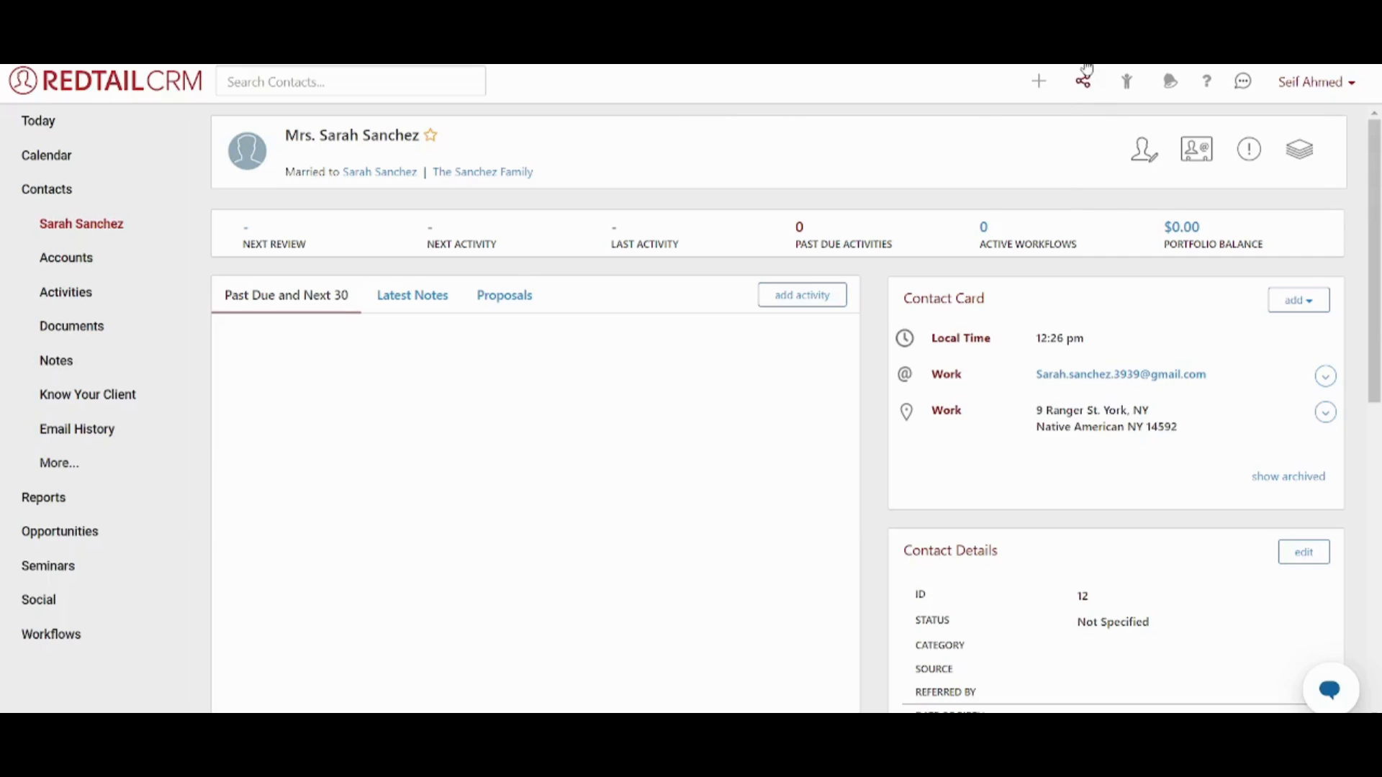
pyautogui.click(1039, 81)
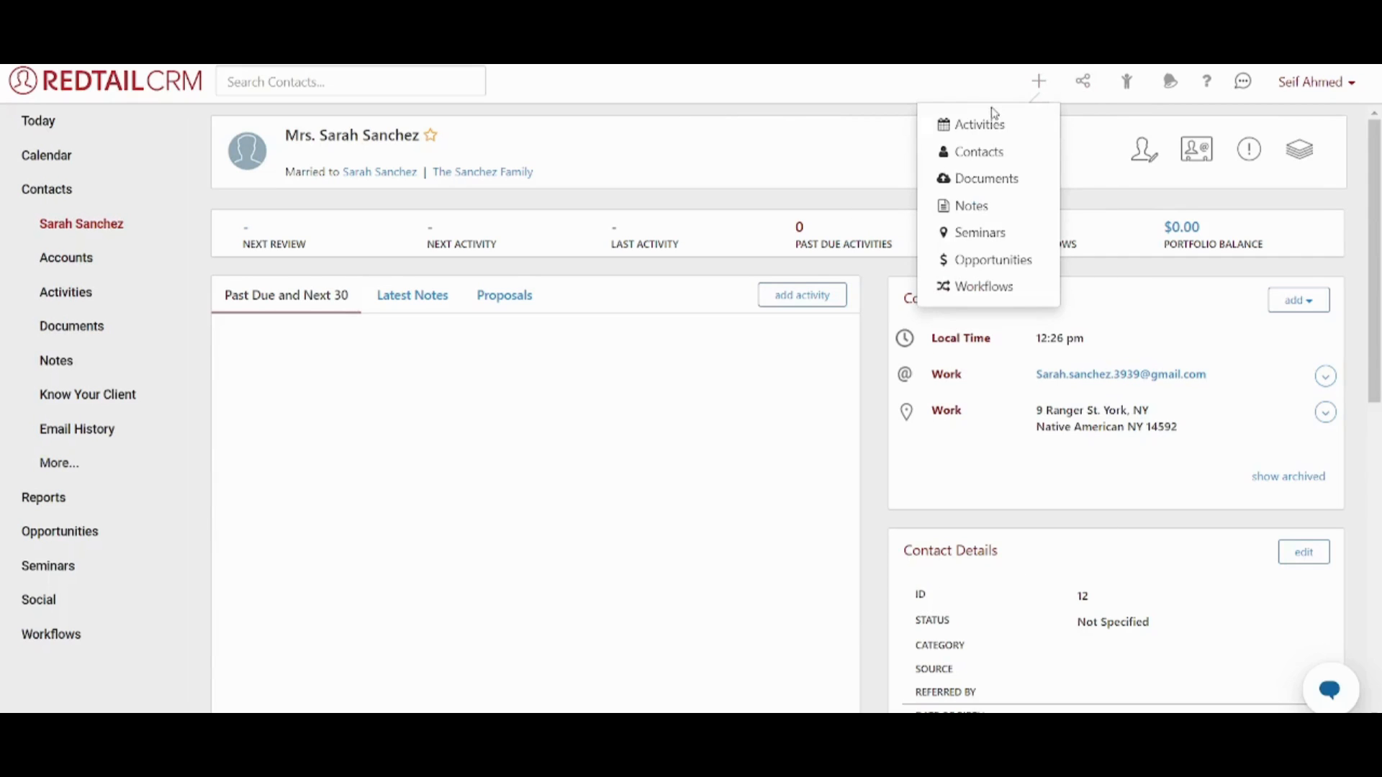
pyautogui.moveTo(969, 112)
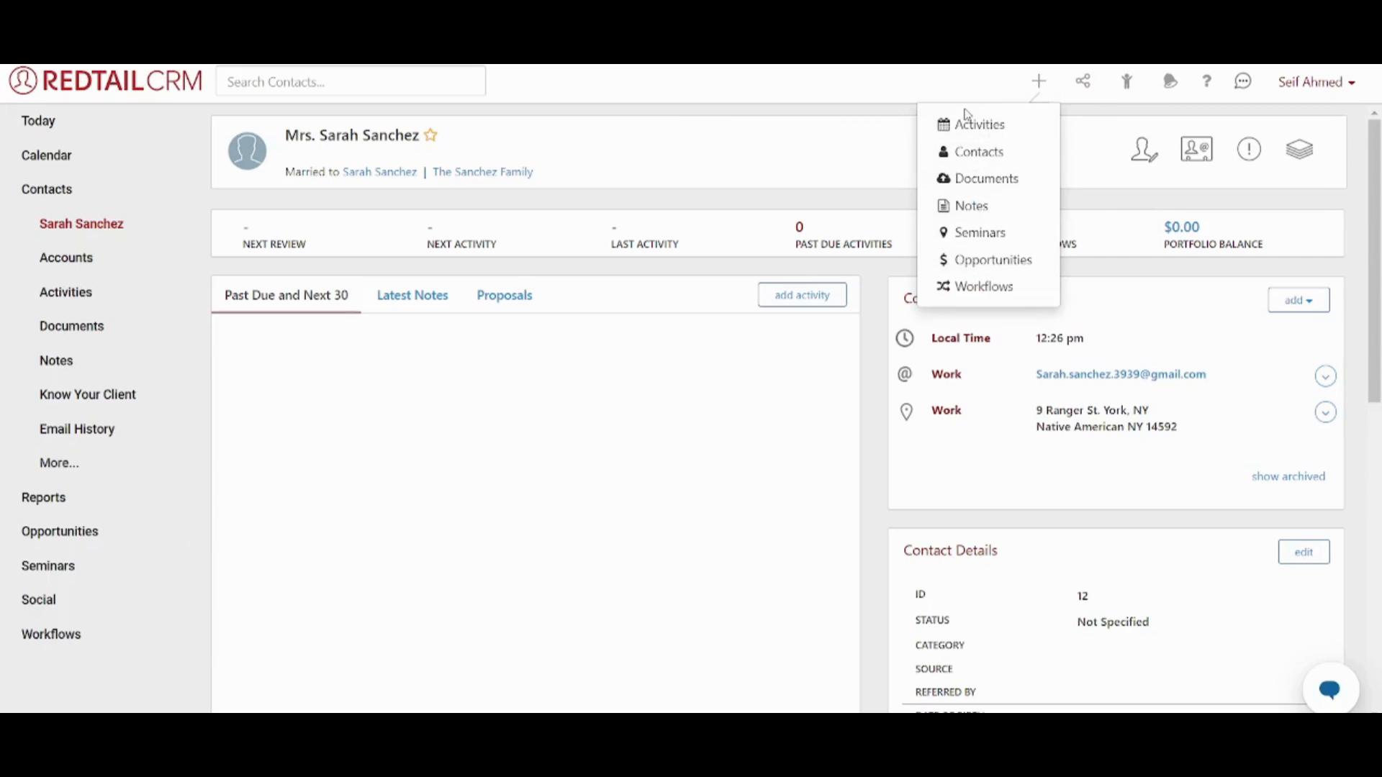
pyautogui.click(979, 124)
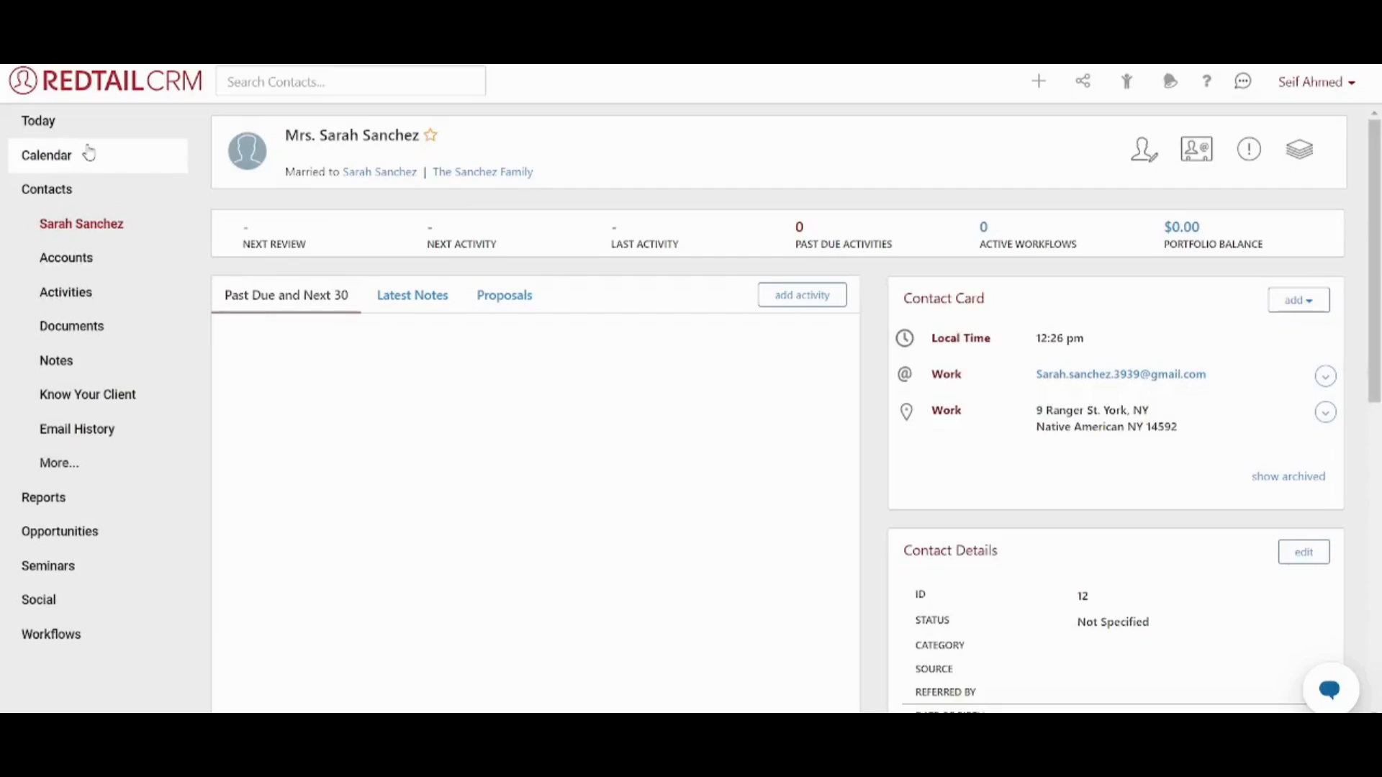
# Open the calendar and cycle day, week and month views back to December 2023
pyautogui.click(46, 155)
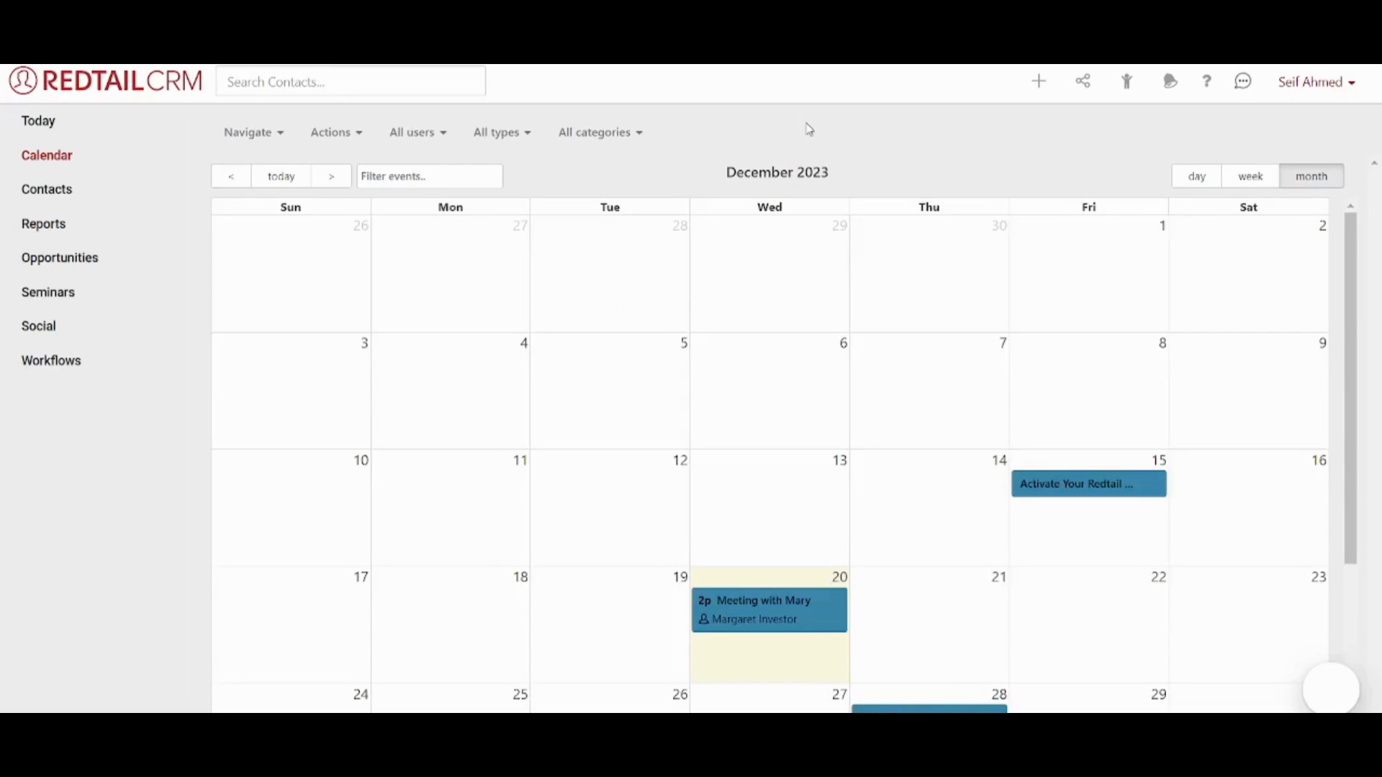
pyautogui.click(1197, 176)
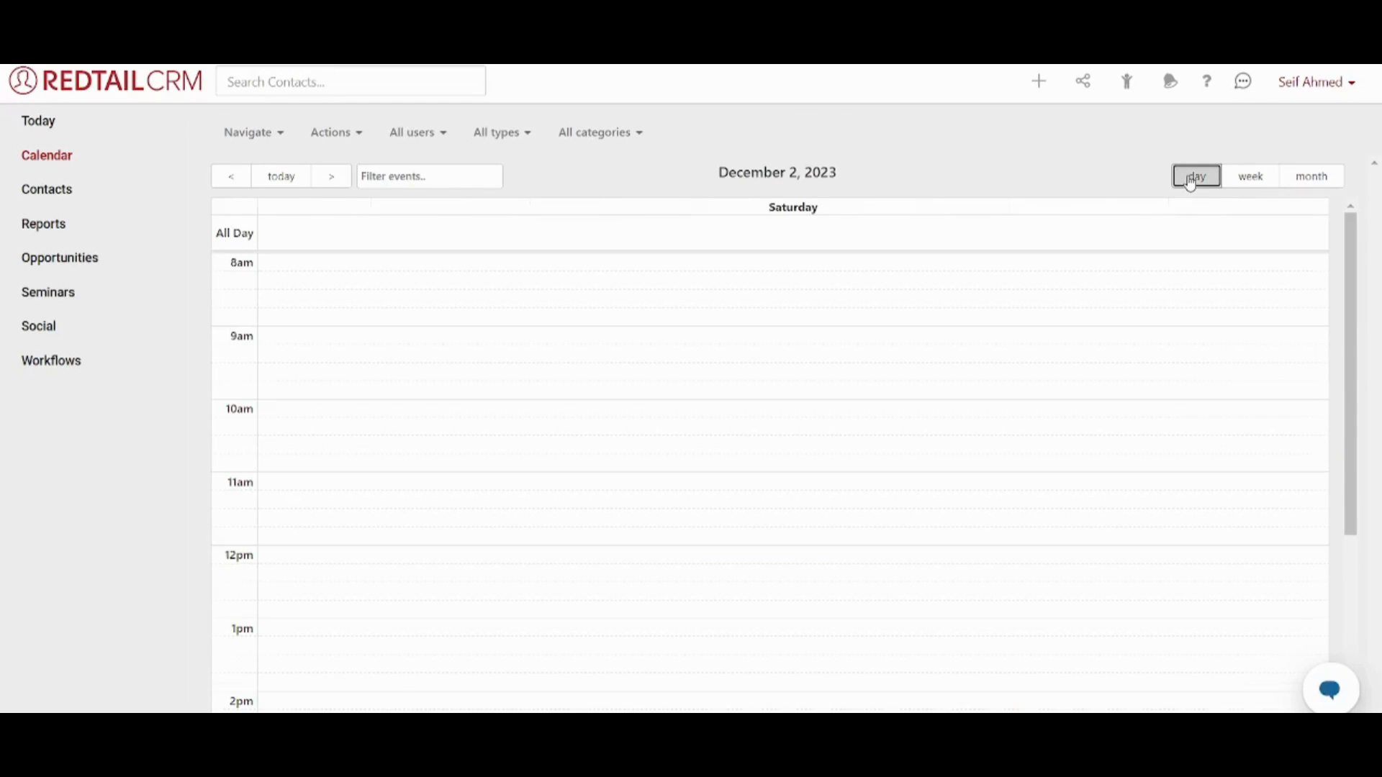
pyautogui.click(1250, 176)
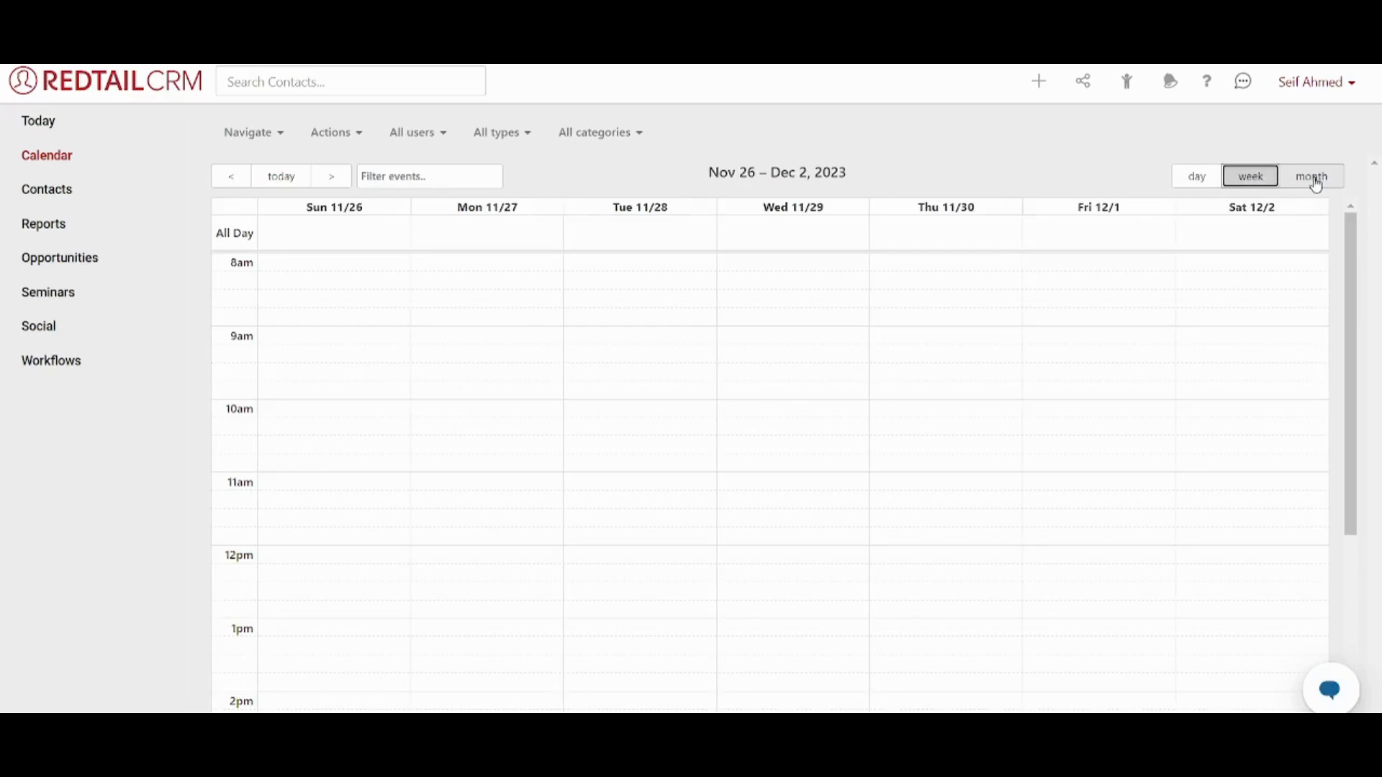
pyautogui.click(1313, 176)
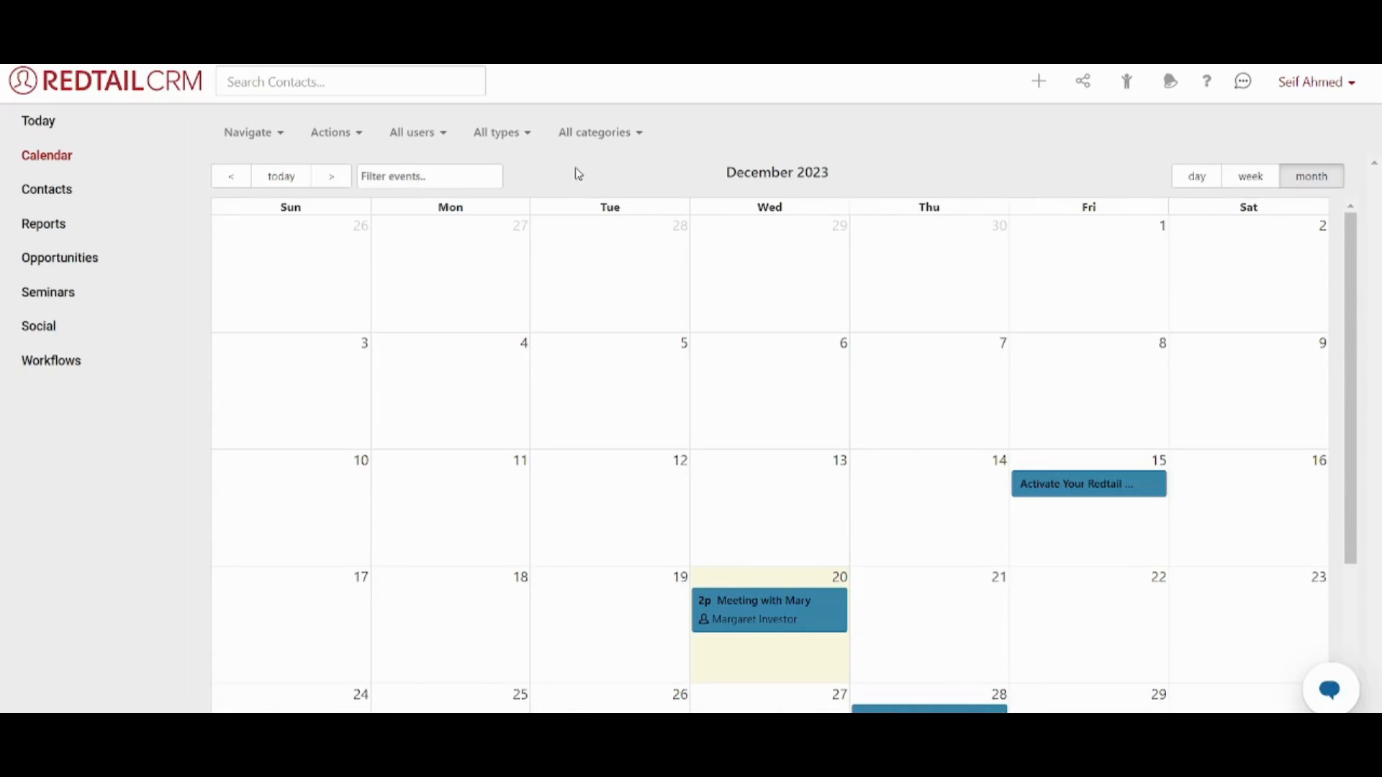
pyautogui.moveTo(1341, 403)
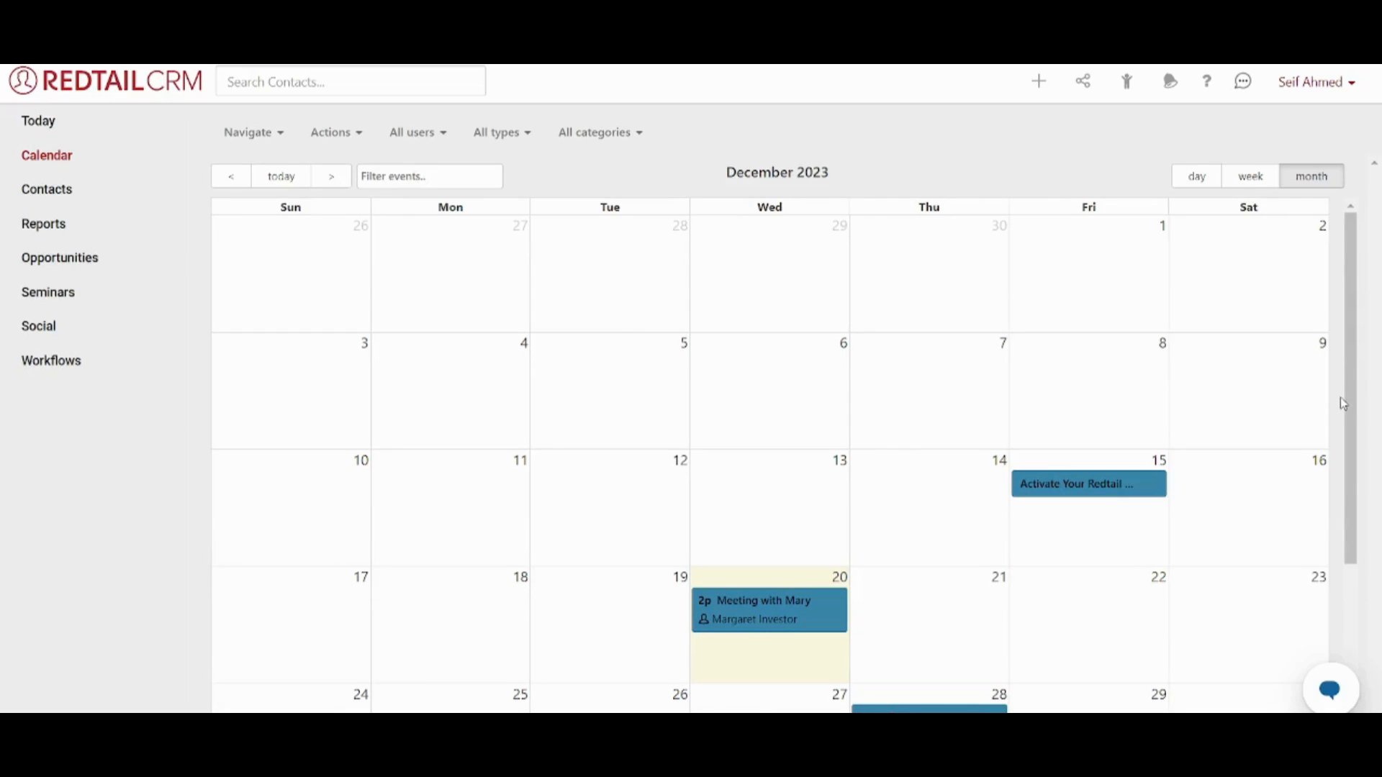
pyautogui.moveTo(873, 576)
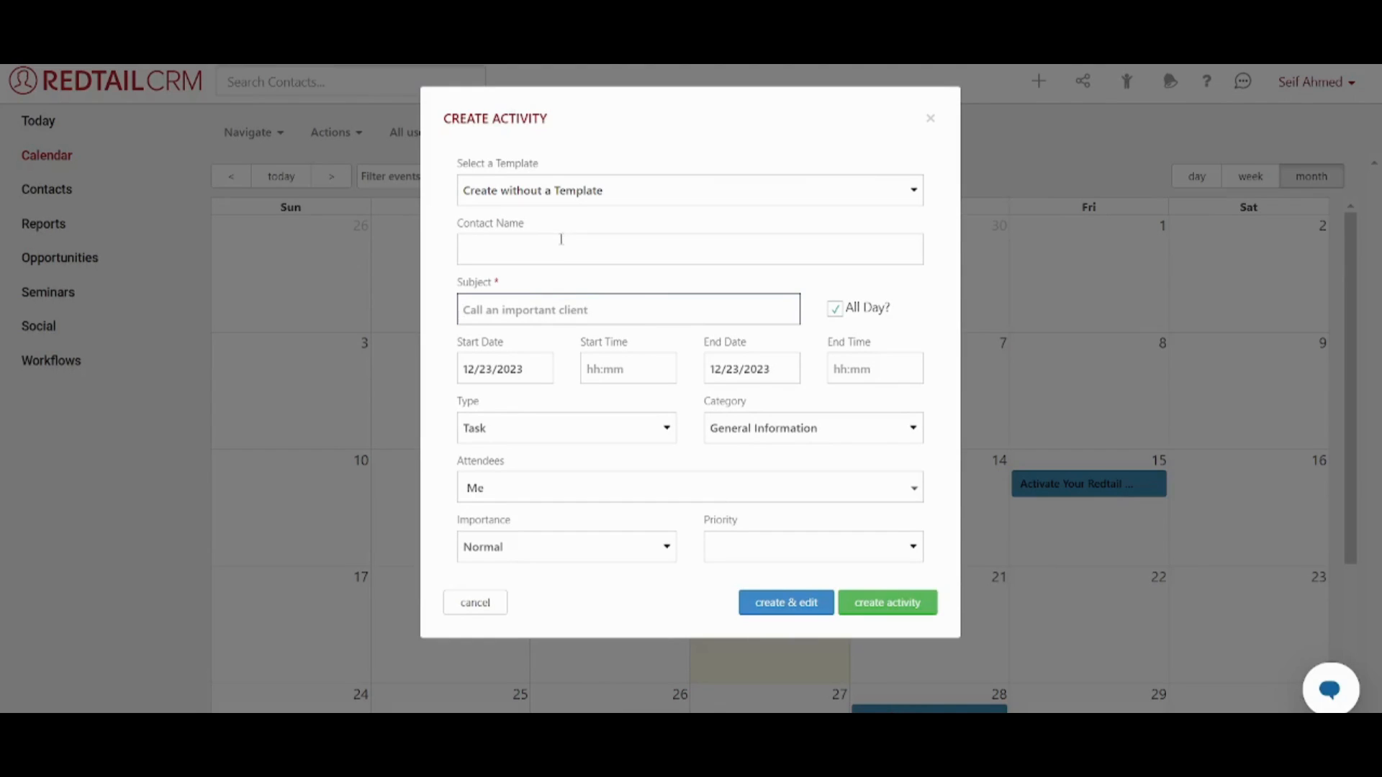
pyautogui.click(688, 247)
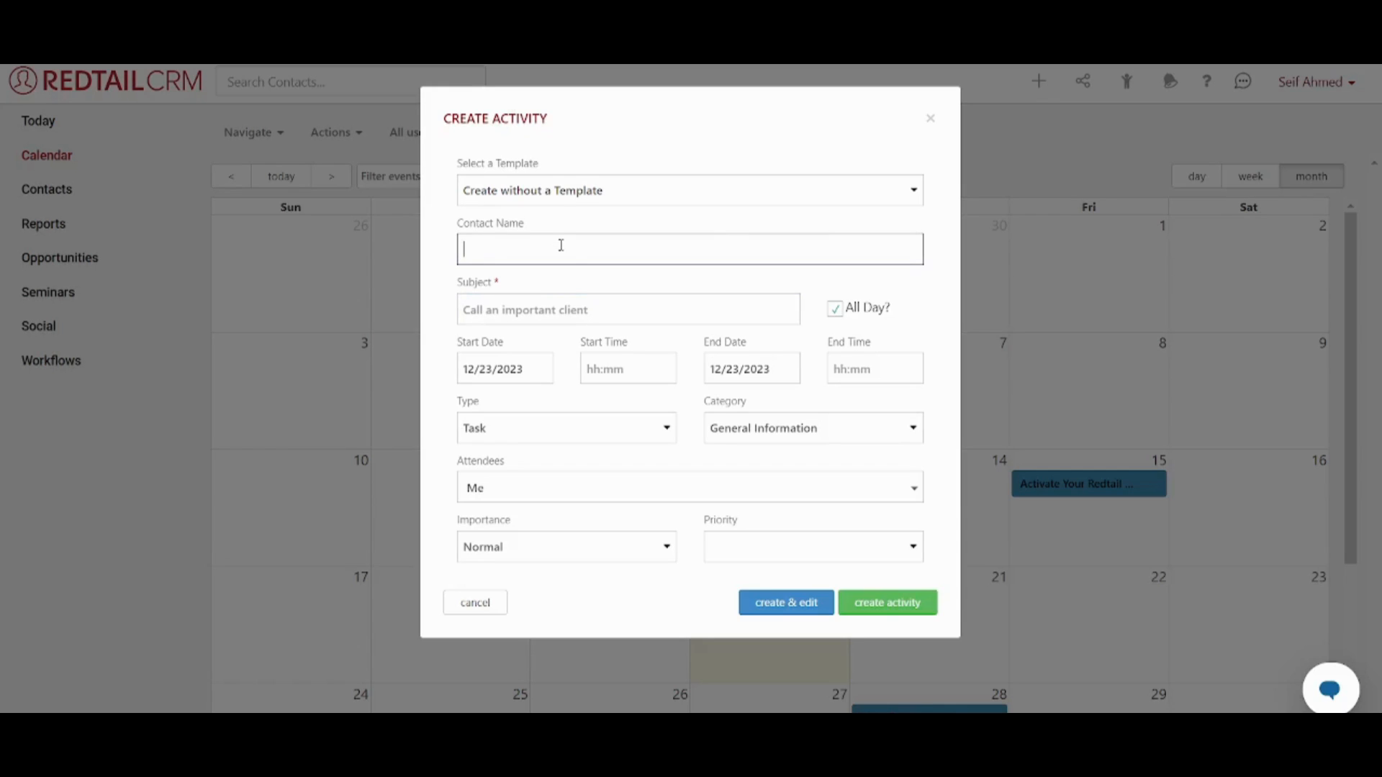
pyautogui.write('Sara')
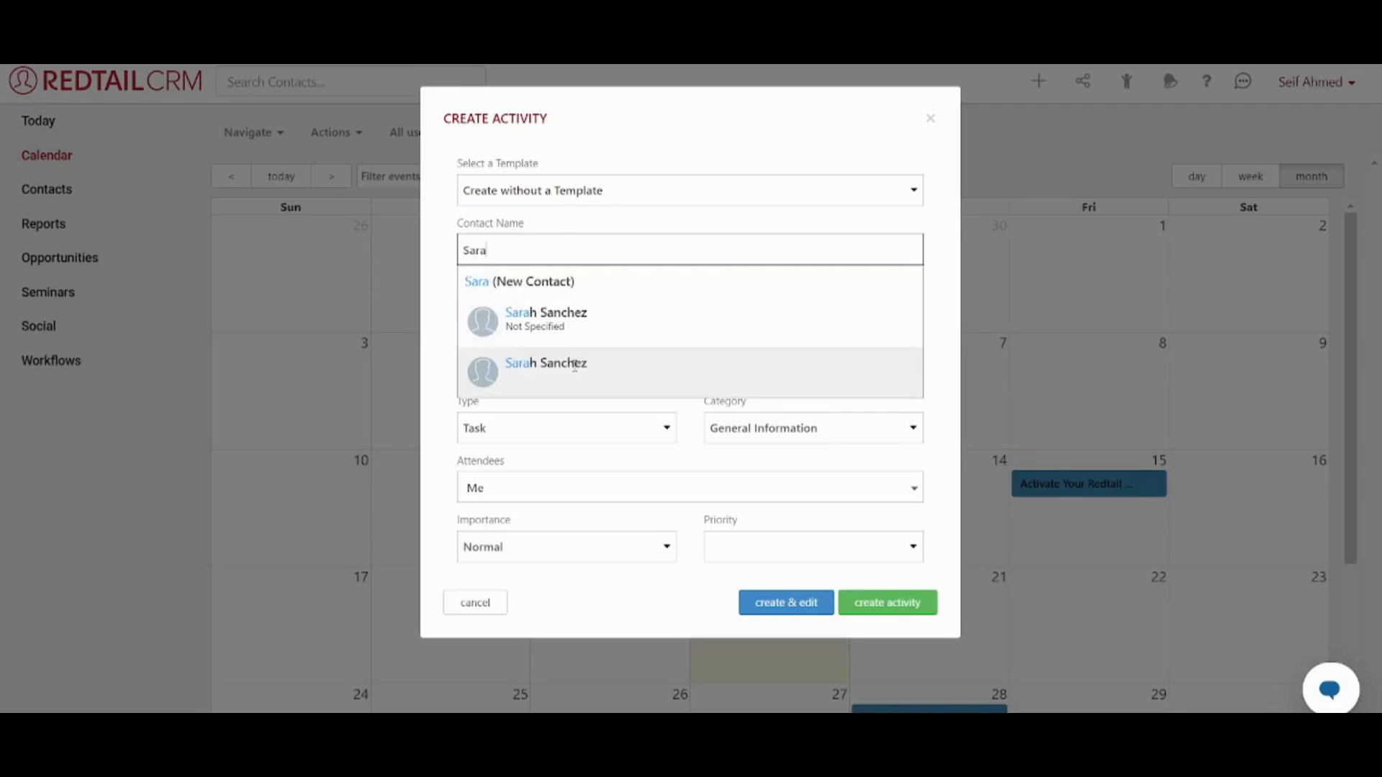
pyautogui.click(545, 363)
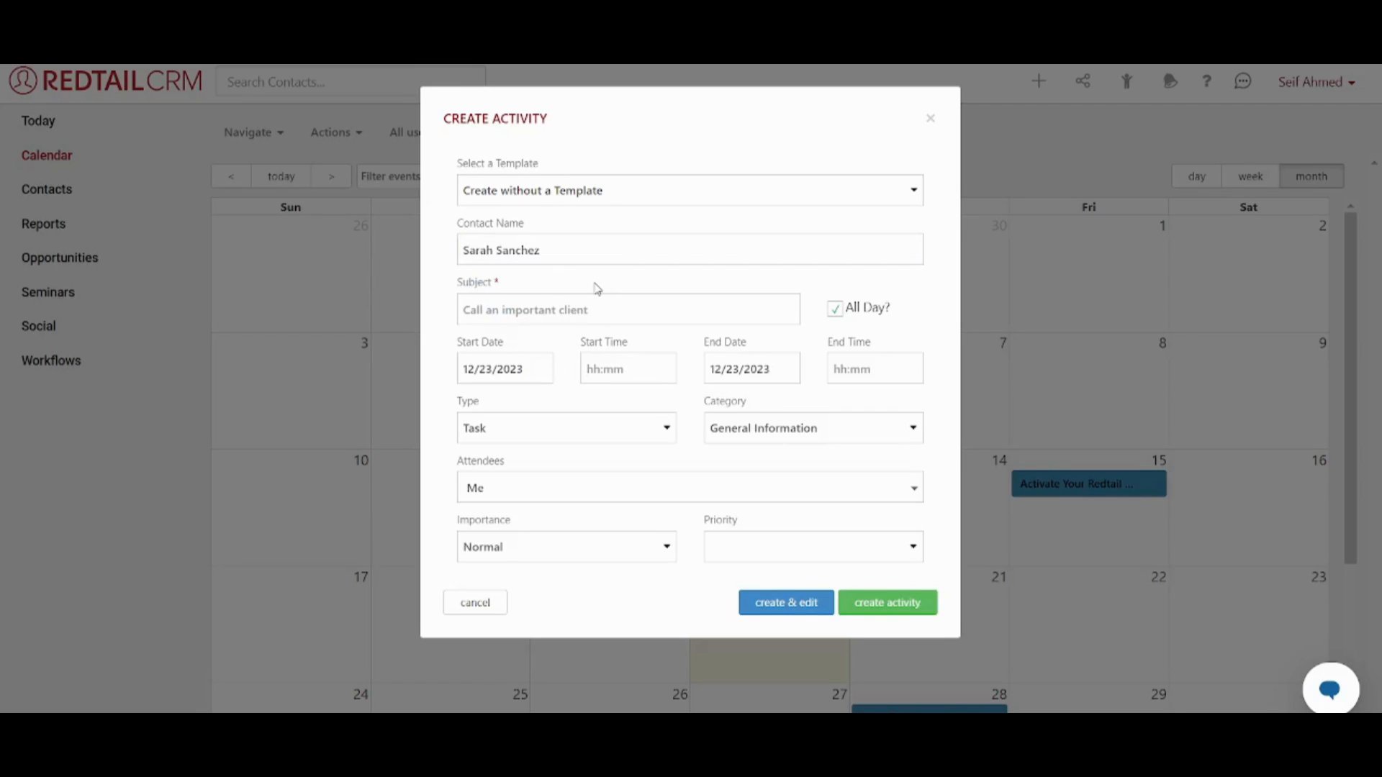
pyautogui.click(627, 310)
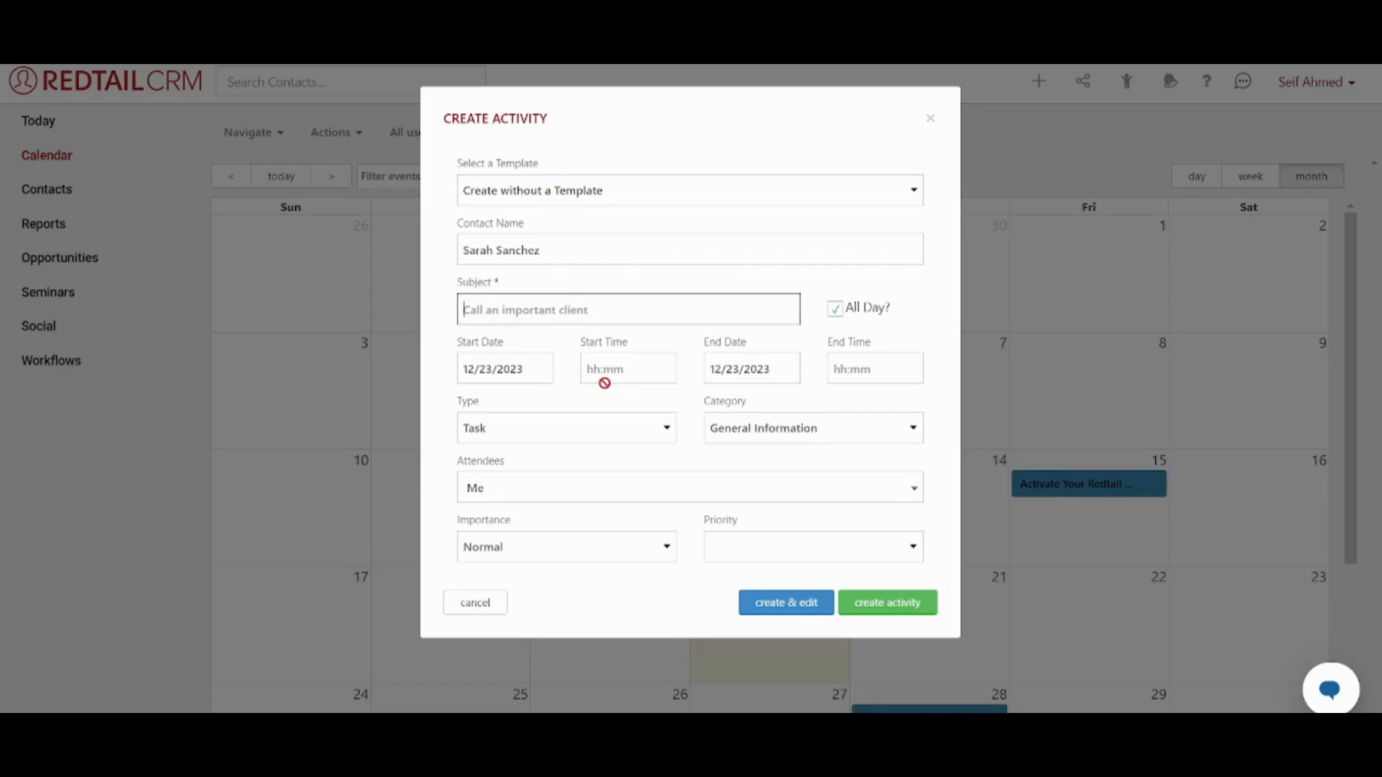
pyautogui.write('Urgent Meeting')
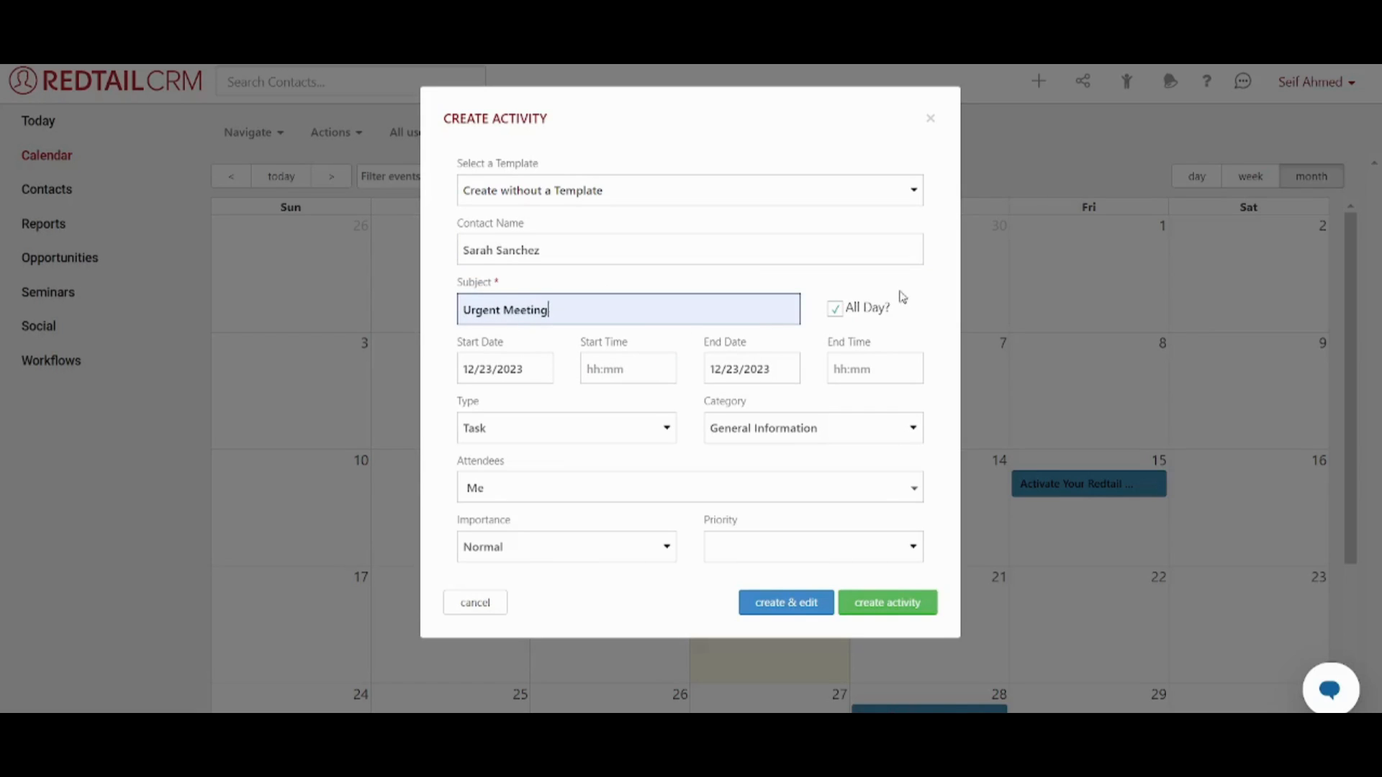
pyautogui.click(835, 308)
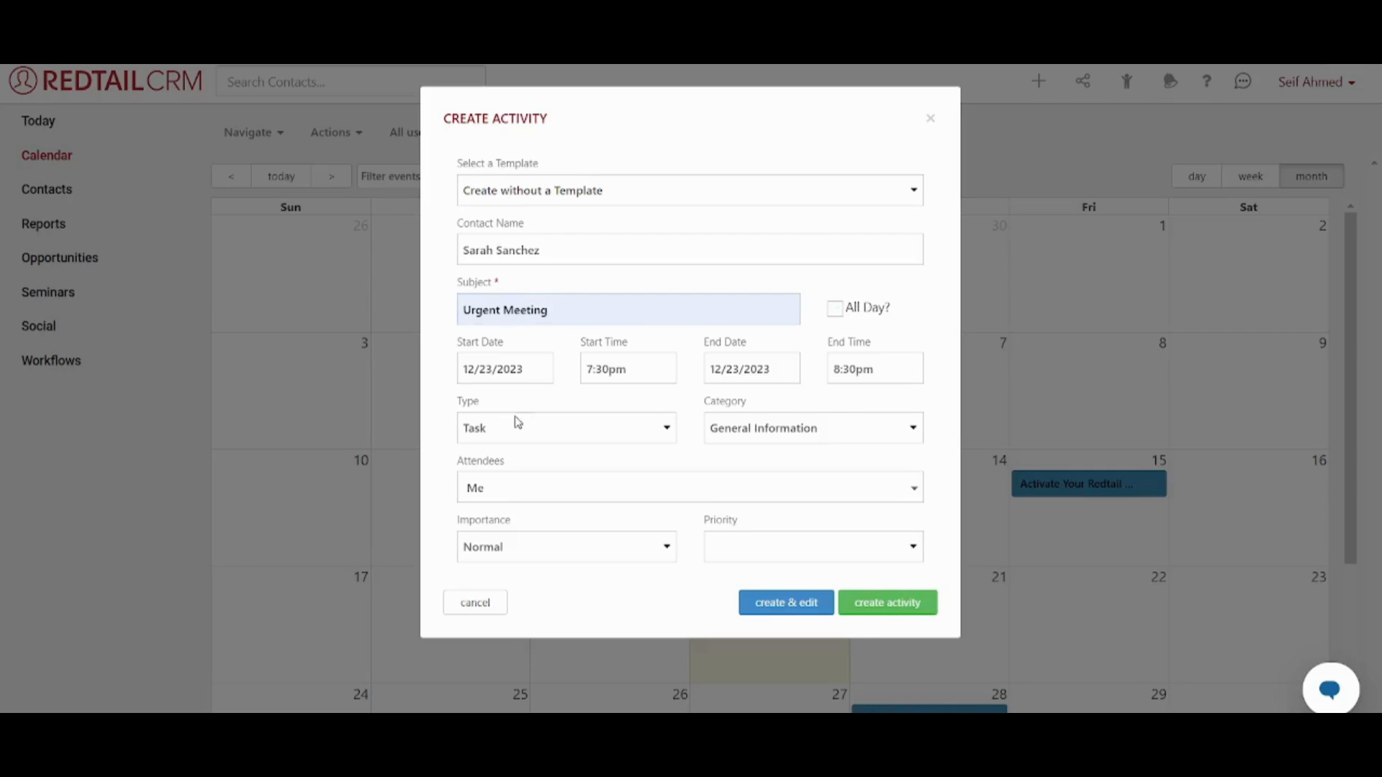
pyautogui.moveTo(587, 432)
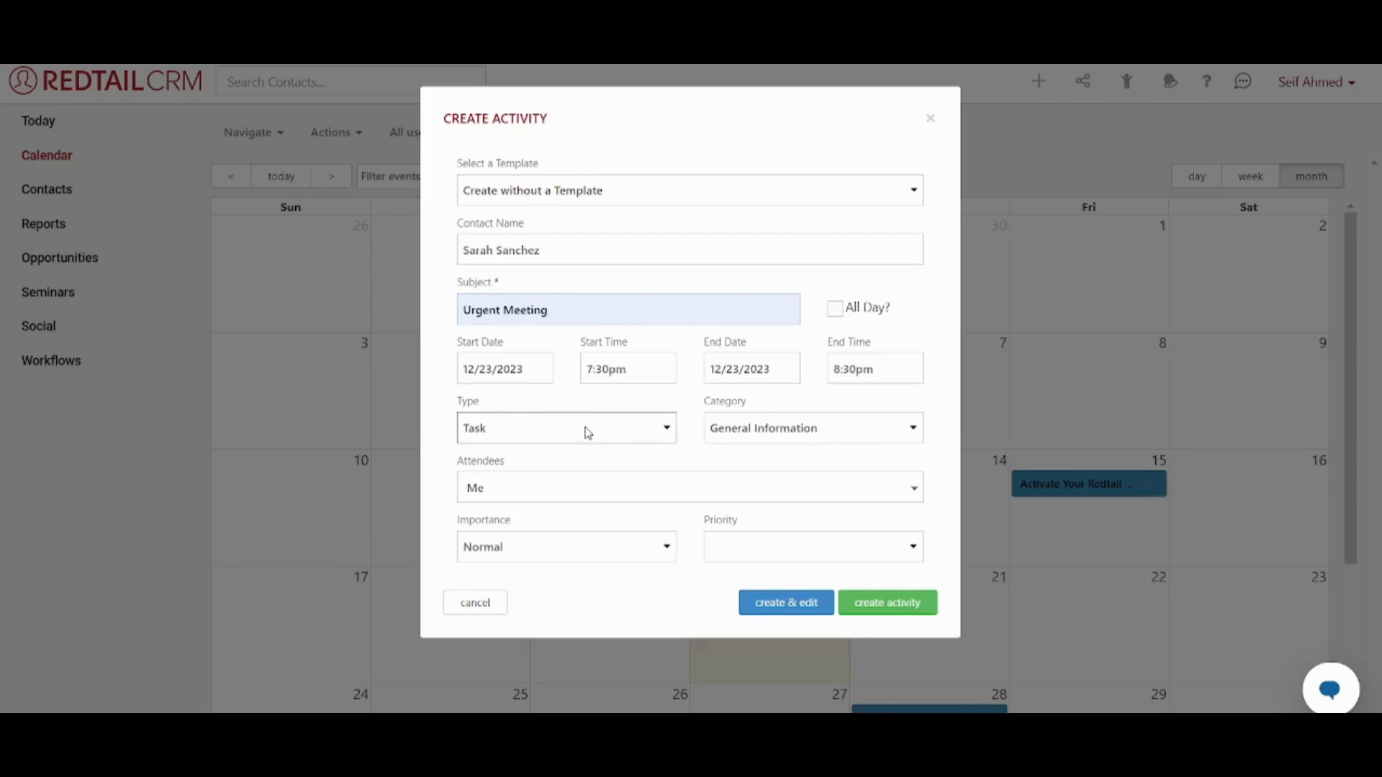
pyautogui.moveTo(500, 475)
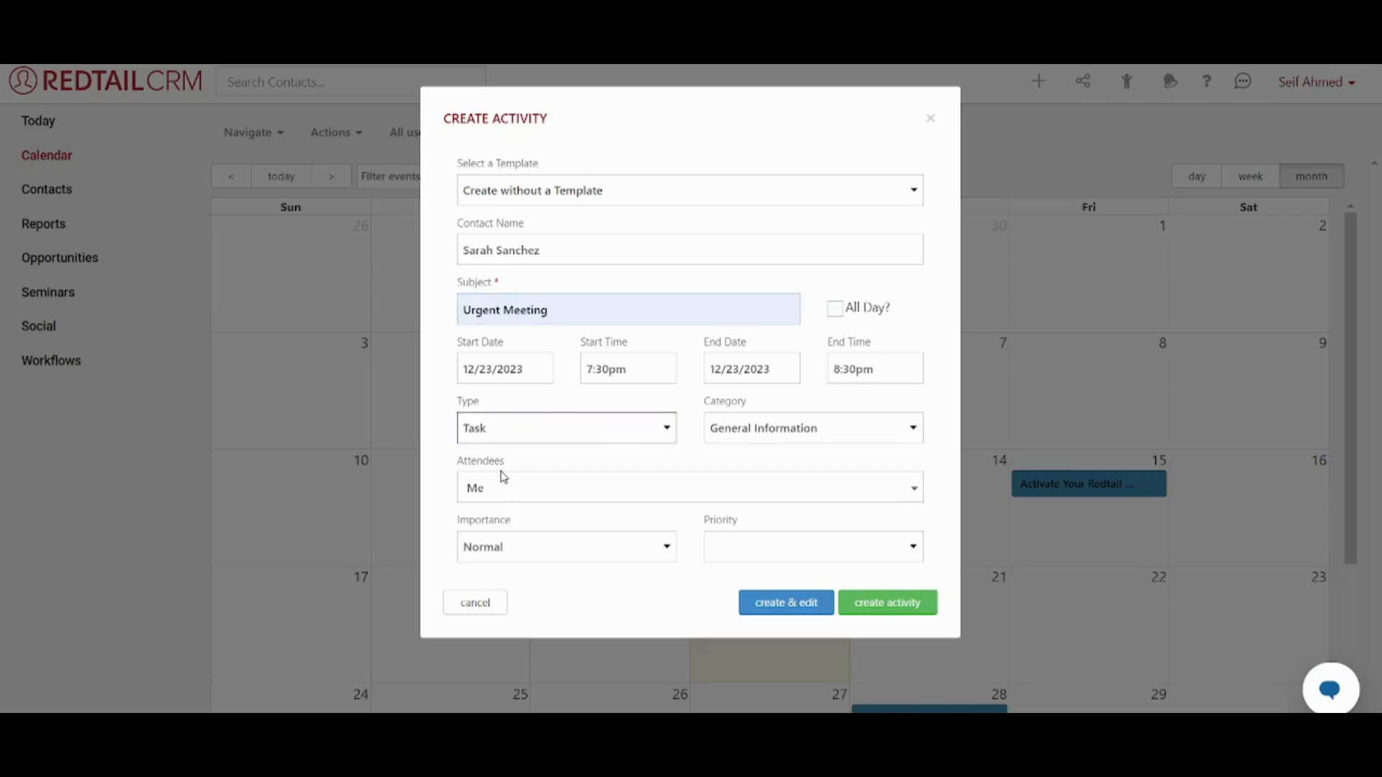
# Set type Appointment and importance High, then create the 12/23/2023 7:30–8:30pm appointment
pyautogui.click(567, 429)
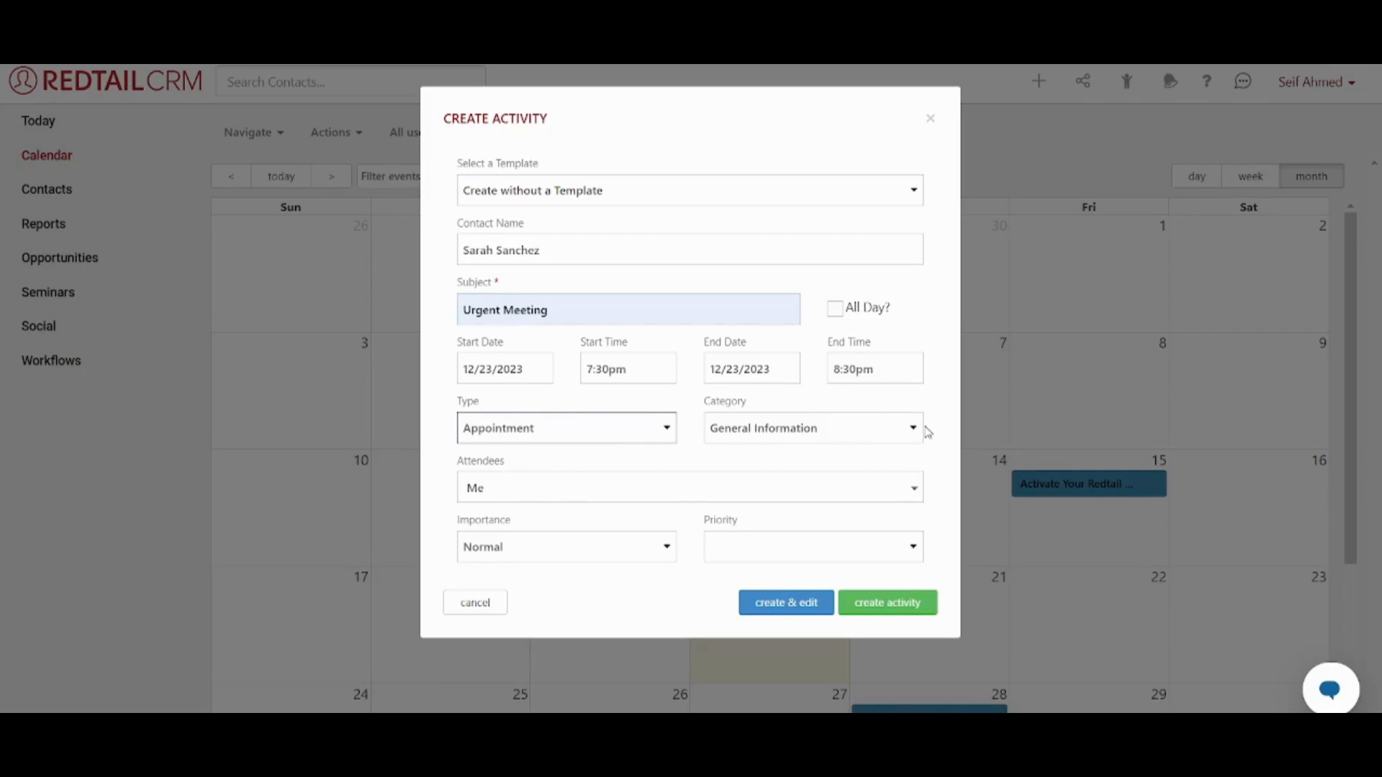
pyautogui.moveTo(511, 569)
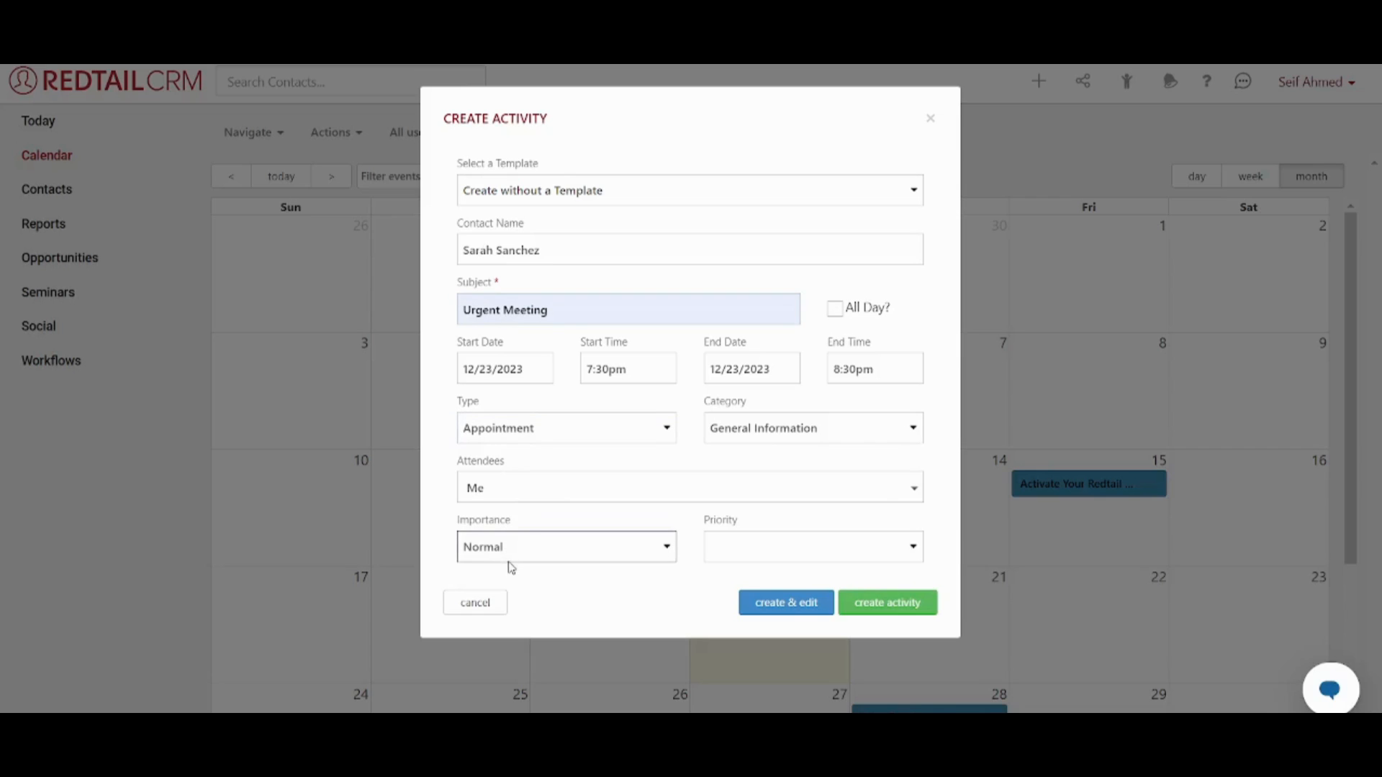
pyautogui.click(567, 547)
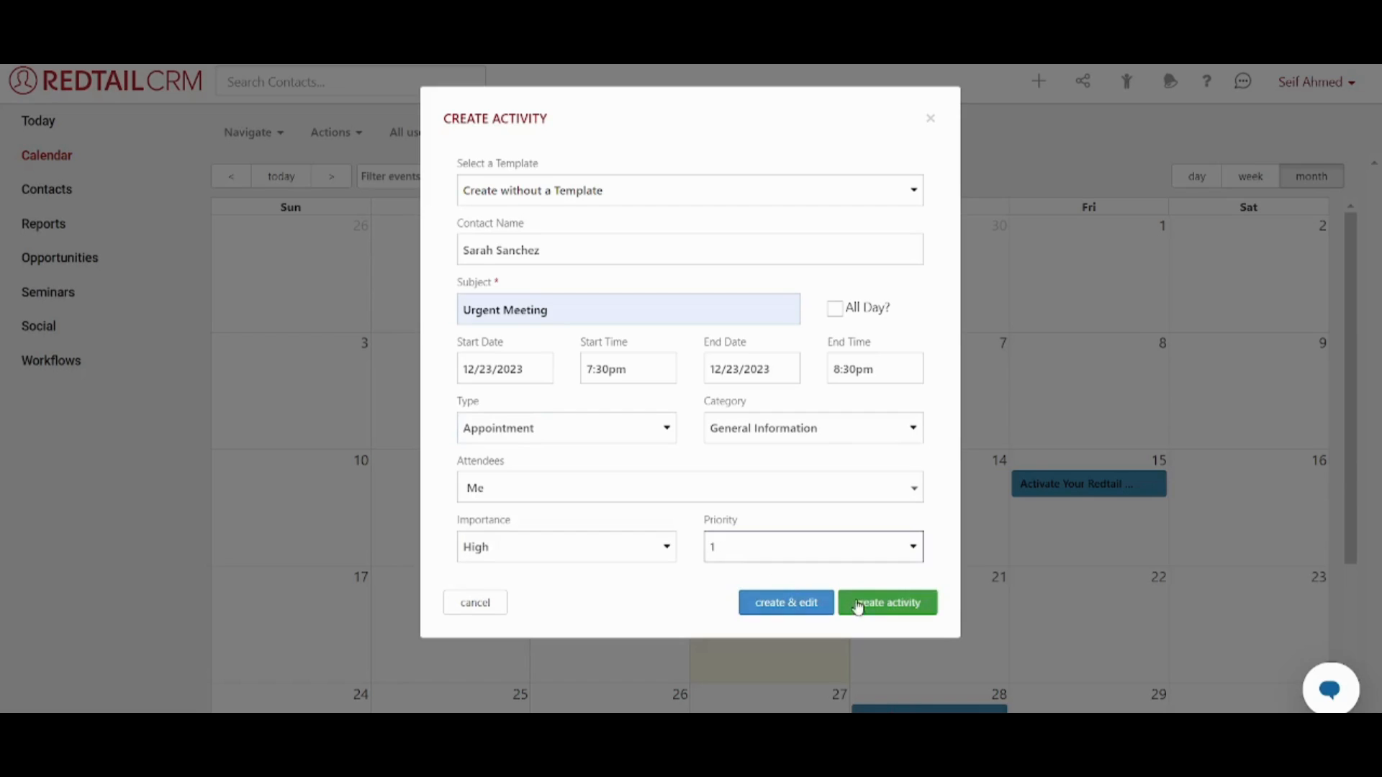
pyautogui.click(887, 601)
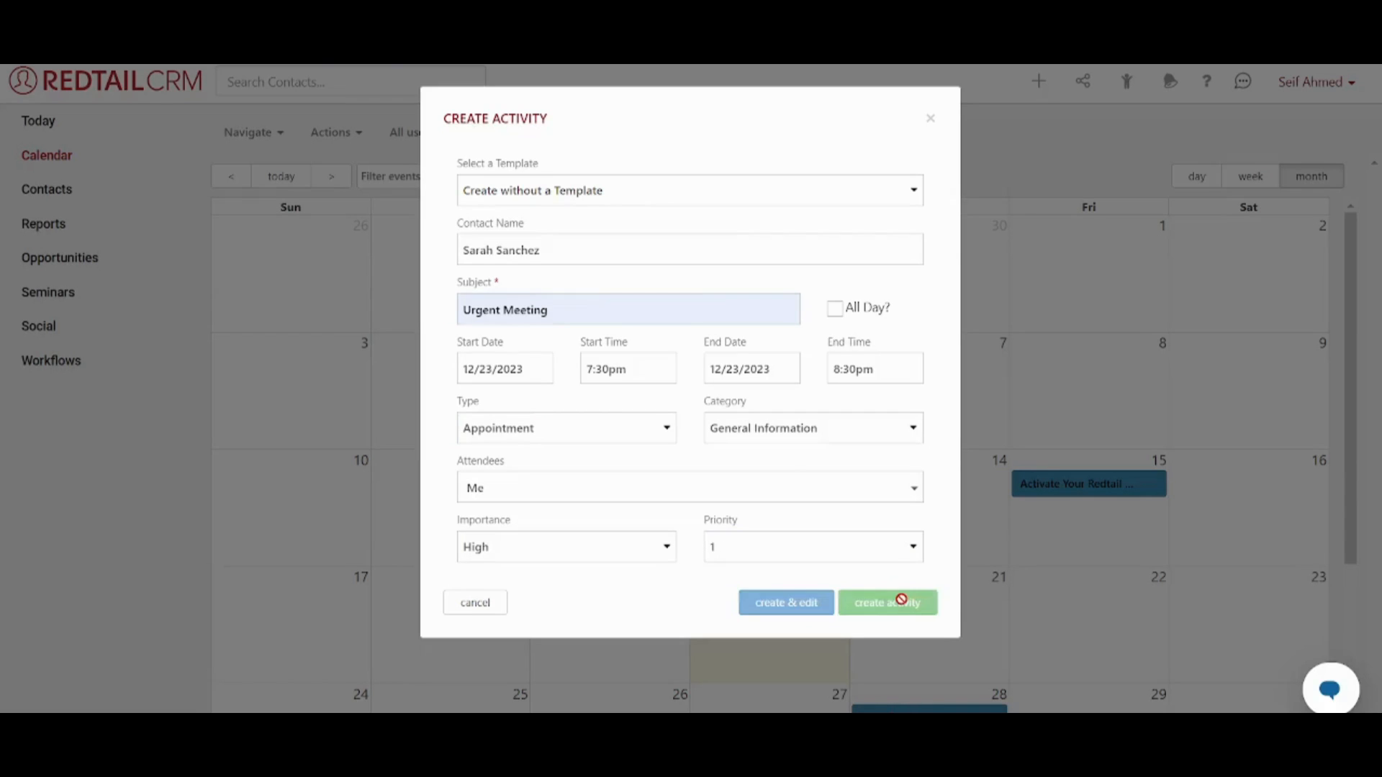
pyautogui.click(887, 602)
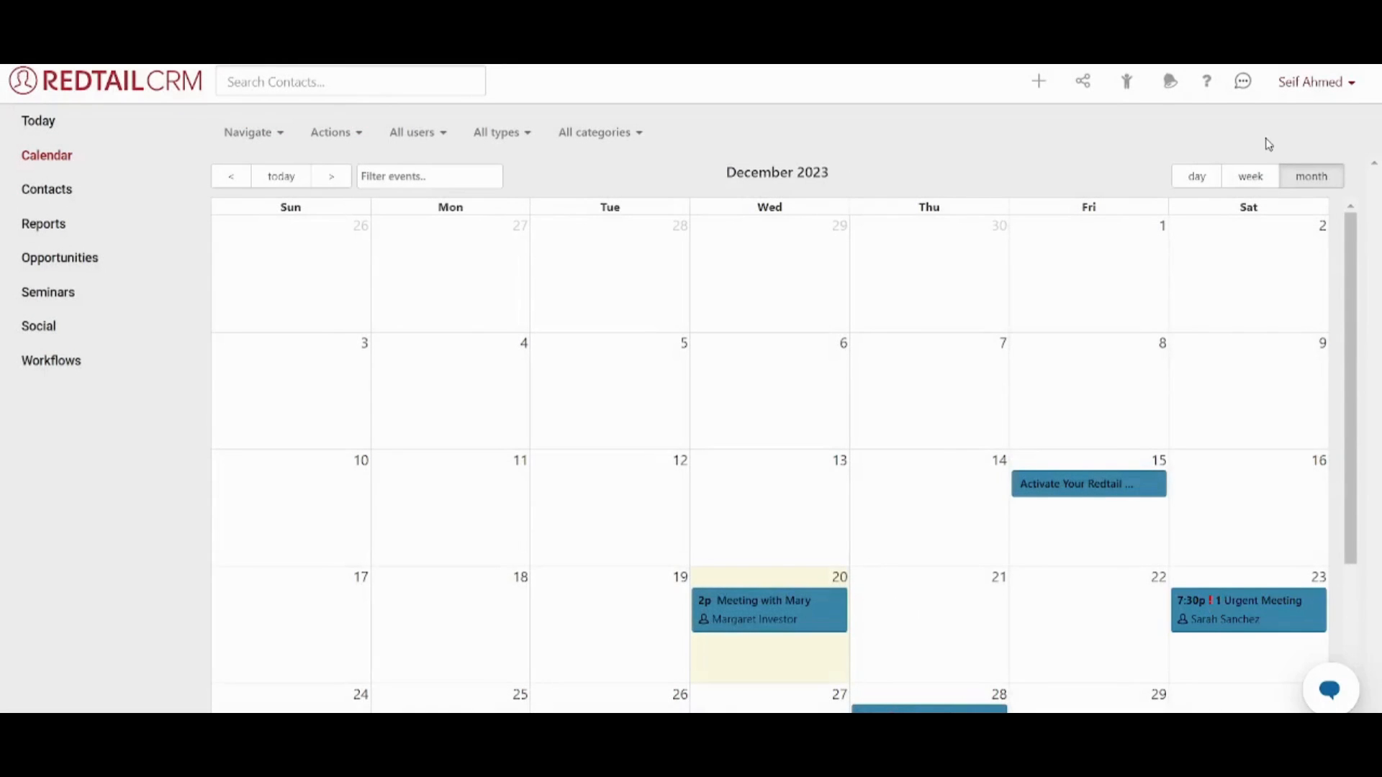
pyautogui.click(1038, 80)
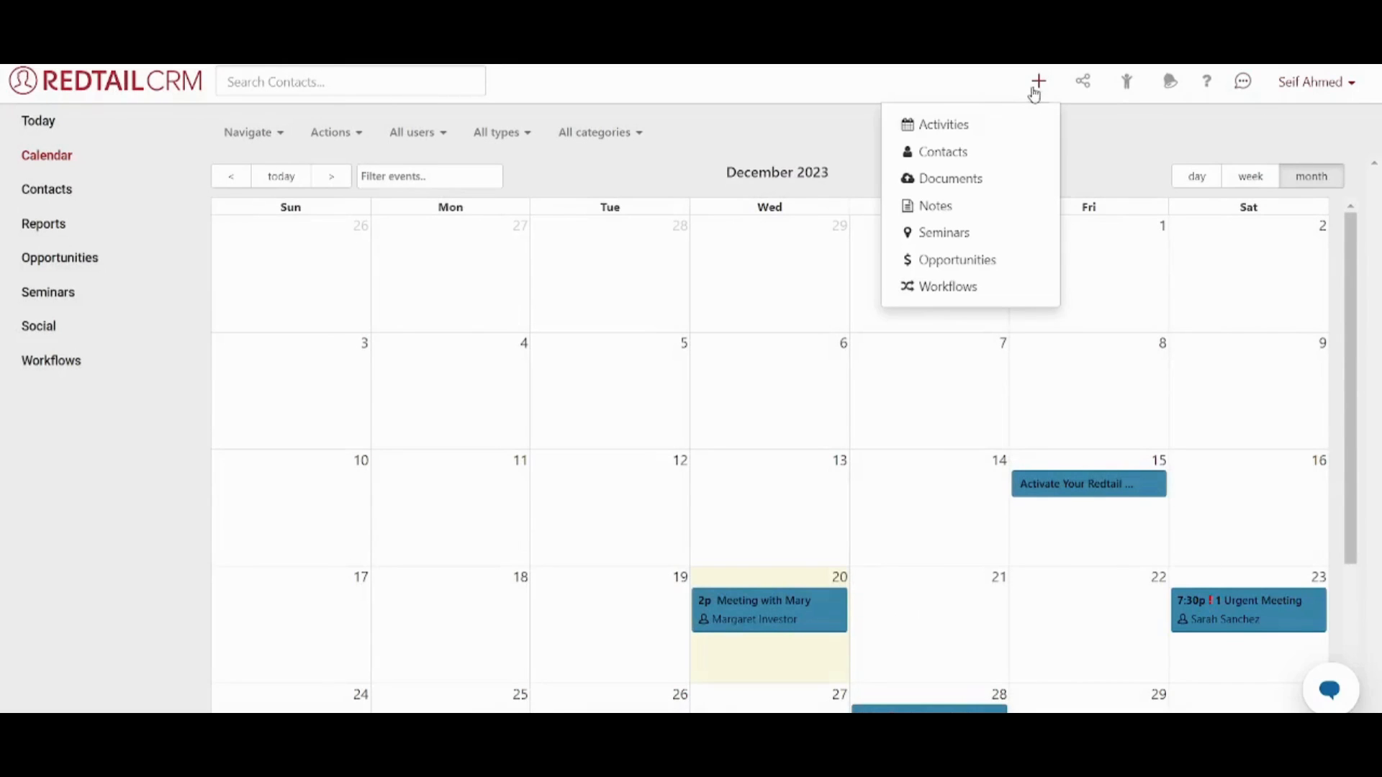
pyautogui.moveTo(968, 180)
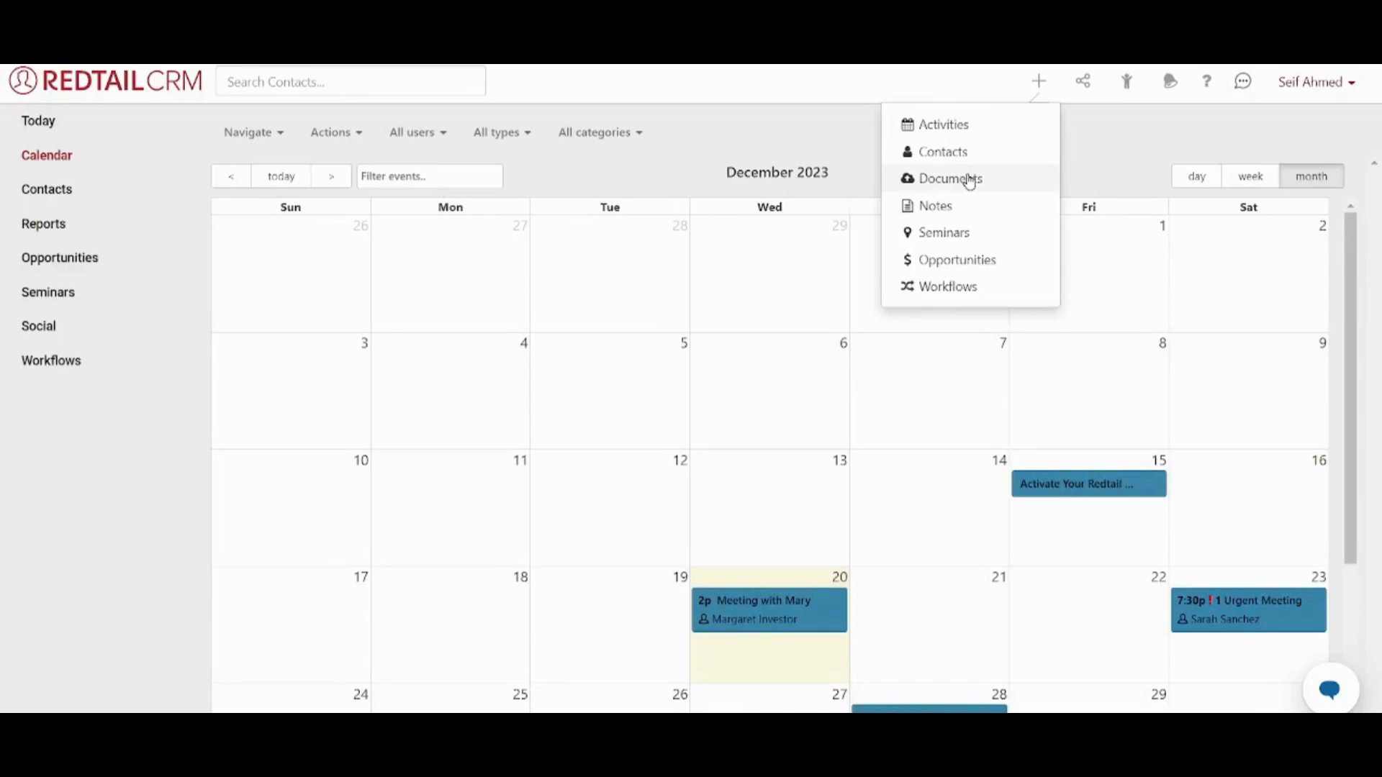
pyautogui.click(950, 178)
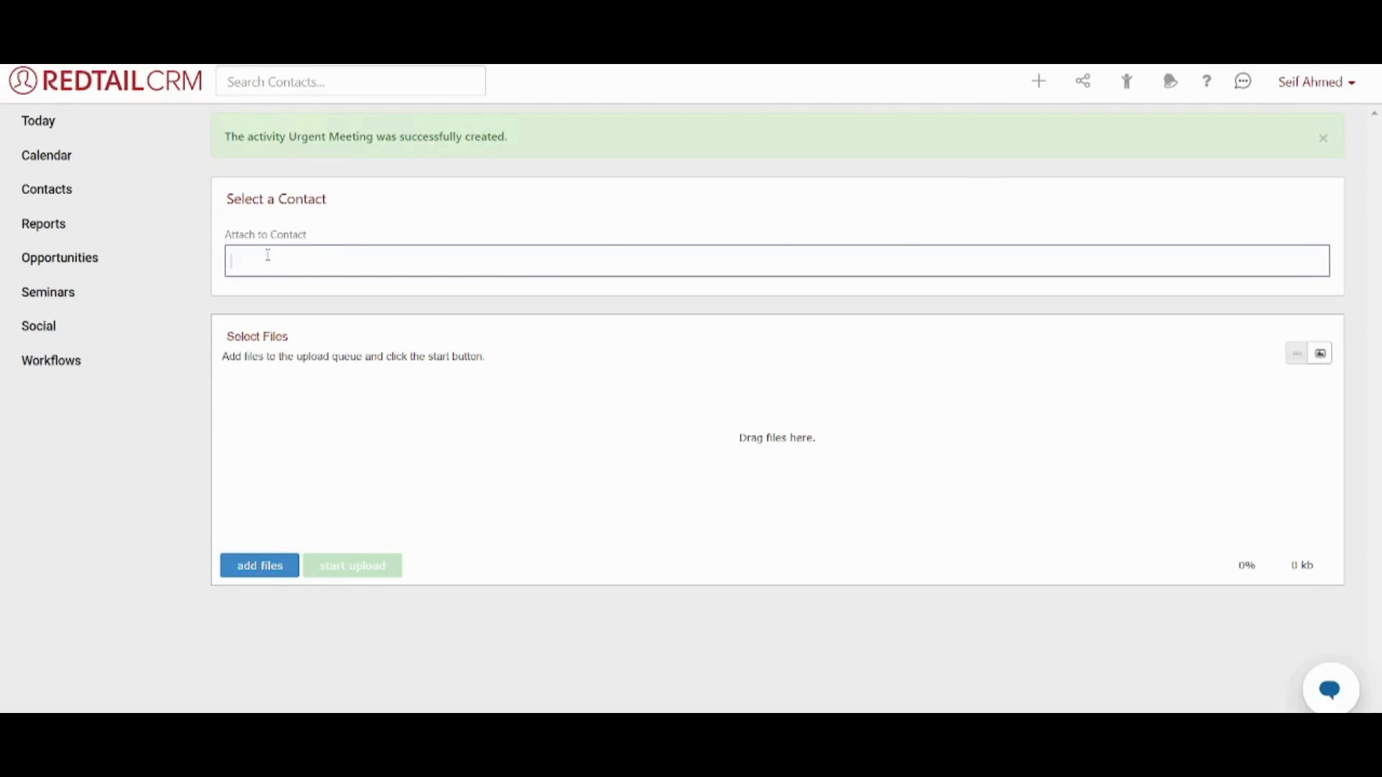
pyautogui.write('Sarah')
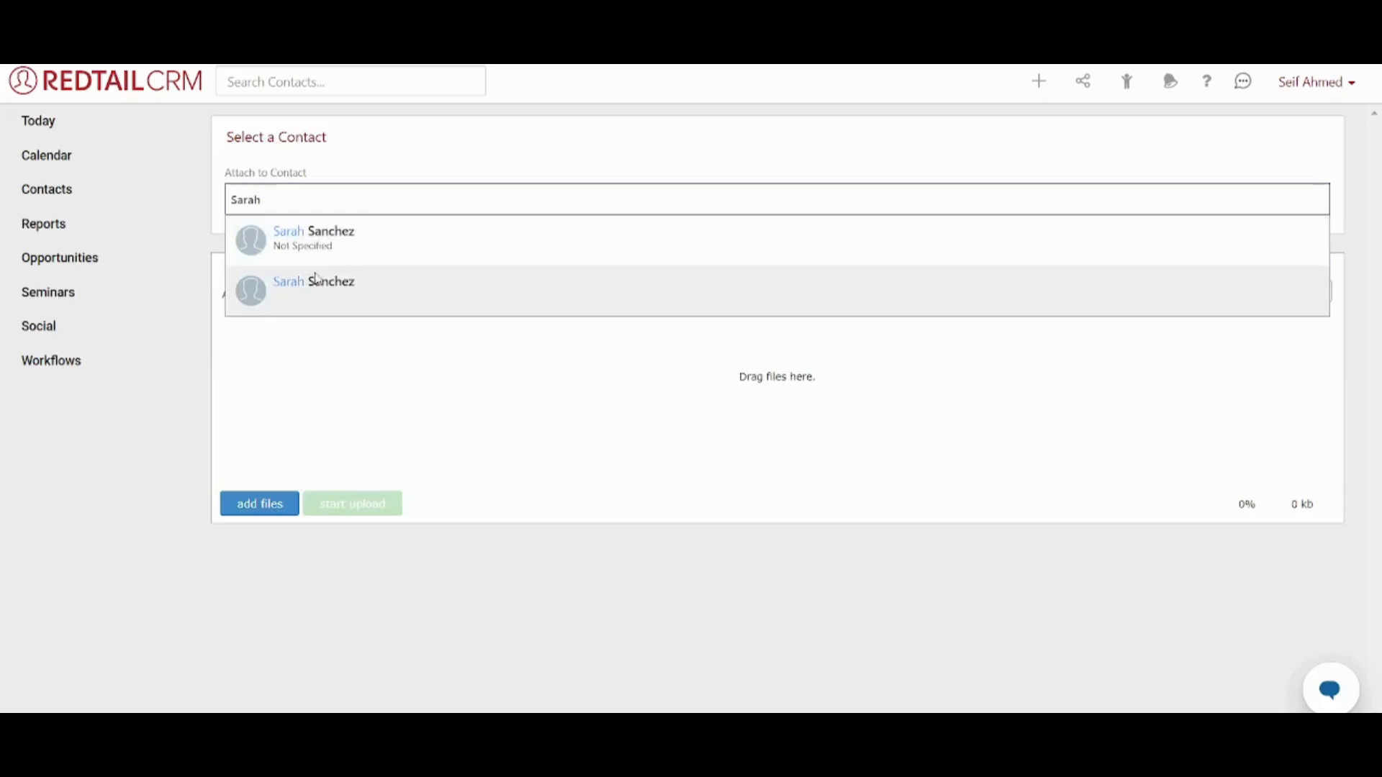
pyautogui.click(314, 289)
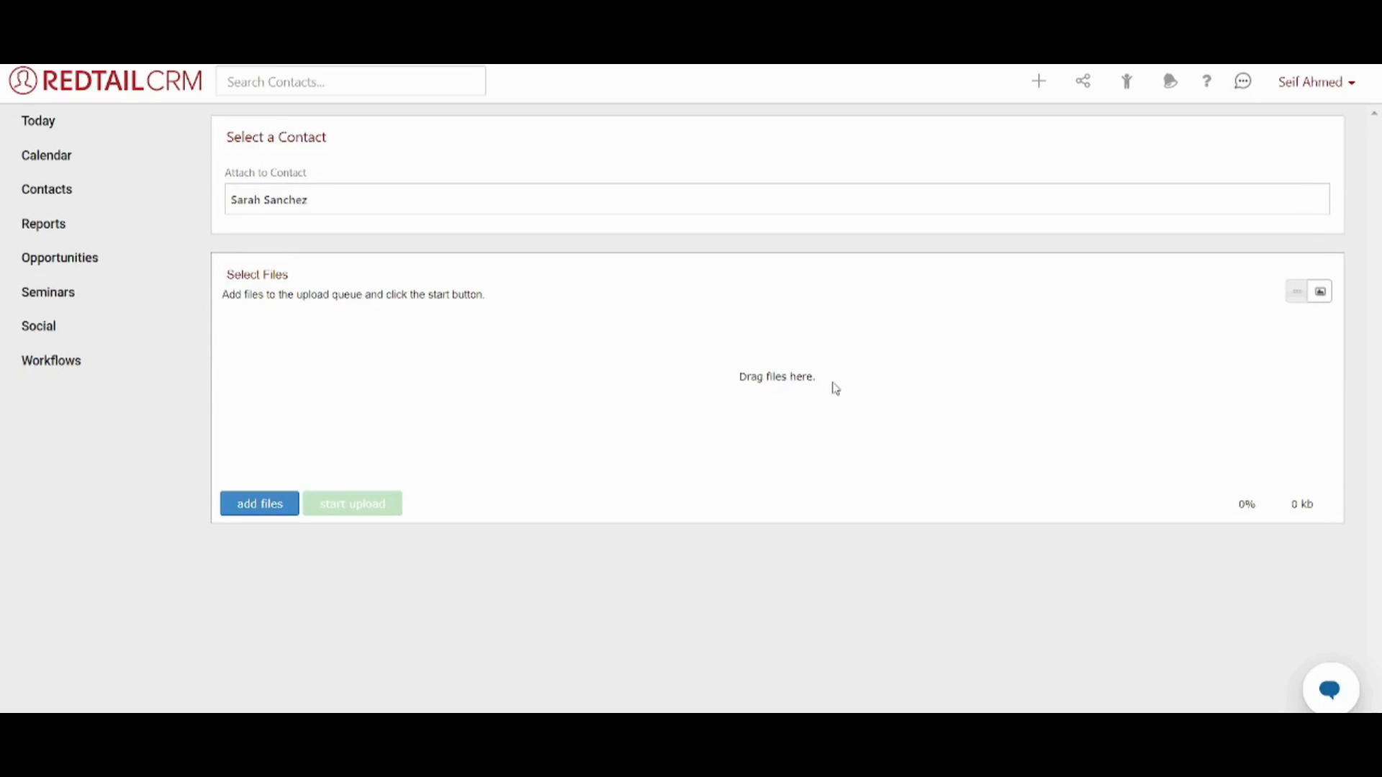
pyautogui.click(259, 504)
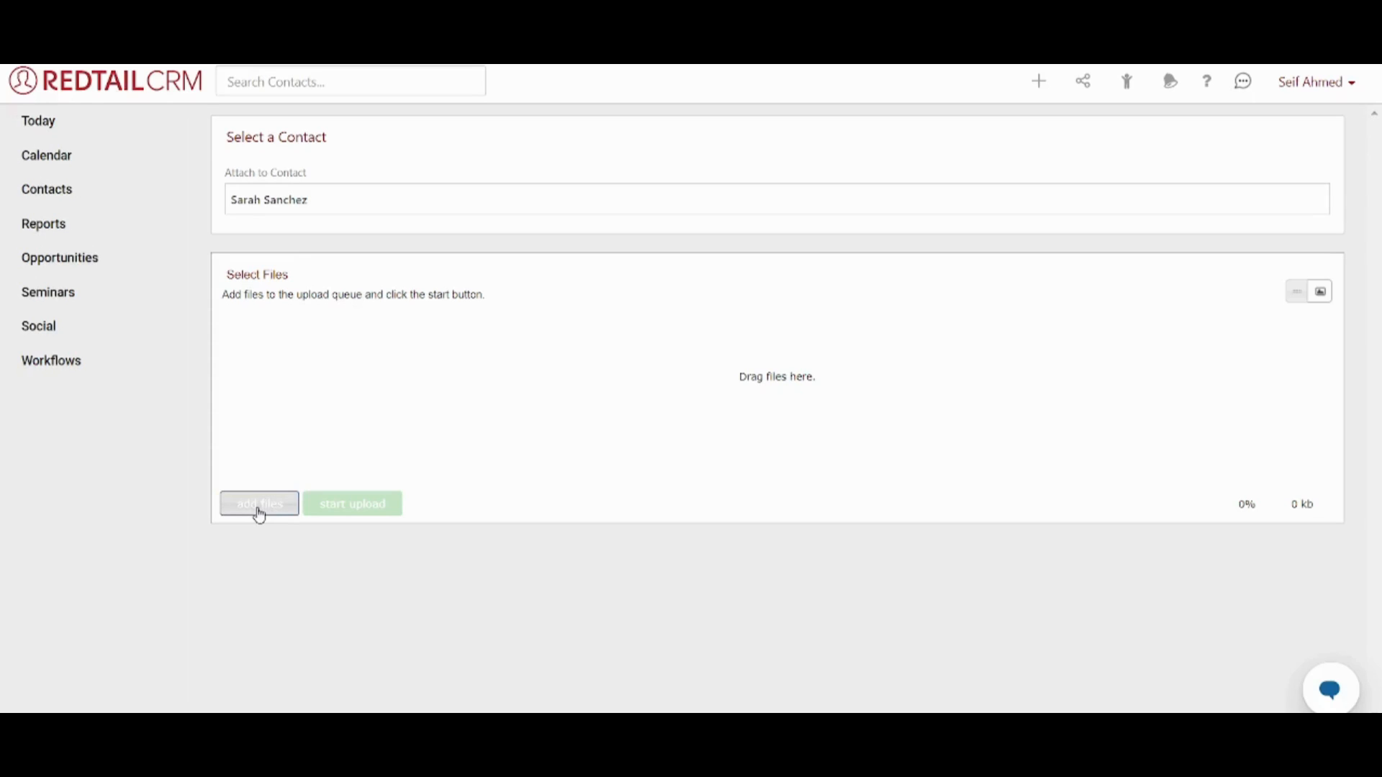
pyautogui.moveTo(835, 330)
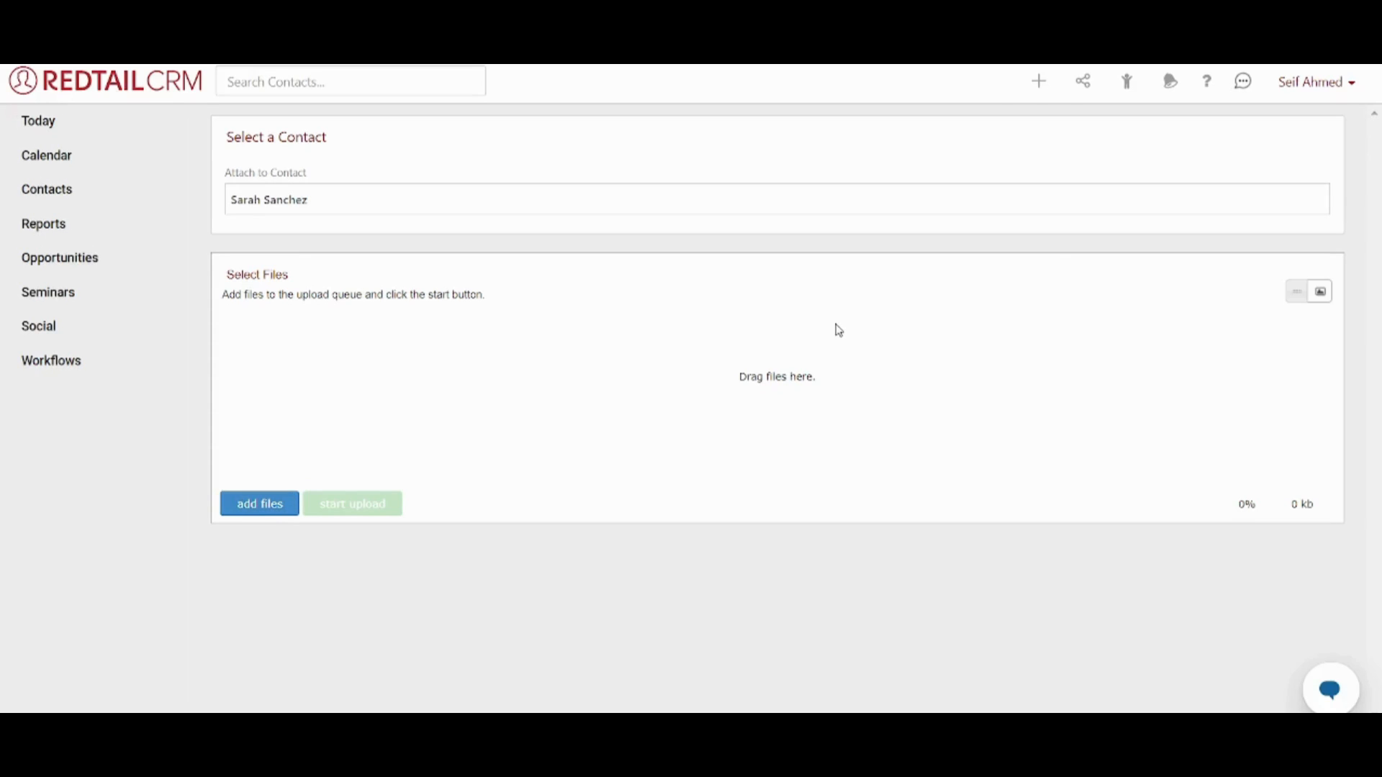
# Start a new note from the + menu with only 'Sarah' typed in Link to a Contact
pyautogui.click(1038, 81)
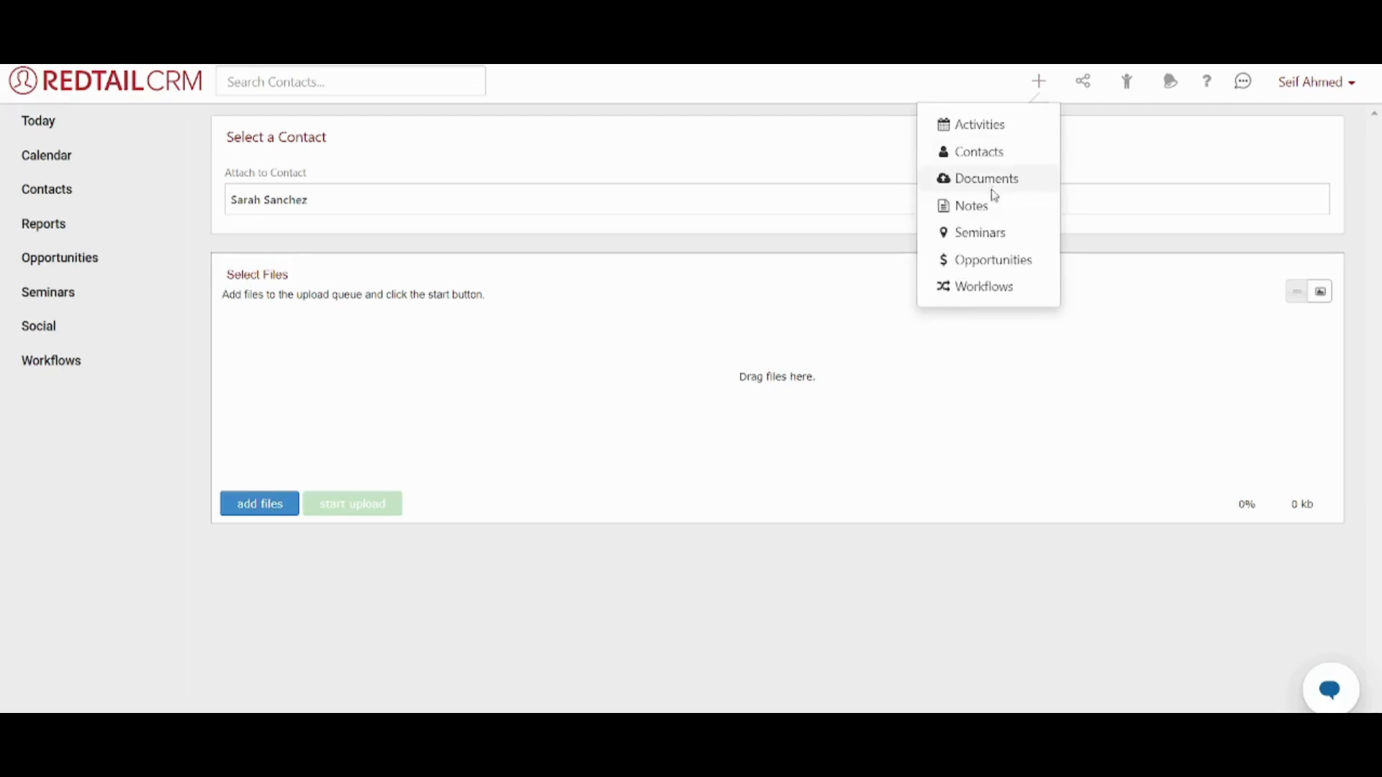
pyautogui.click(969, 205)
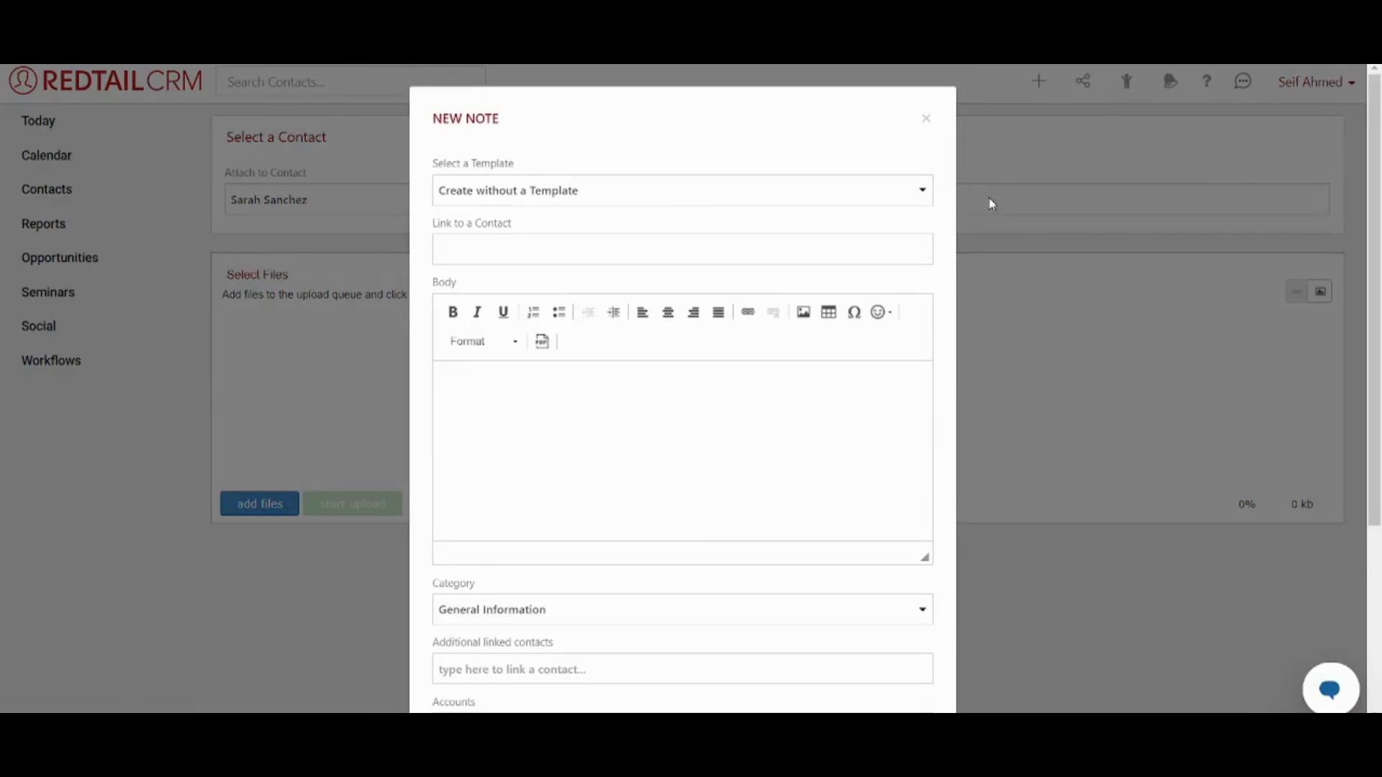
pyautogui.moveTo(590, 236)
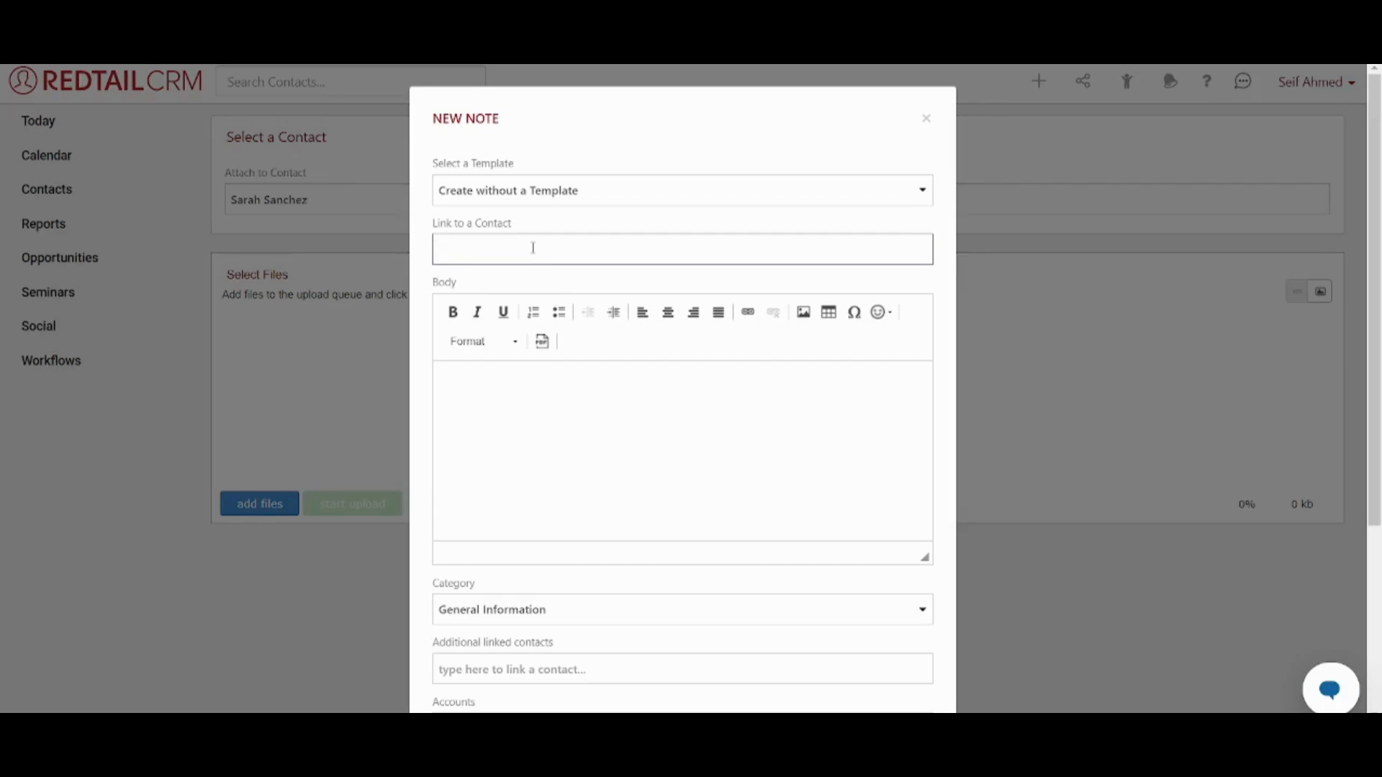
pyautogui.write('Sarah')
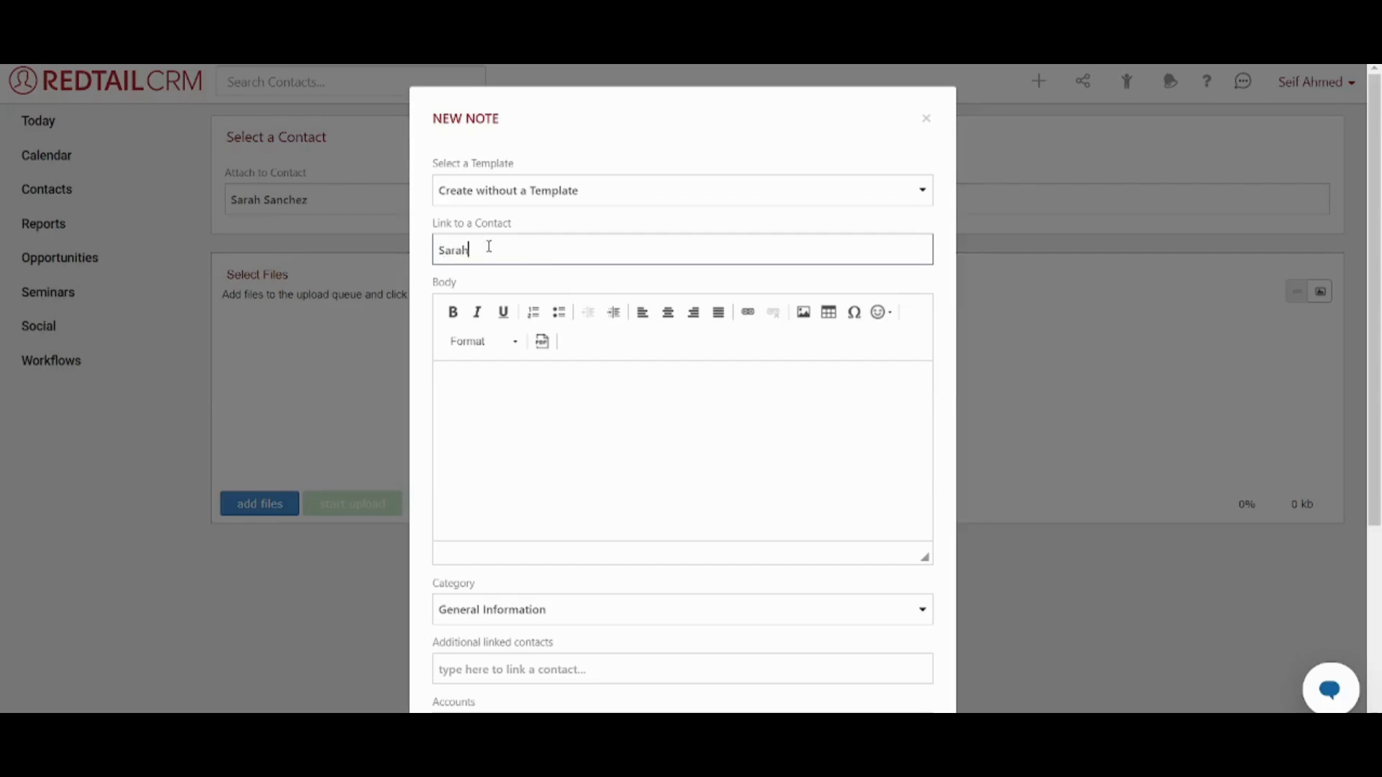
pyautogui.moveTo(510, 232)
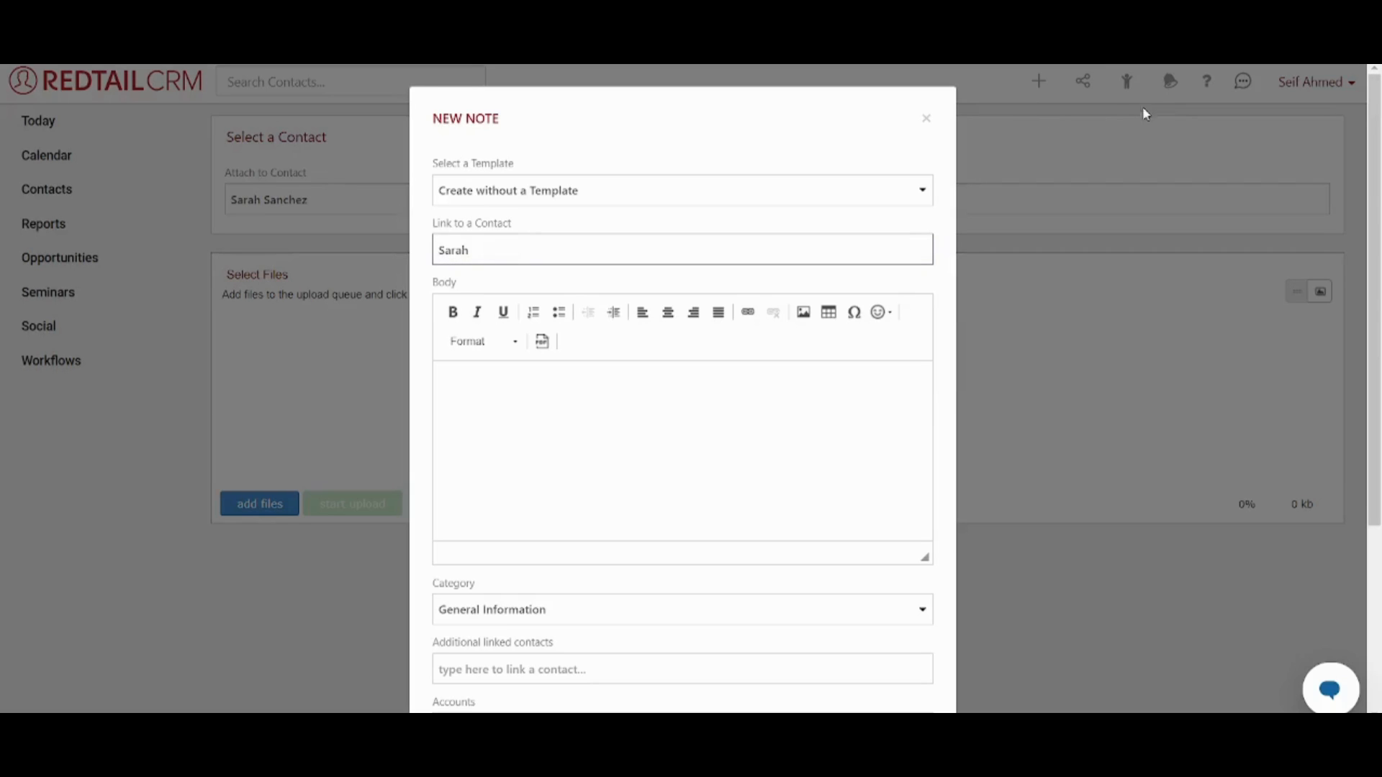
pyautogui.moveTo(1036, 92)
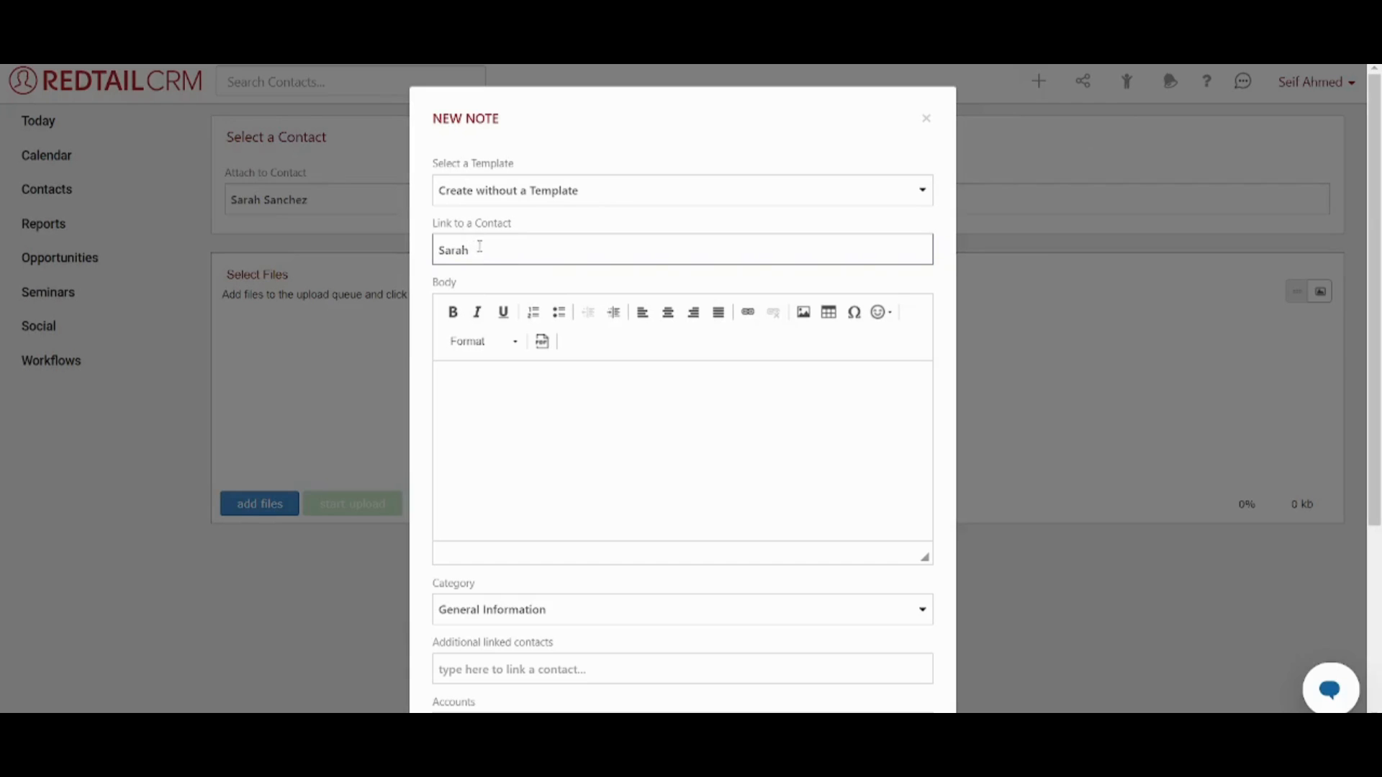
pyautogui.moveTo(495, 258)
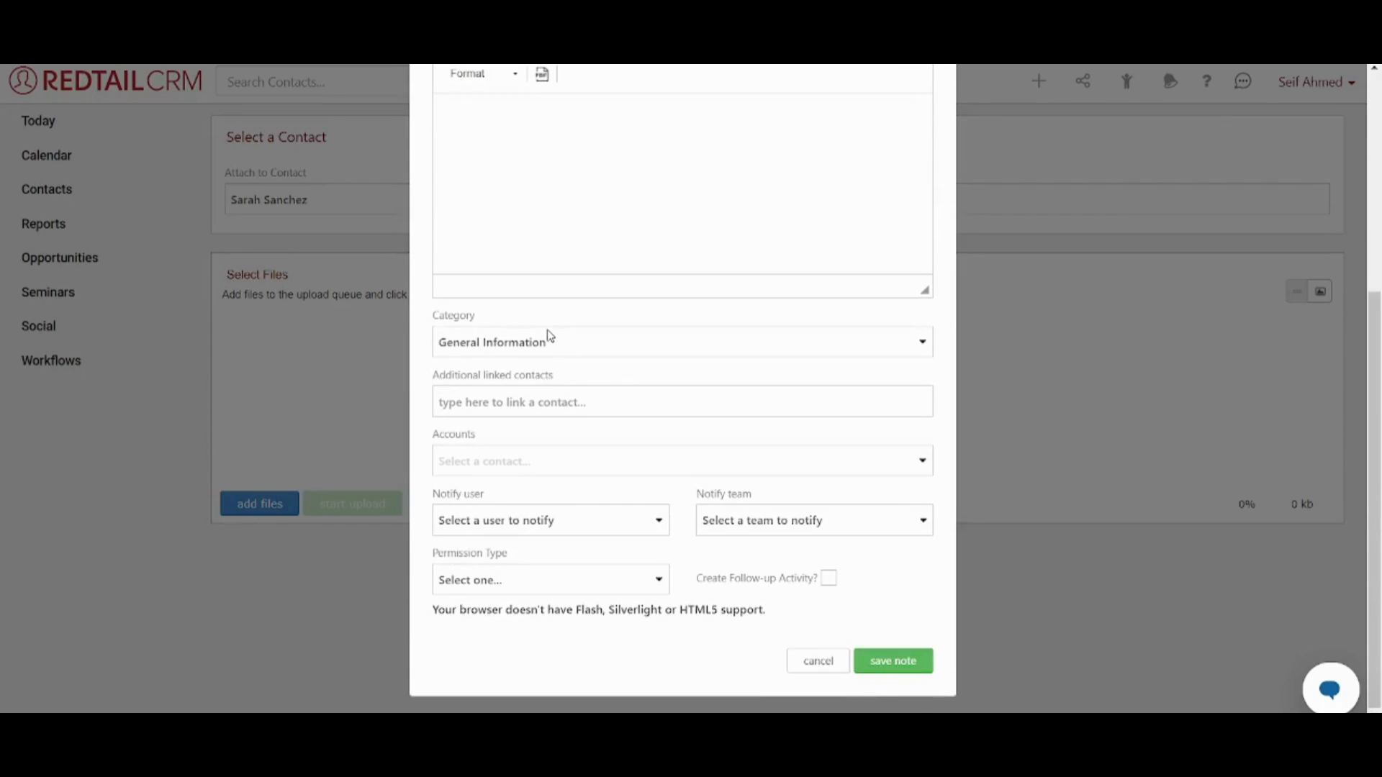
# Attempt to save the note twice; it is rejected because no contact is linked
pyautogui.click(892, 661)
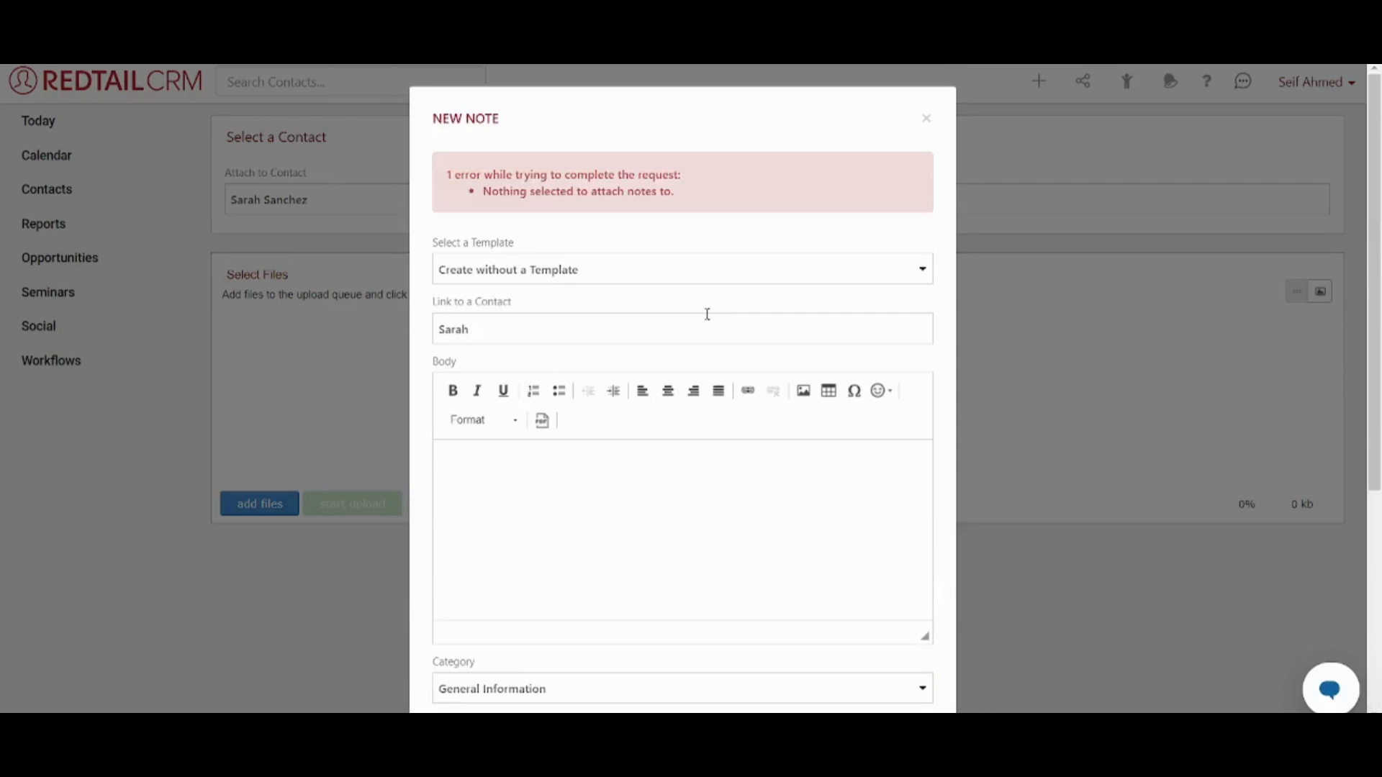
pyautogui.moveTo(487, 194)
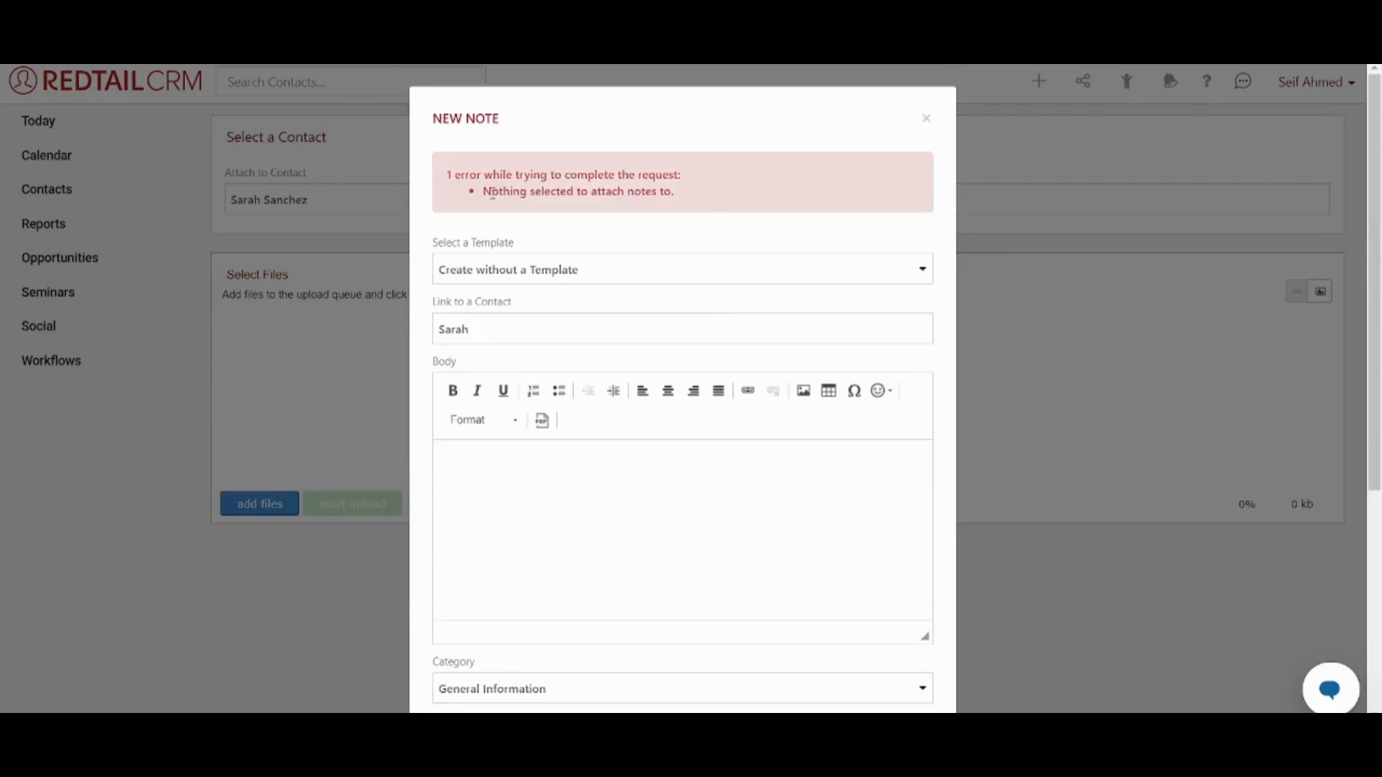
pyautogui.click(498, 328)
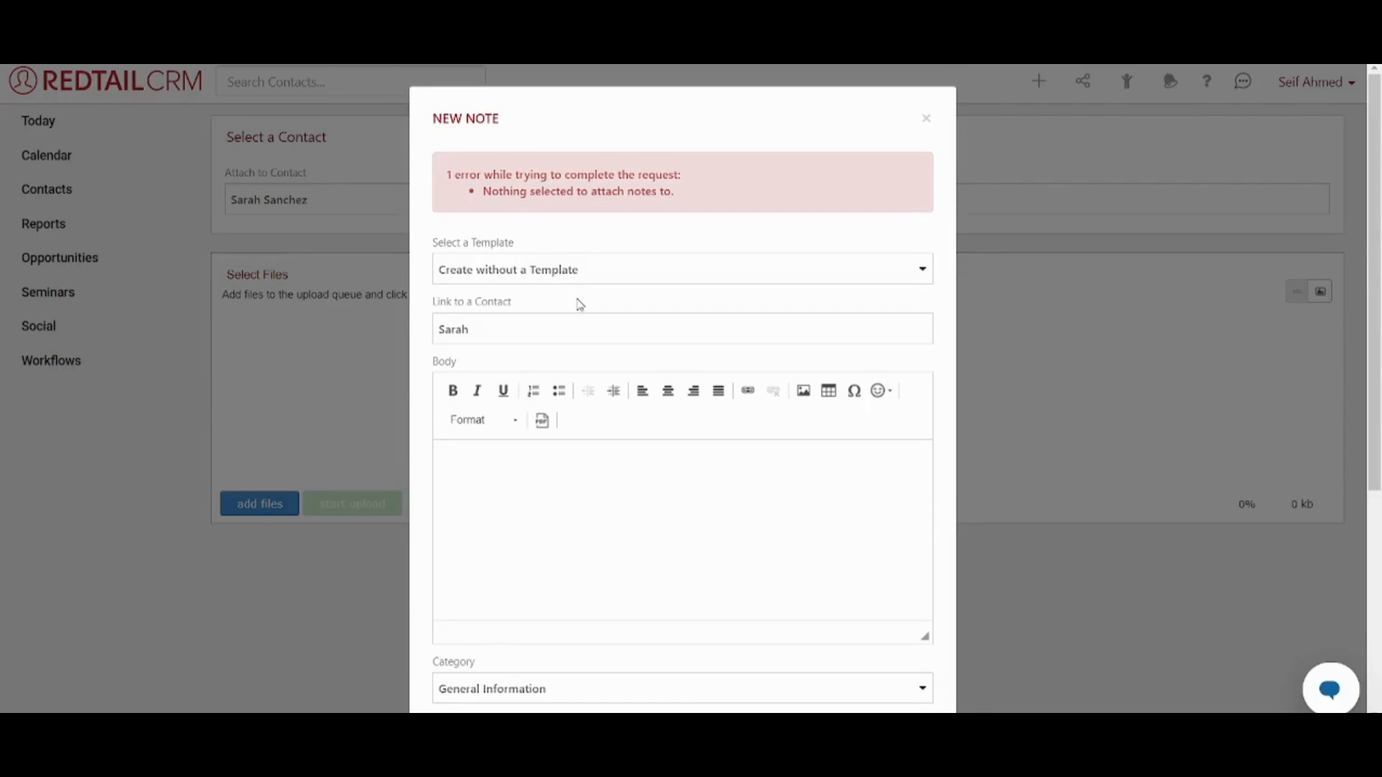
pyautogui.scroll(-3)
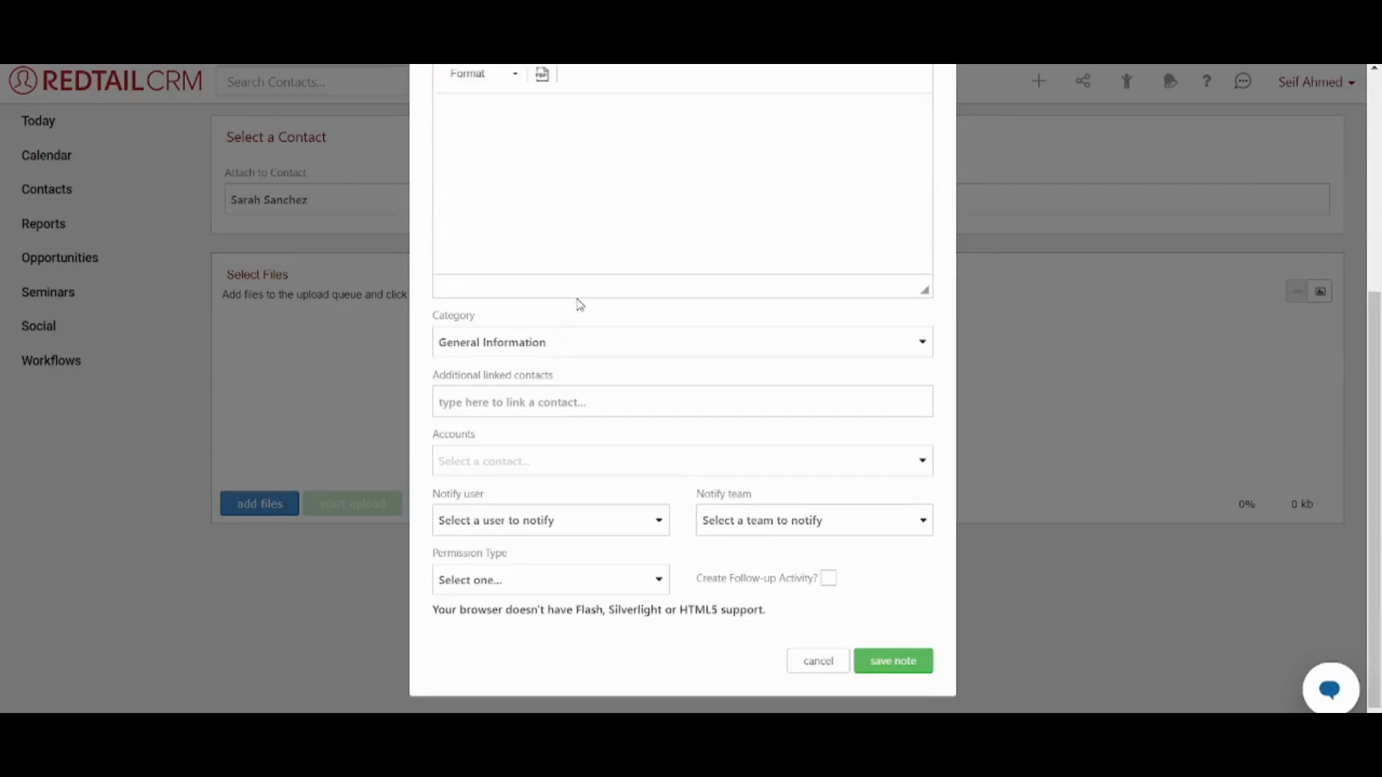
pyautogui.click(892, 660)
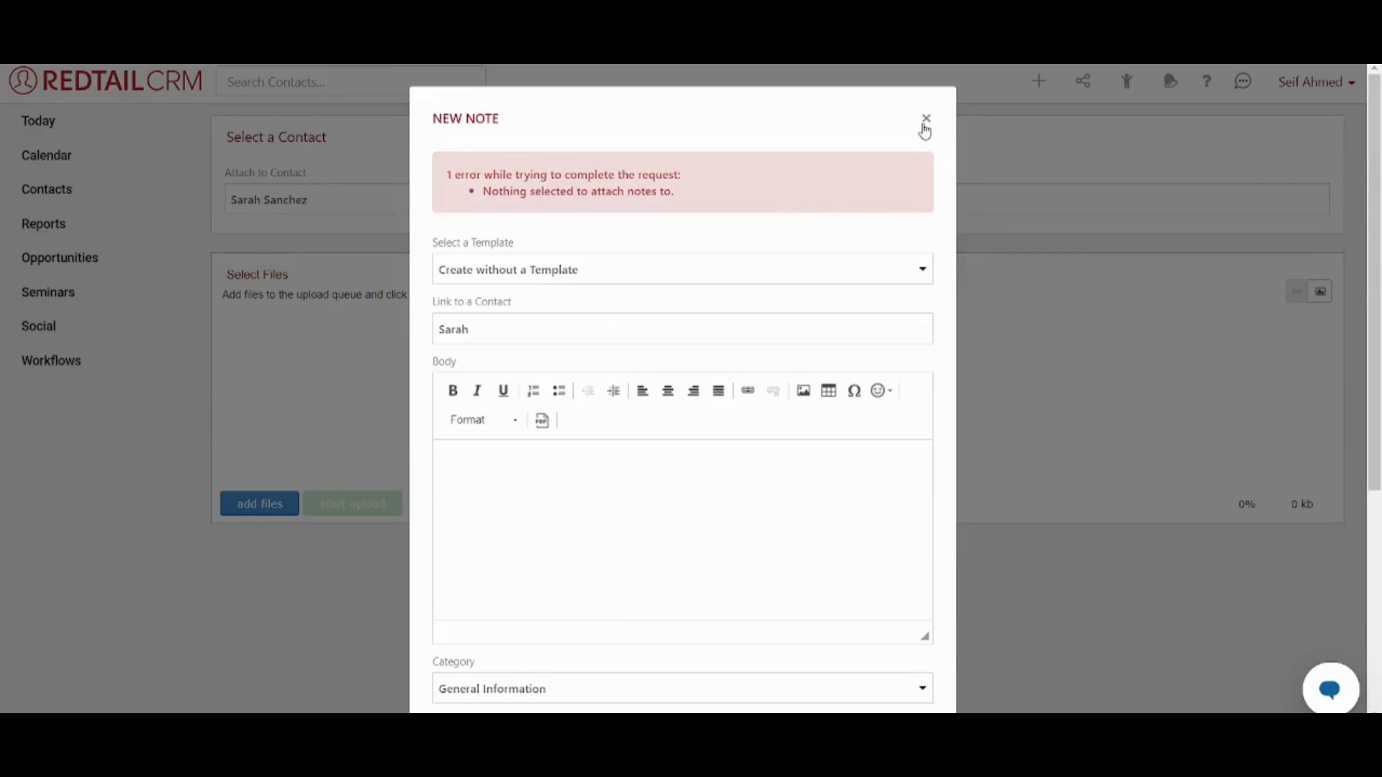
# Discard the note, go via Today to the Notes overview and begin a fresh note
pyautogui.click(927, 117)
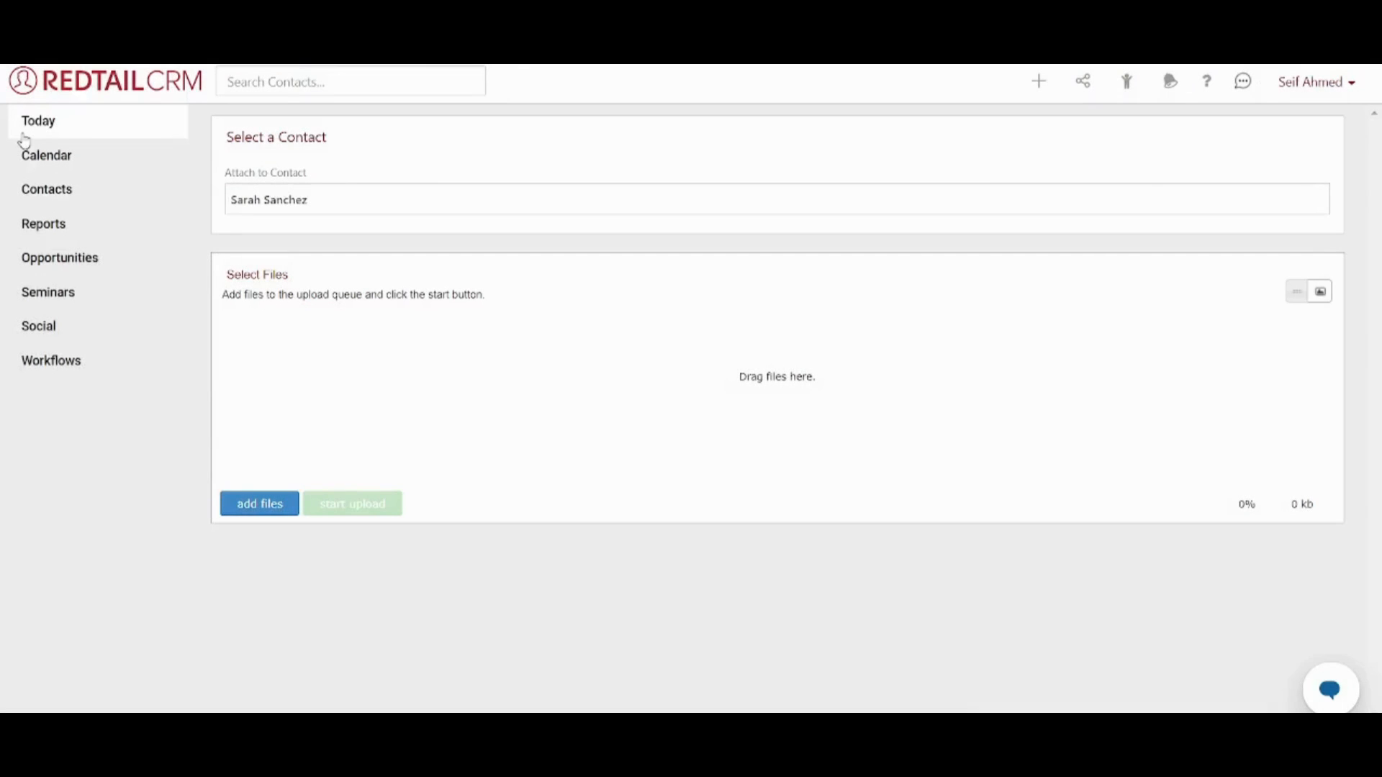
pyautogui.click(39, 121)
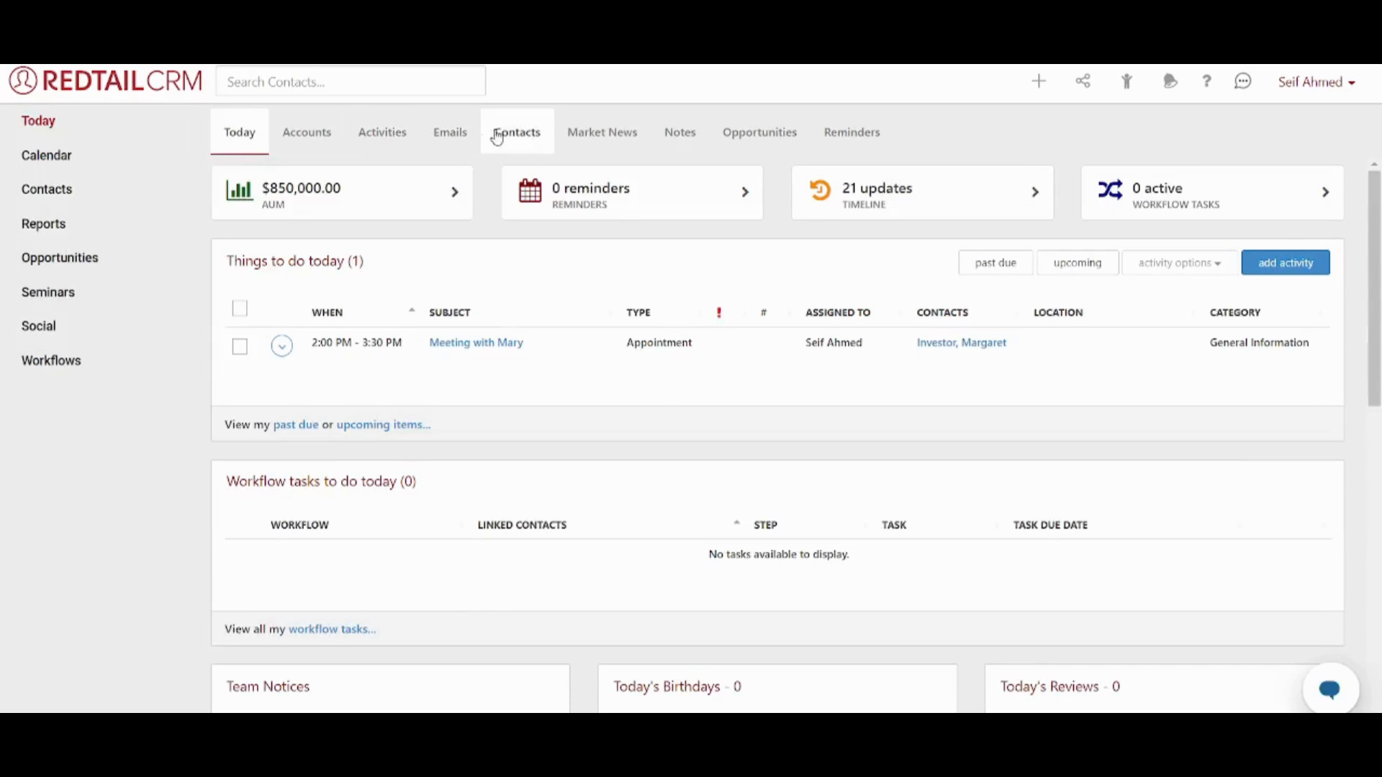
pyautogui.moveTo(679, 131)
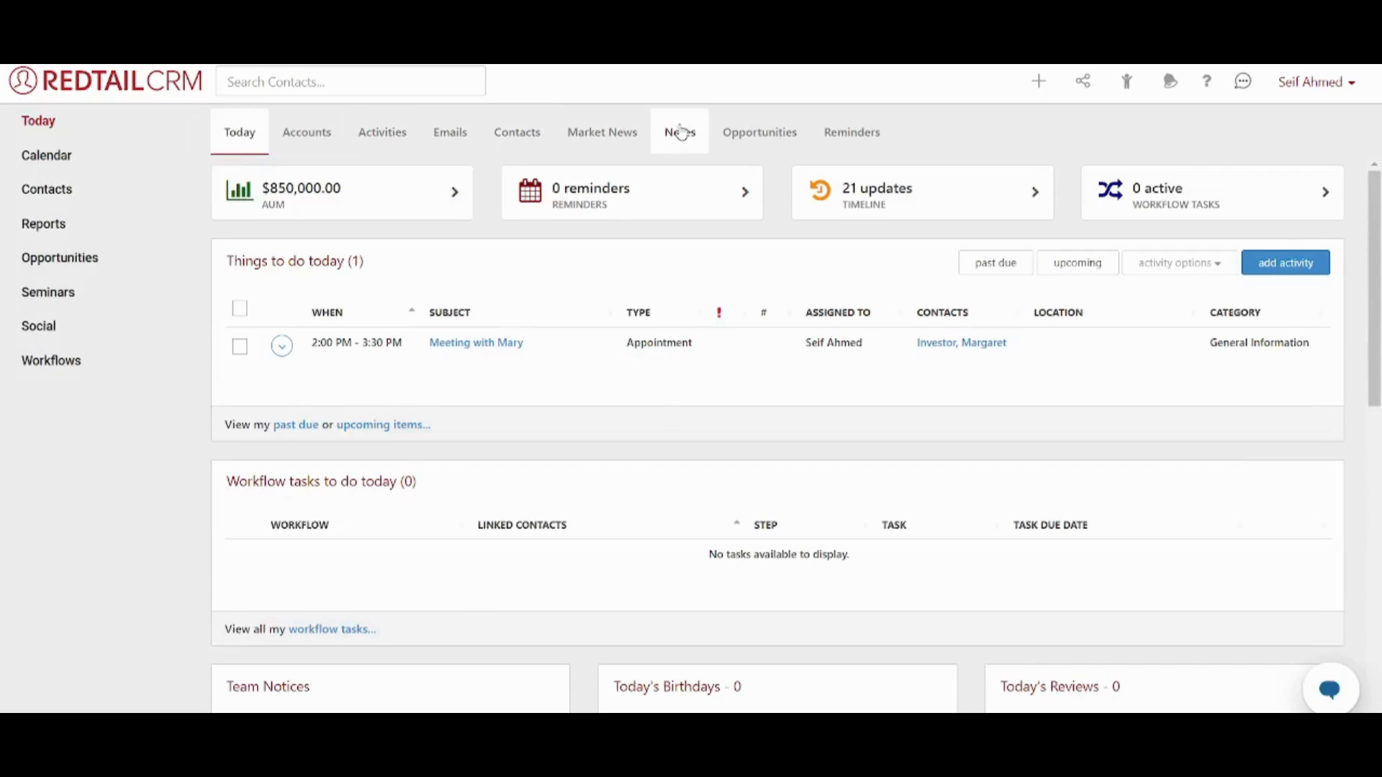
pyautogui.click(680, 131)
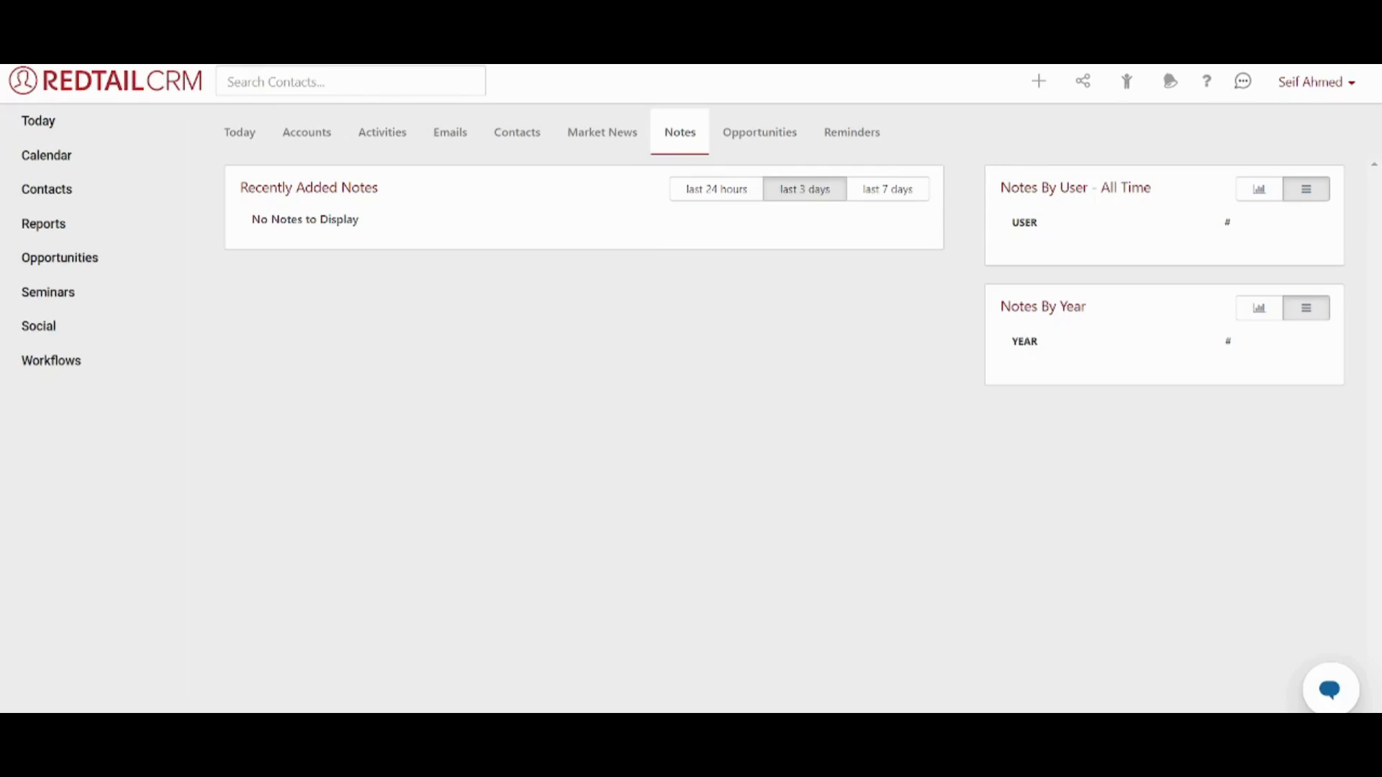
pyautogui.click(1038, 80)
pyautogui.write('s')
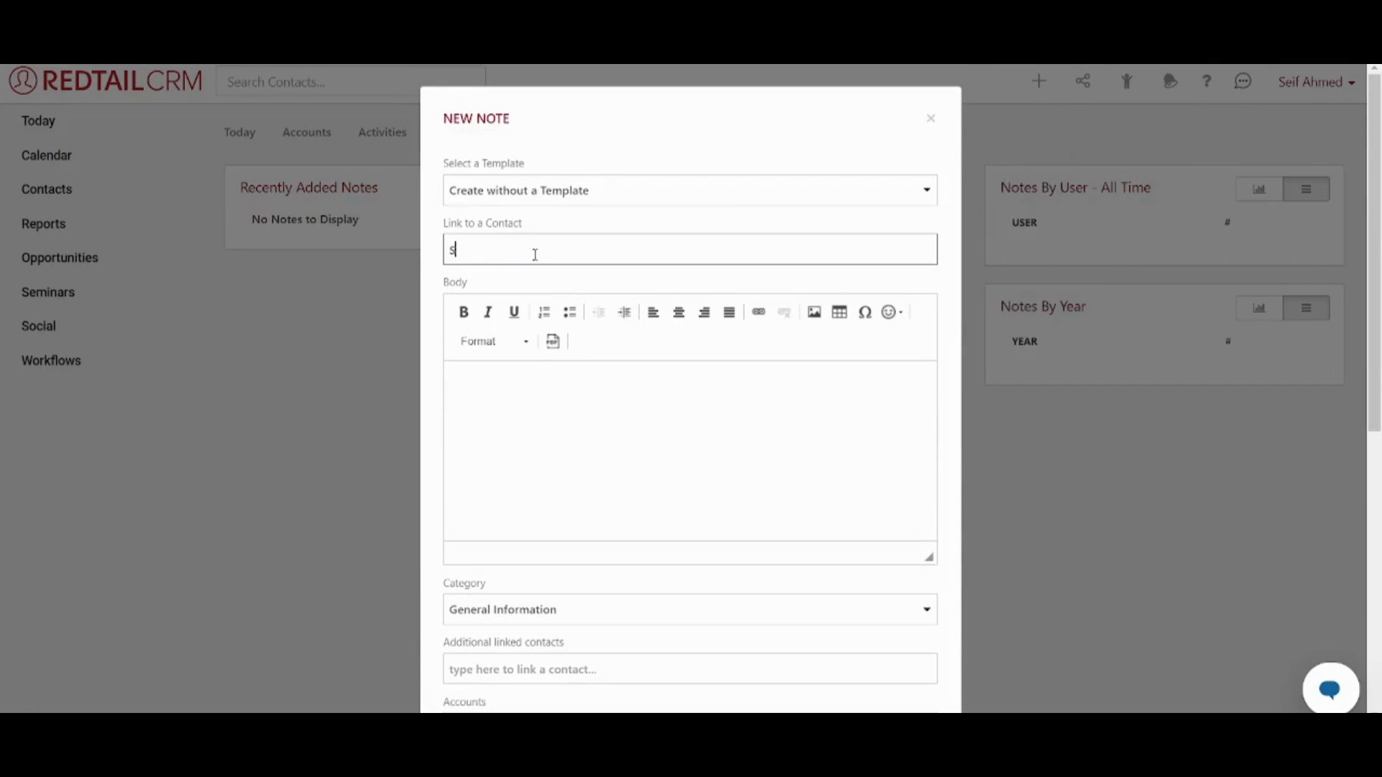
pyautogui.write('arah')
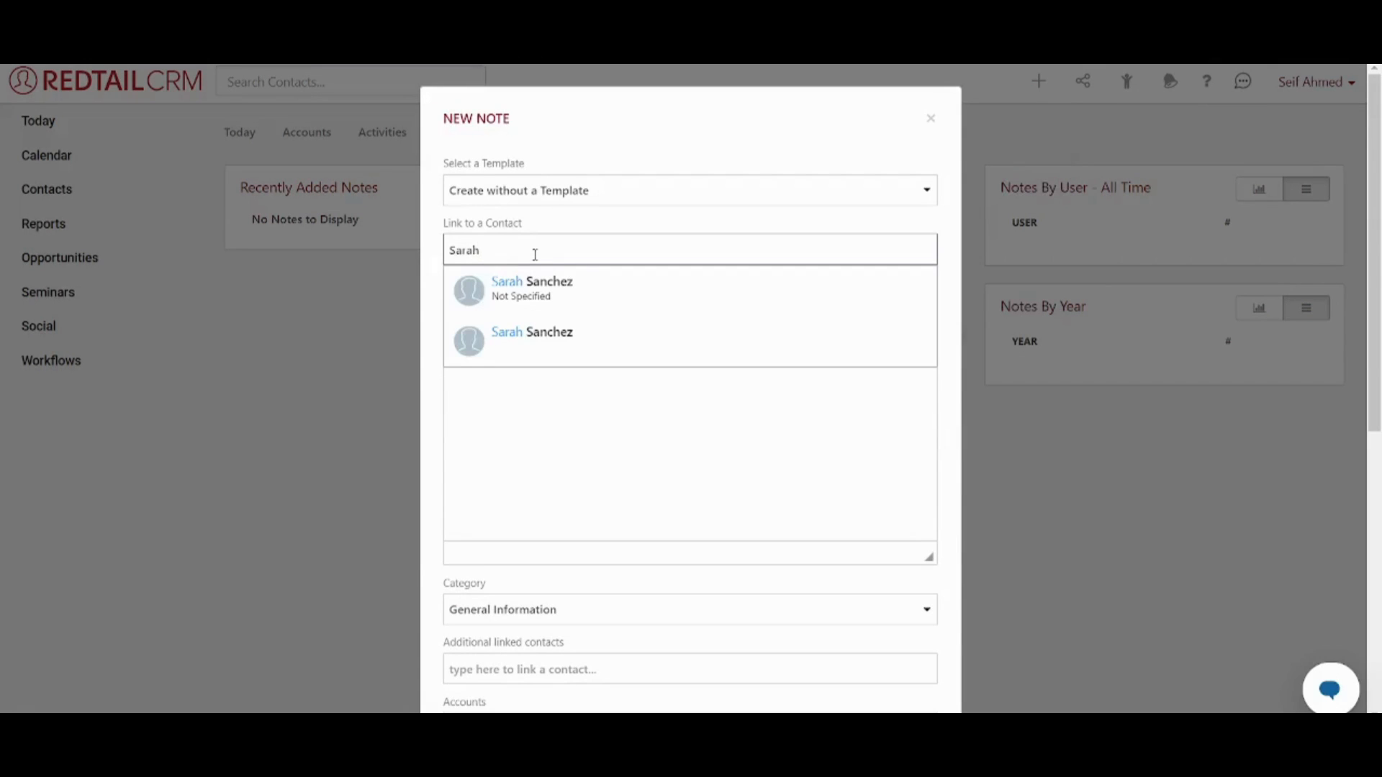
pyautogui.click(531, 338)
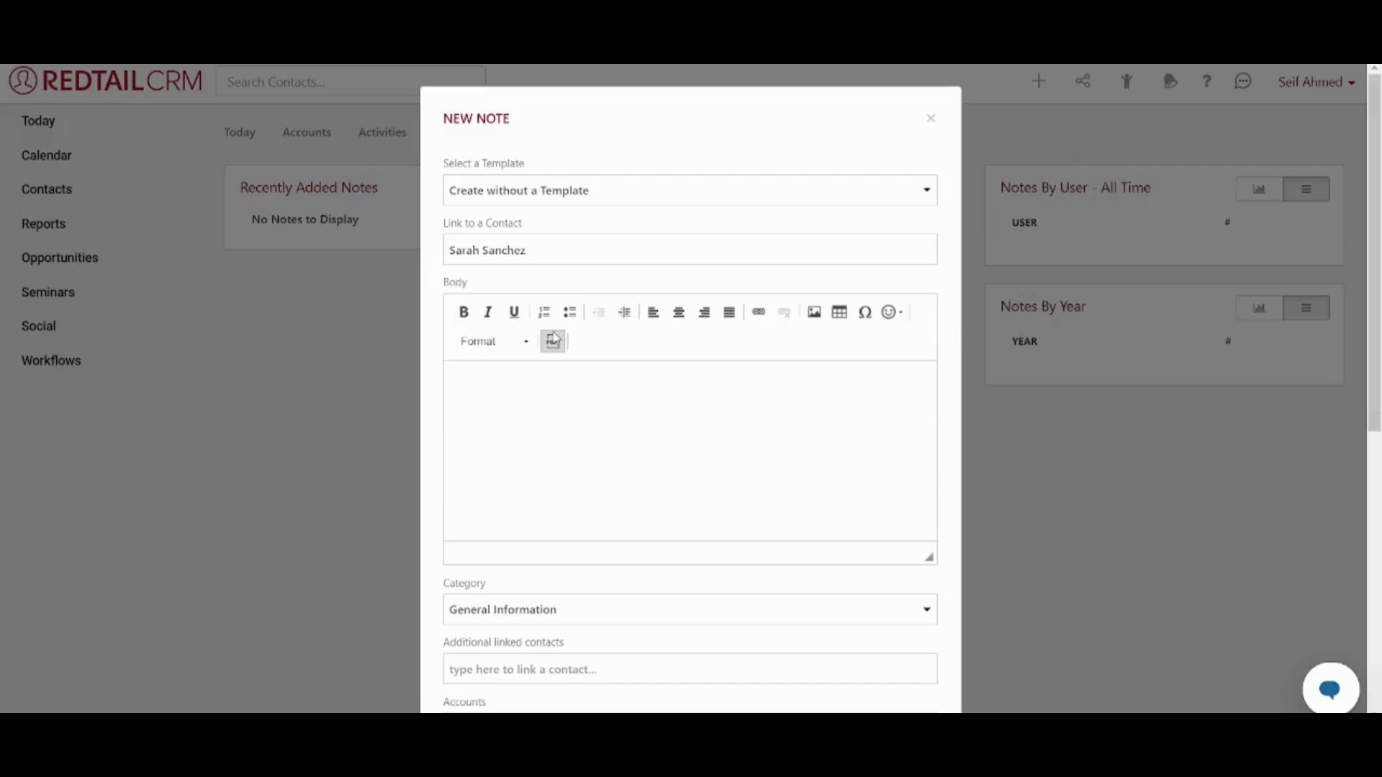
pyautogui.moveTo(562, 283)
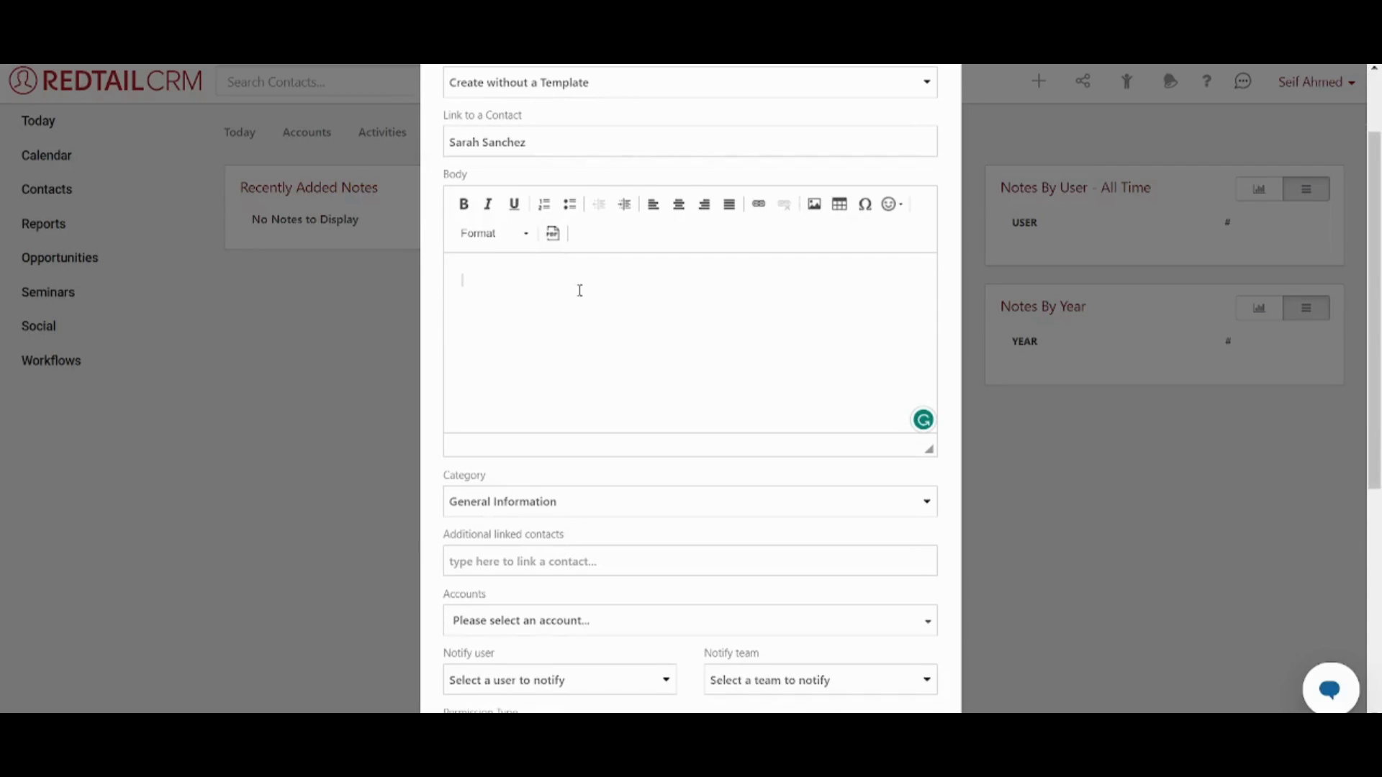
pyautogui.write('This is my')
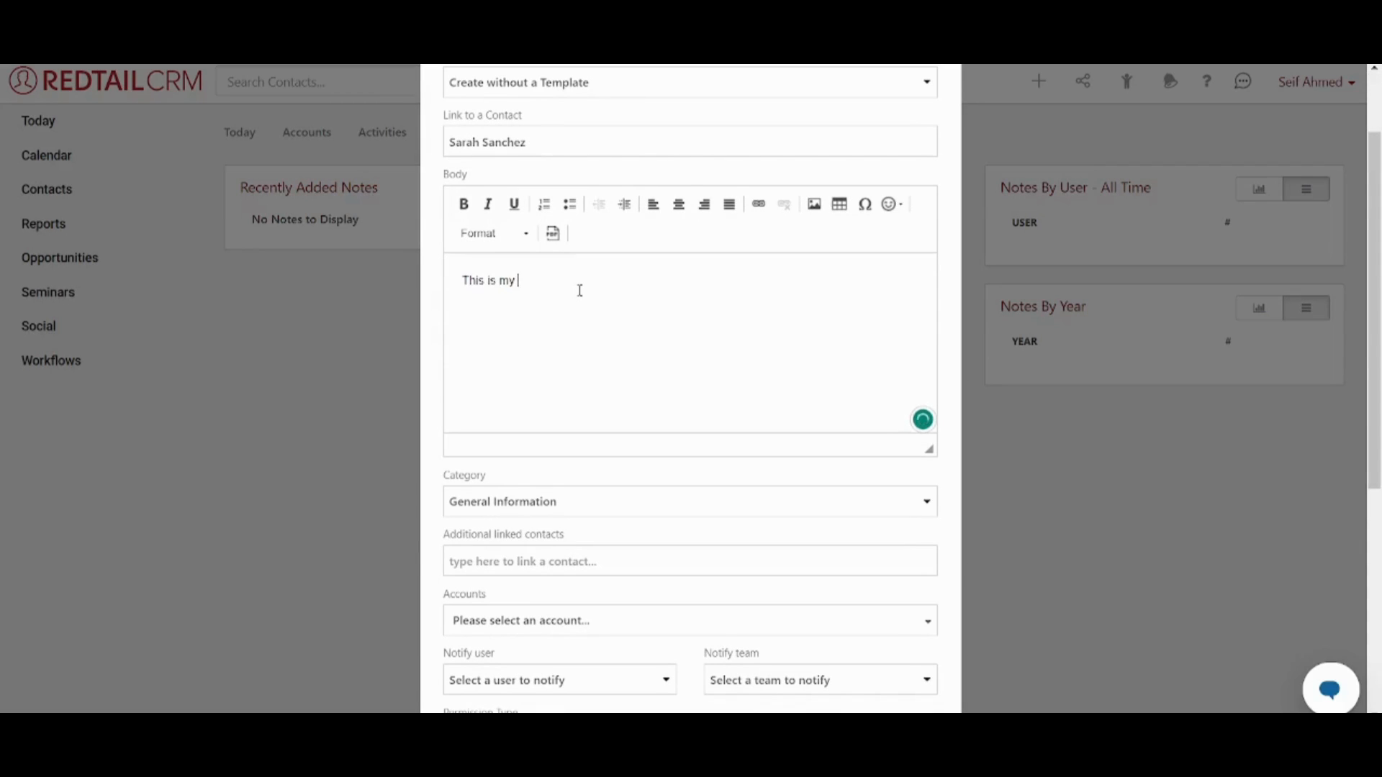
pyautogui.write('primary')
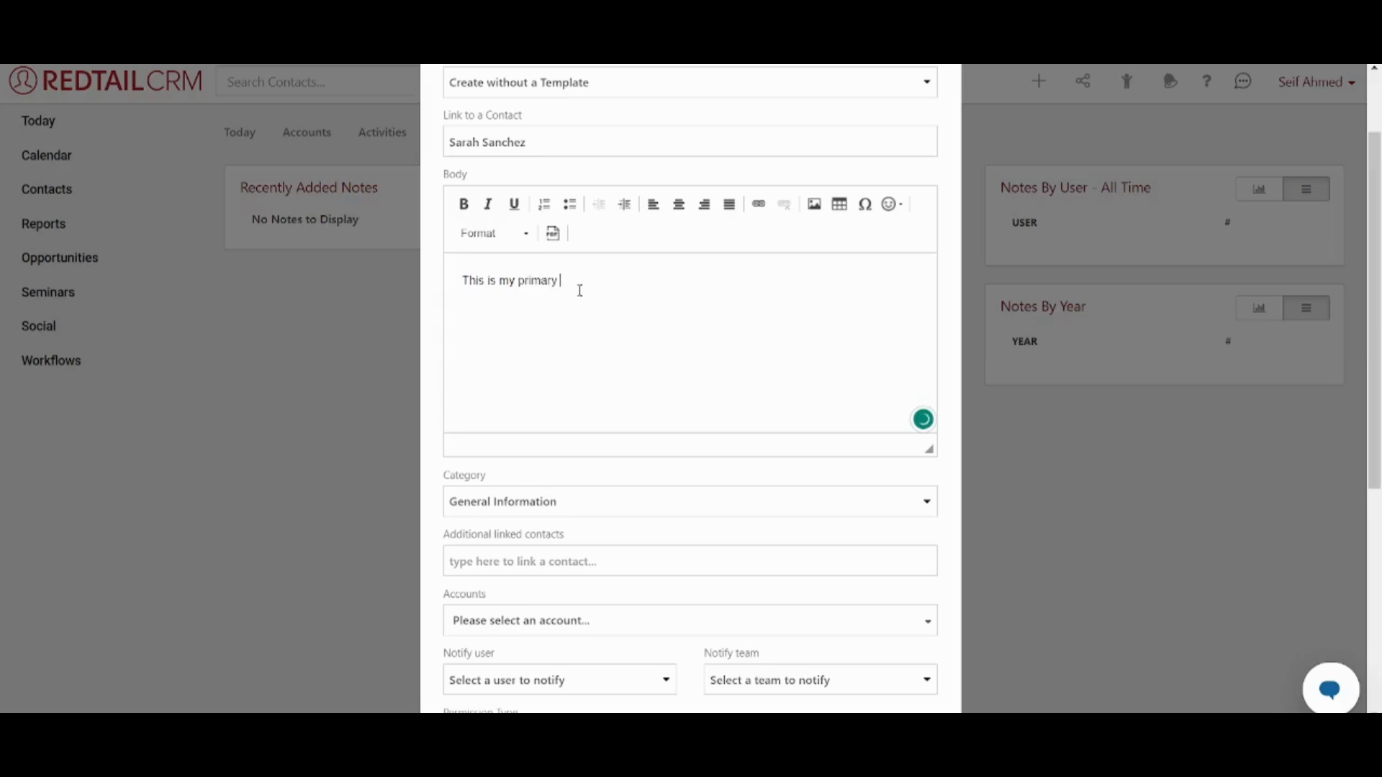
pyautogui.write('contact')
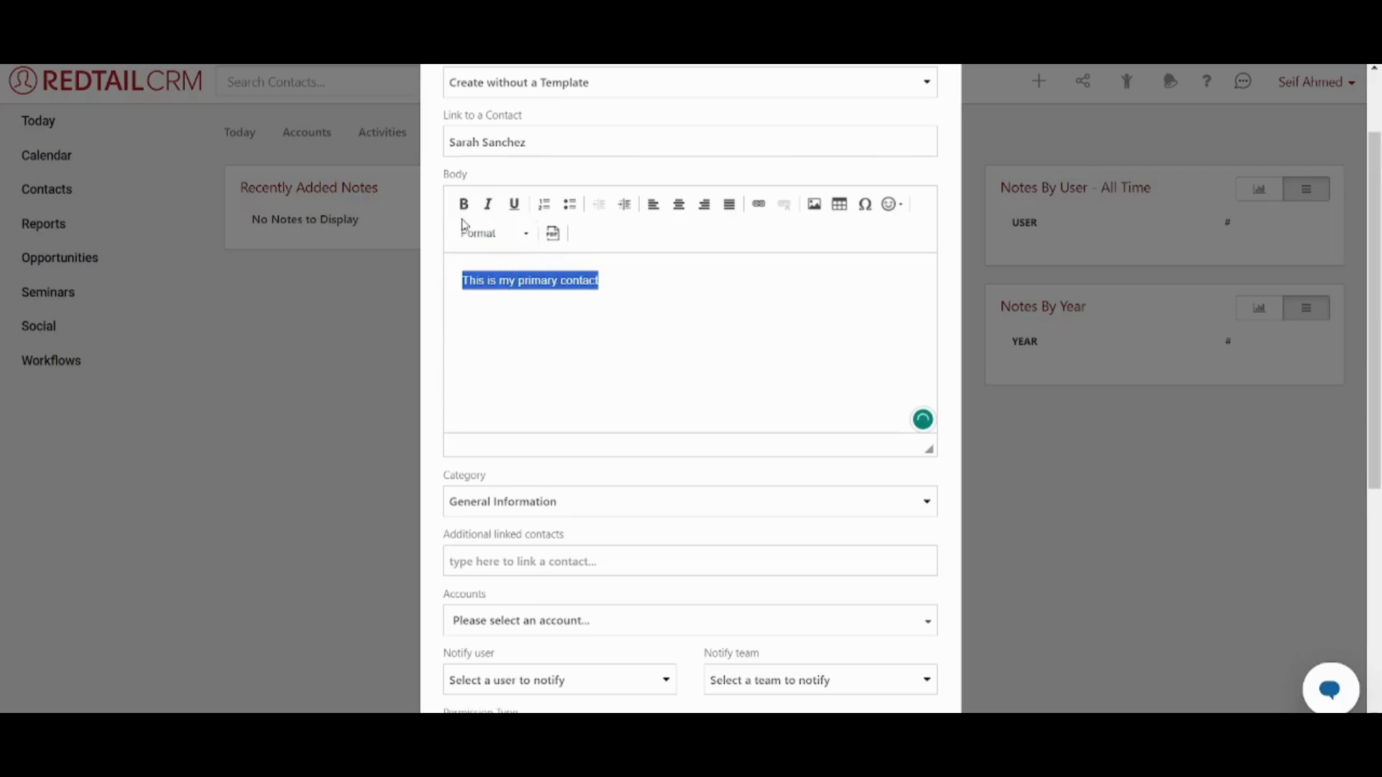
pyautogui.click(513, 205)
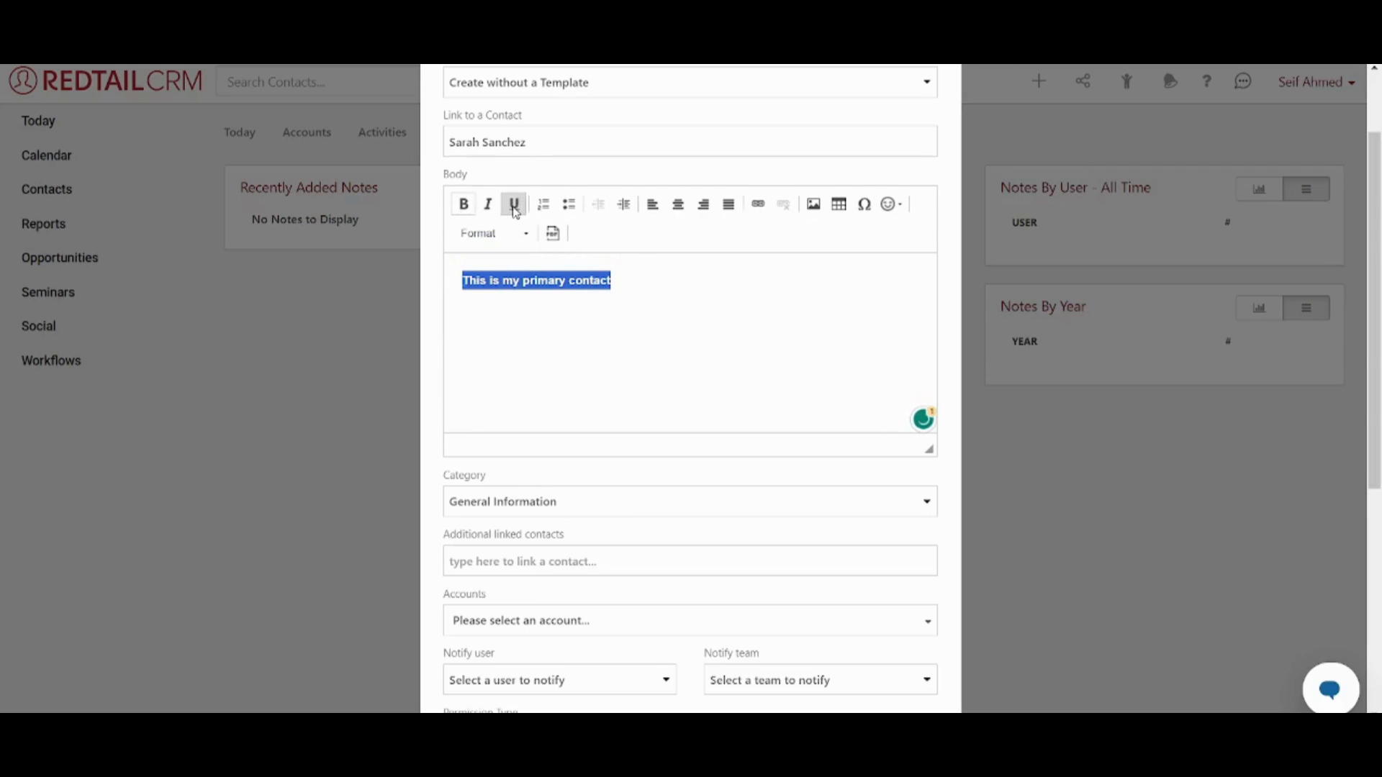
pyautogui.click(676, 205)
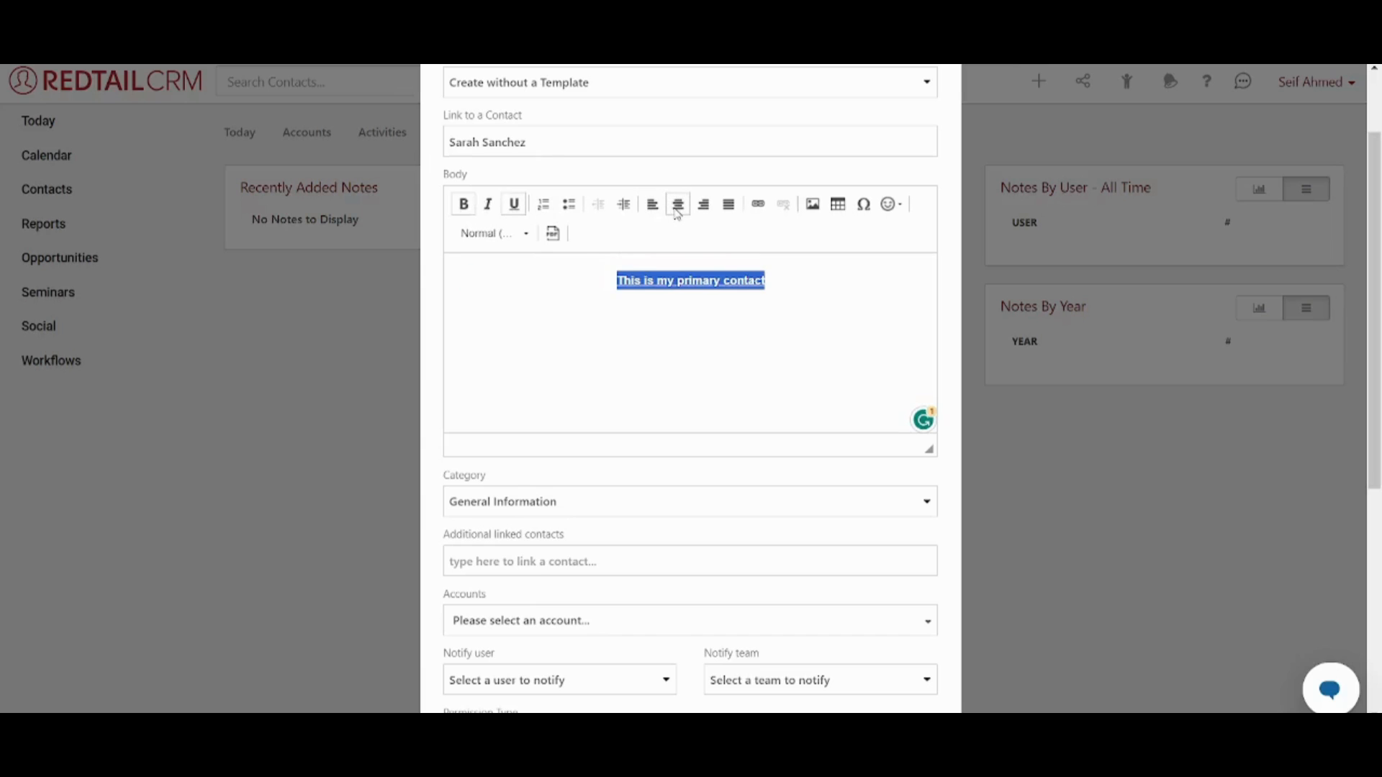
pyautogui.moveTo(716, 236)
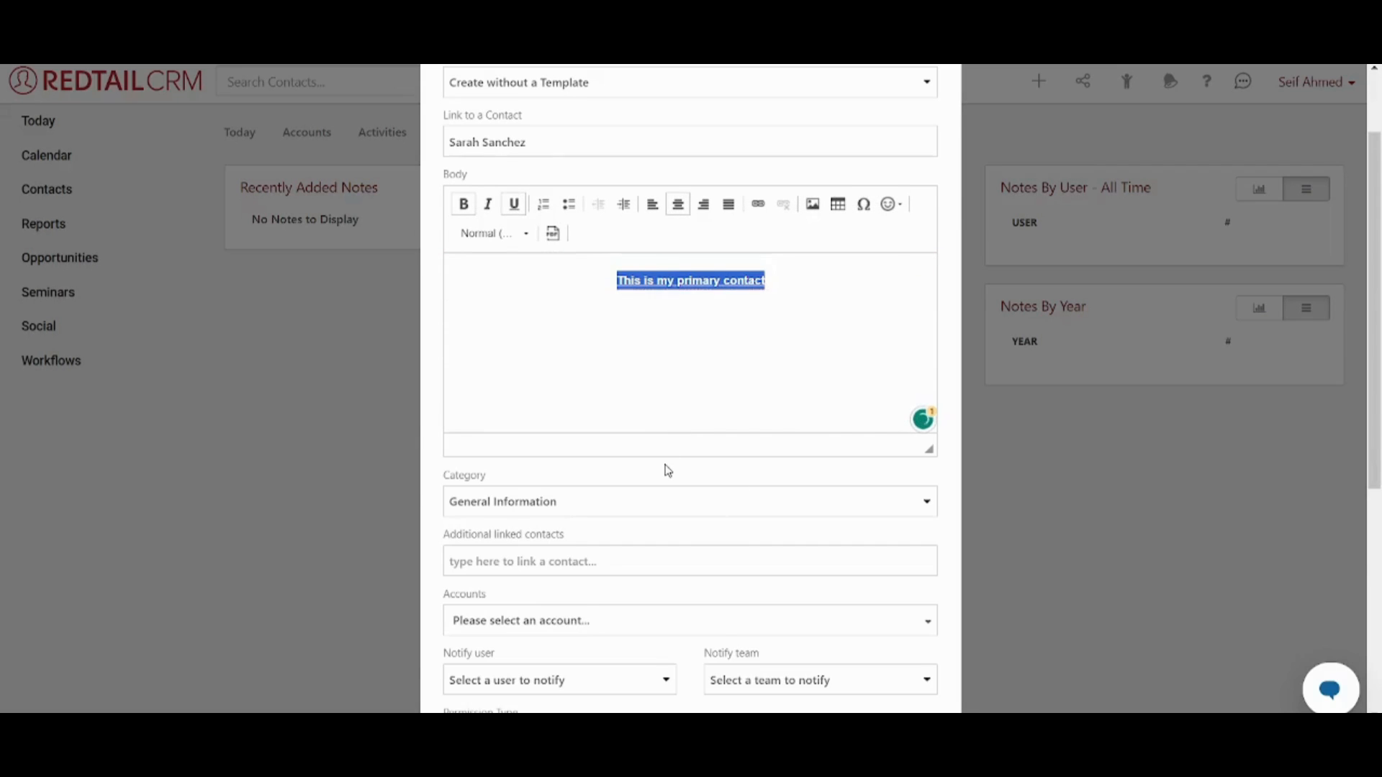
pyautogui.scroll(-3)
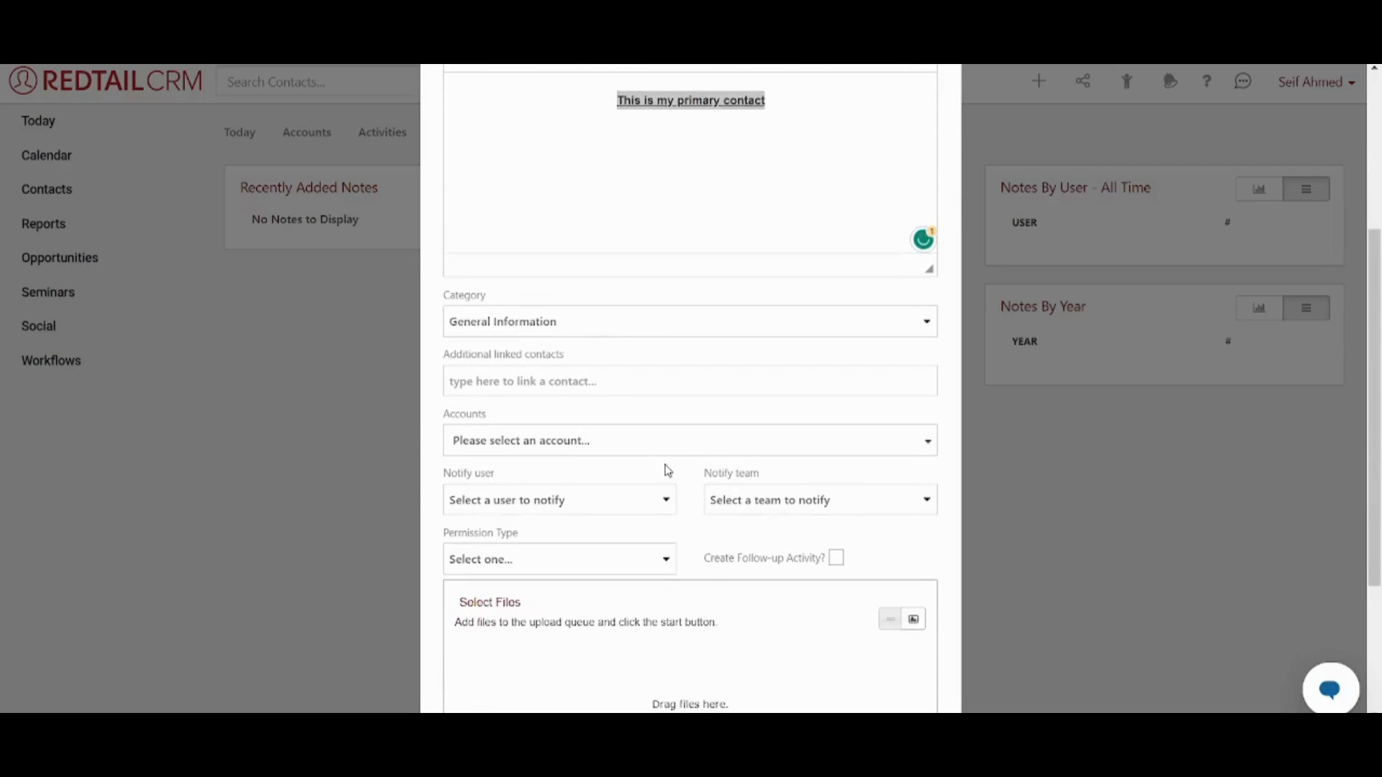
pyautogui.scroll(-3)
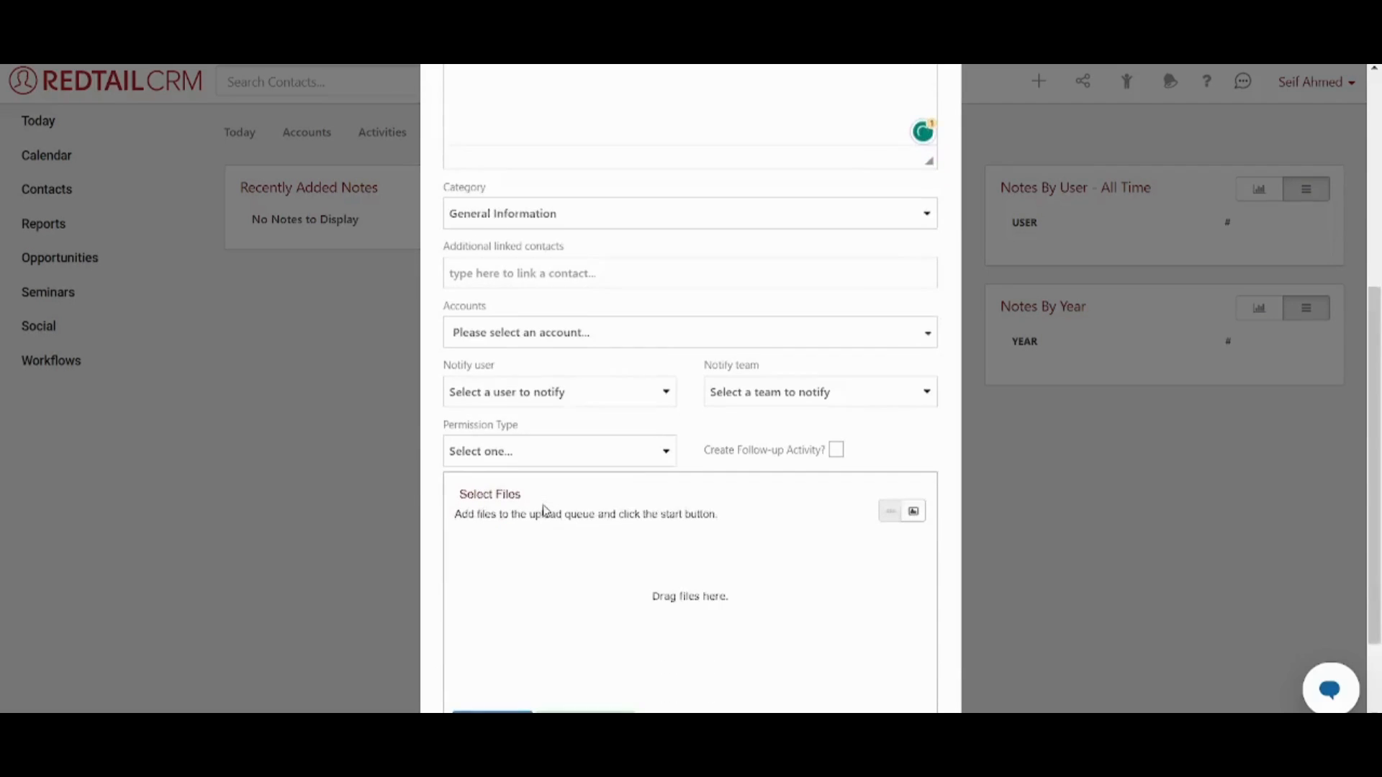
pyautogui.scroll(-3)
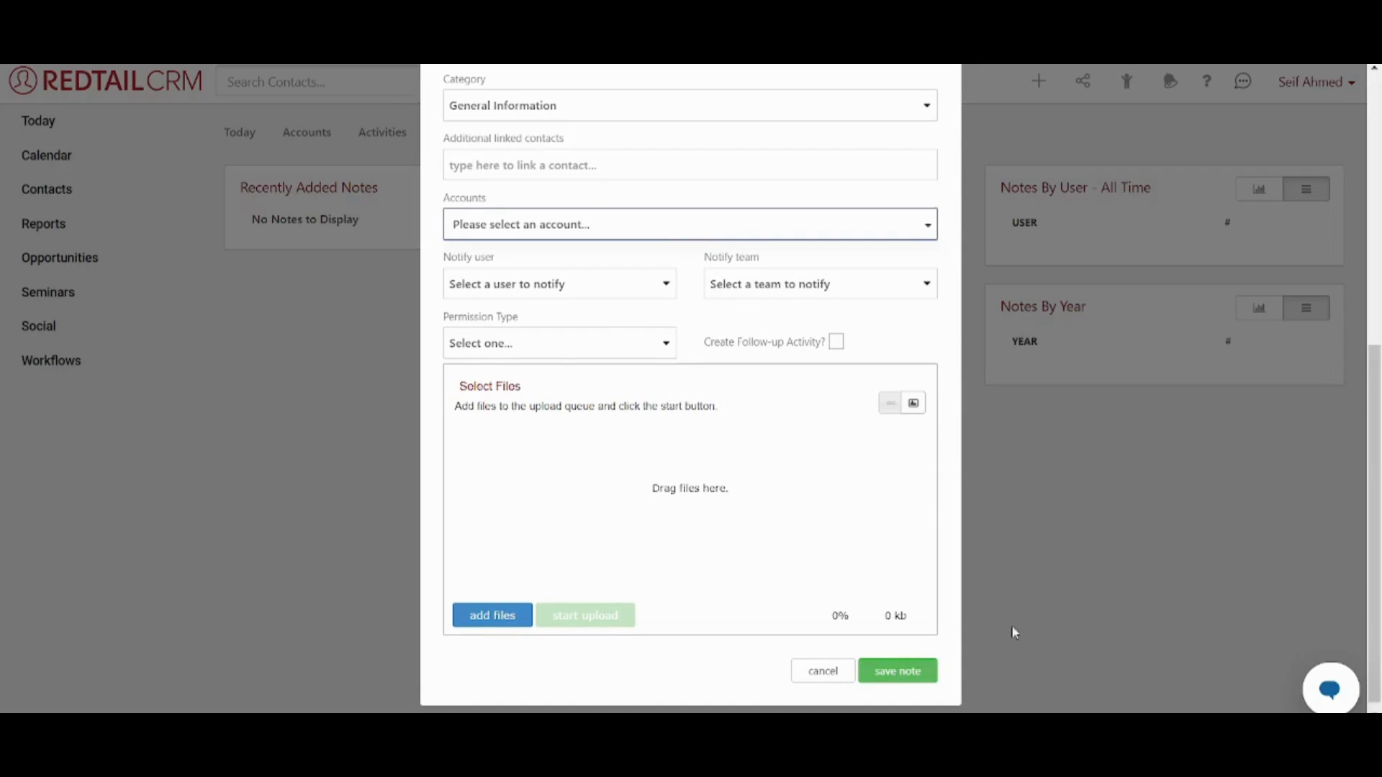
pyautogui.moveTo(873, 455)
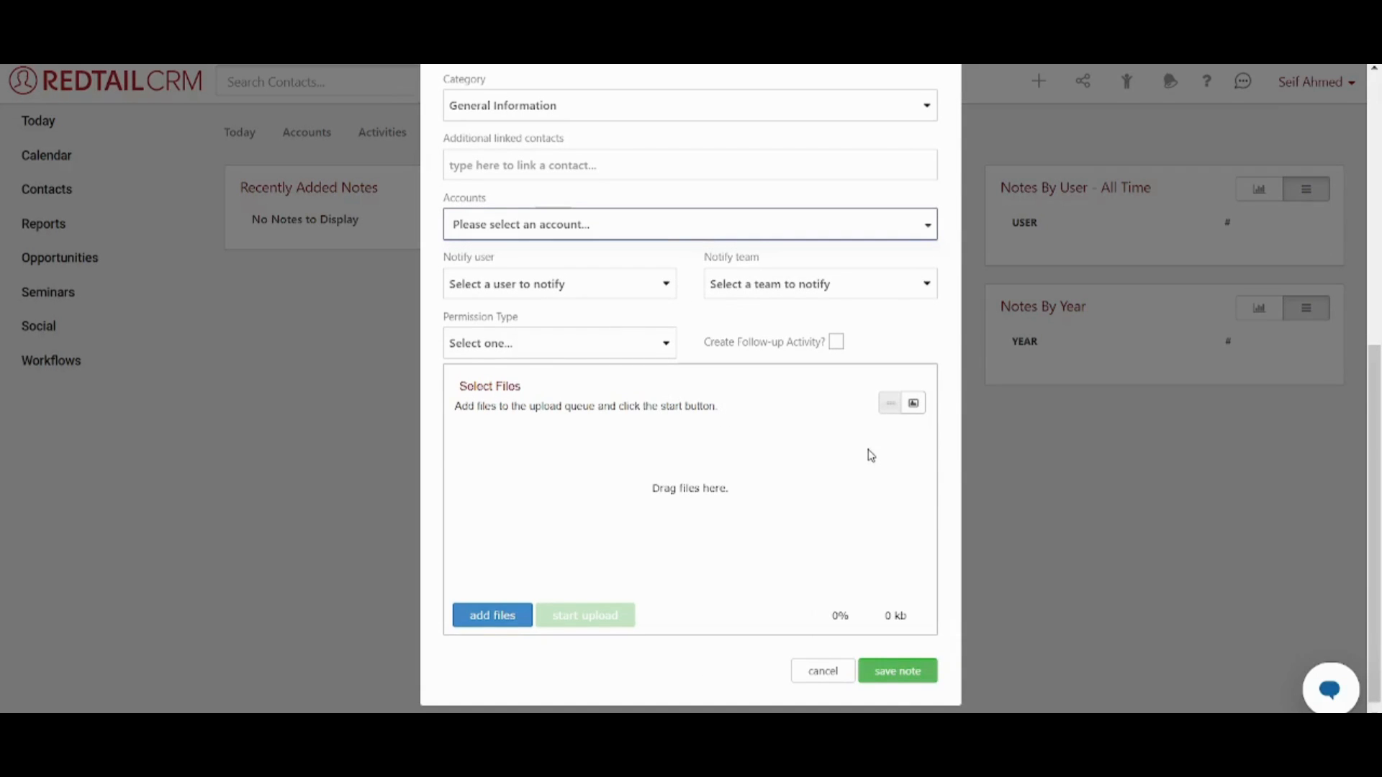
pyautogui.click(897, 671)
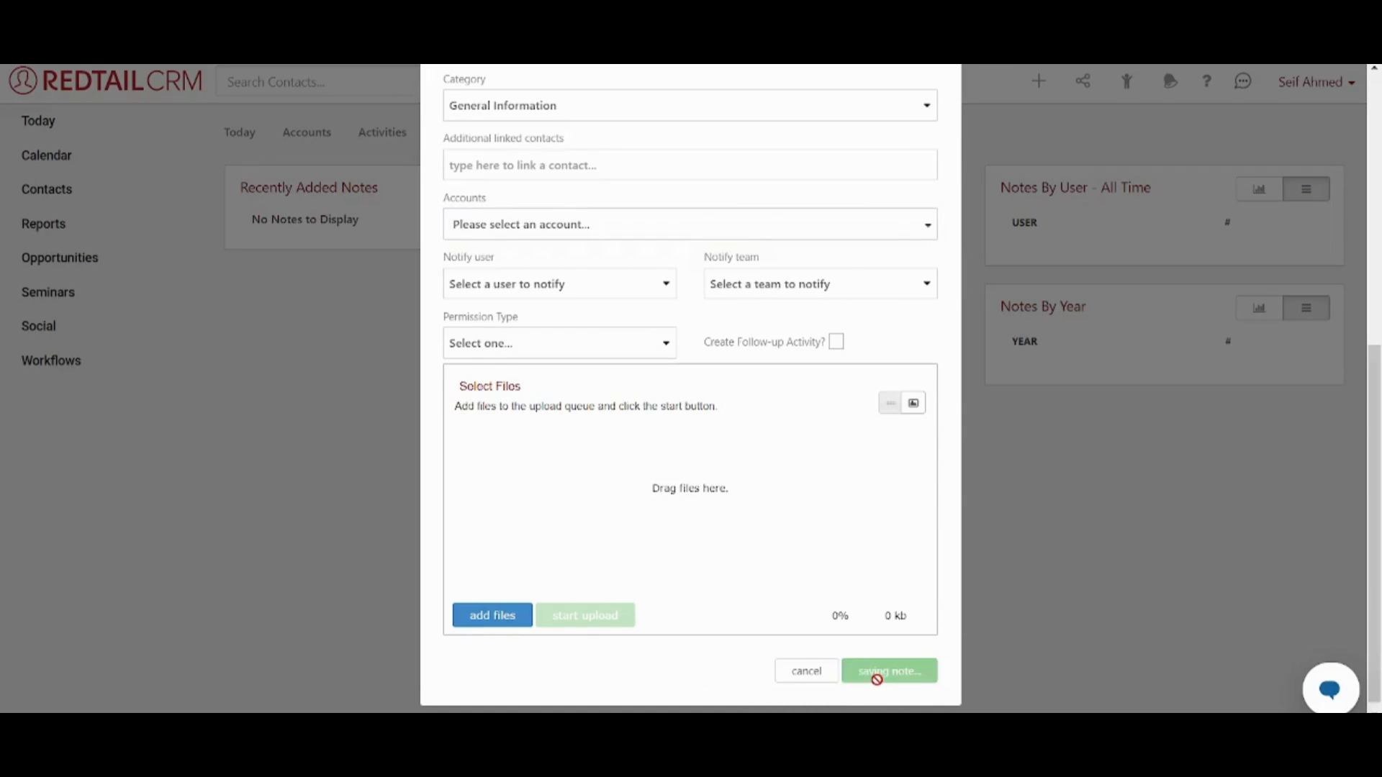
pyautogui.click(890, 670)
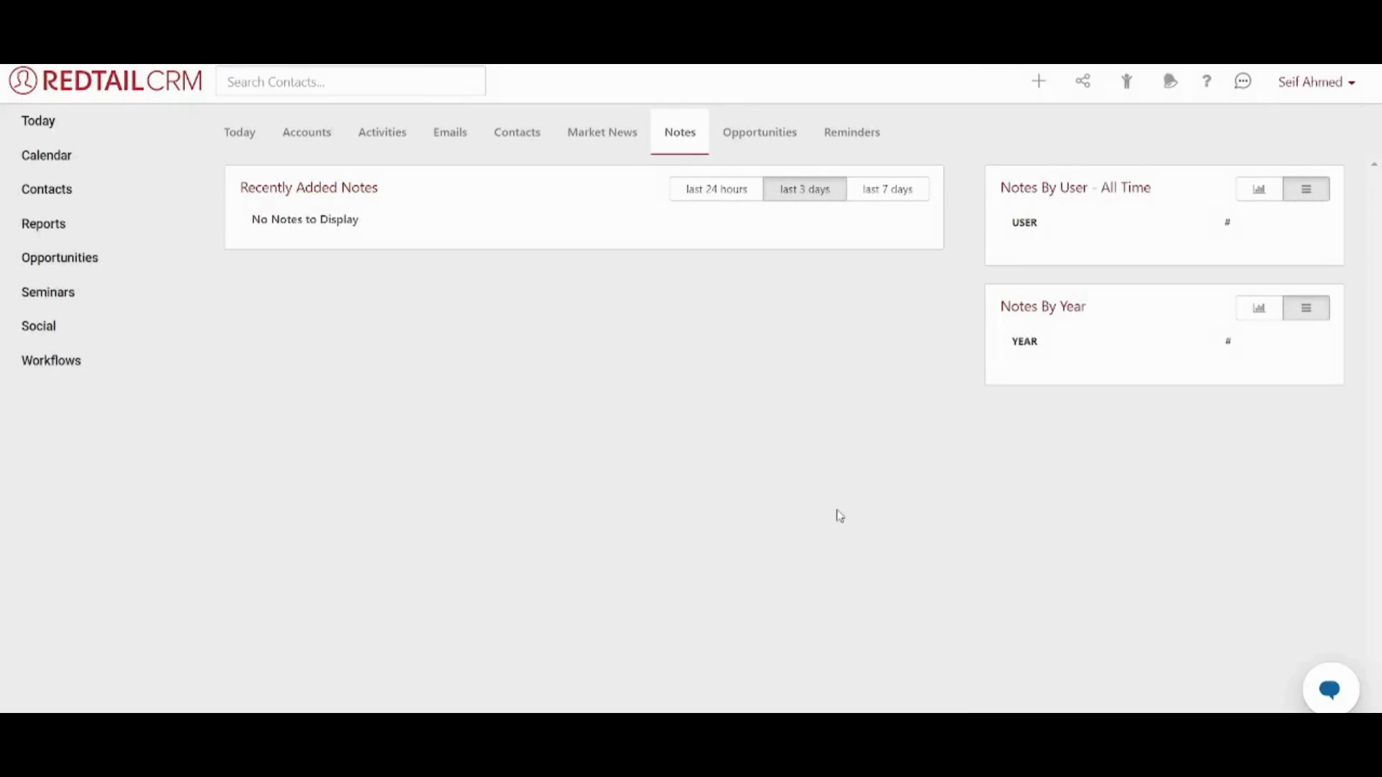
pyautogui.moveTo(1054, 81)
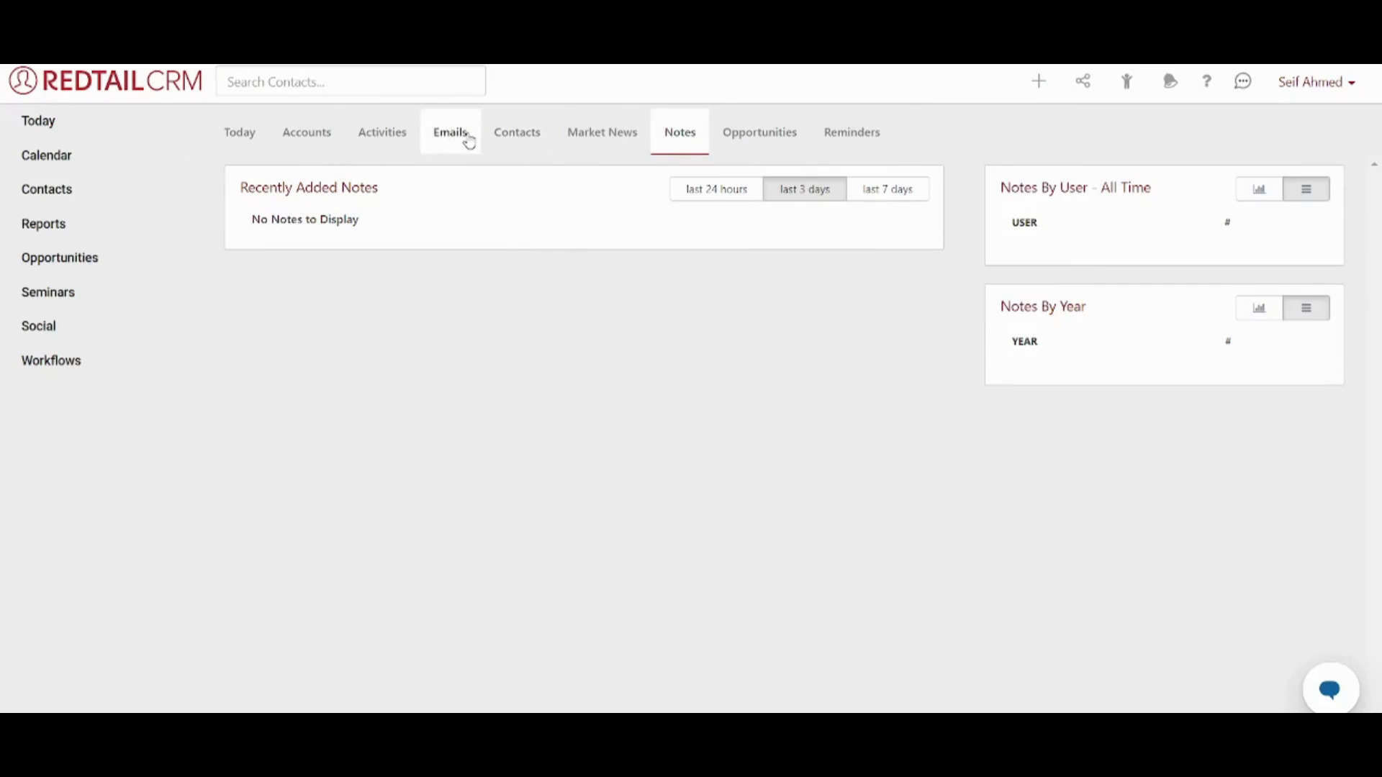
pyautogui.moveTo(466, 137)
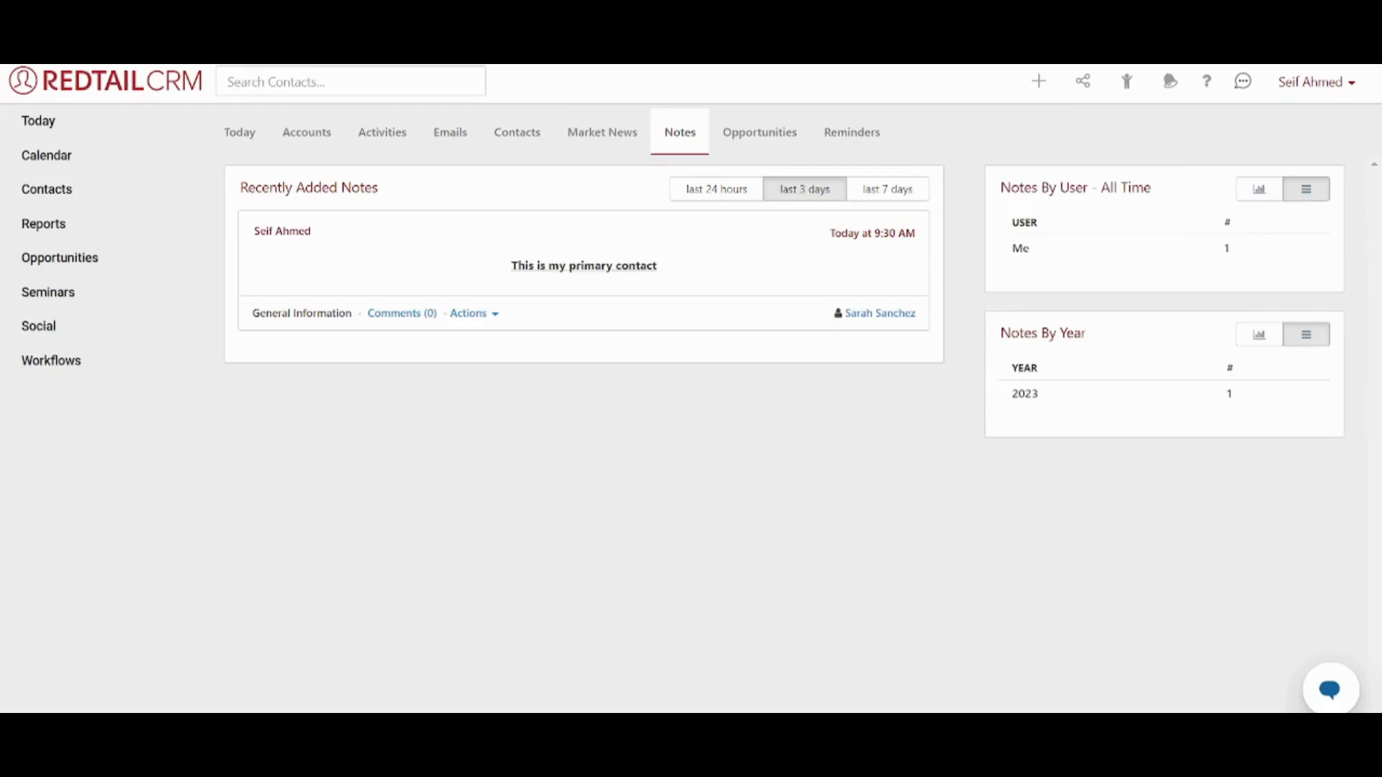
pyautogui.moveTo(590, 176)
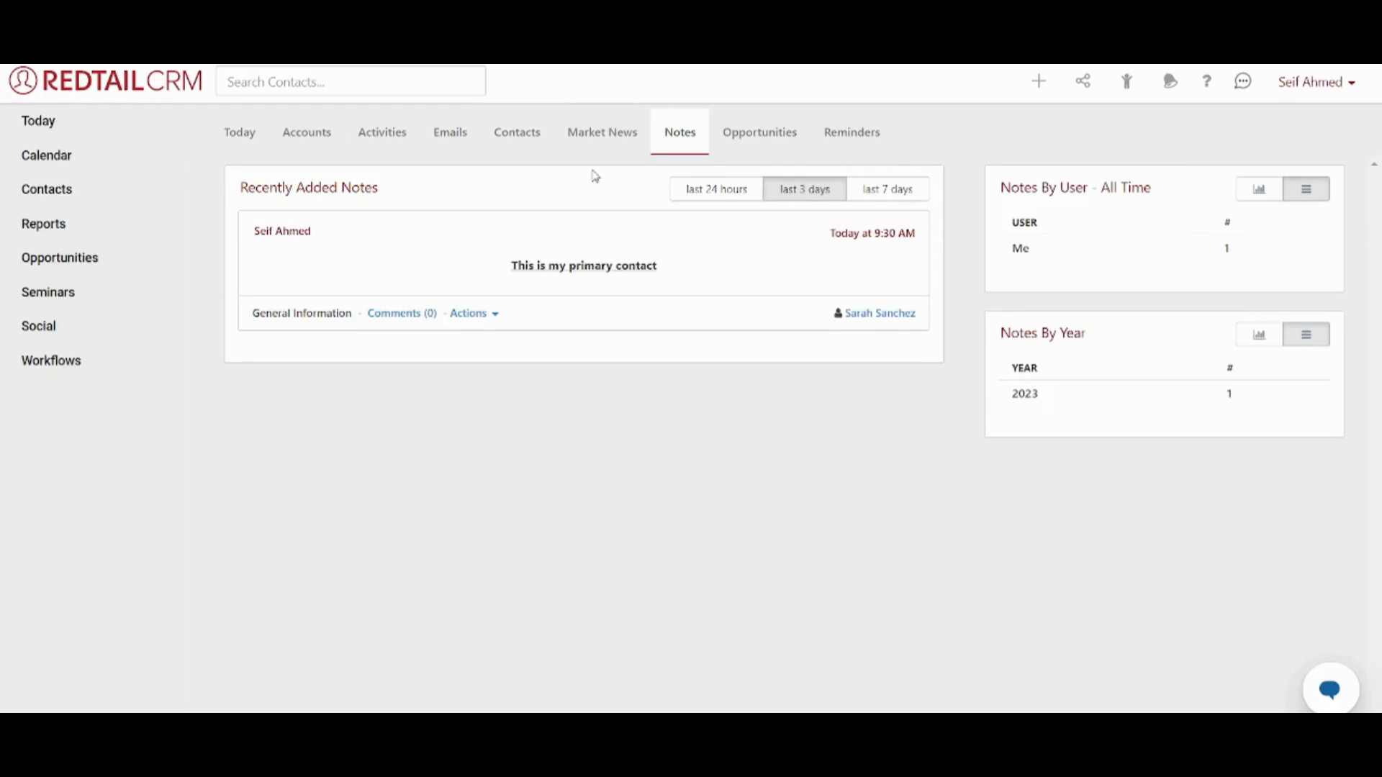
pyautogui.moveTo(639, 164)
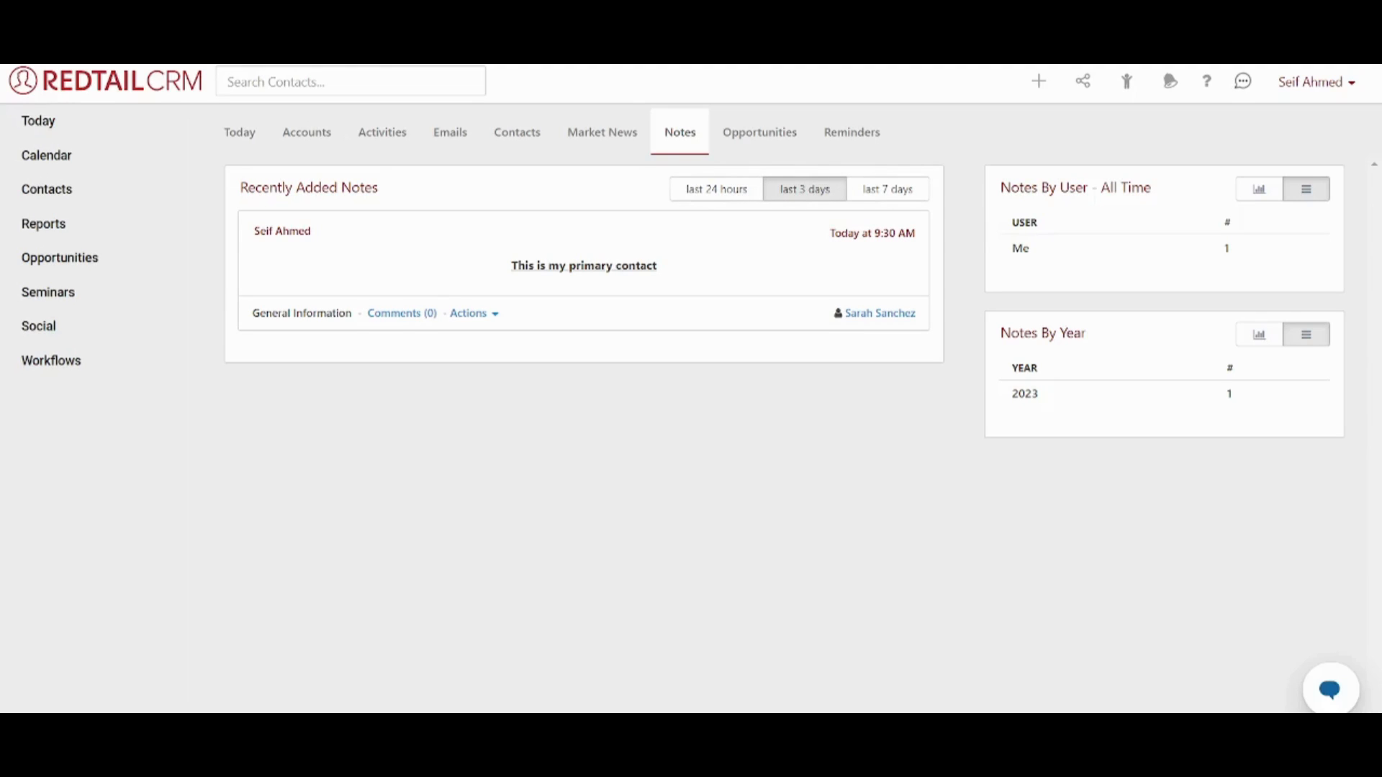
# Start a new seminar from the + menu named 'Onboarding Seminar'
pyautogui.click(1038, 81)
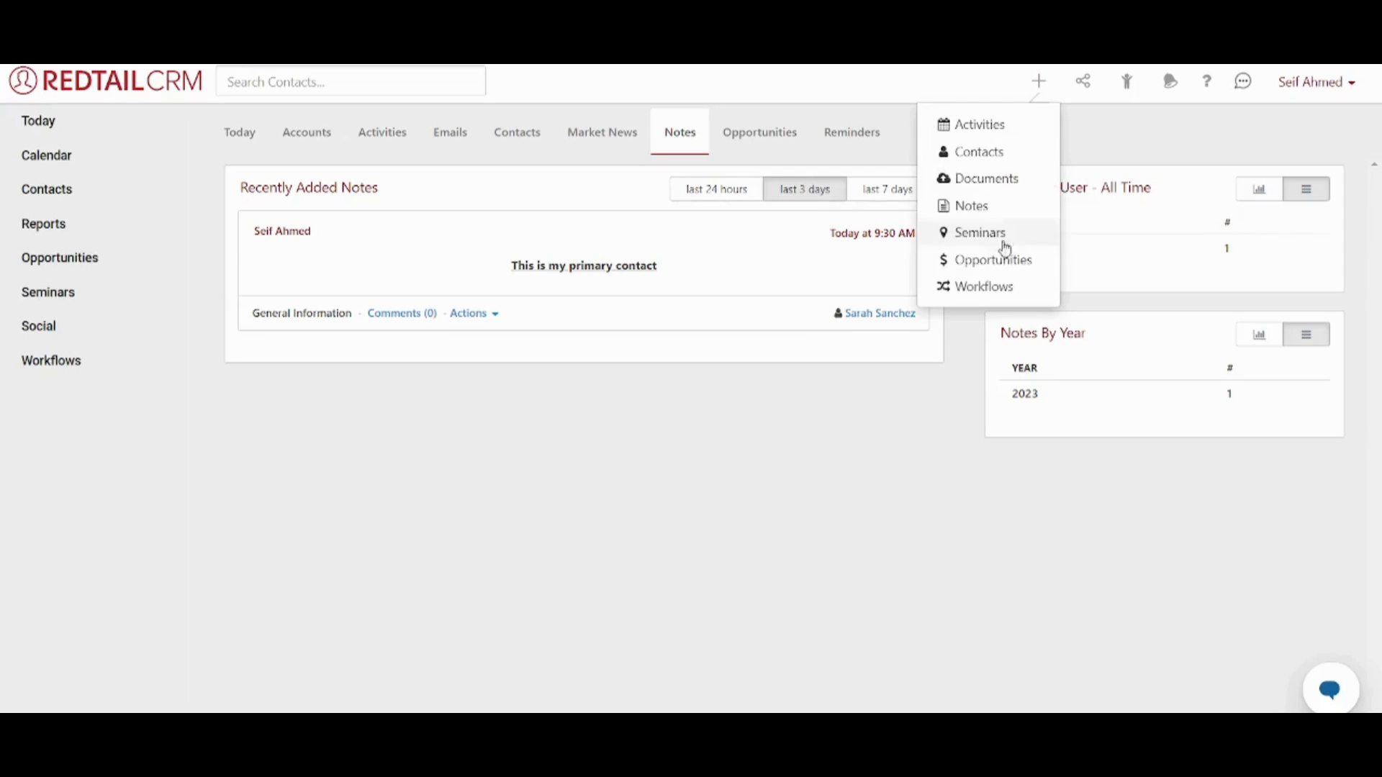
pyautogui.click(978, 231)
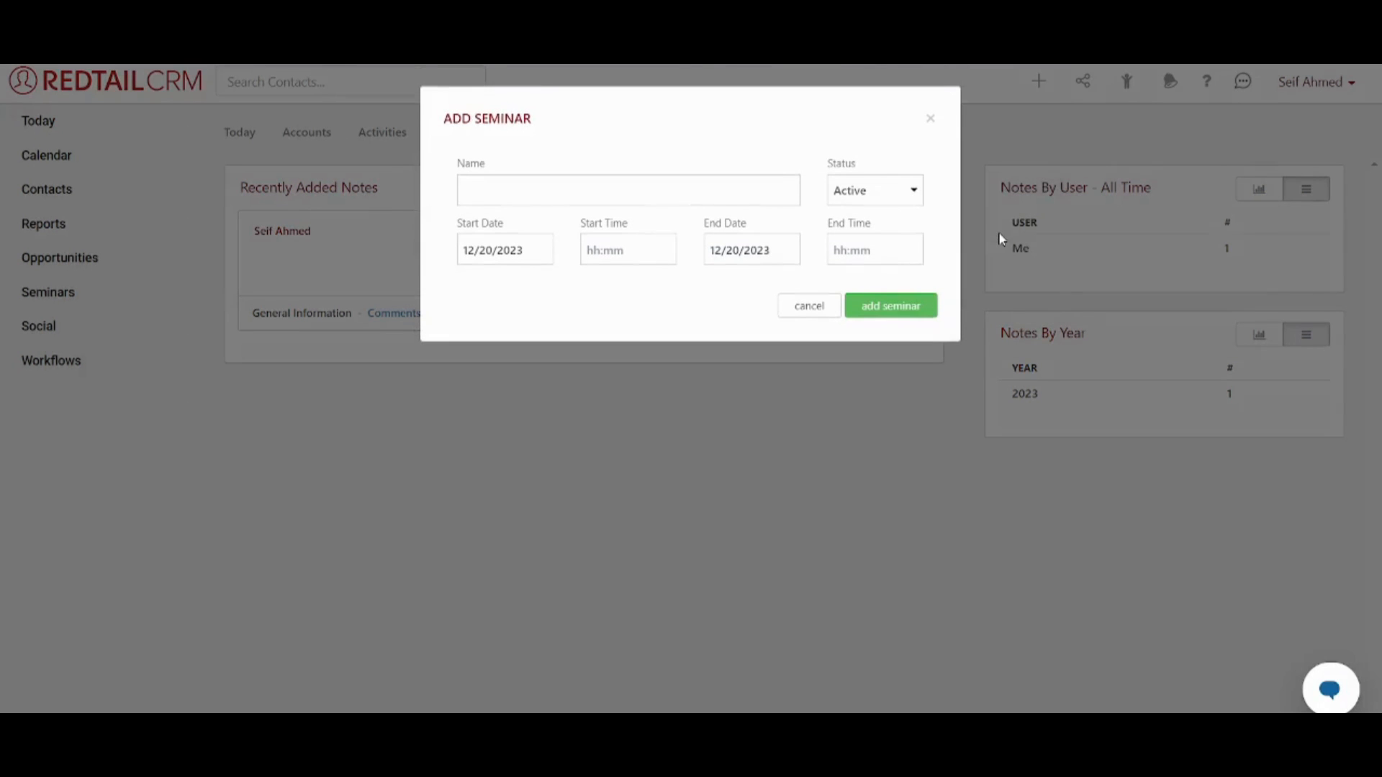
pyautogui.click(628, 190)
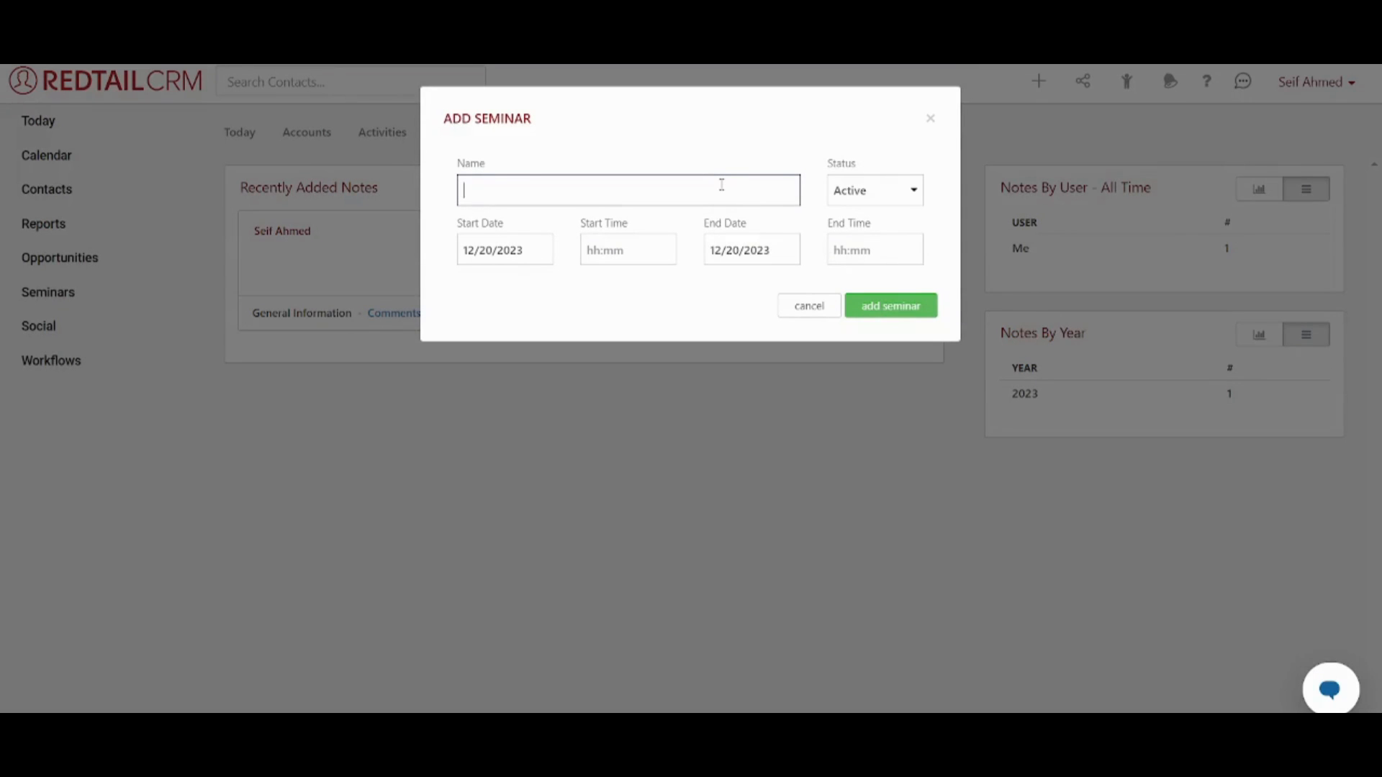
pyautogui.write('M')
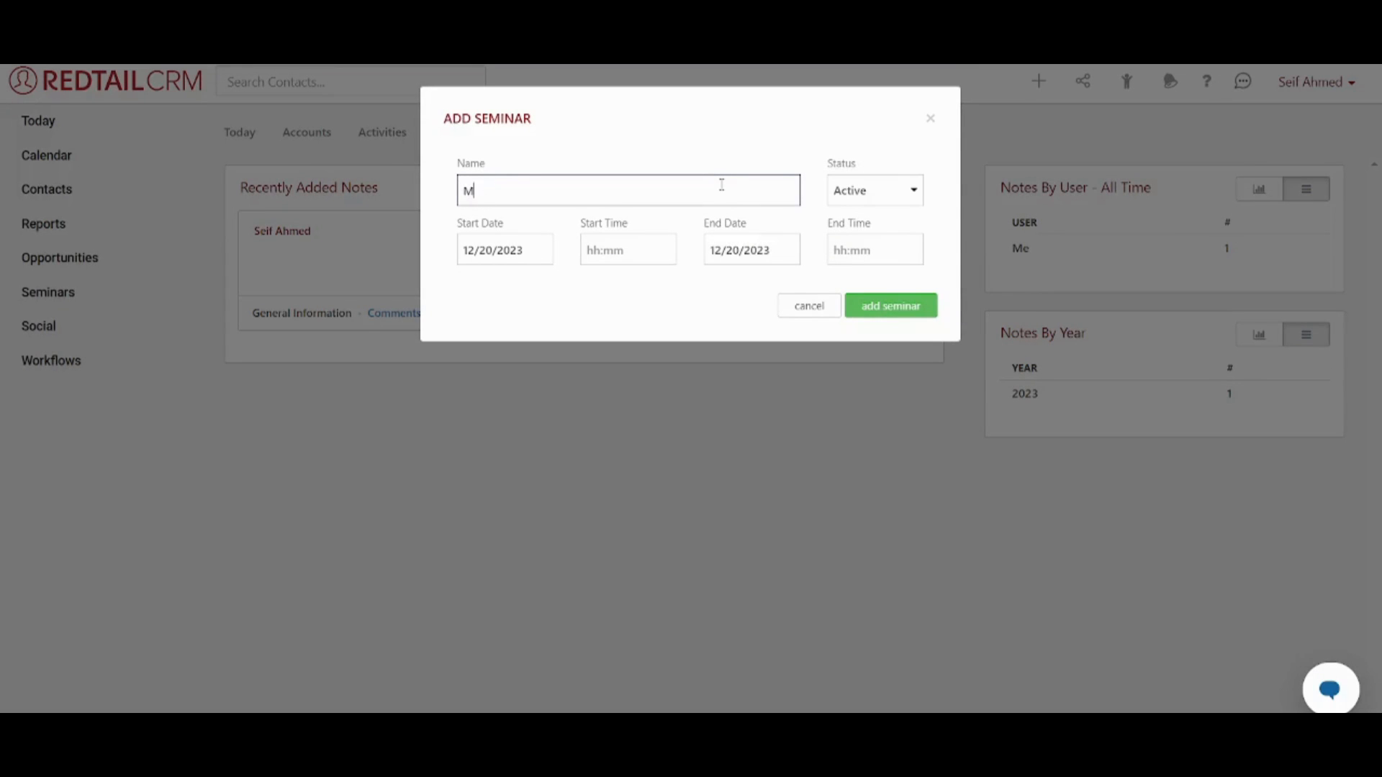
pyautogui.write('Onboardi')
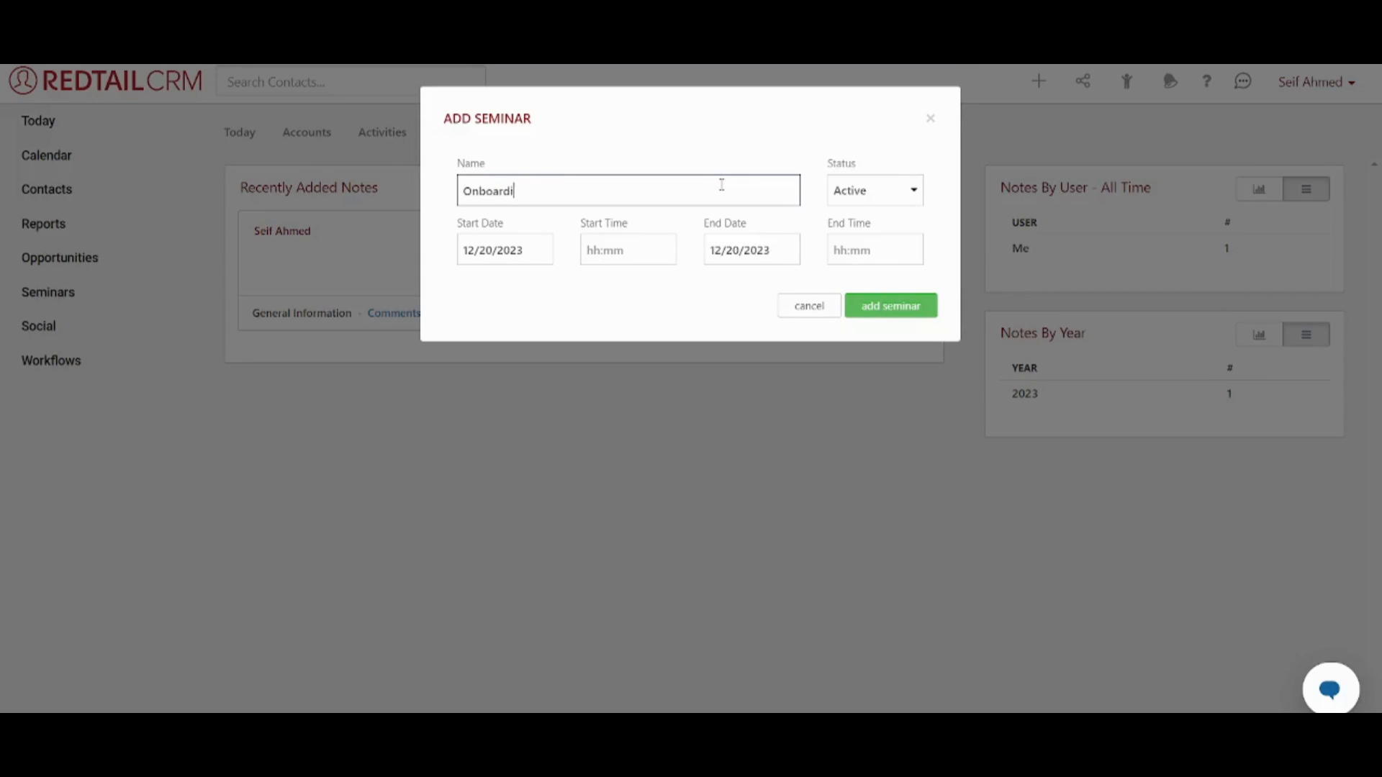
pyautogui.write('ng Seminar')
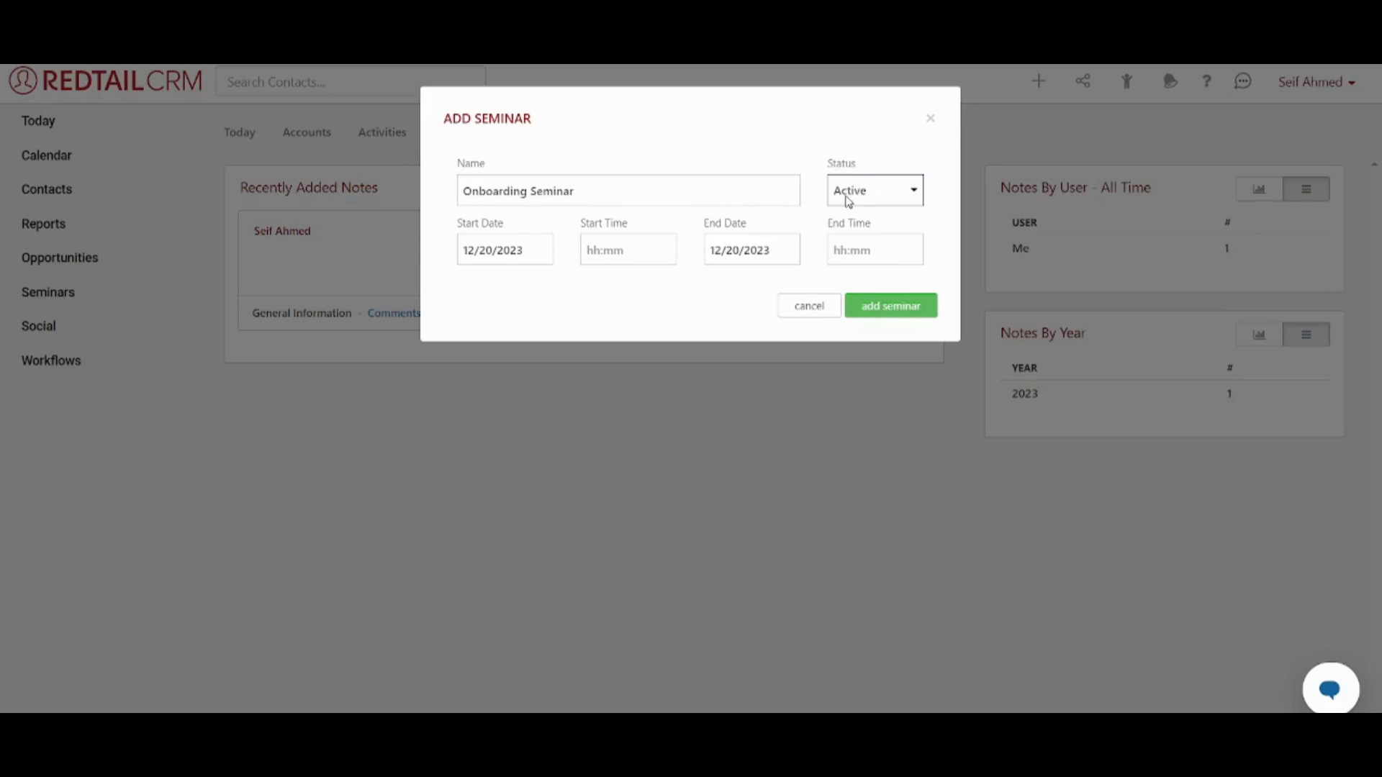
# Set the seminar to 12/20/2023 from 12:00am to 12:30am and add it
pyautogui.click(473, 248)
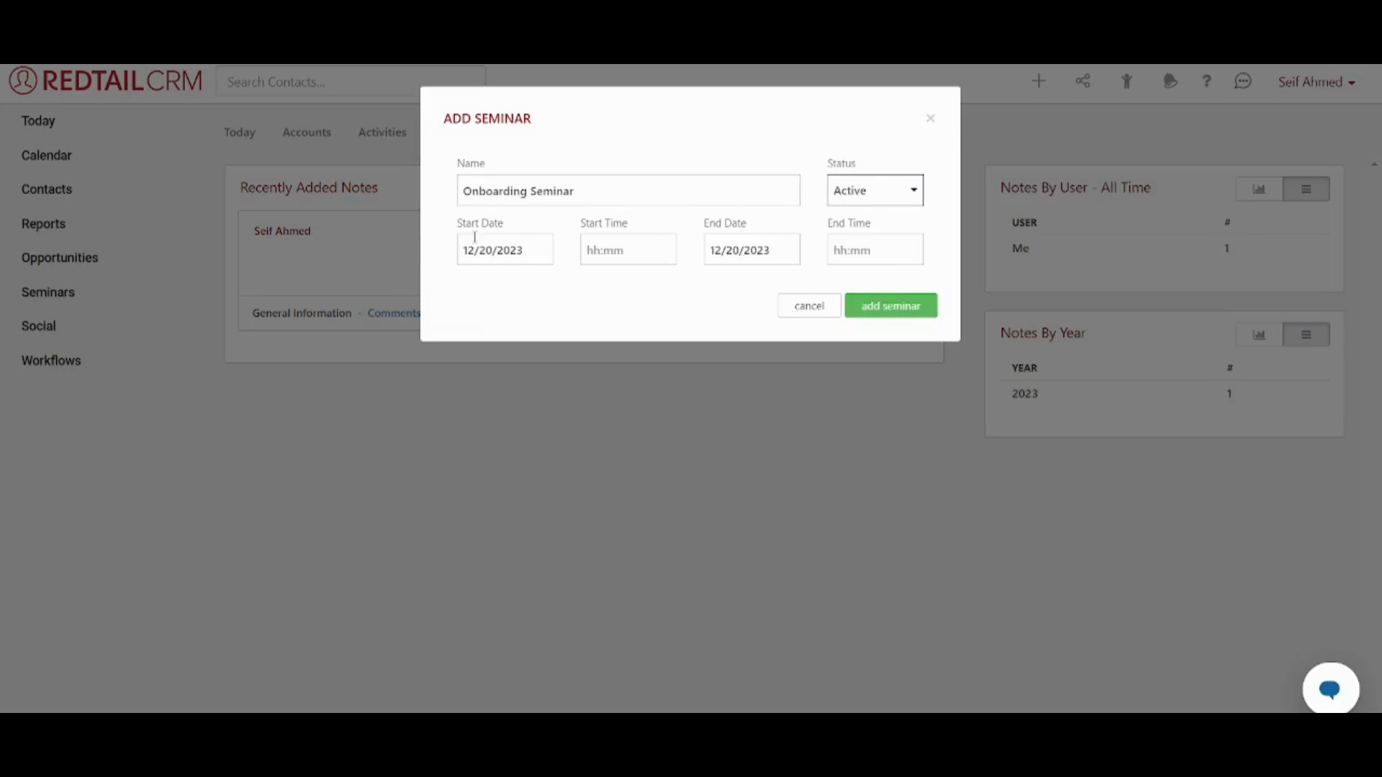
pyautogui.click(628, 250)
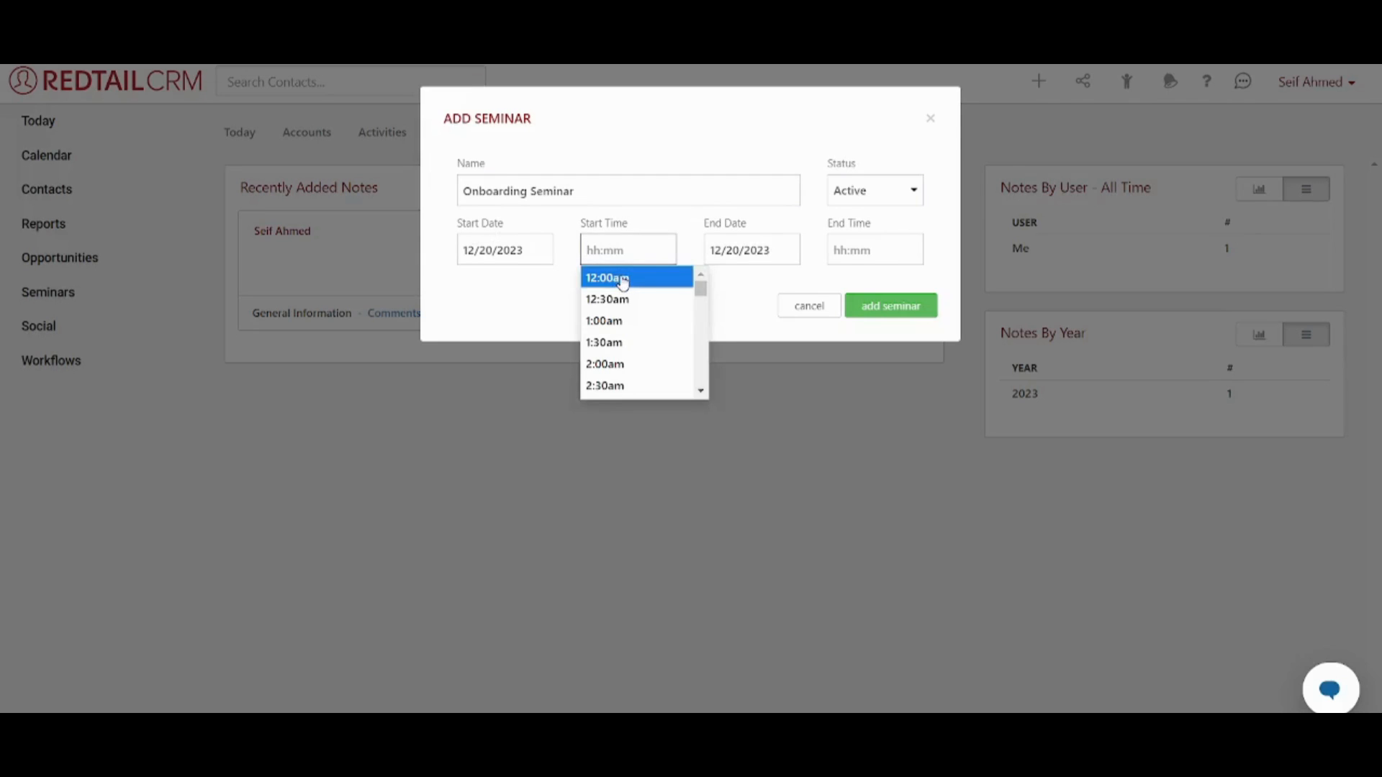
pyautogui.click(605, 278)
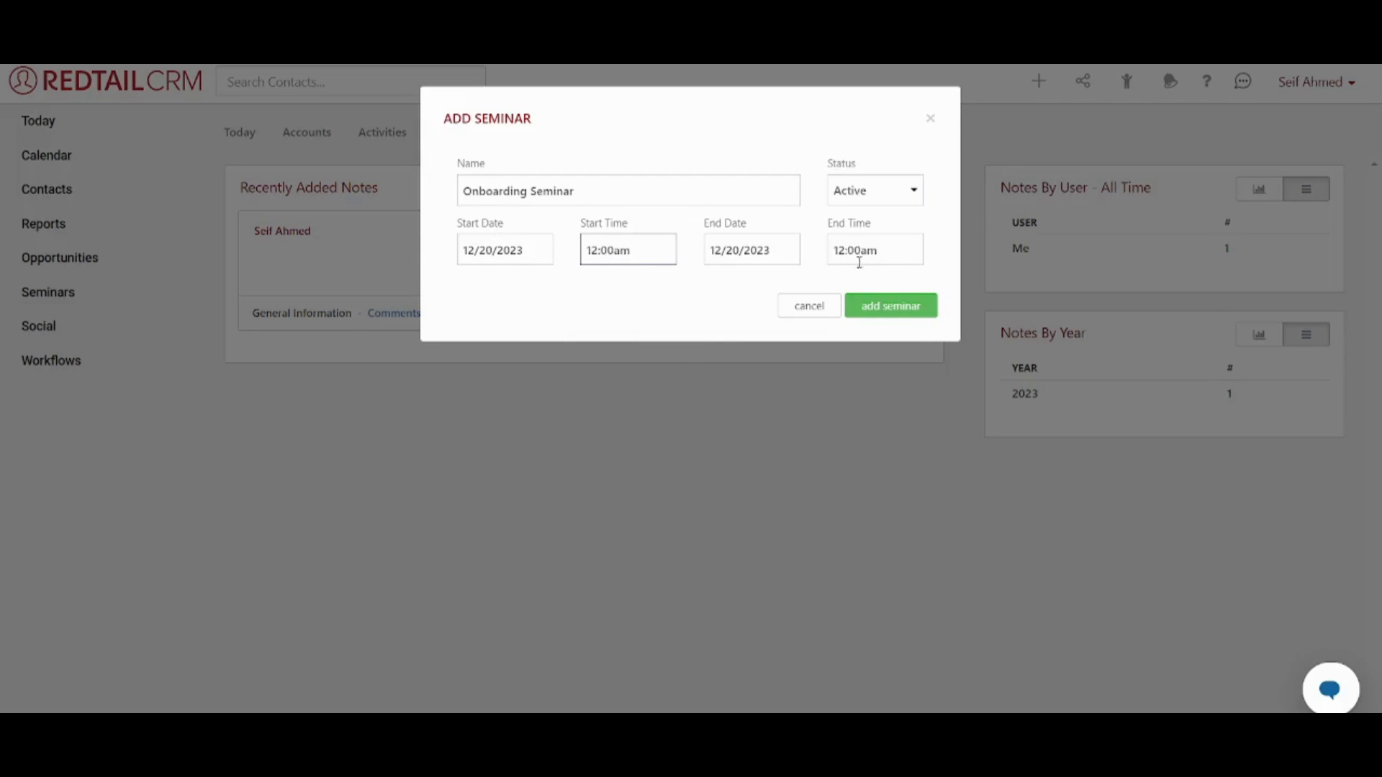
pyautogui.write('12:30am')
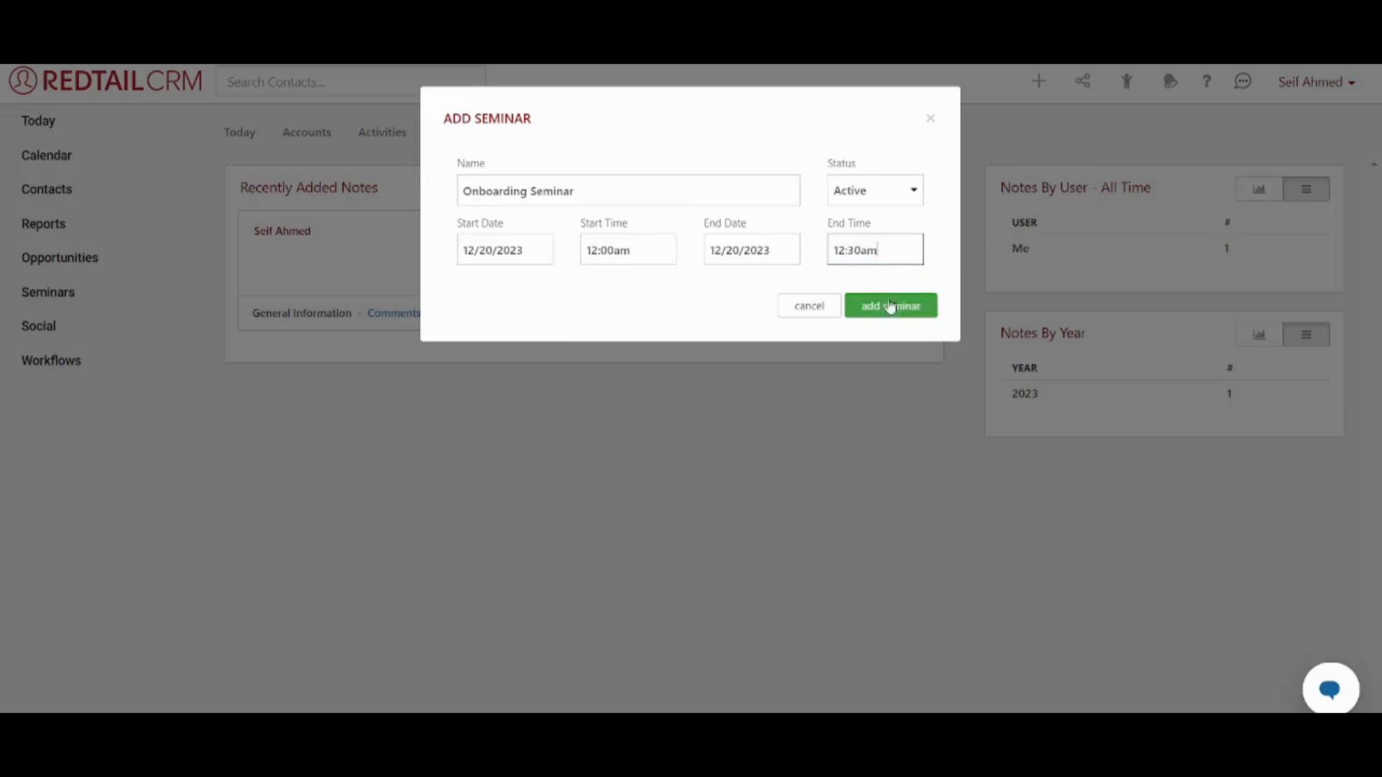
pyautogui.click(890, 305)
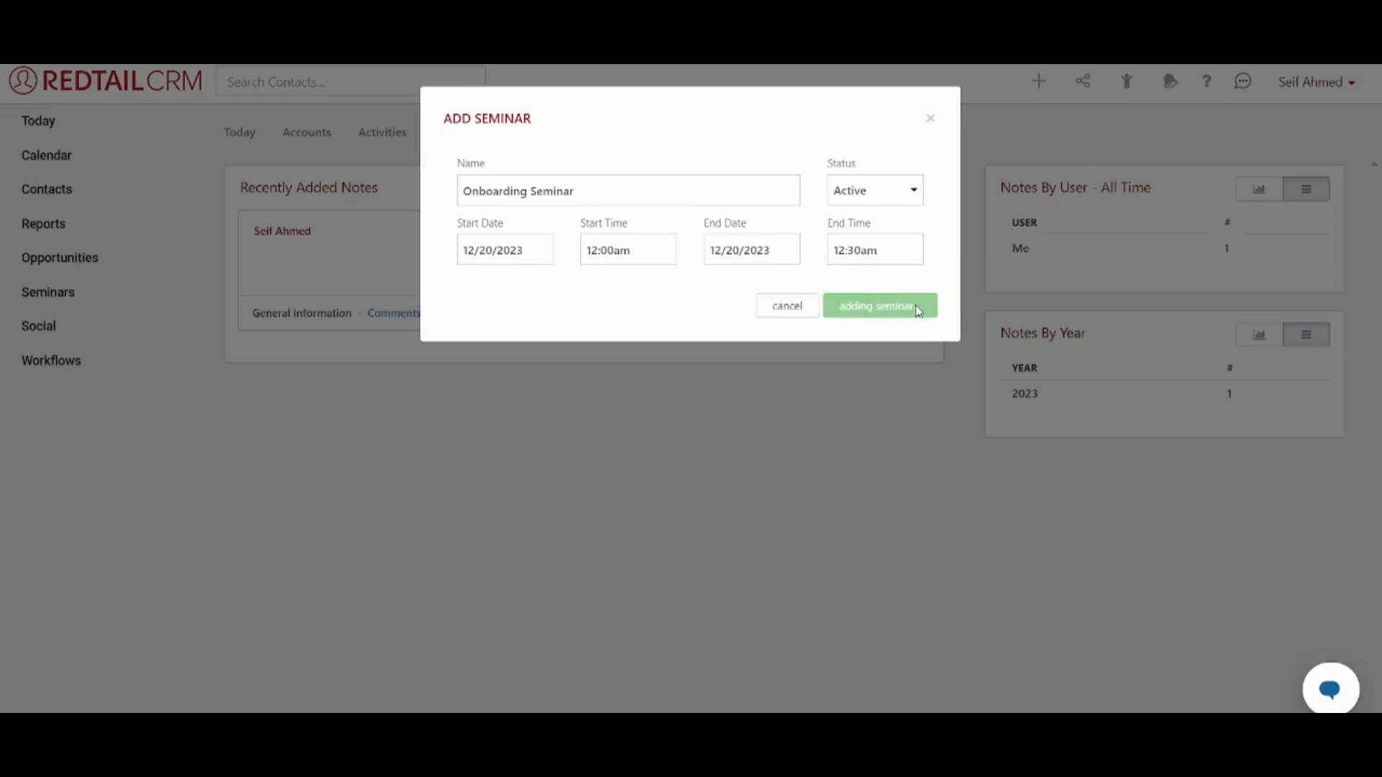
pyautogui.click(879, 305)
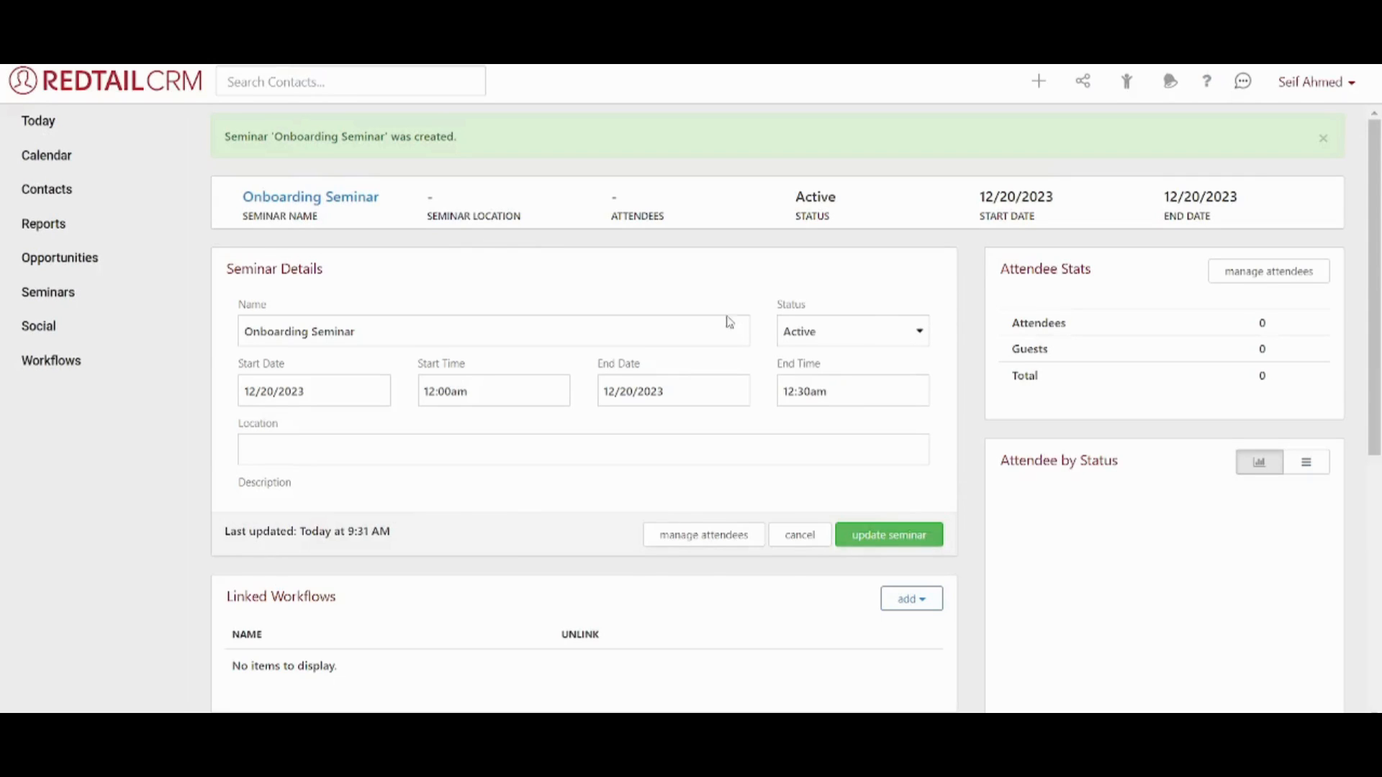
# Review the Onboarding Seminar page and bring up the + quick-add menu
pyautogui.scroll(-3)
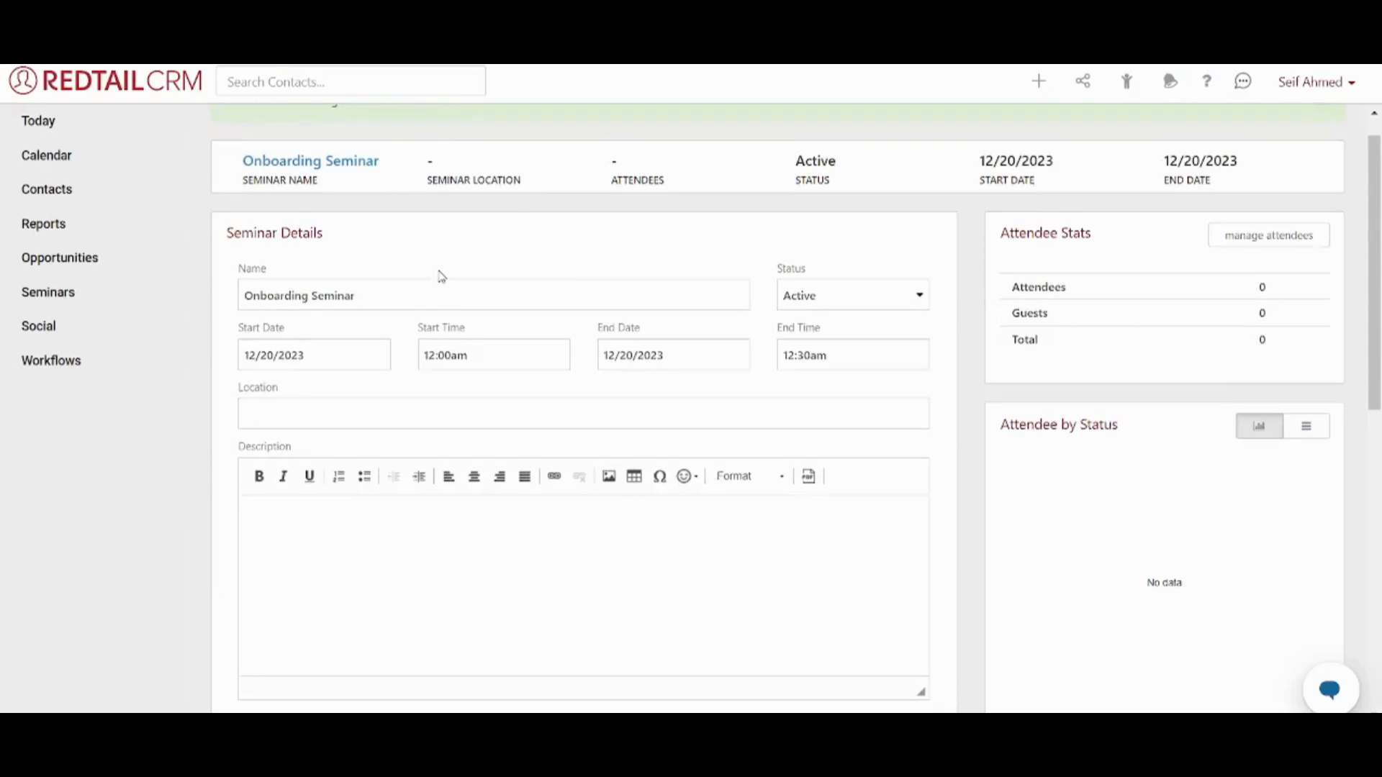
pyautogui.scroll(-3)
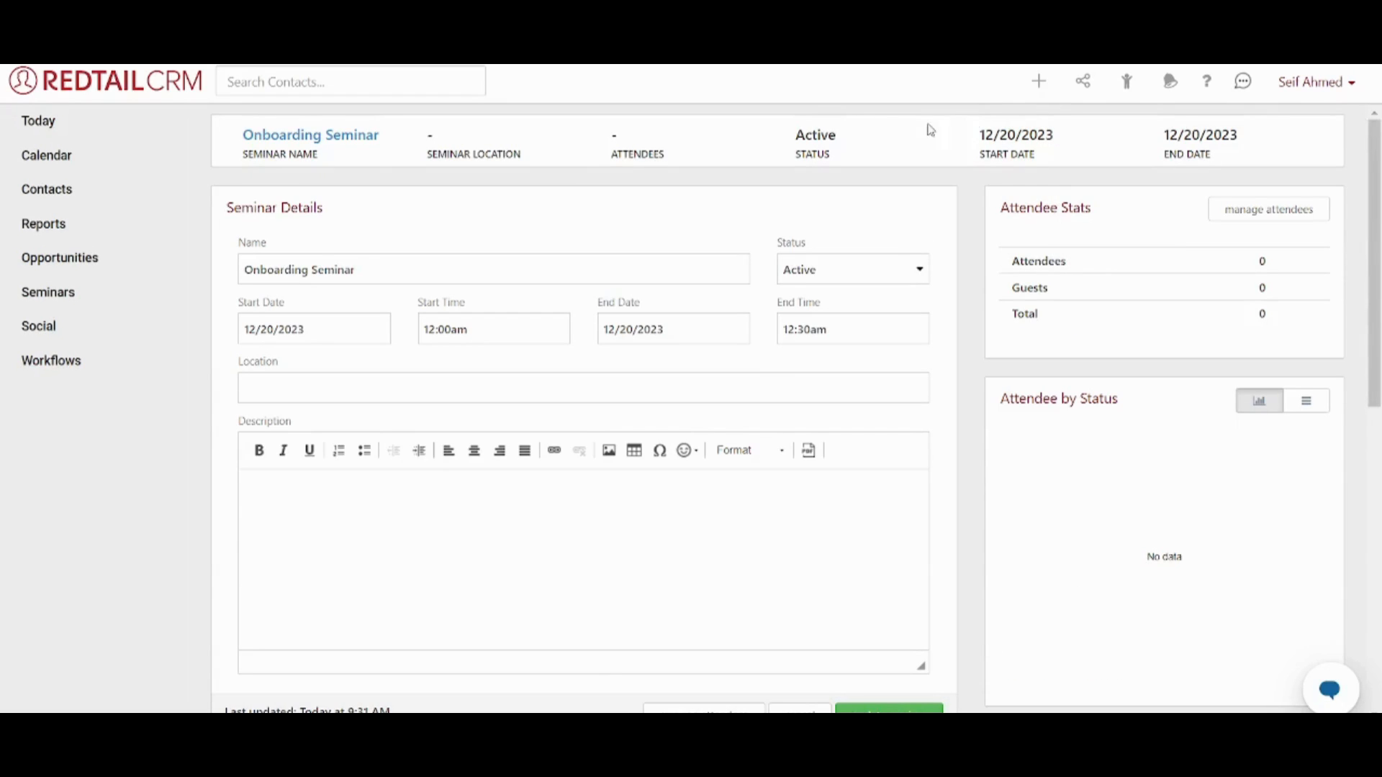
pyautogui.click(1038, 80)
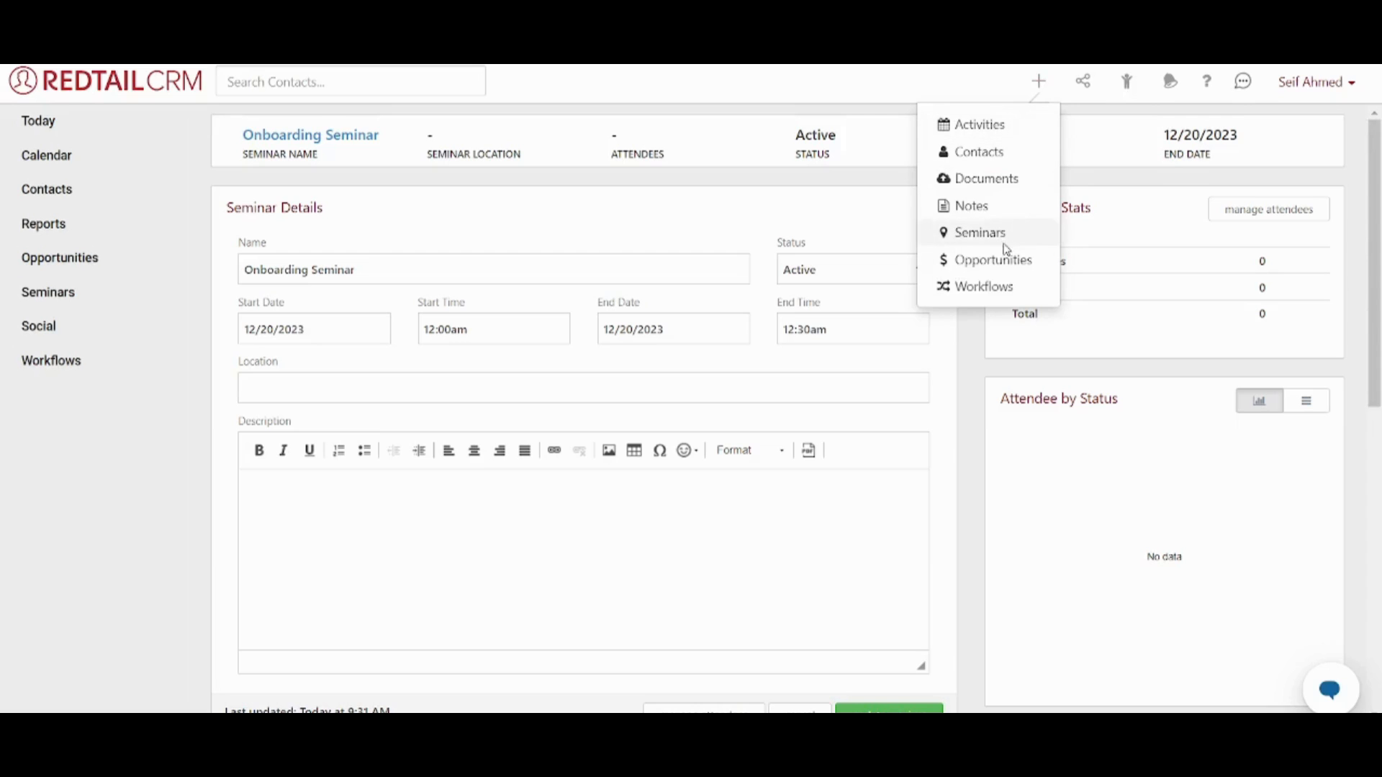
# Create a New Business opportunity named 'New Contract'
pyautogui.click(993, 259)
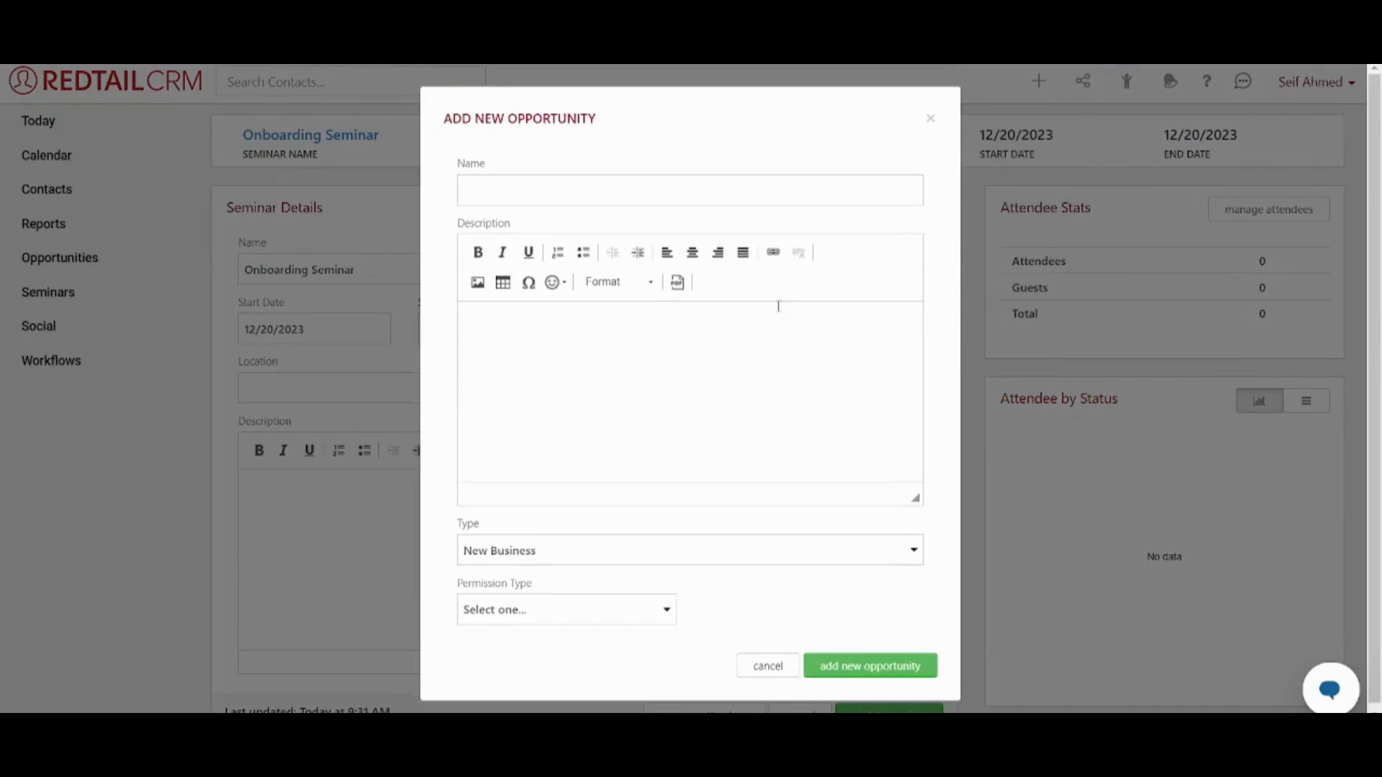
pyautogui.write('N')
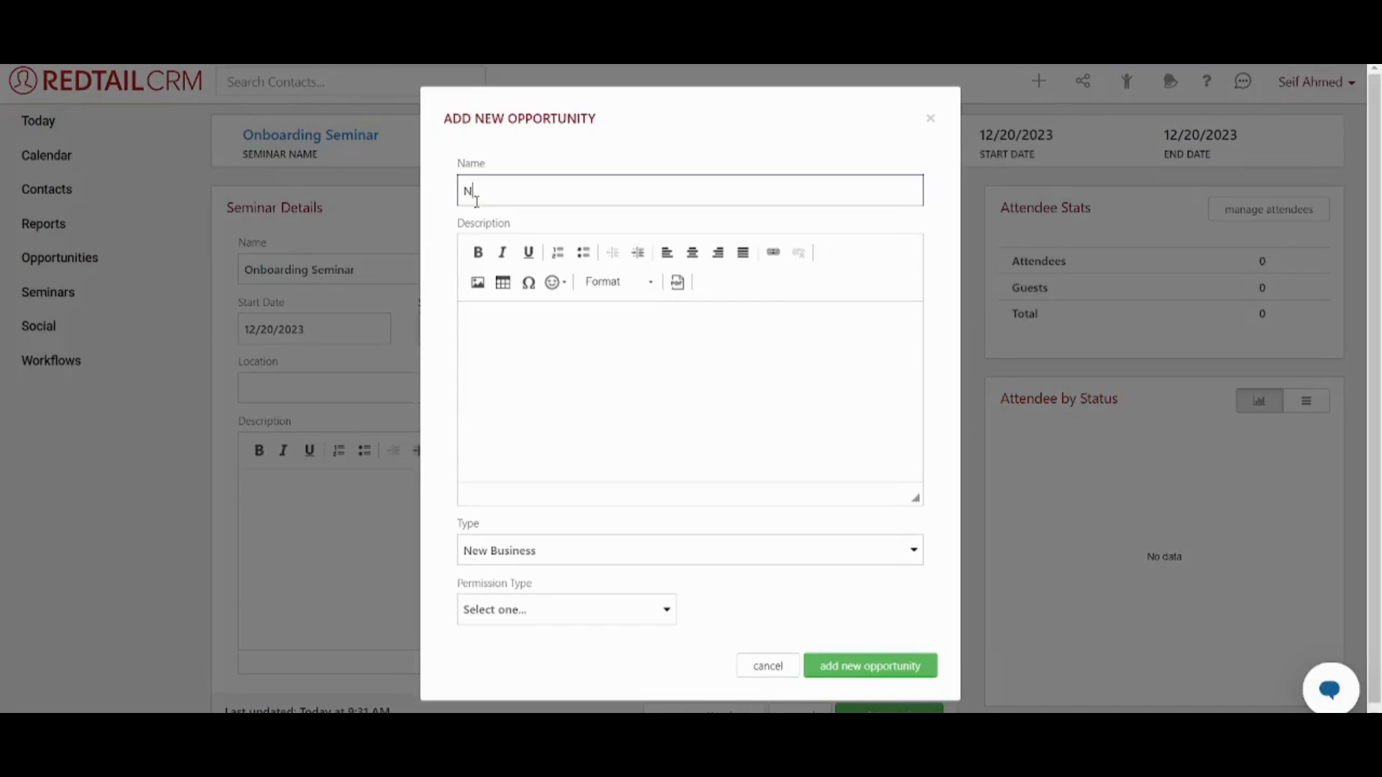
pyautogui.write('ew Contract')
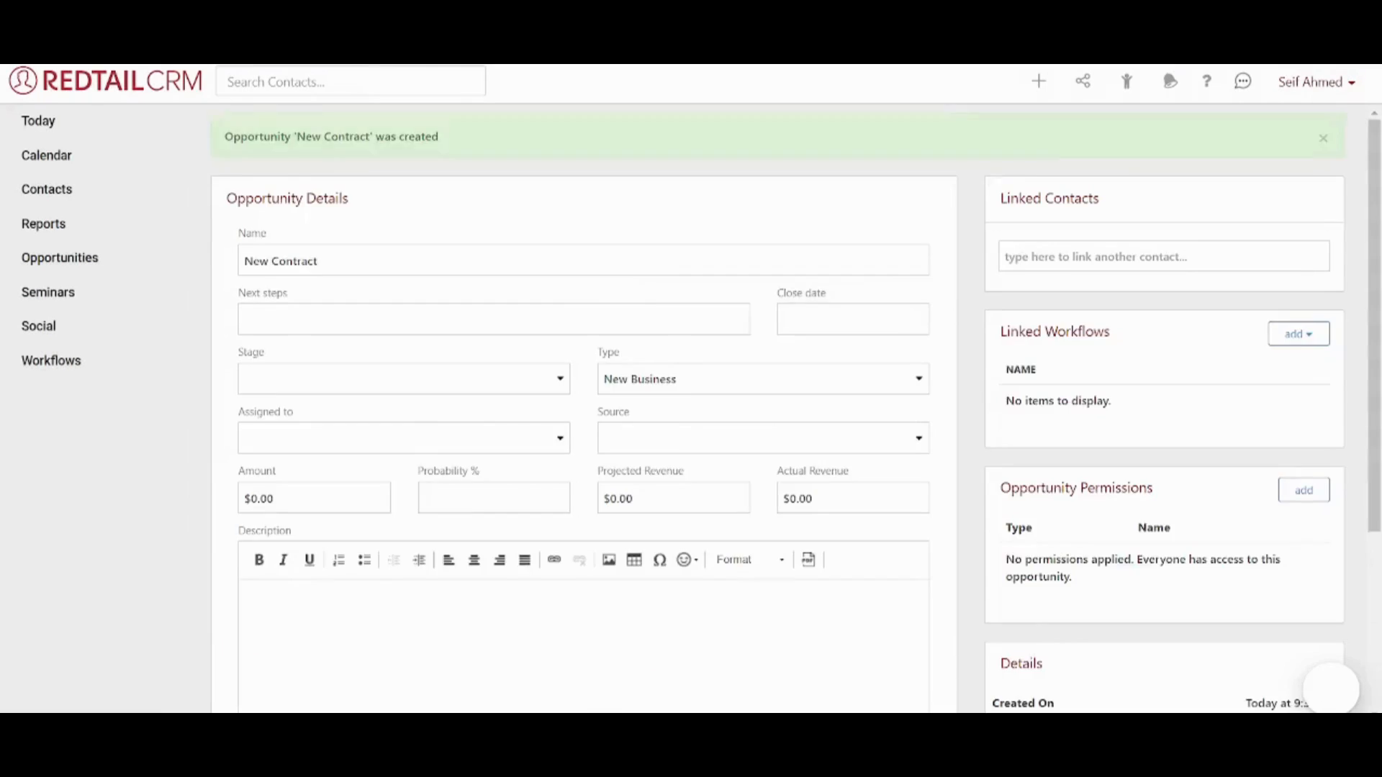
# Dismiss the opportunity-created banner and reopen the + quick-add menu
pyautogui.click(1322, 136)
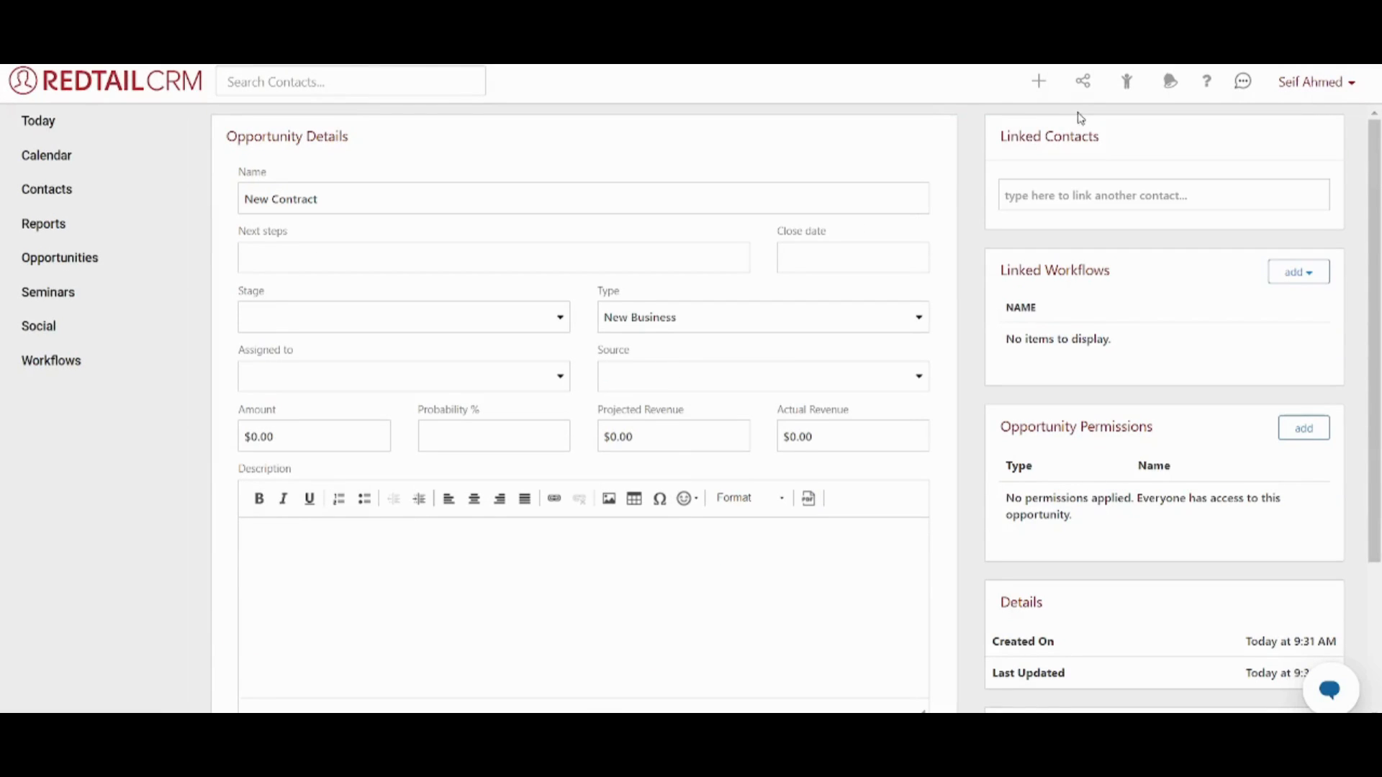
pyautogui.moveTo(953, 109)
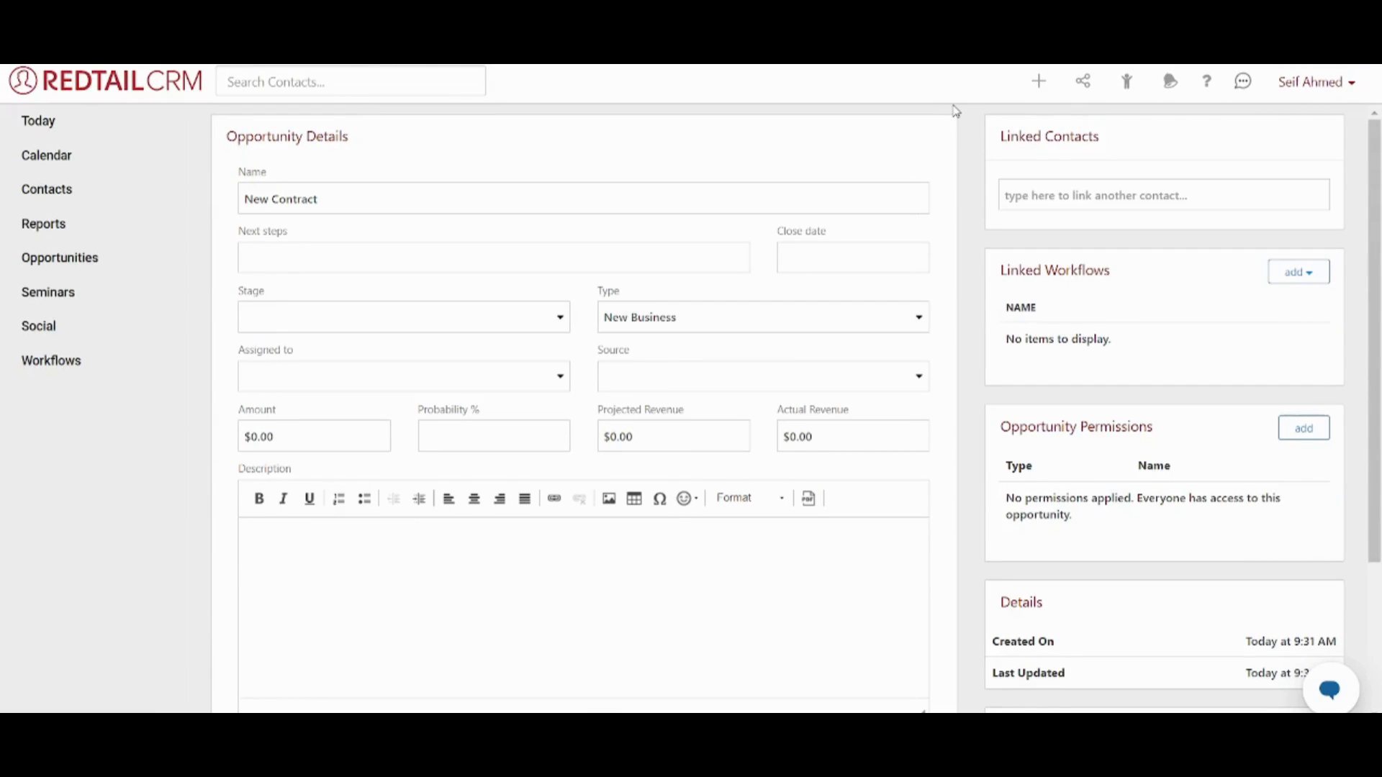
pyautogui.click(1038, 81)
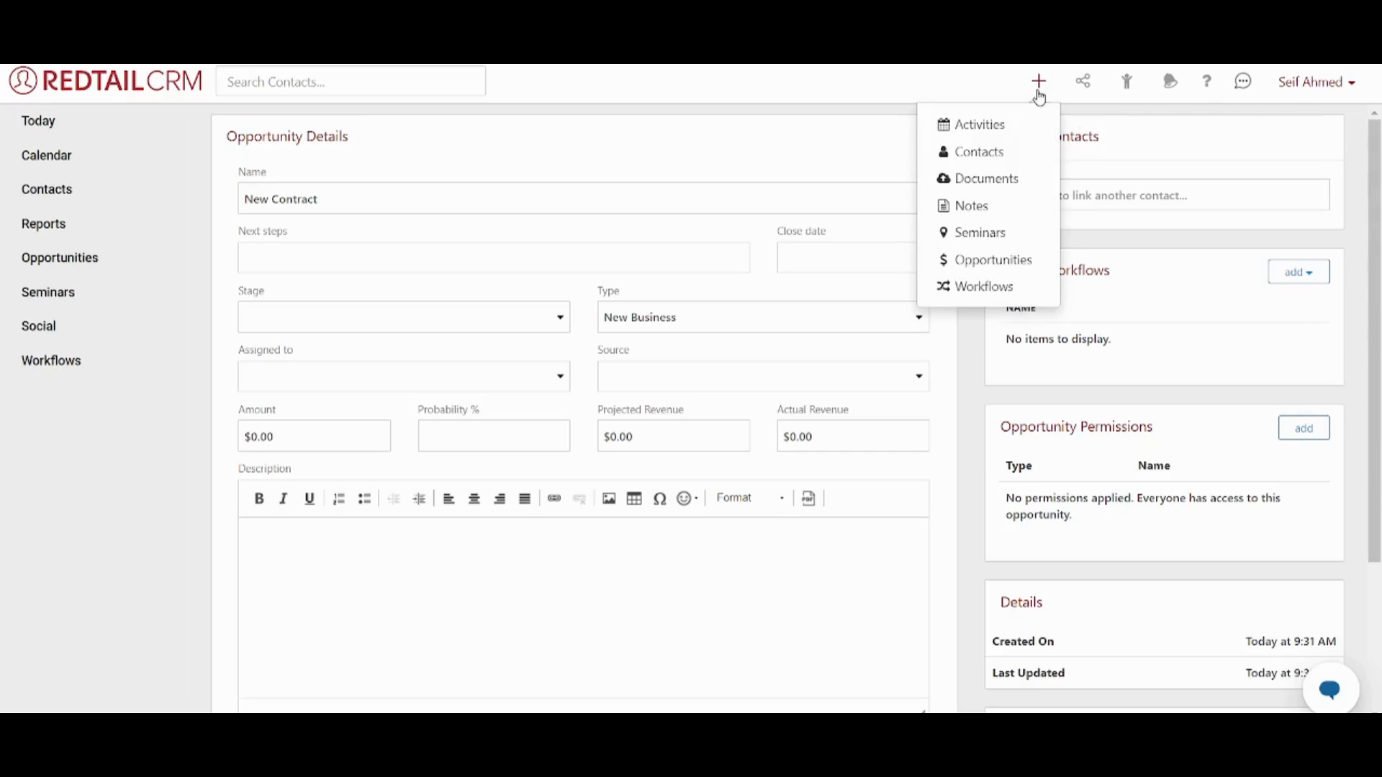
pyautogui.moveTo(986, 294)
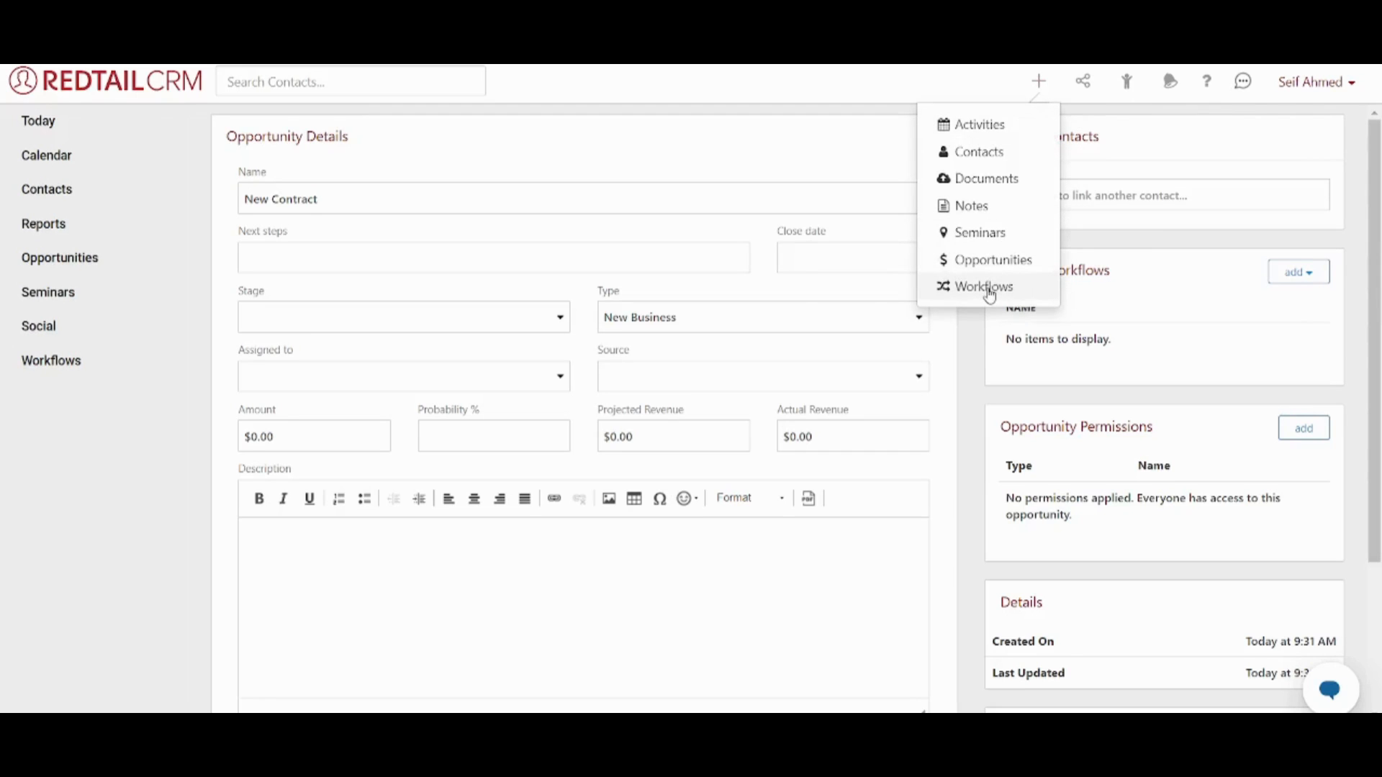
pyautogui.click(984, 287)
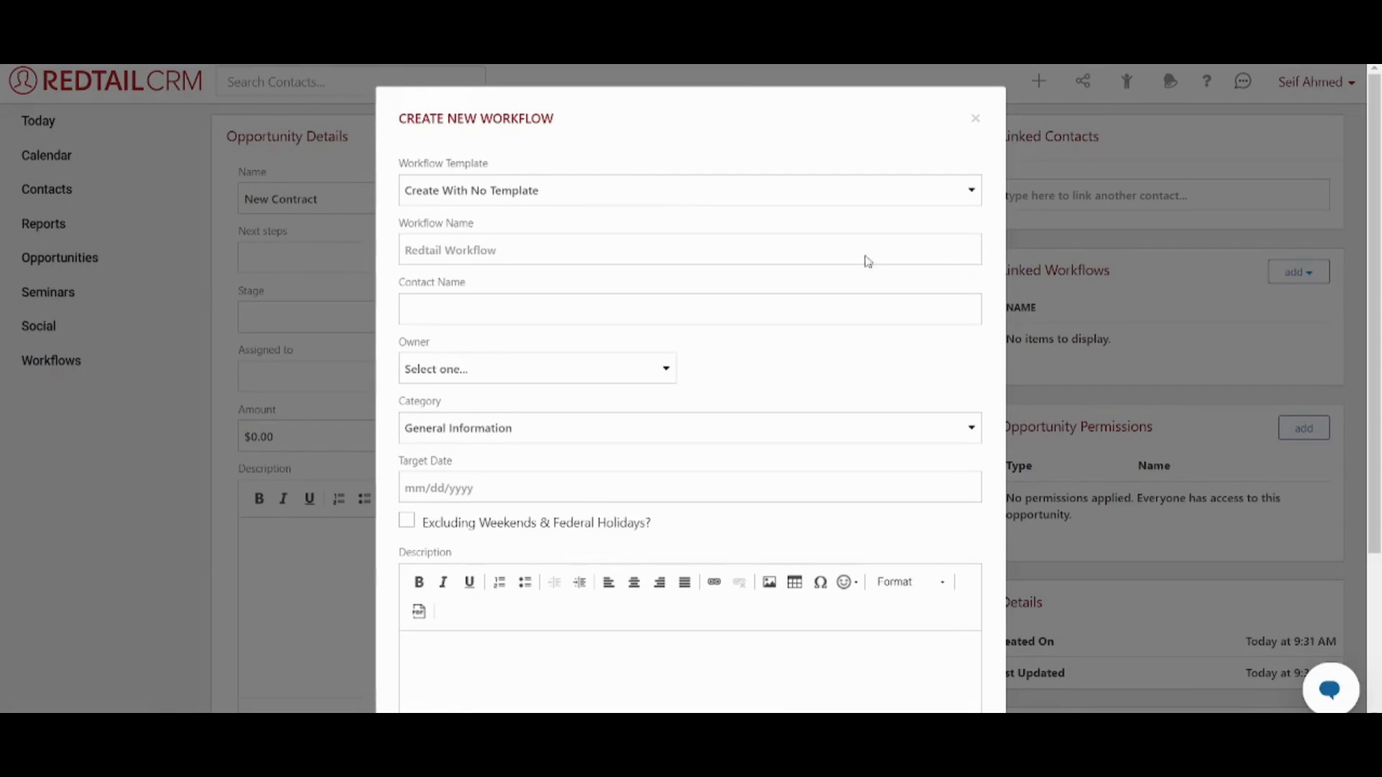
pyautogui.moveTo(608, 156)
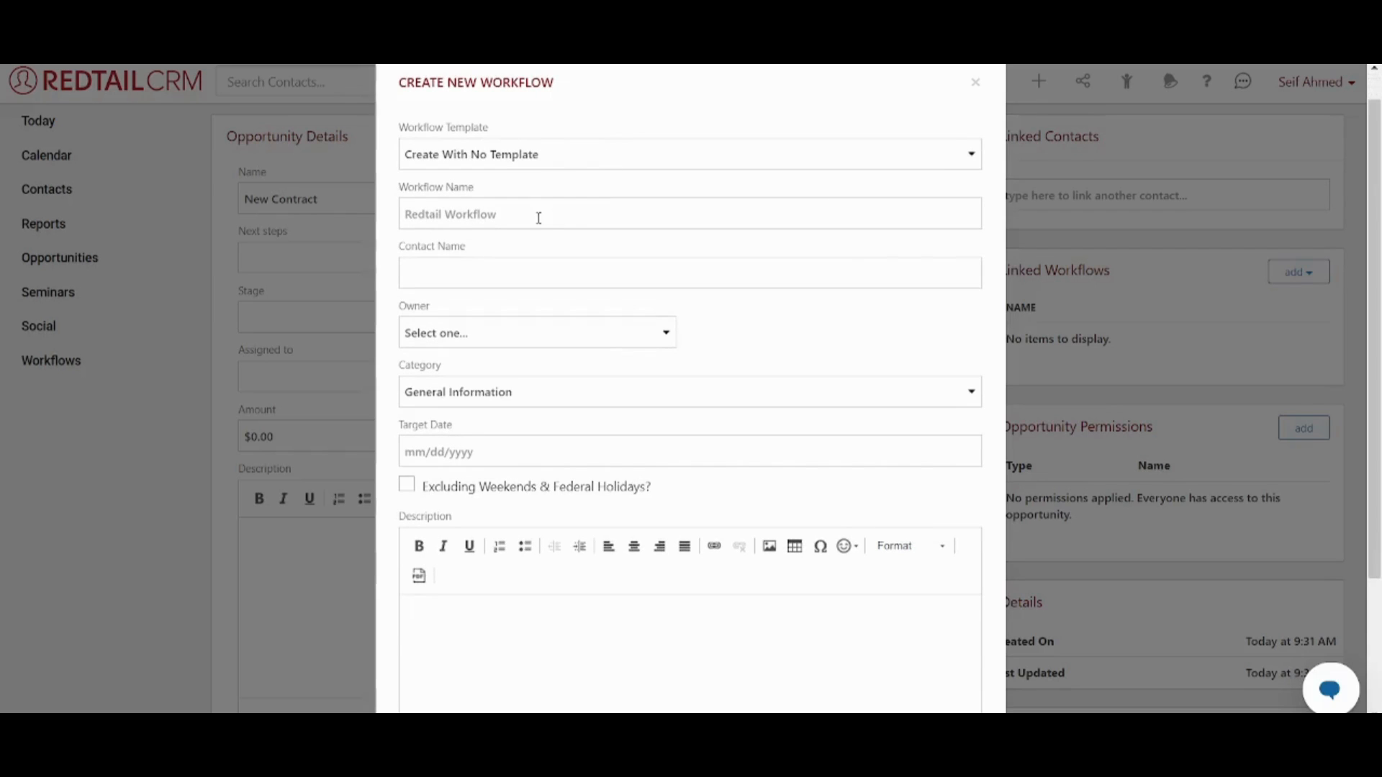
pyautogui.click(538, 214)
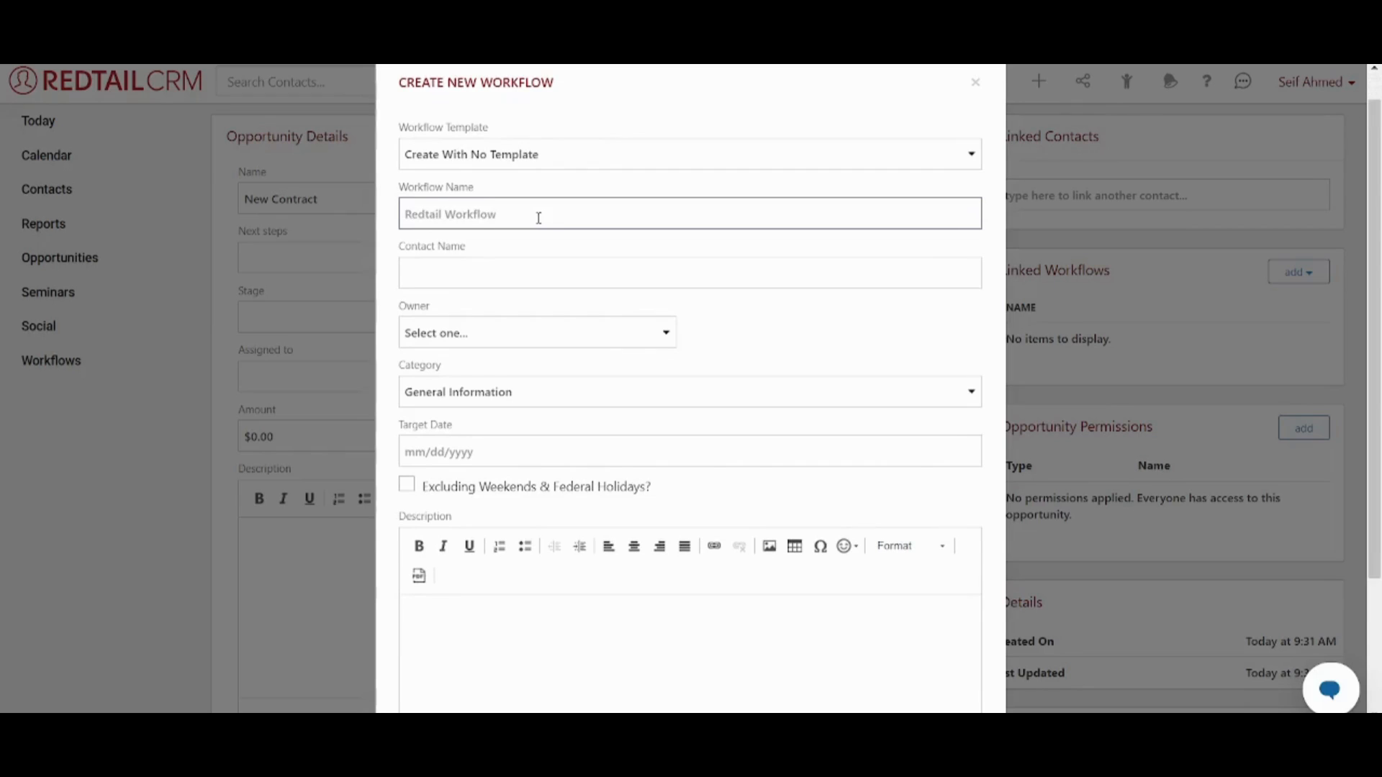
pyautogui.write('Tutorial')
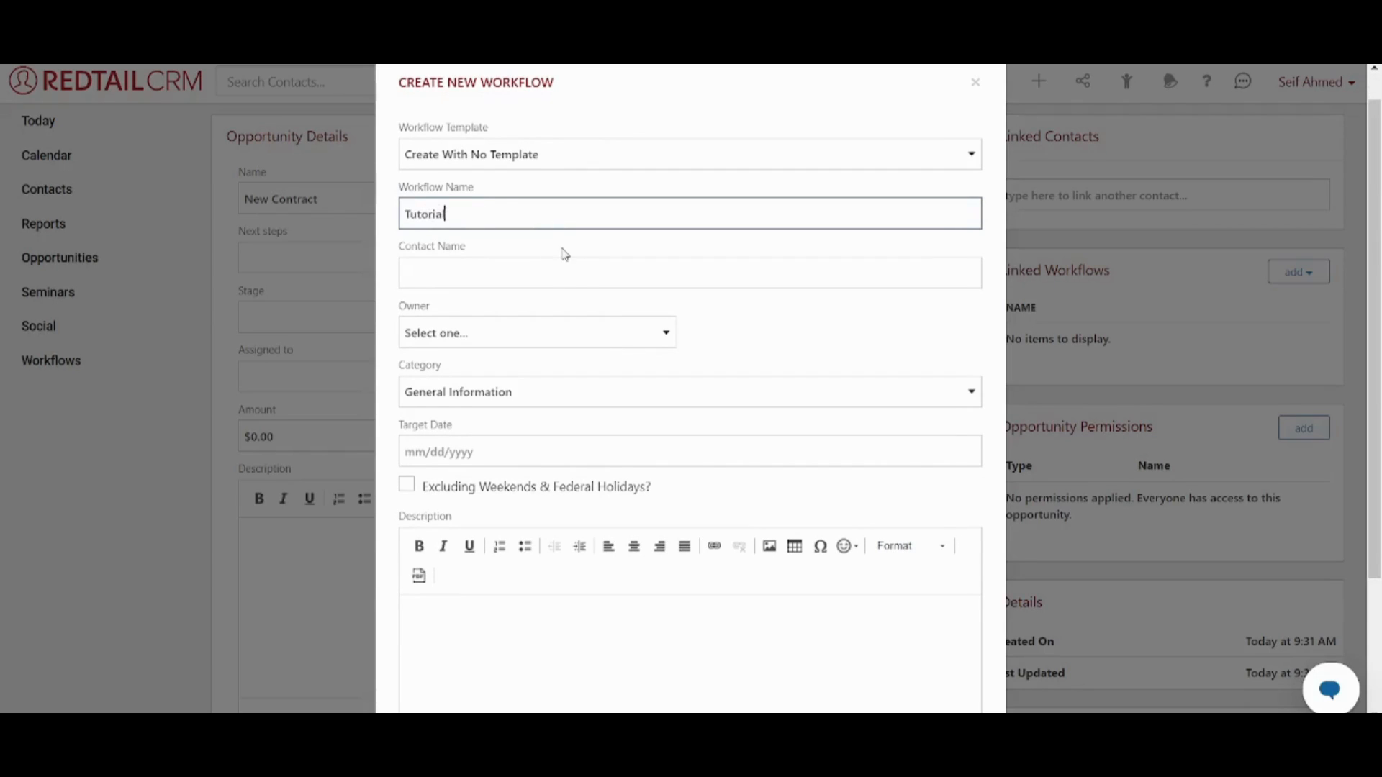
pyautogui.write('sar')
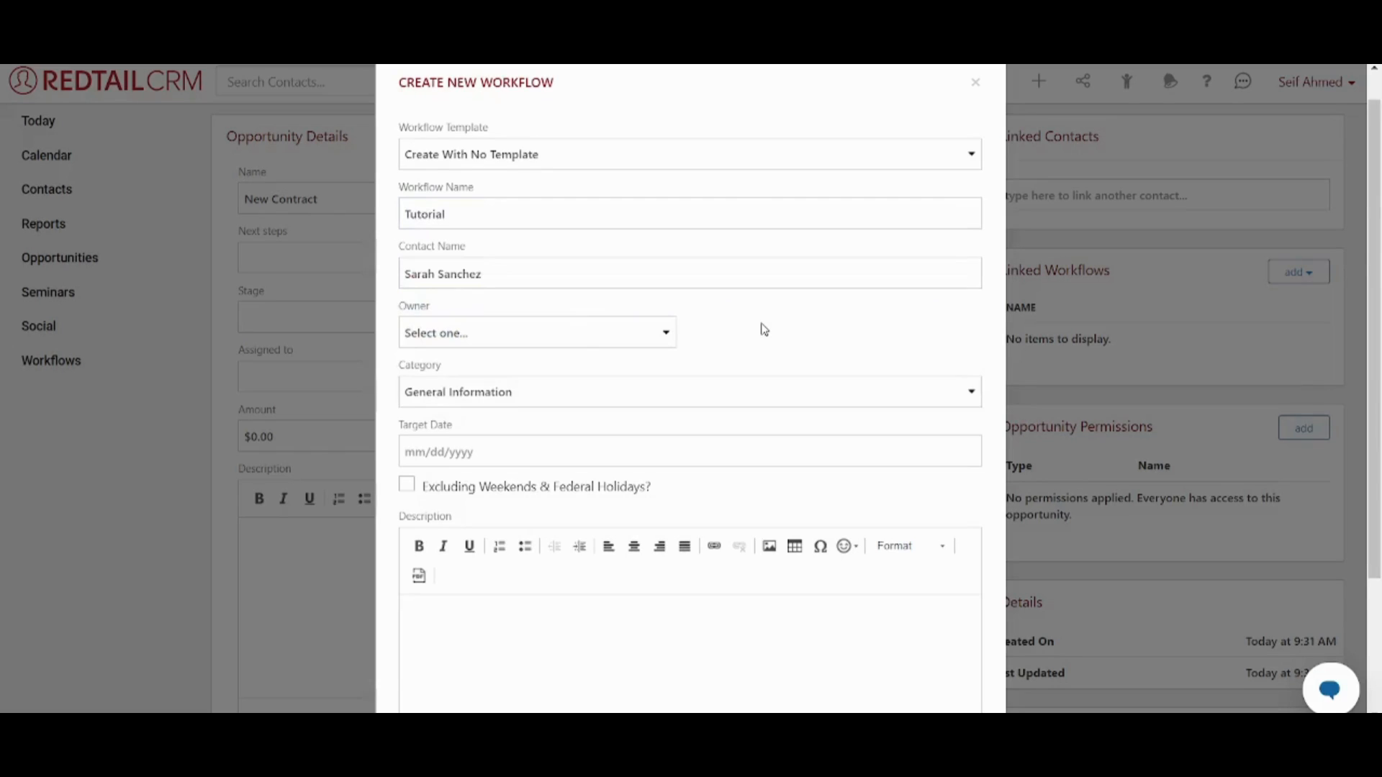
pyautogui.scroll(-3)
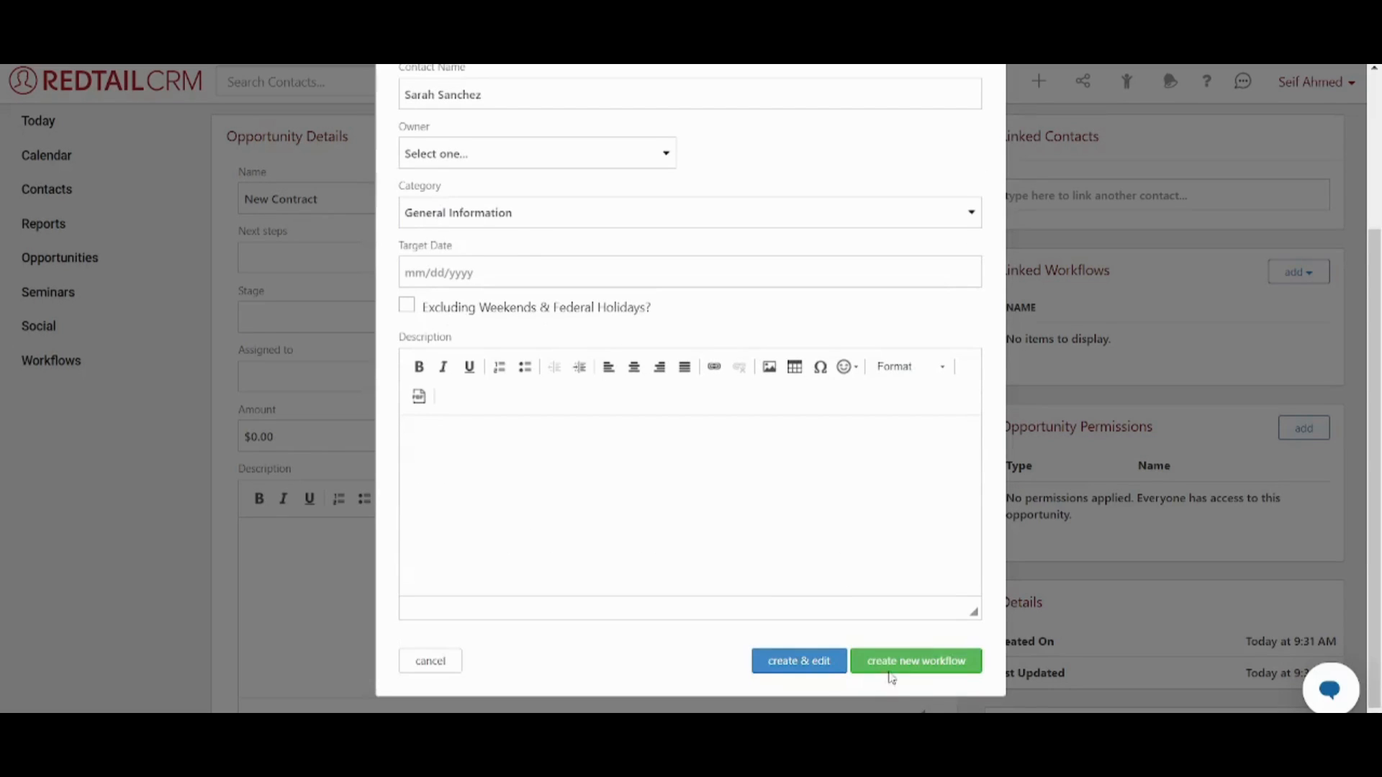
pyautogui.moveTo(763, 633)
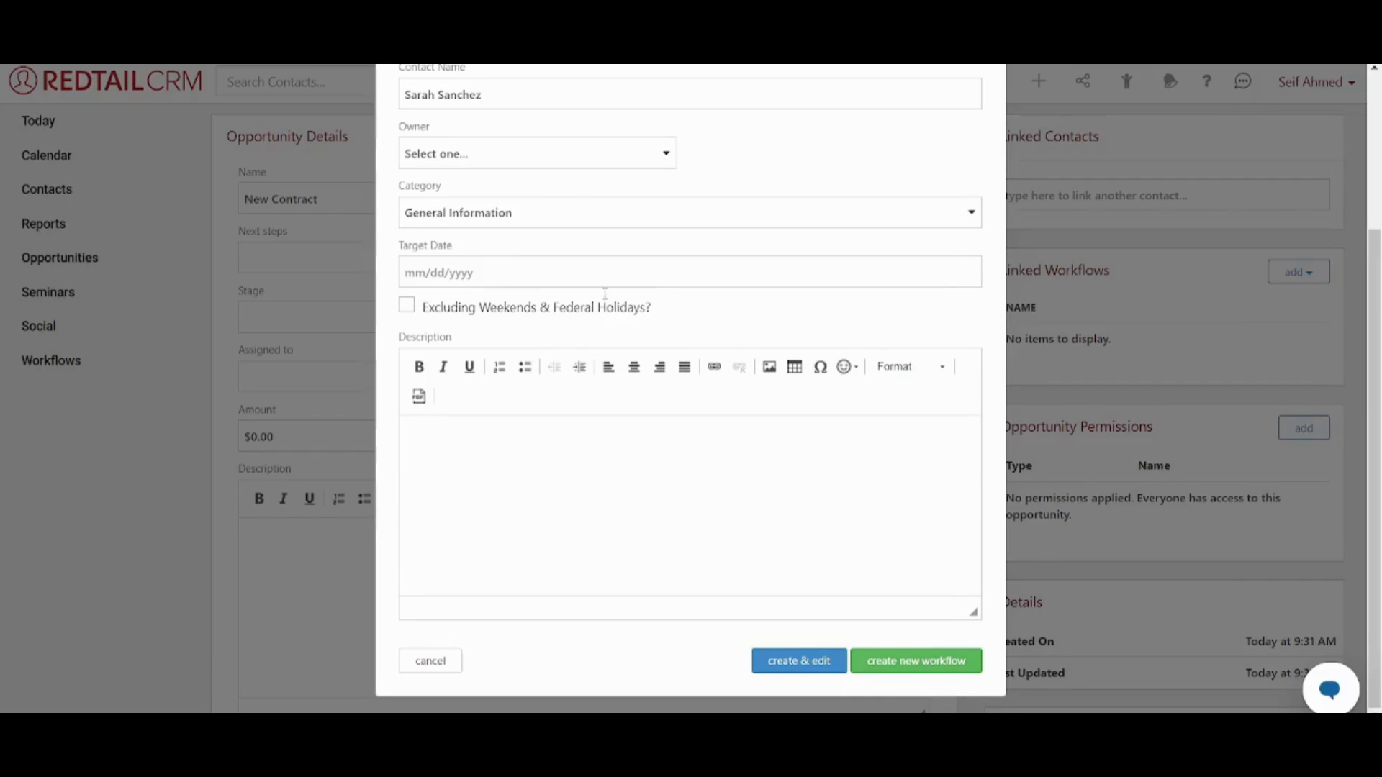
pyautogui.moveTo(725, 544)
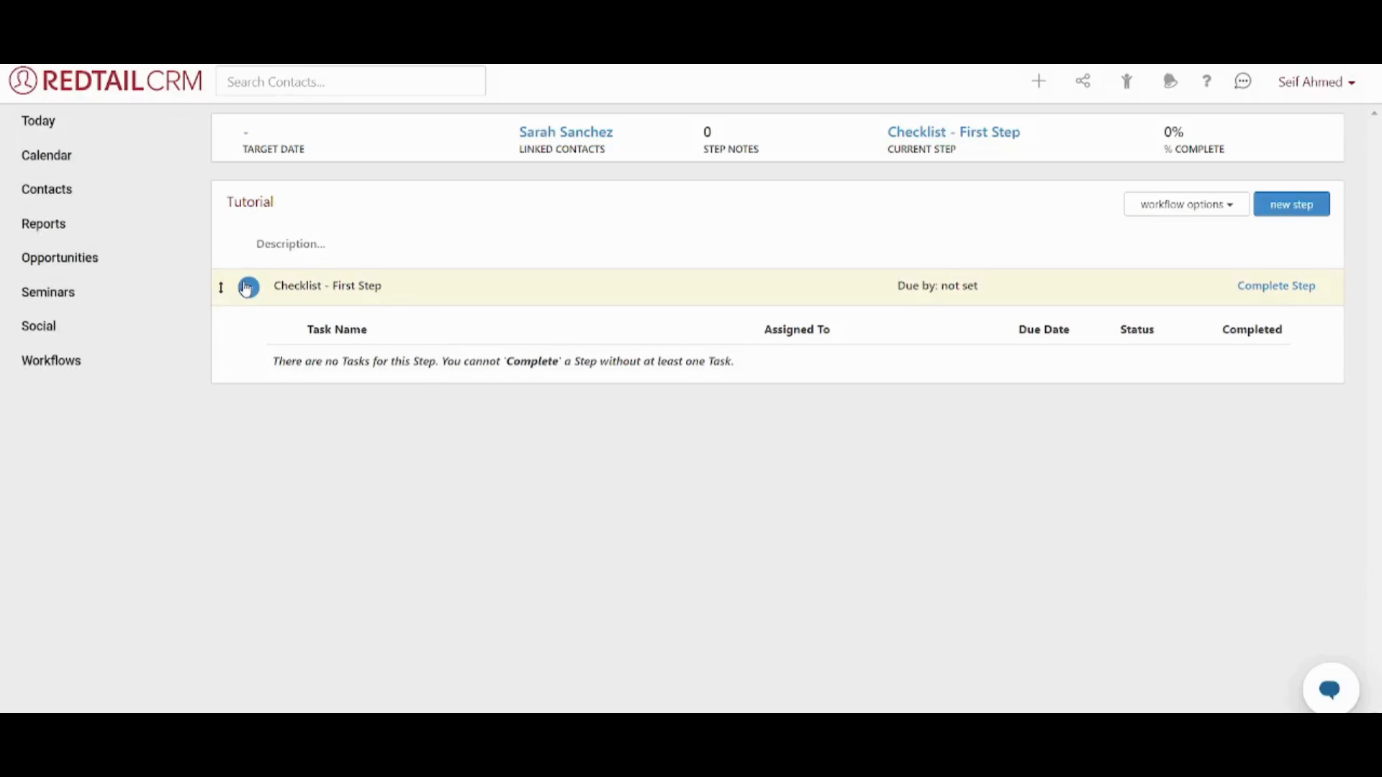
# Add New Task 1 to Checklist - First Step, view its details and close them unchanged
pyautogui.click(248, 286)
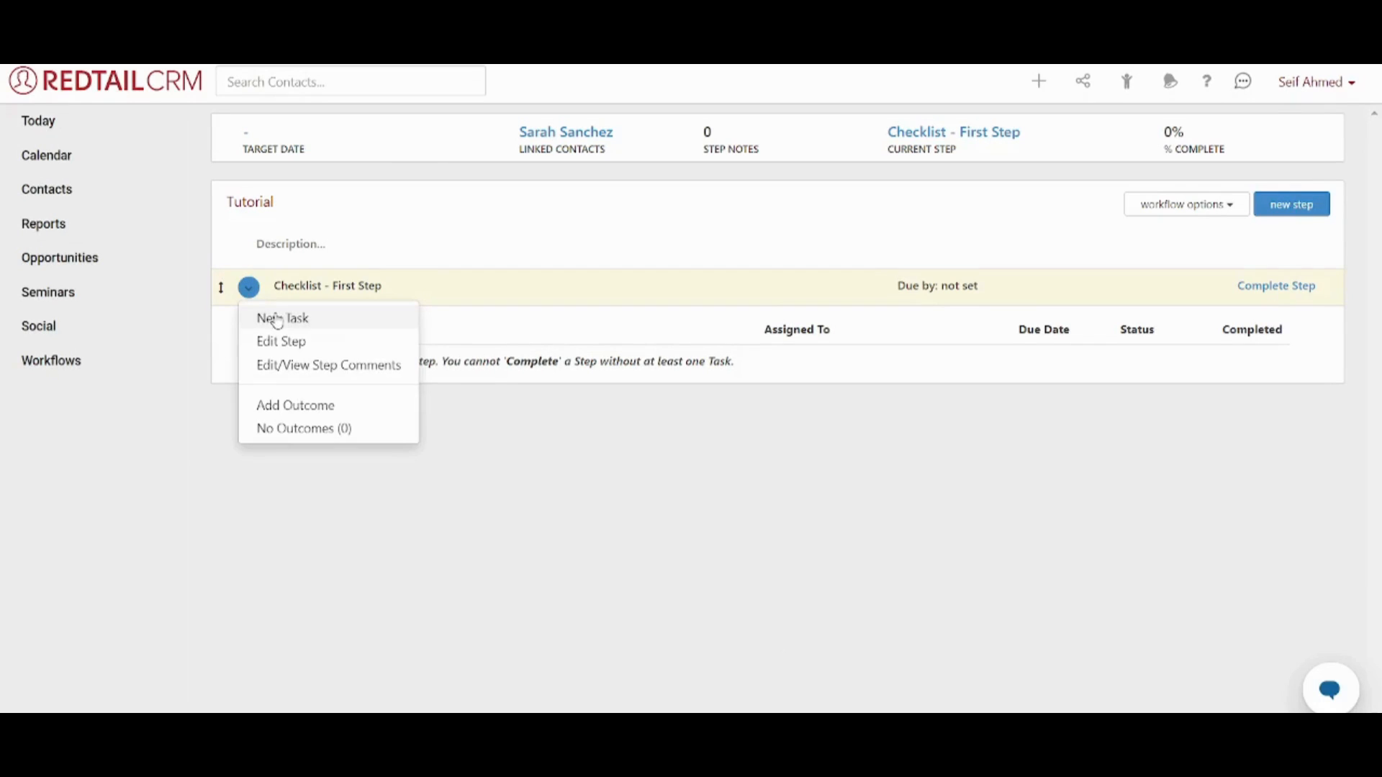
pyautogui.click(283, 318)
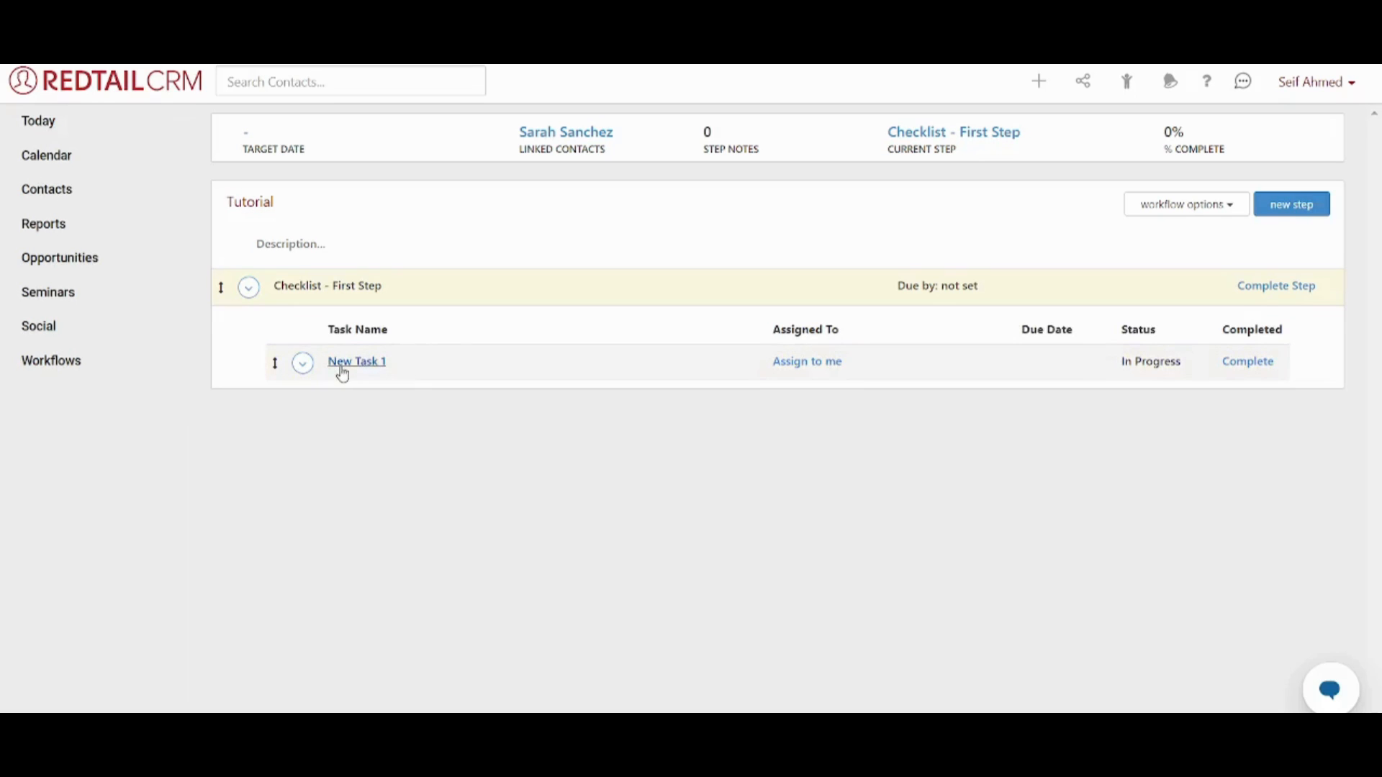
pyautogui.click(357, 361)
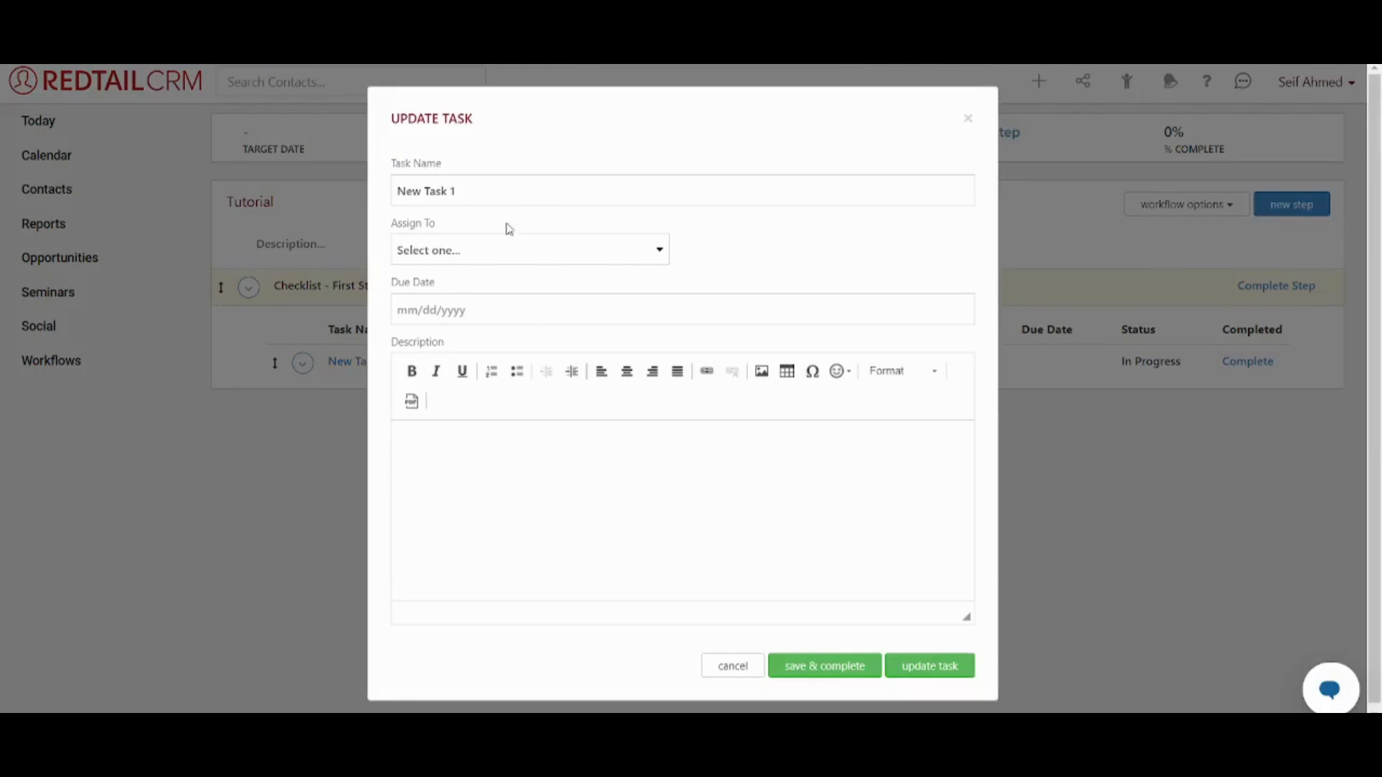
pyautogui.moveTo(977, 118)
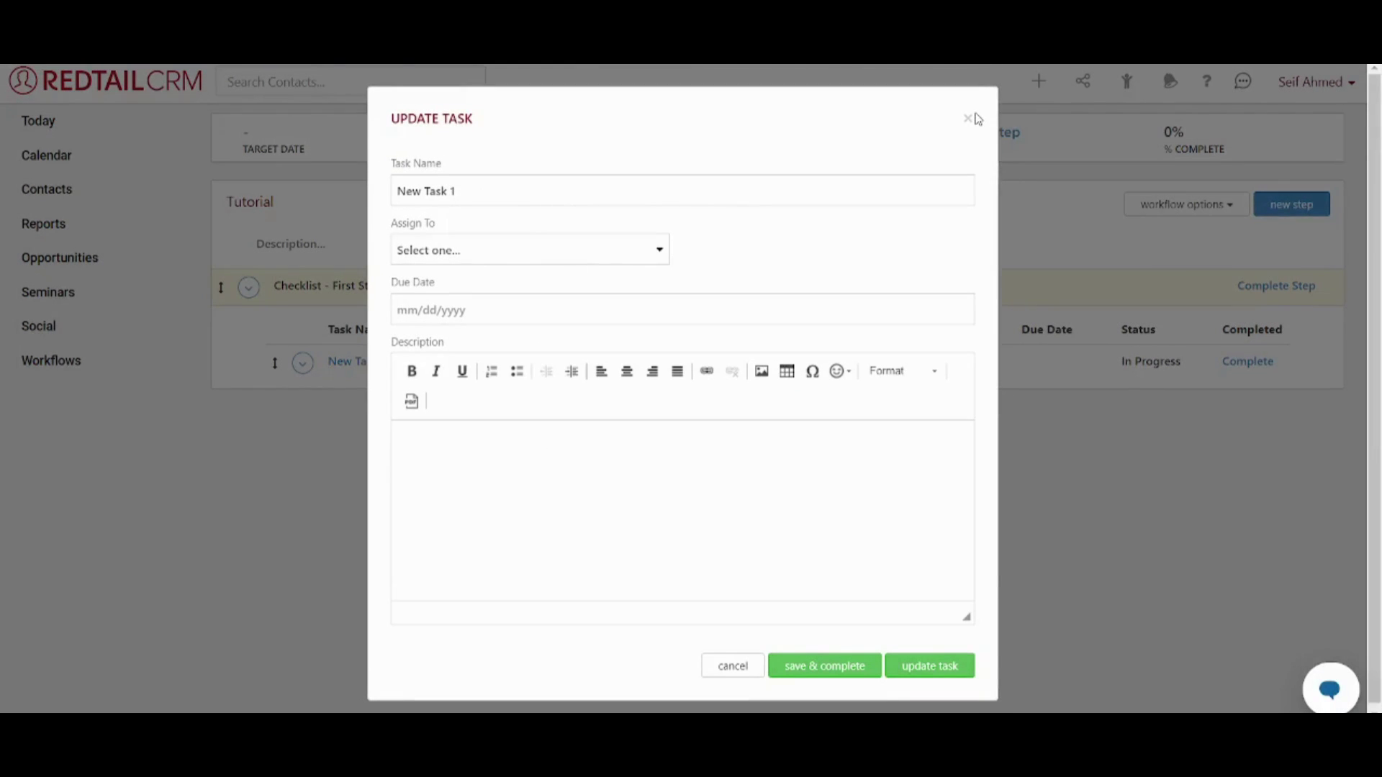
pyautogui.click(967, 118)
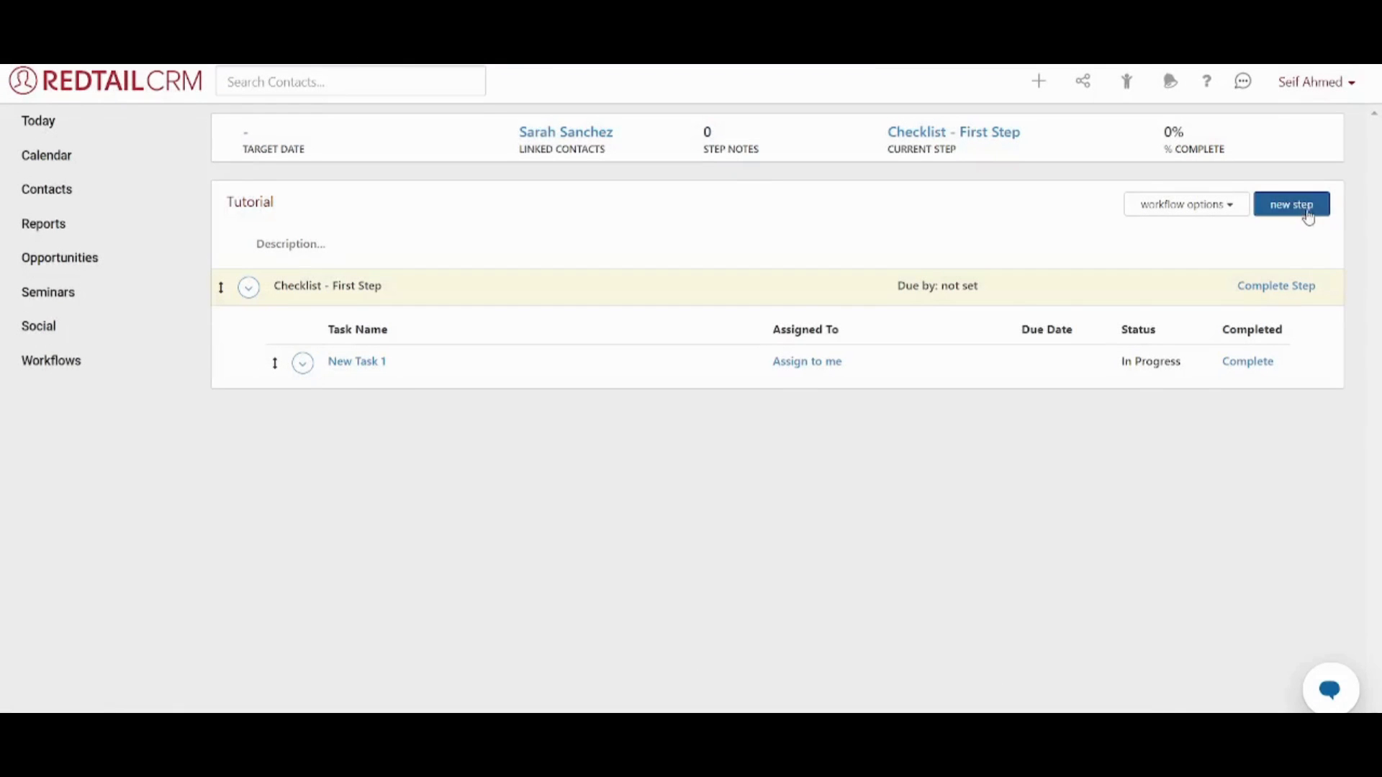
# Add a second step, New Step 2, to the Tutorial workflow
pyautogui.click(1292, 205)
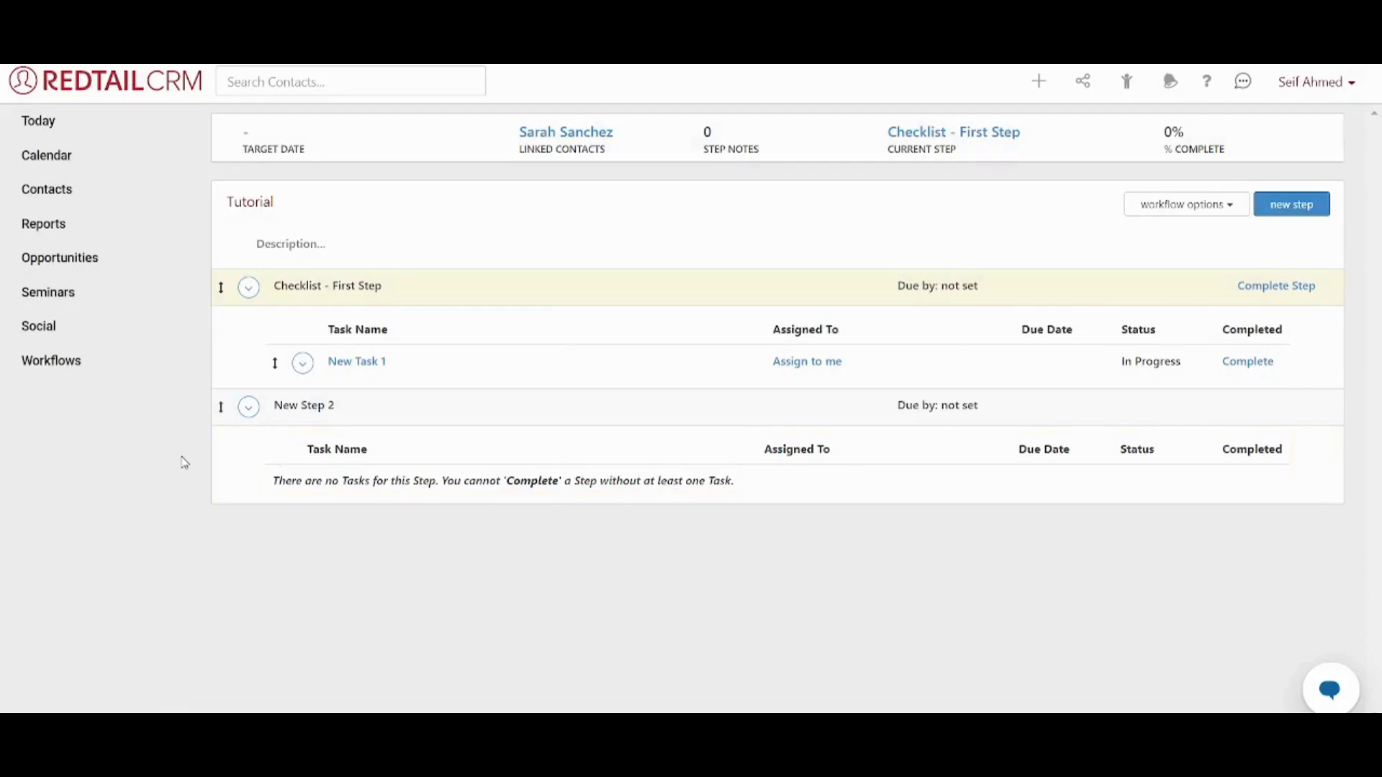
pyautogui.moveTo(400, 372)
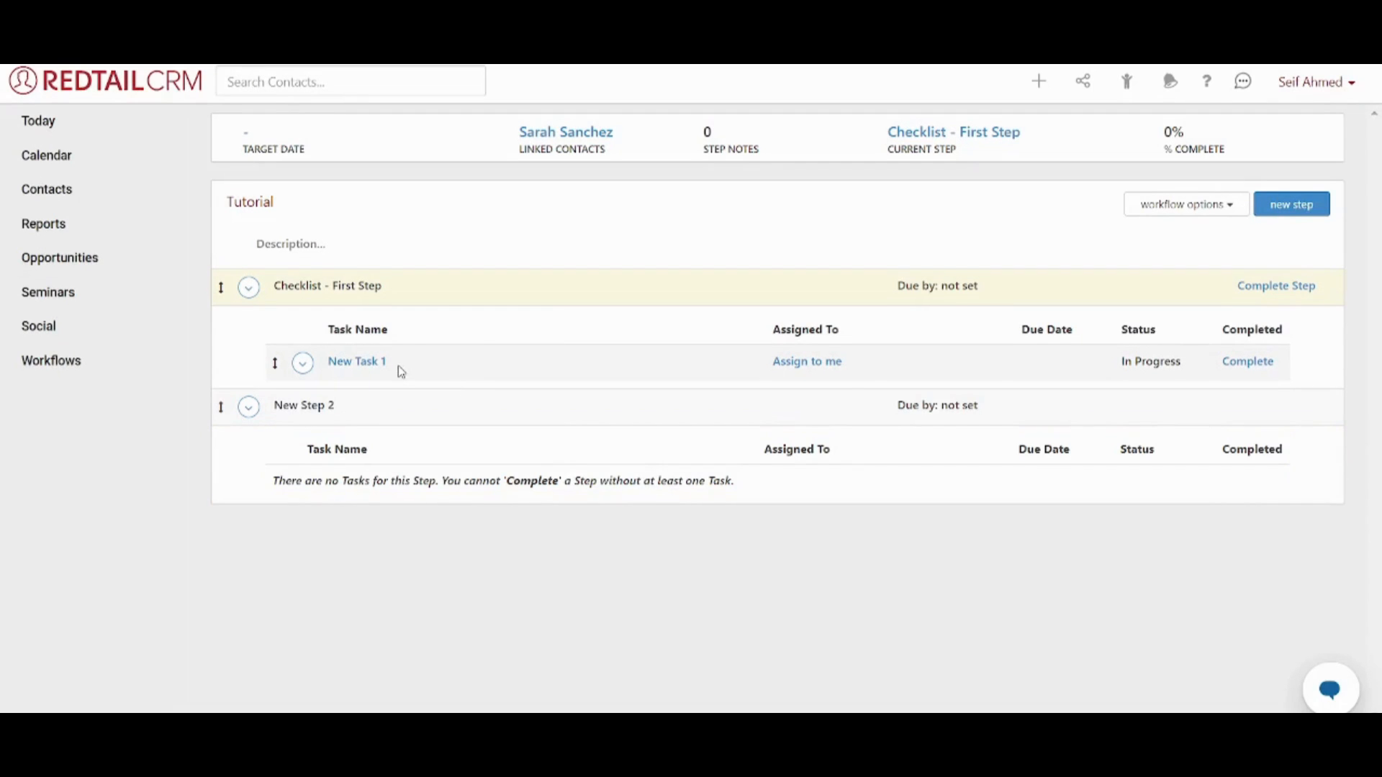